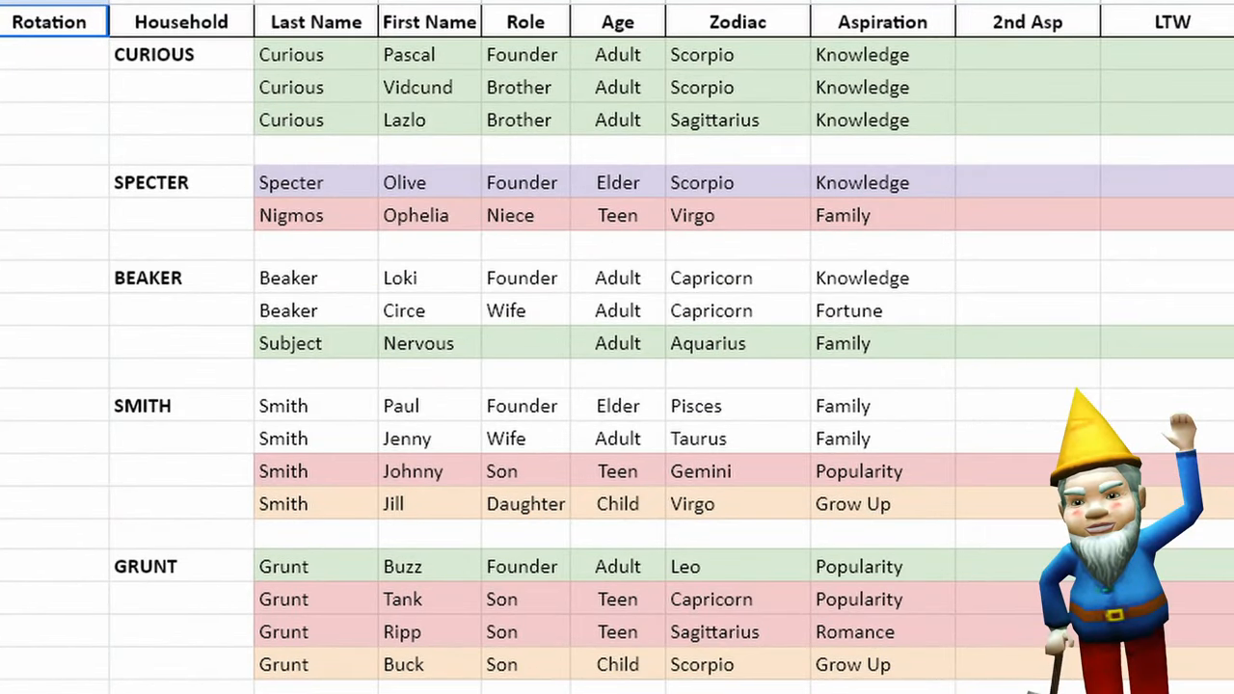
scroll("right", 3)
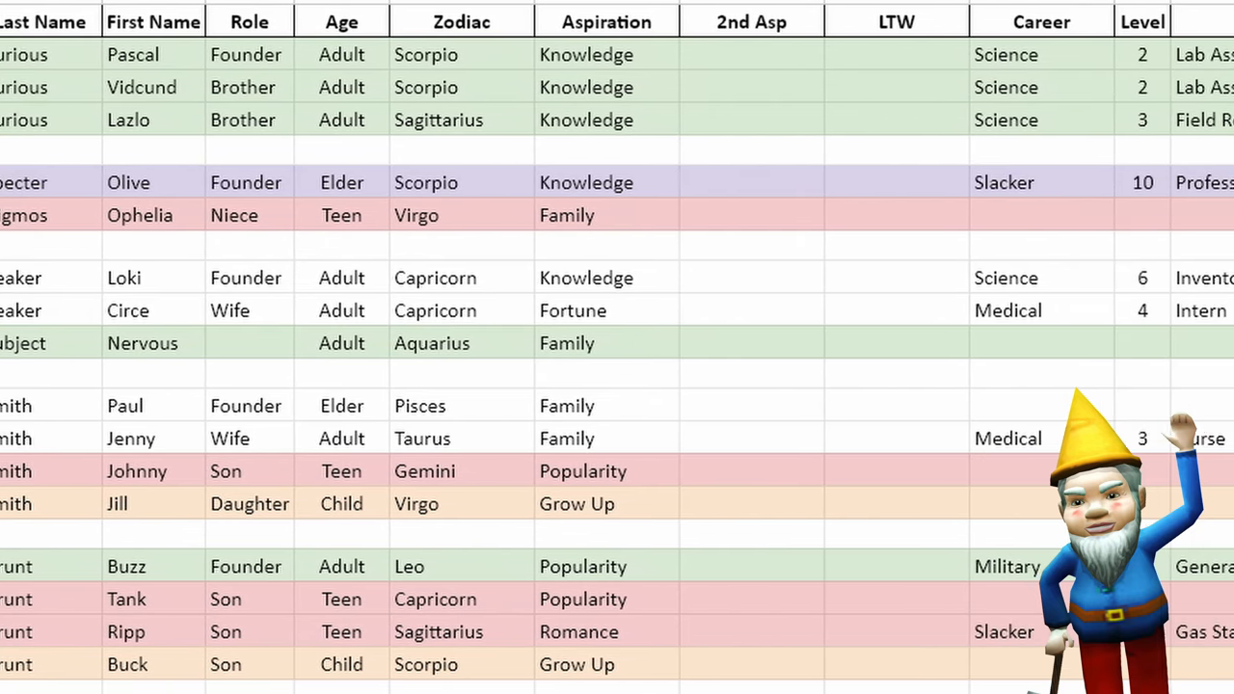
scroll("right", 3)
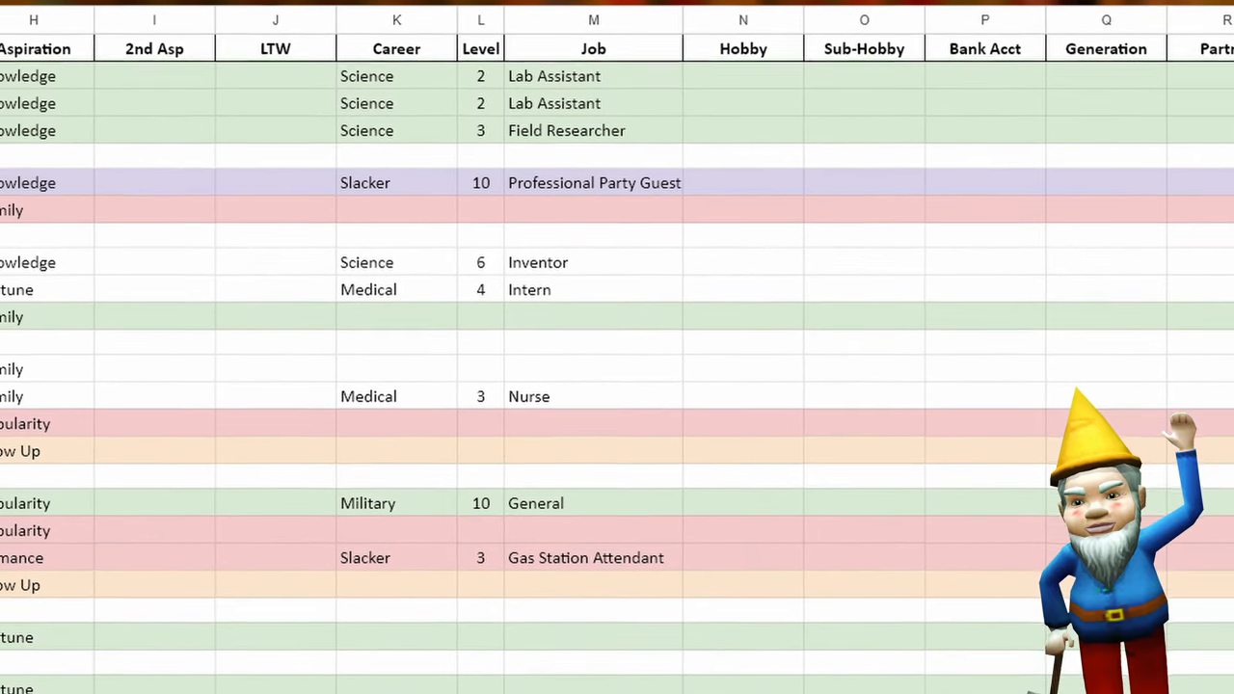
scroll("left", 3)
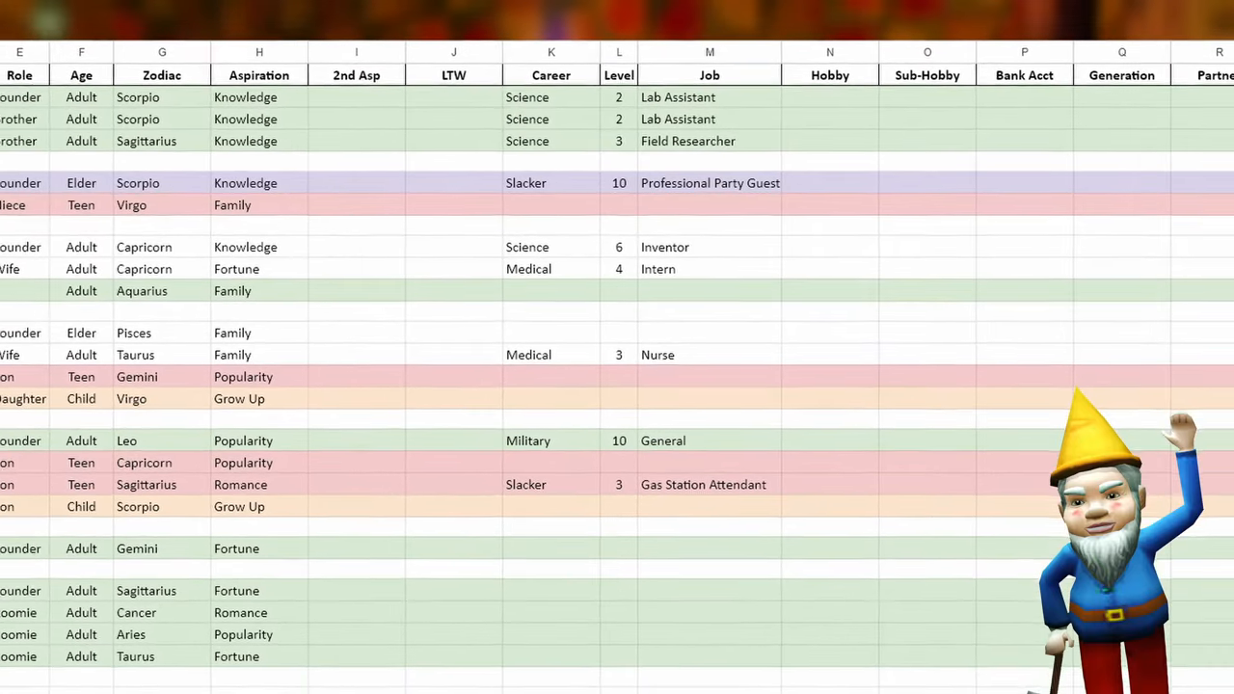
scroll("left", 3)
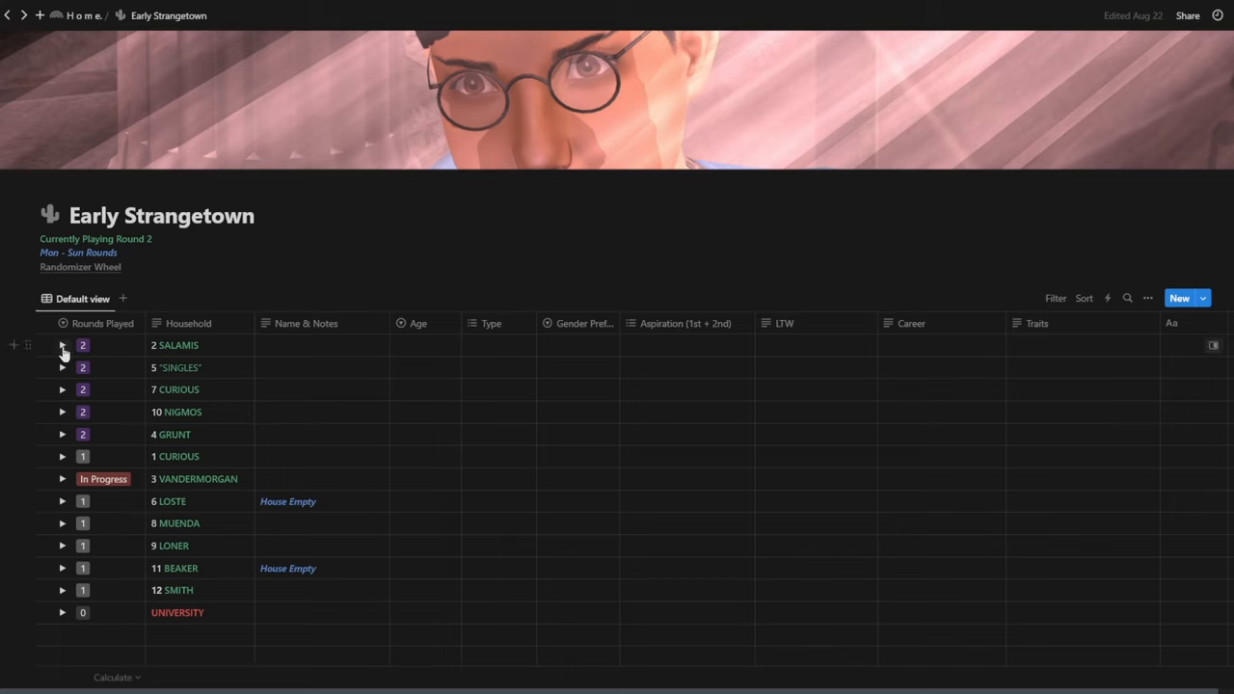
left_click(62, 345)
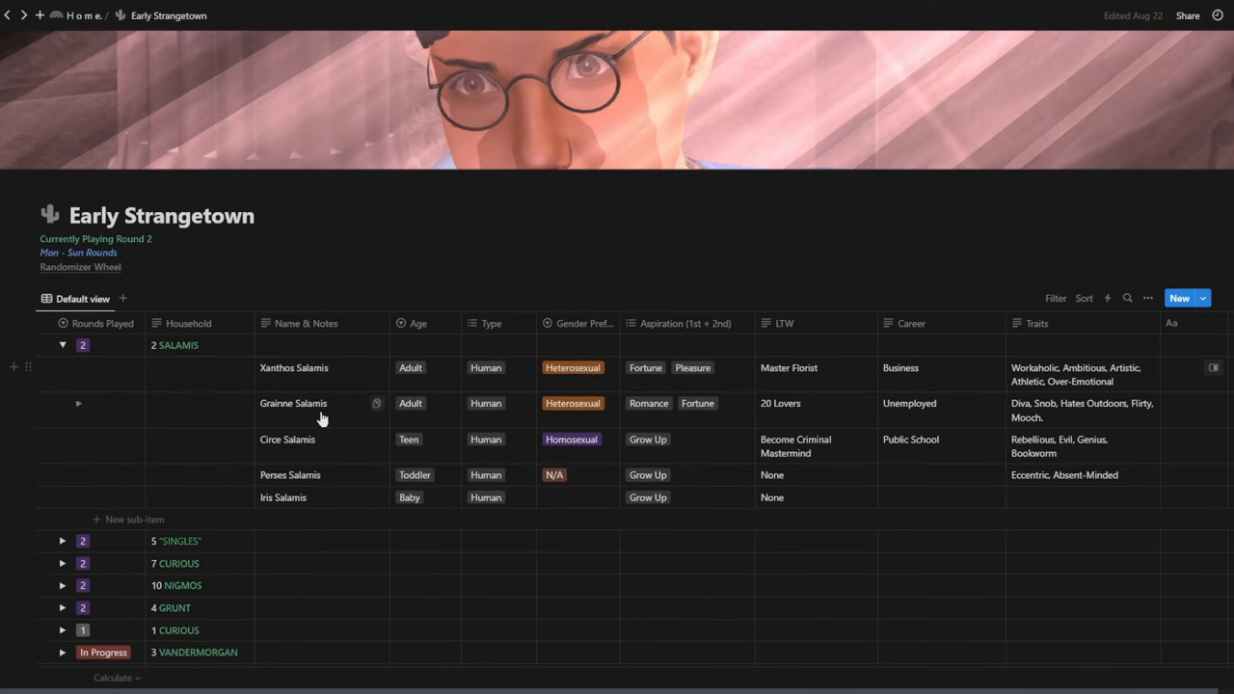
scroll("down", 3)
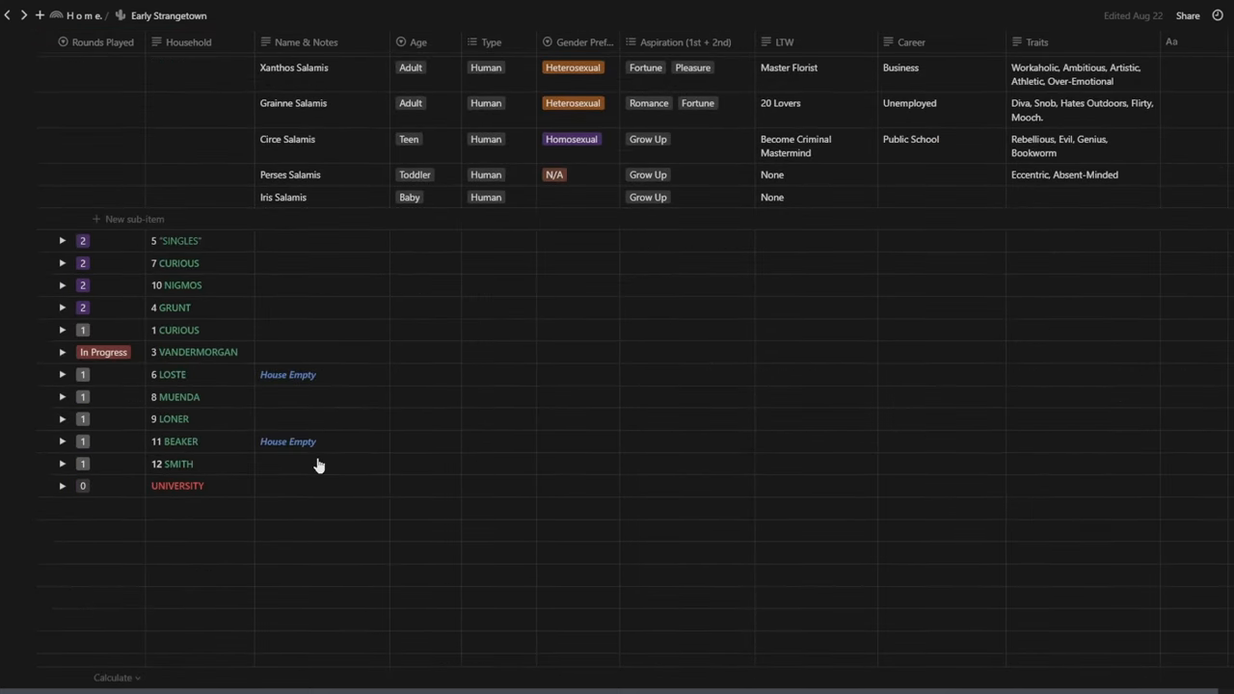
Briefly expand and collapse CURIOUS, then leave VANDERMORGAN expanded with its six members
left_click(47, 338)
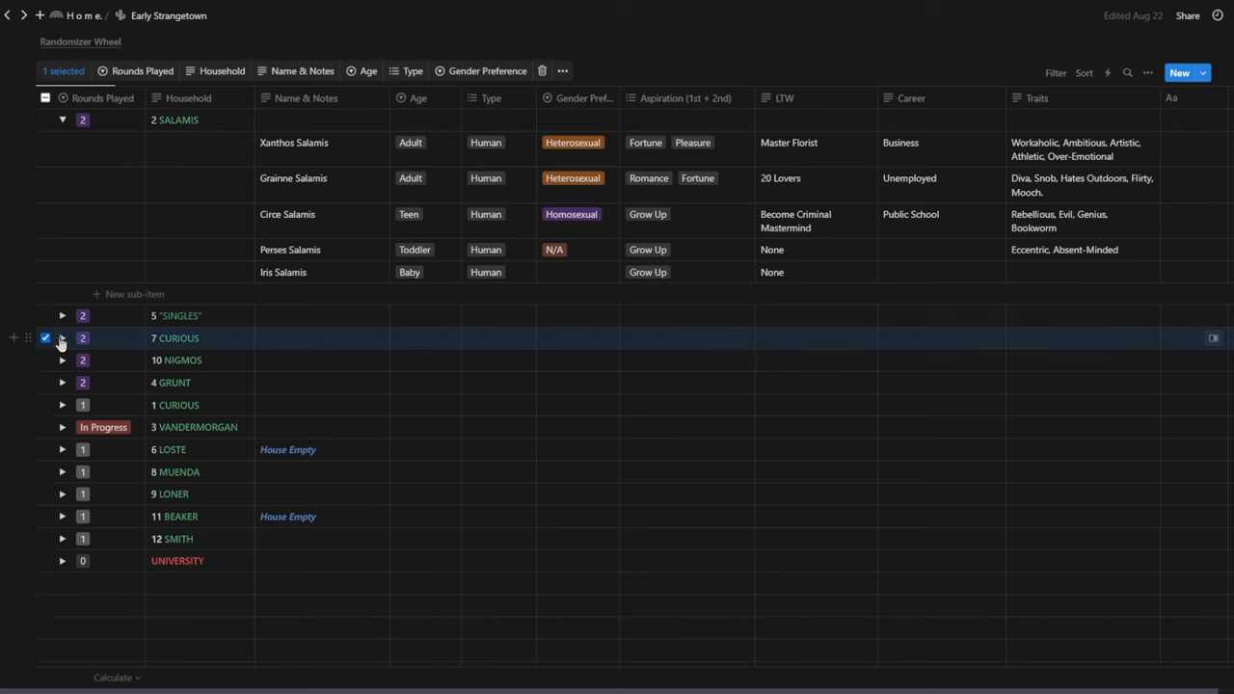
left_click(62, 338)
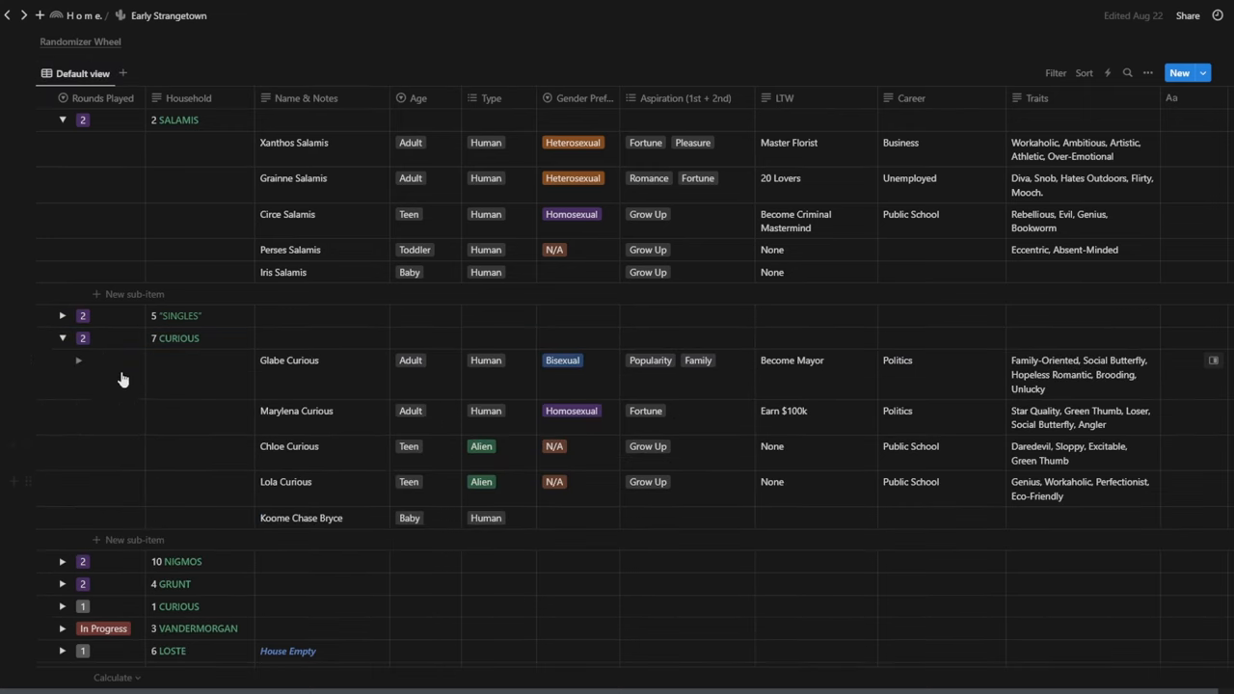
left_click(62, 338)
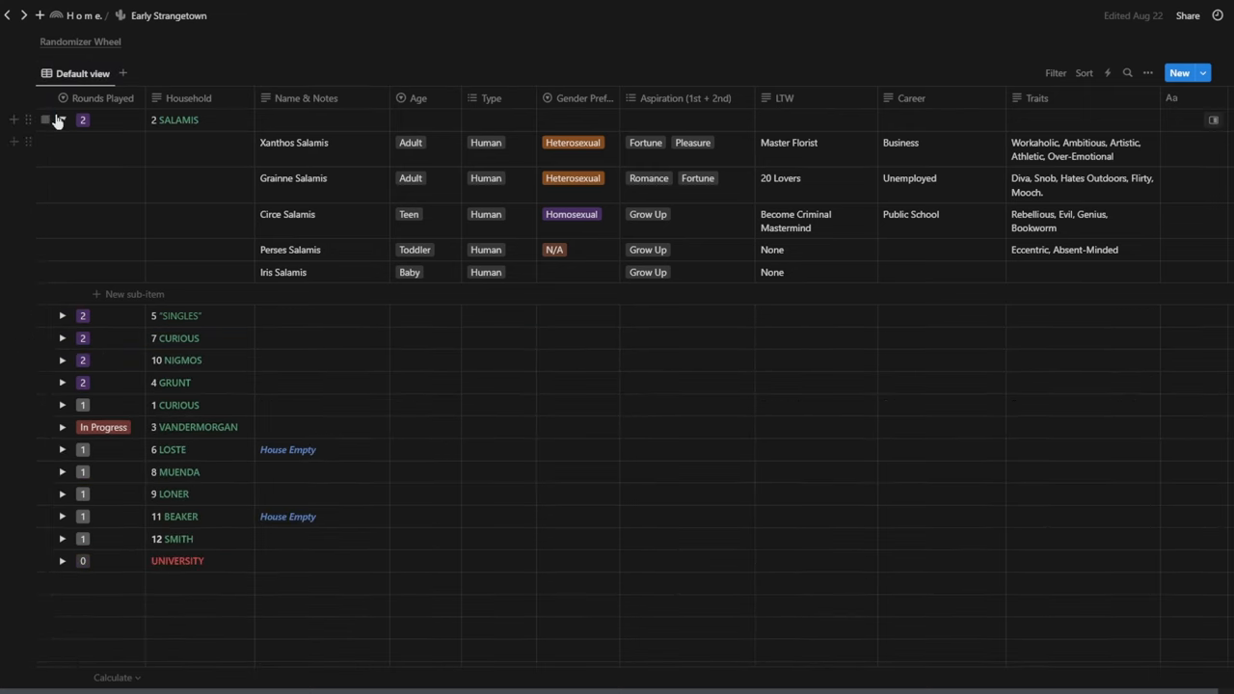
left_click(61, 120)
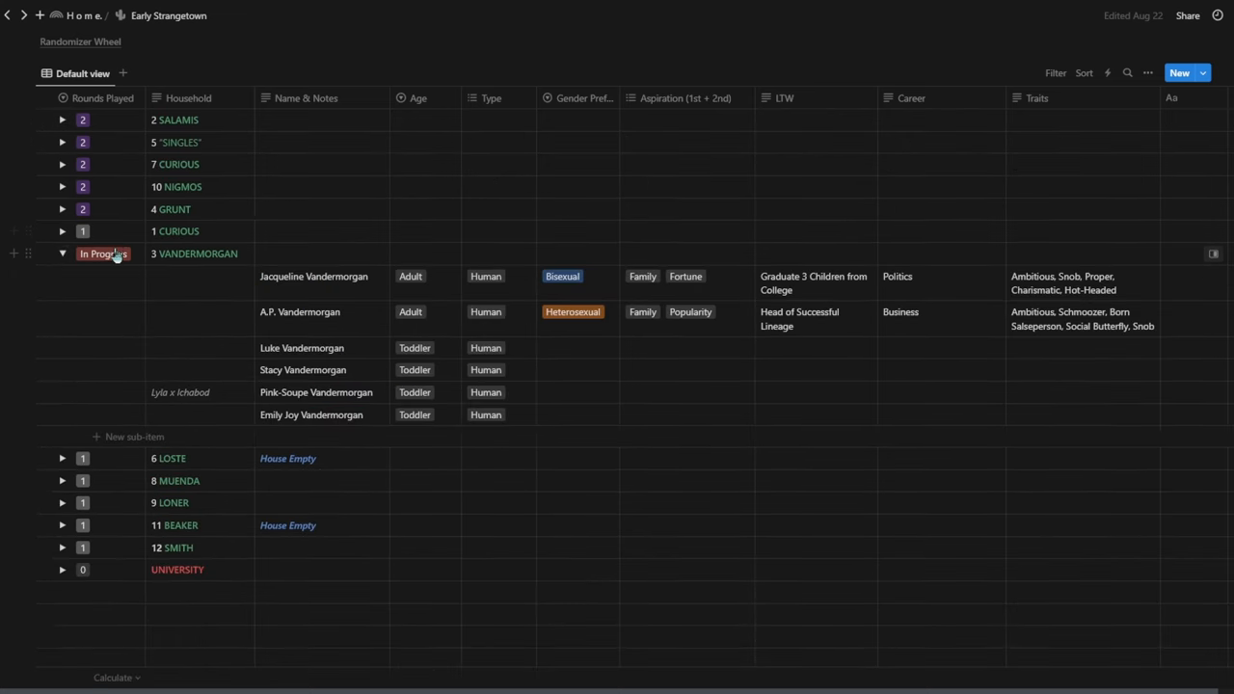
mouse_move(447, 397)
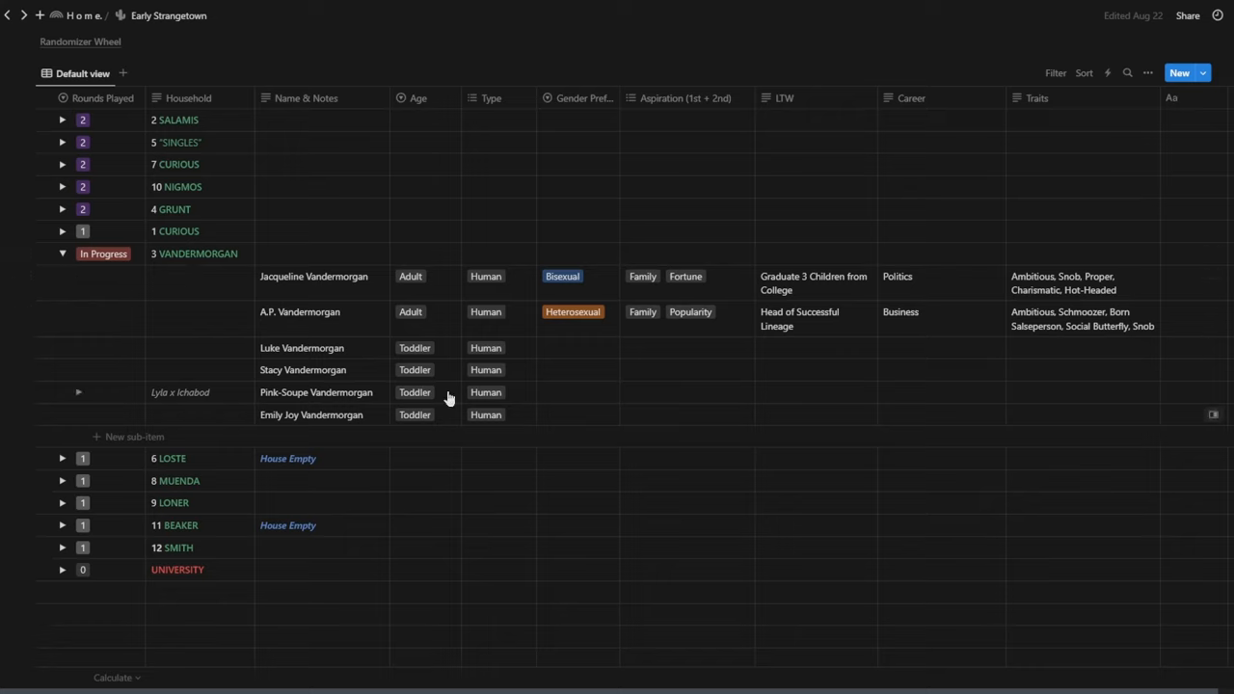
mouse_move(337, 357)
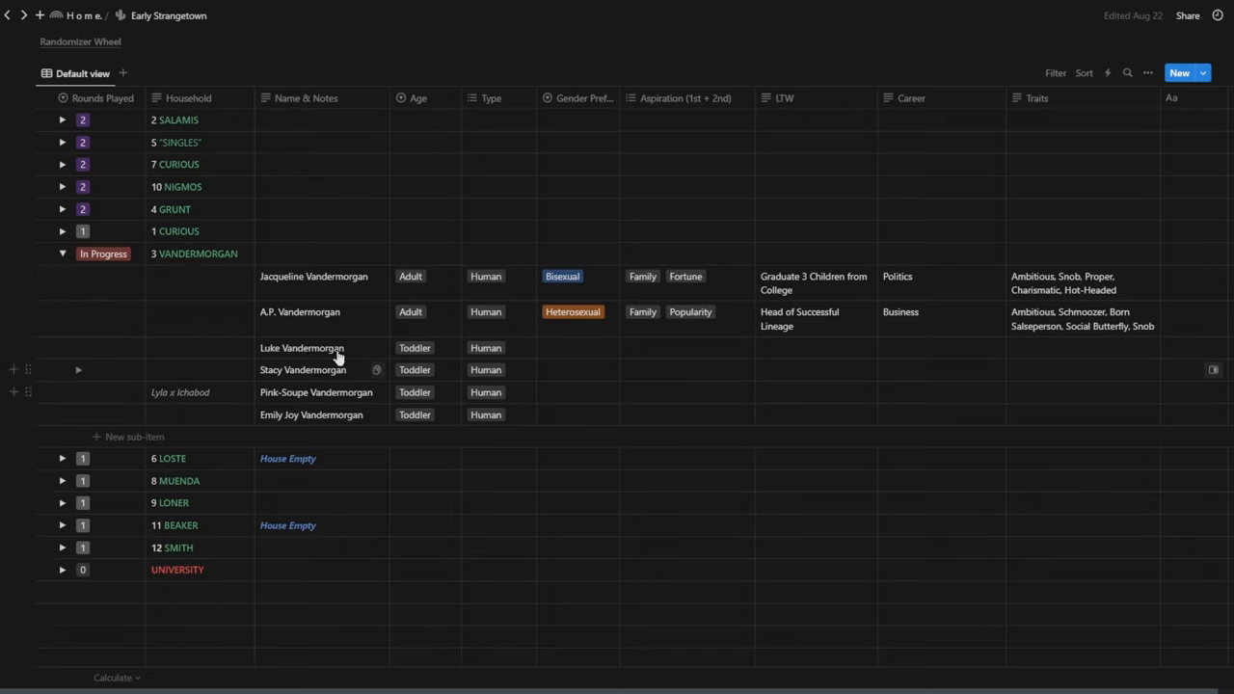
mouse_move(366, 578)
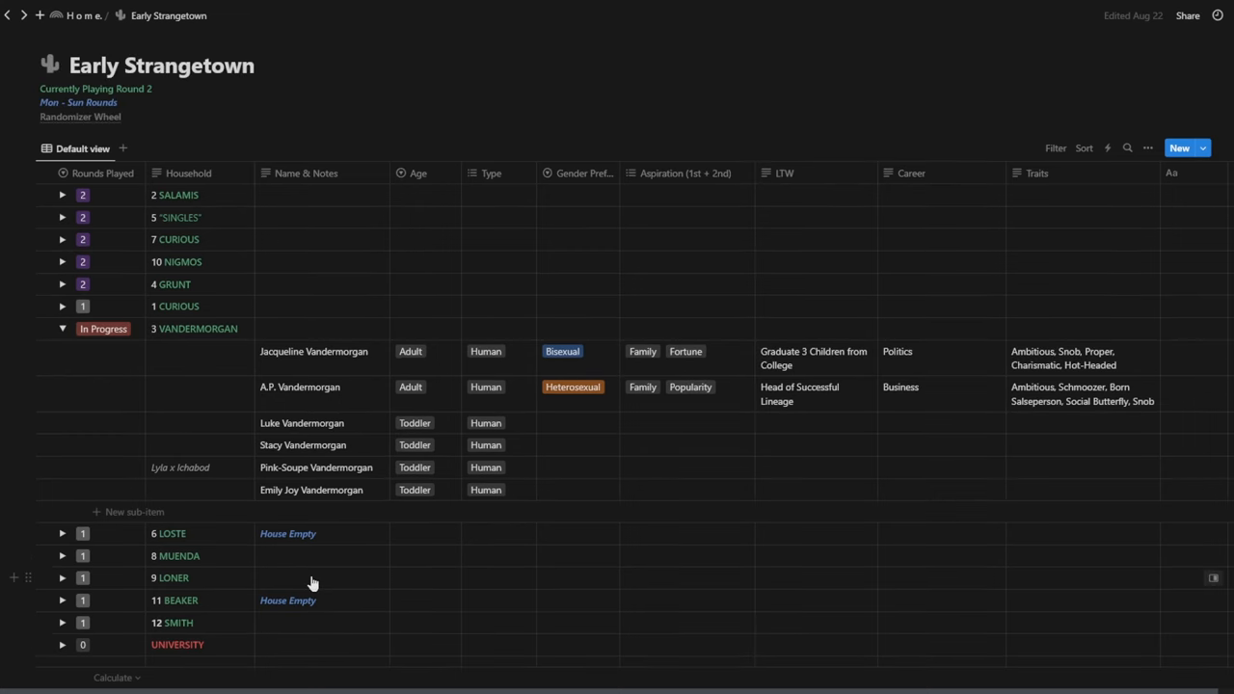
scroll("up", 3)
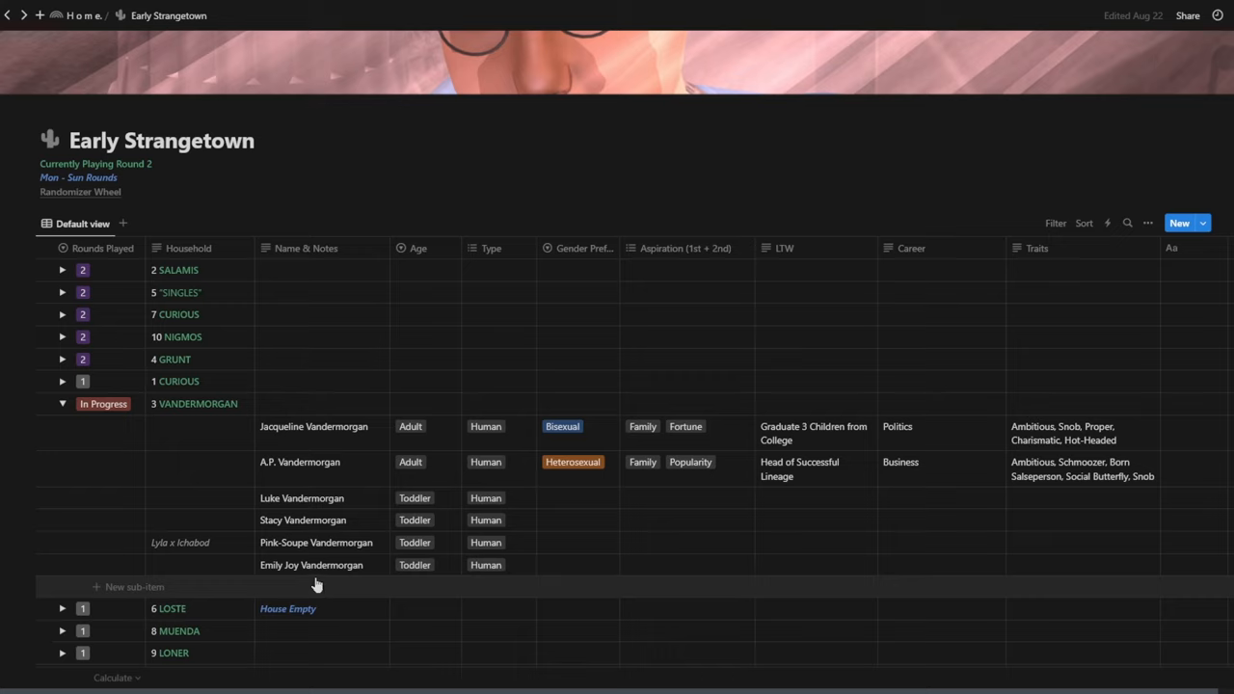
mouse_move(405, 444)
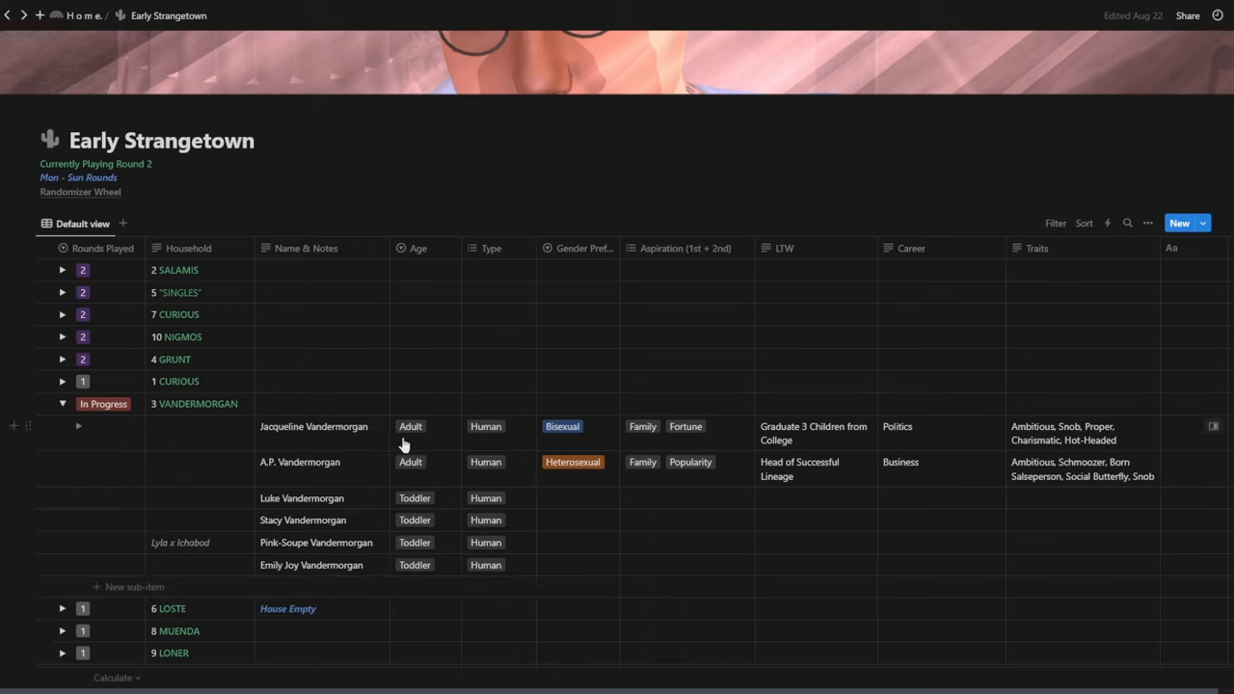
mouse_move(517, 563)
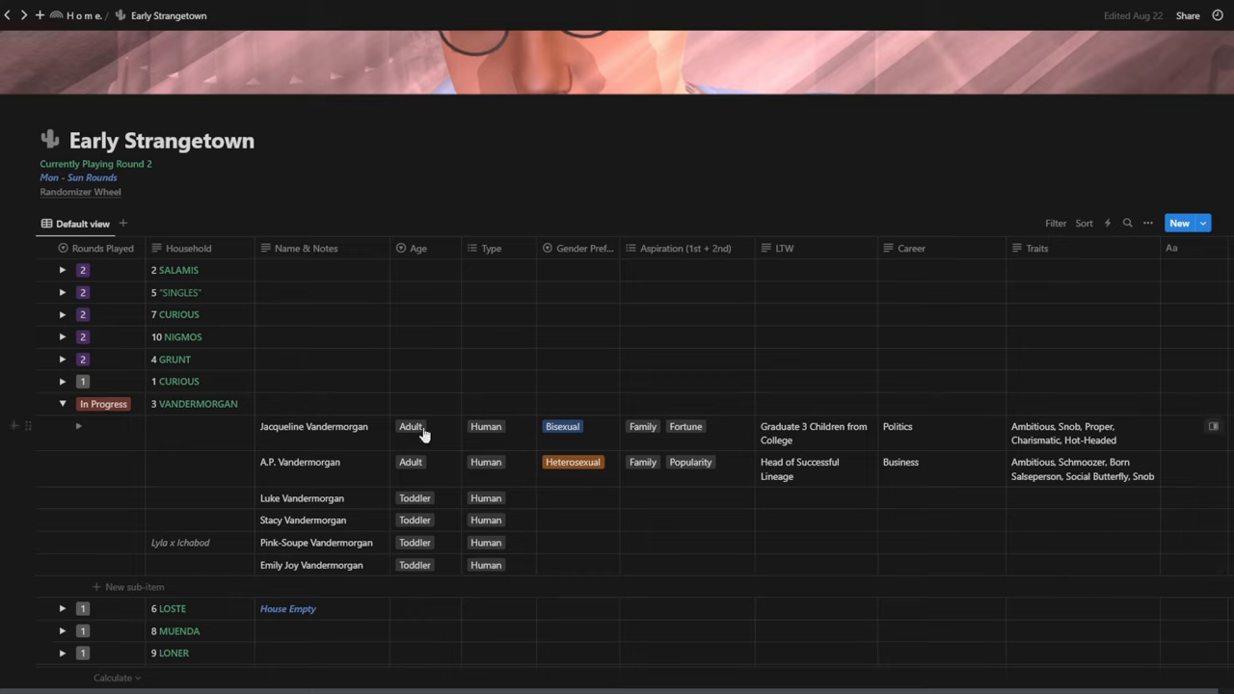
mouse_move(414, 432)
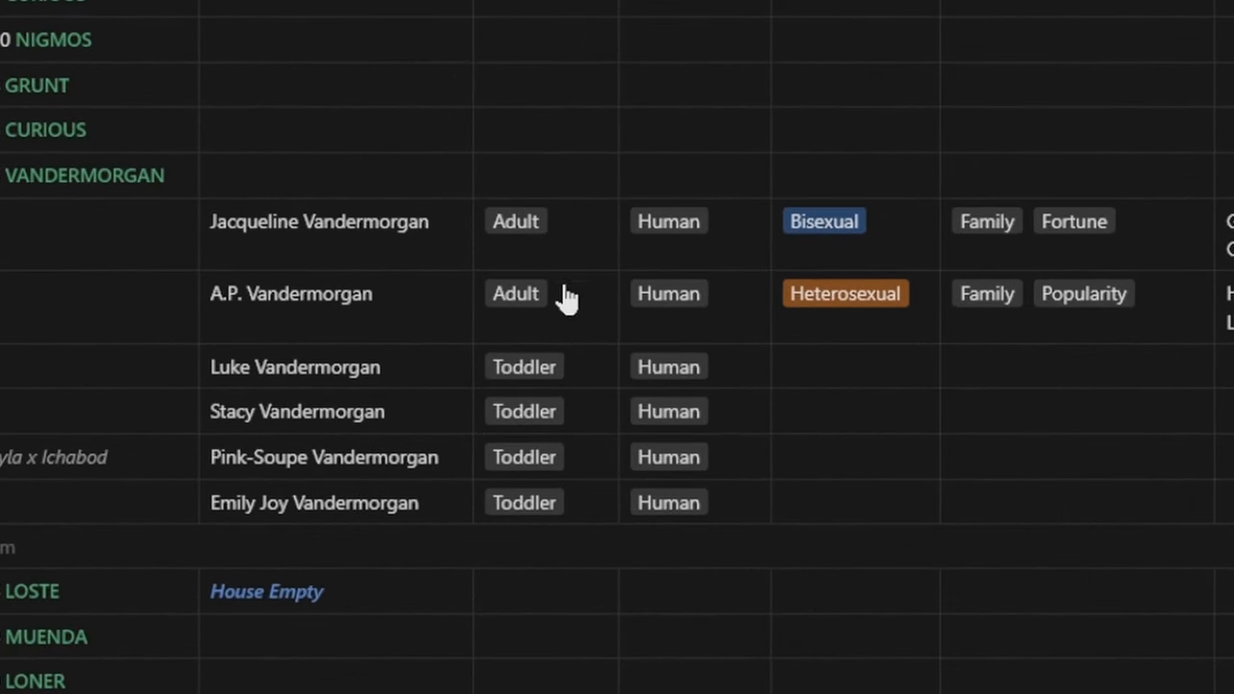
mouse_move(714, 318)
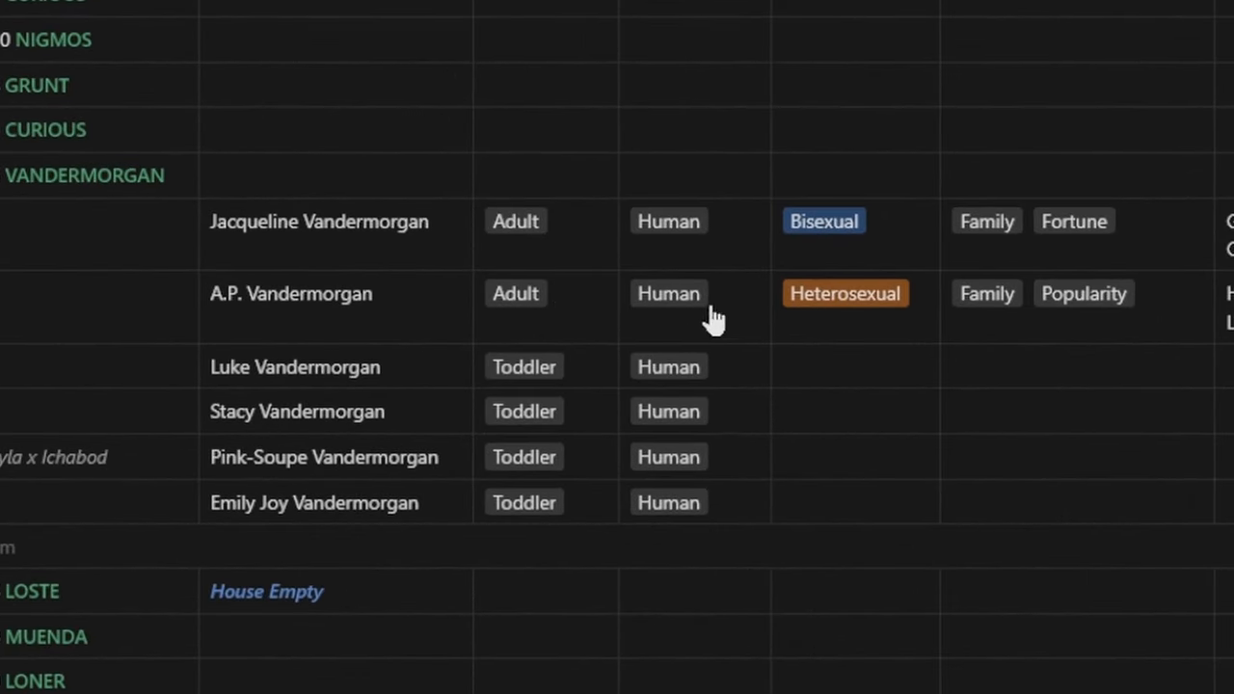
left_click(517, 220)
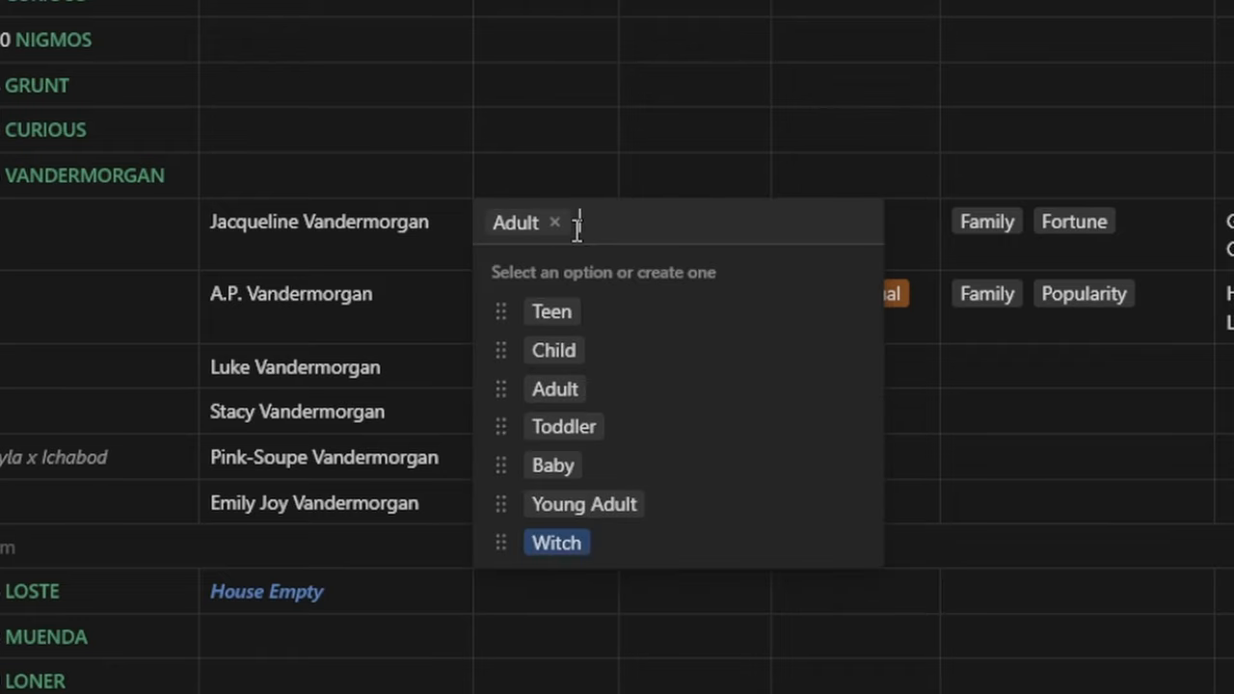
mouse_move(617, 451)
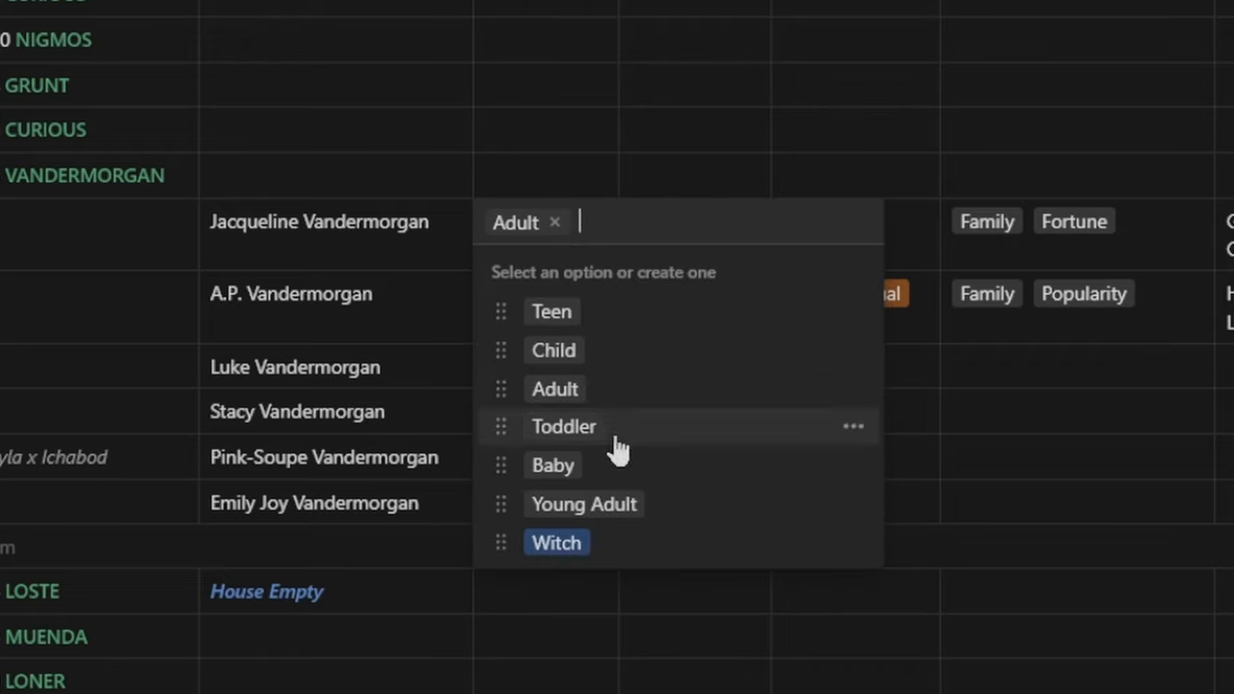
mouse_move(563, 328)
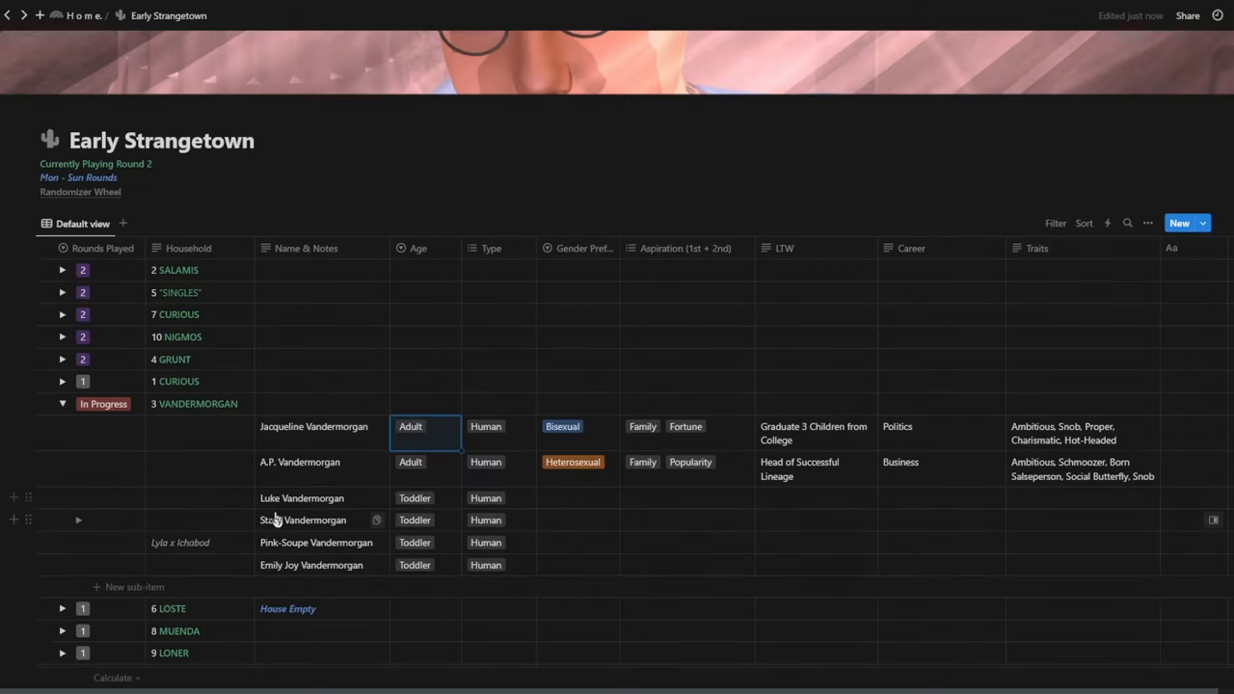
left_click(424, 498)
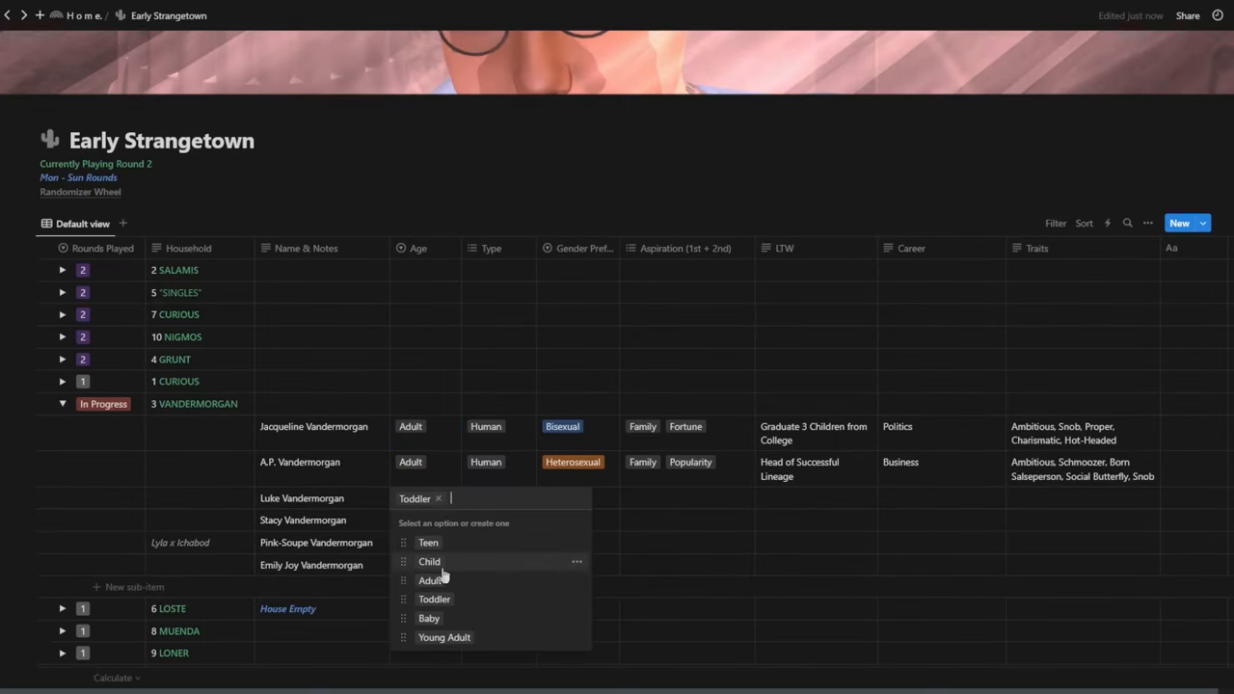
left_click(429, 562)
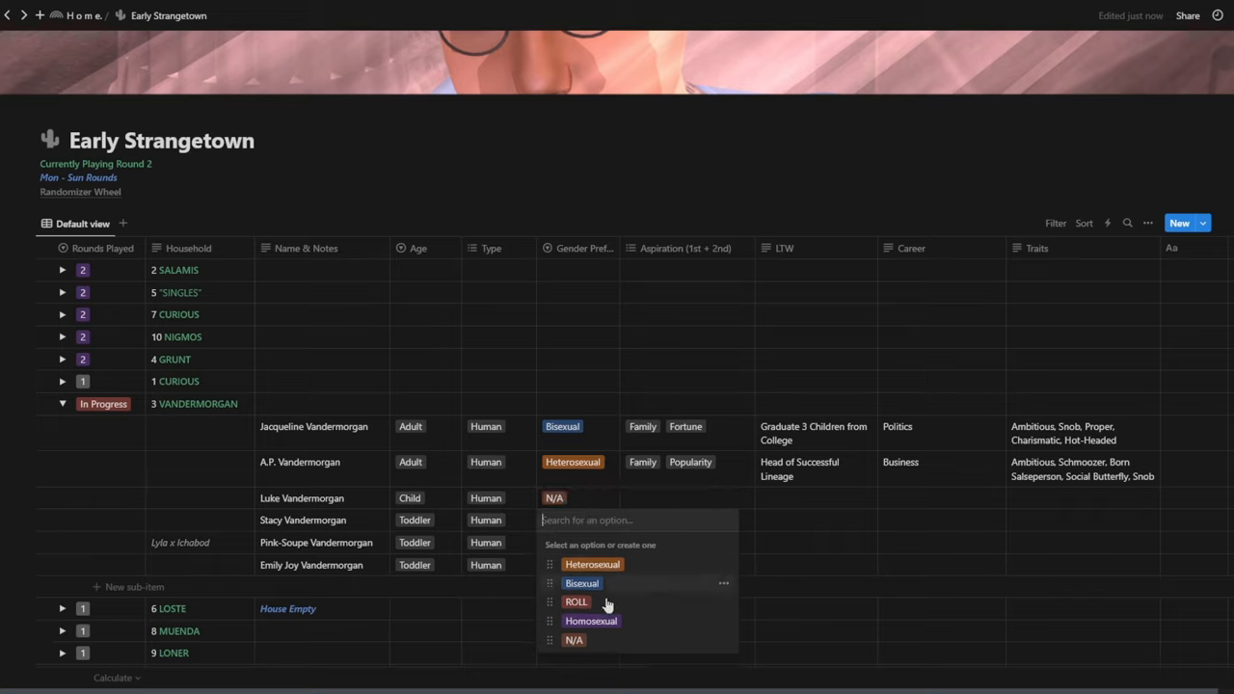
left_click(575, 640)
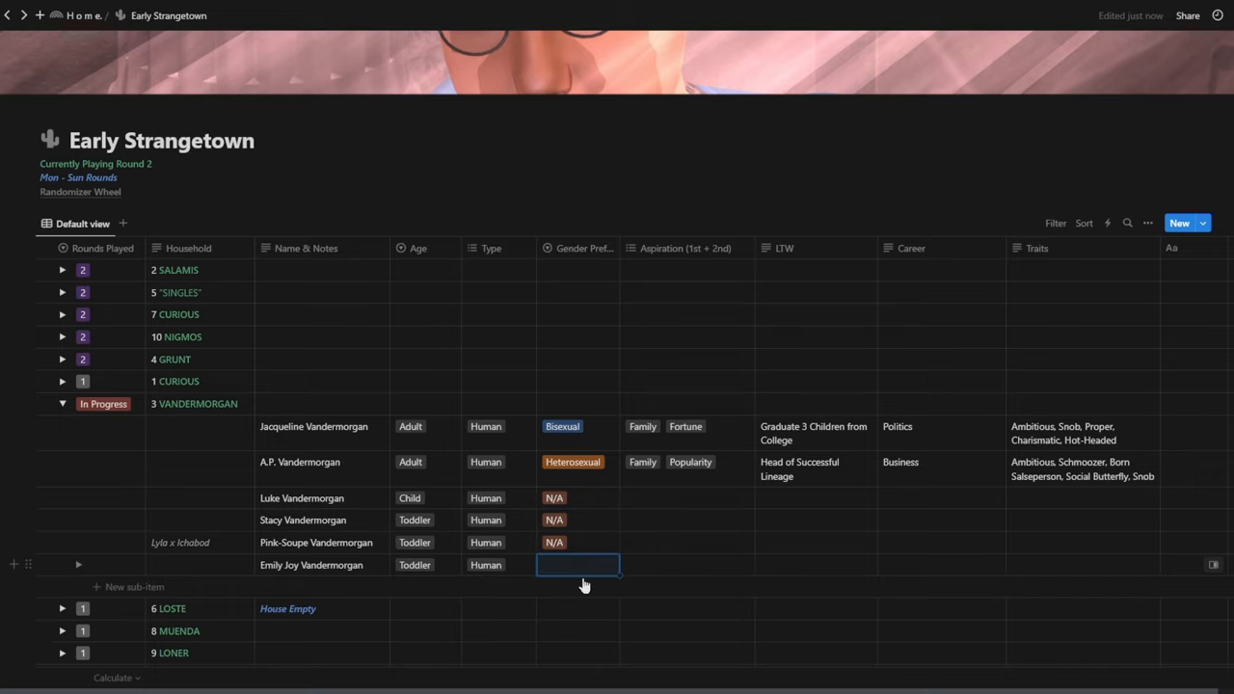
left_click(577, 565)
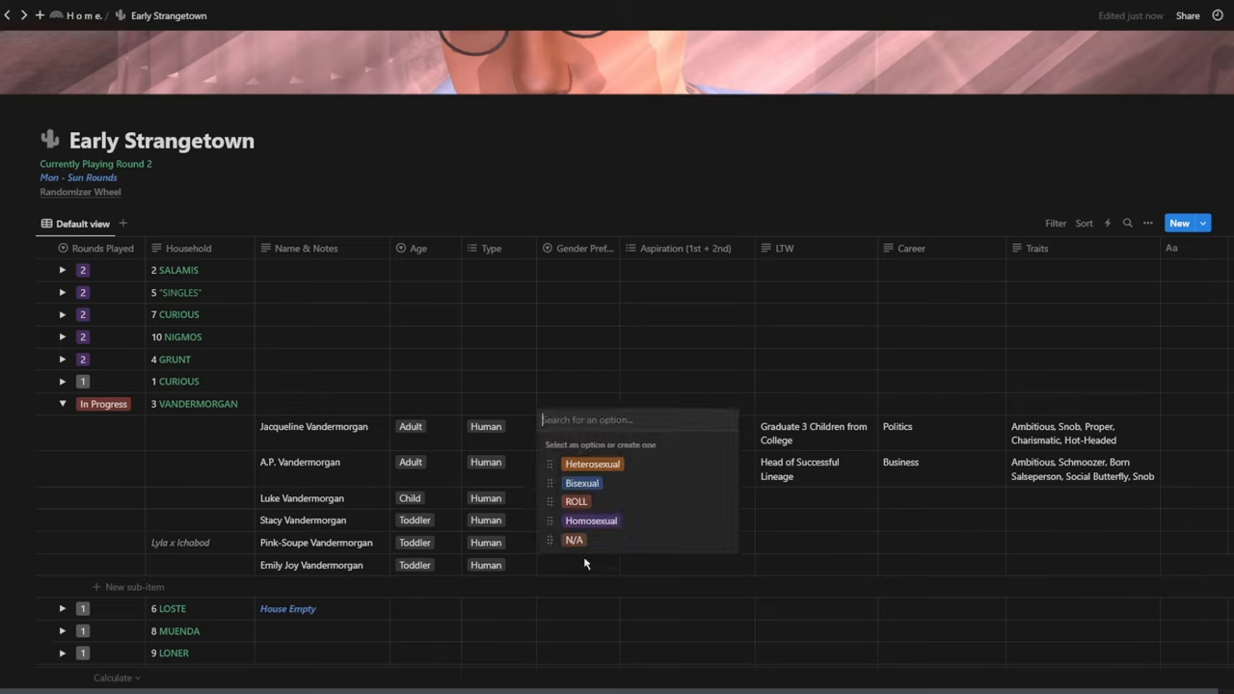
left_click(575, 540)
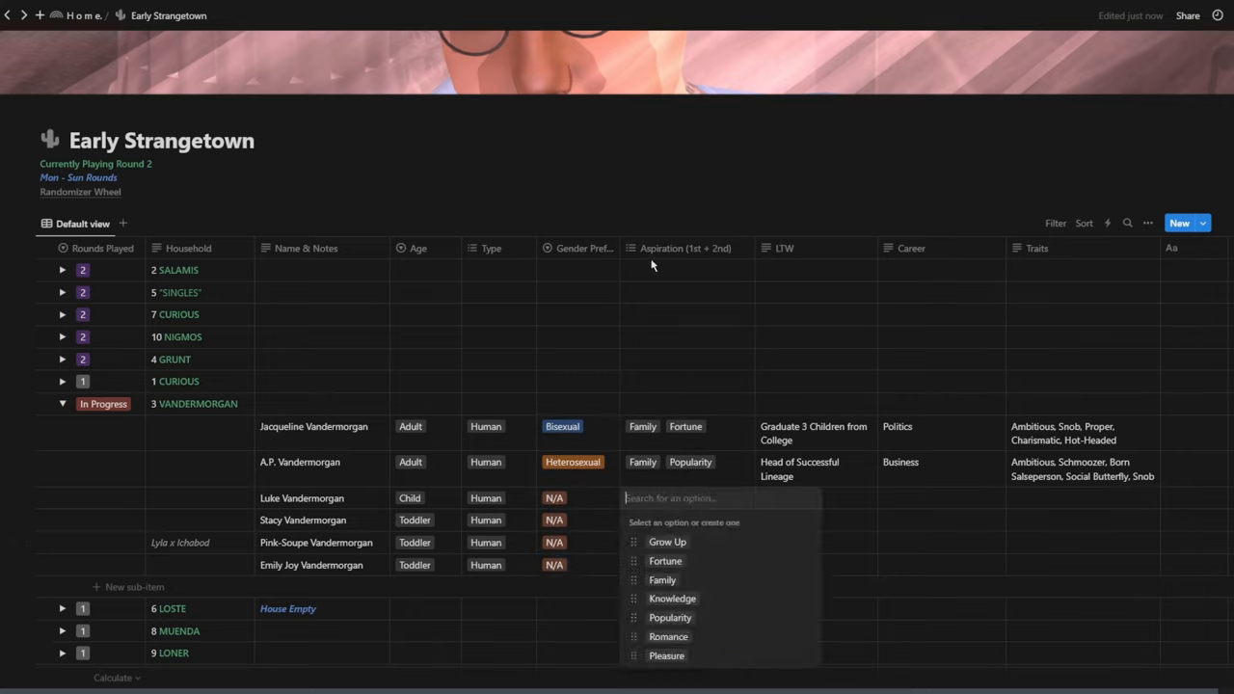
mouse_move(641, 247)
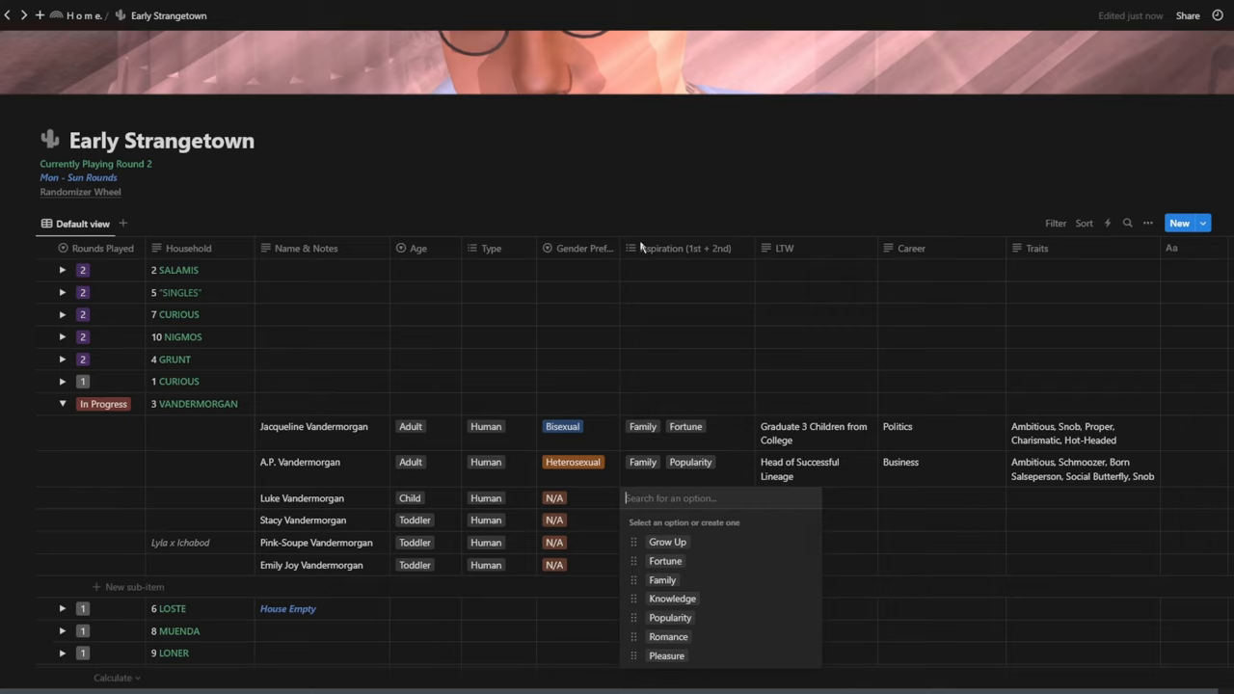
mouse_move(600, 374)
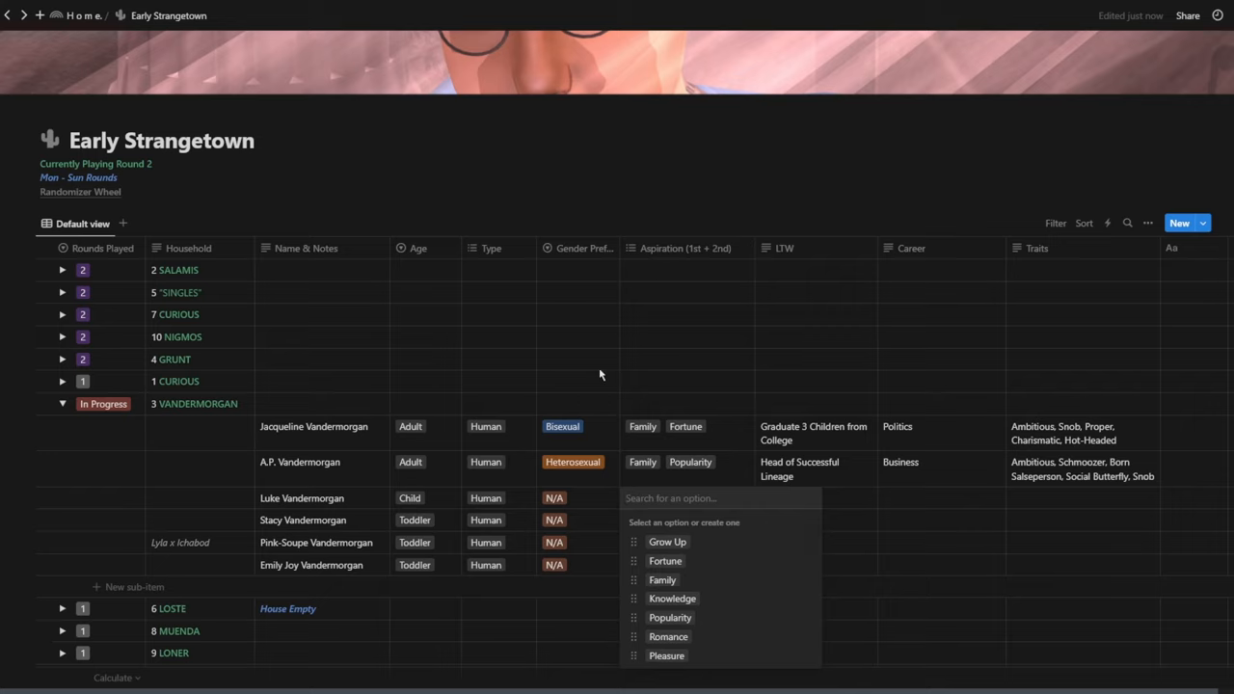
mouse_move(725, 443)
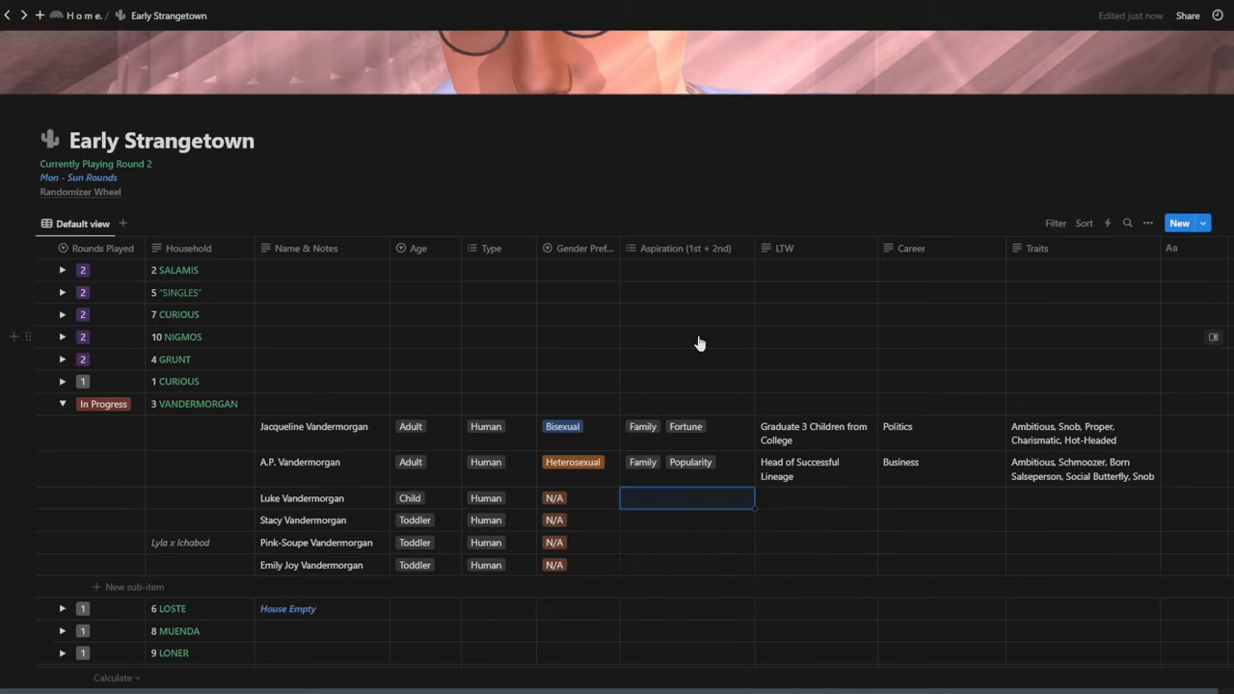
mouse_move(420, 513)
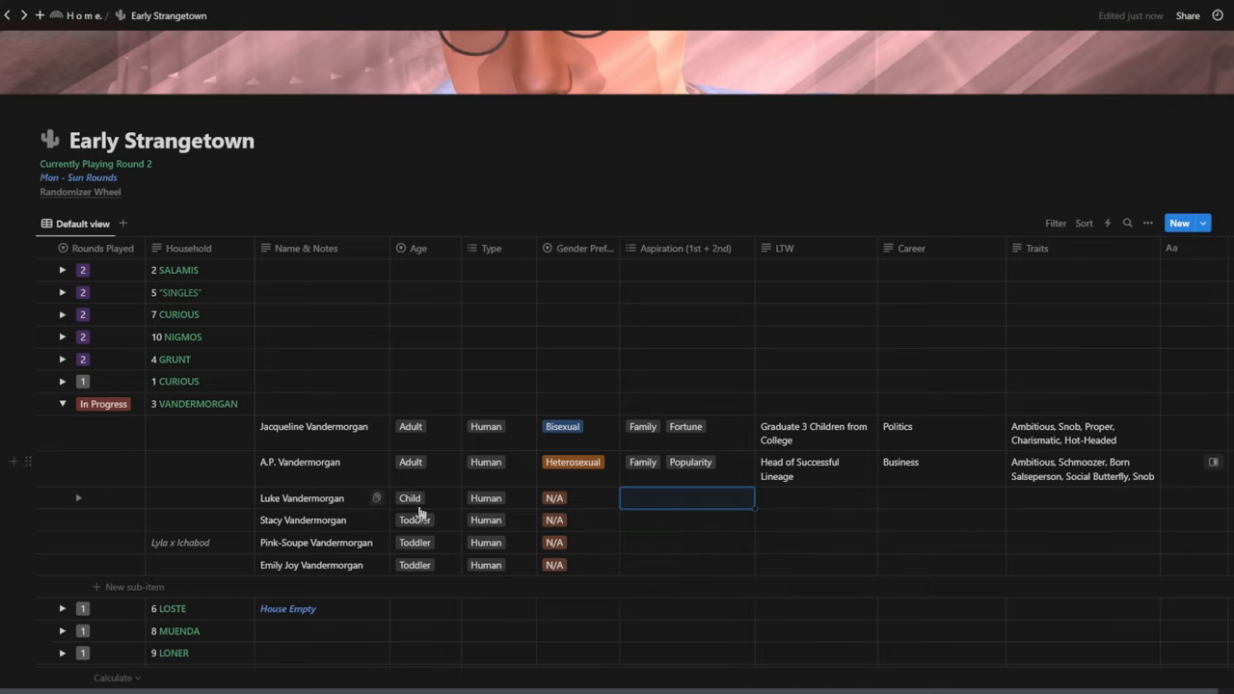
mouse_move(50, 405)
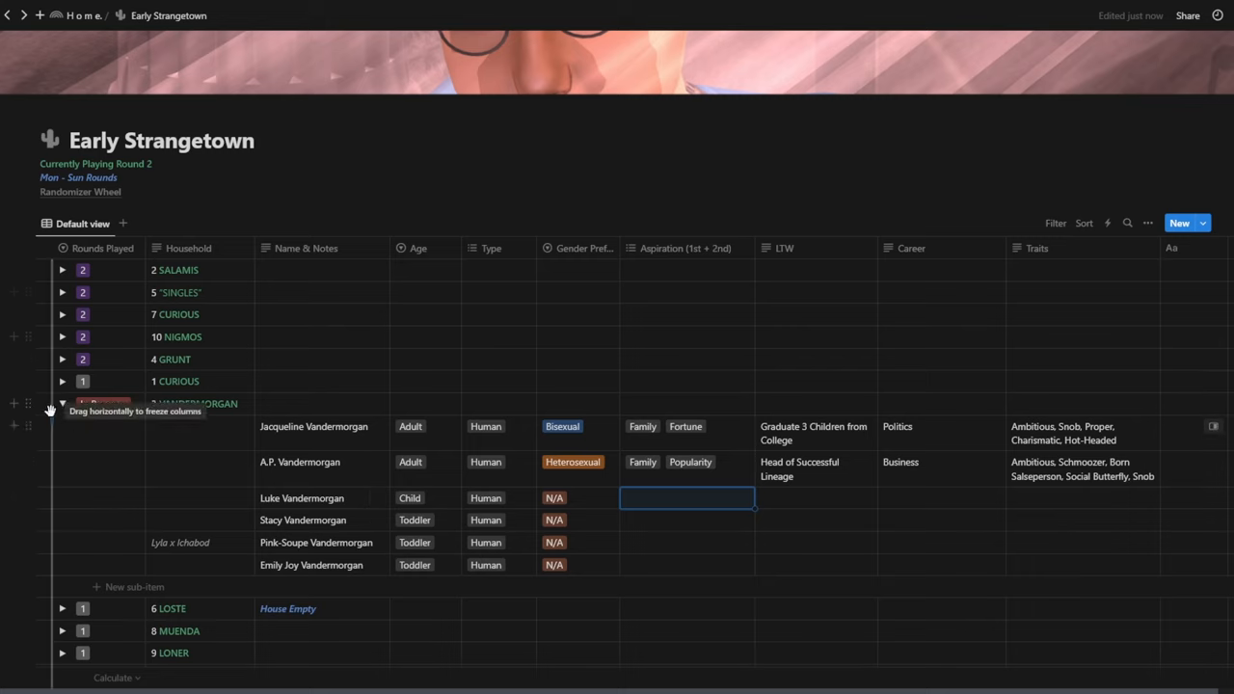
Leave VANDERMORGAN collapsed and CURIOUS expanded to list its five Sims
left_click(62, 403)
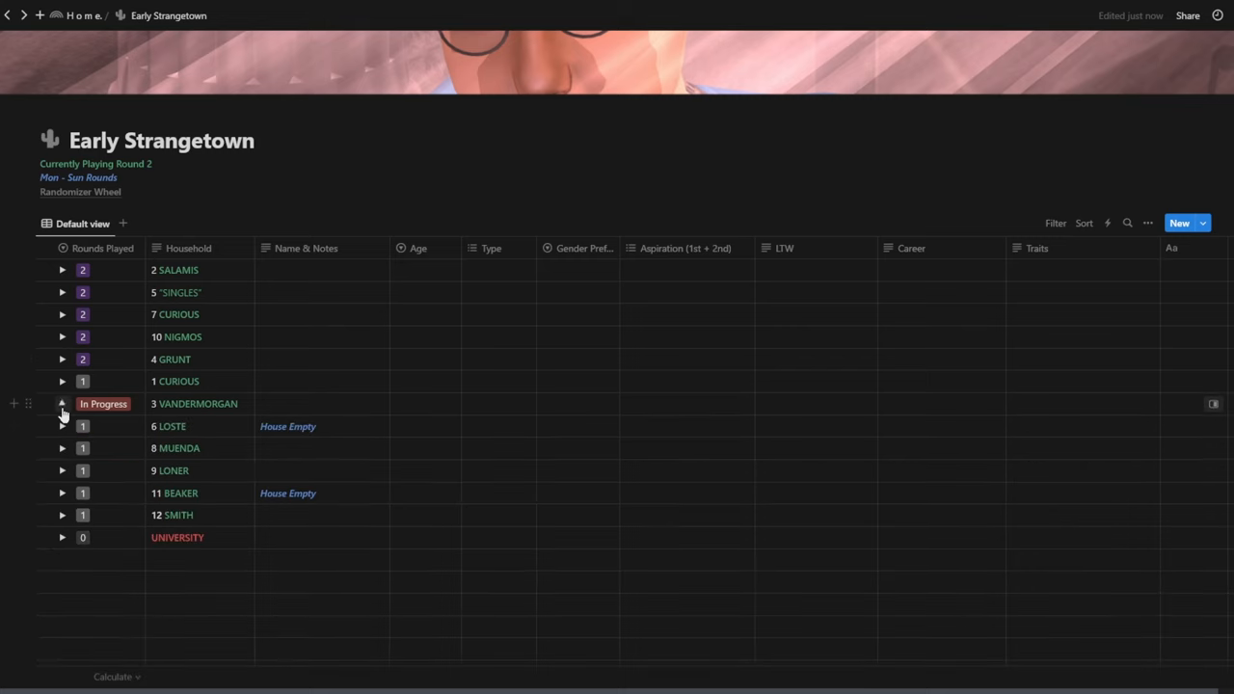
left_click(62, 403)
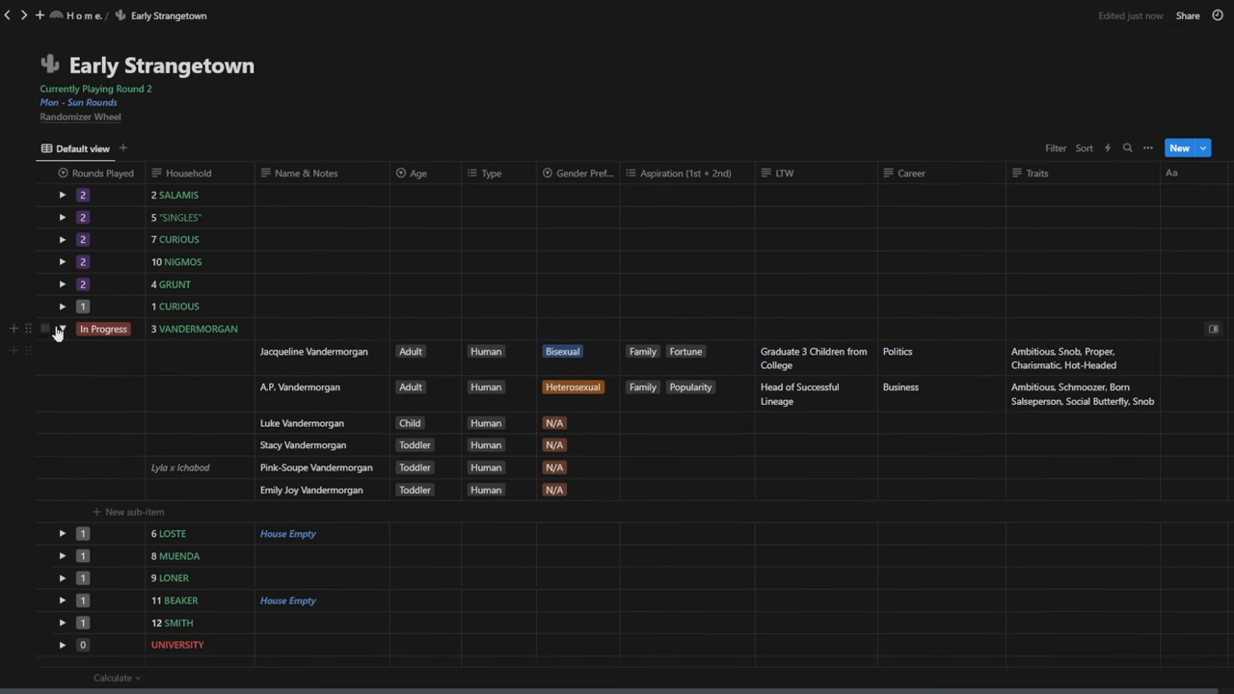
left_click(62, 328)
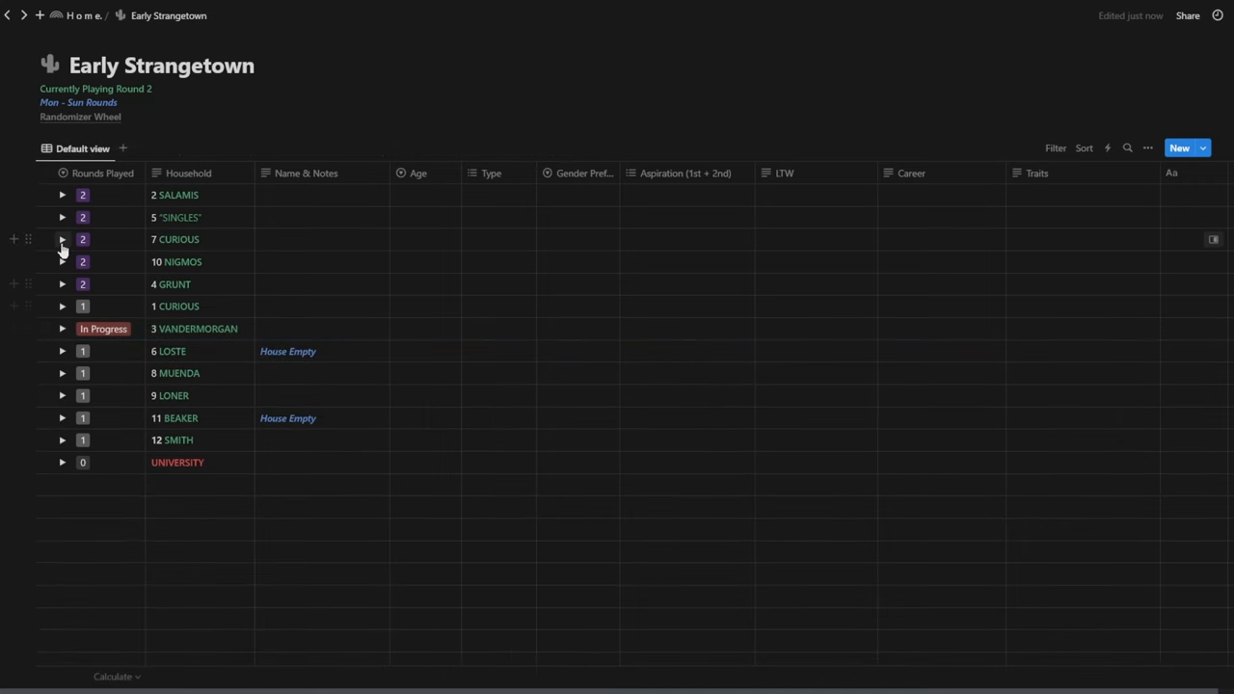
left_click(61, 239)
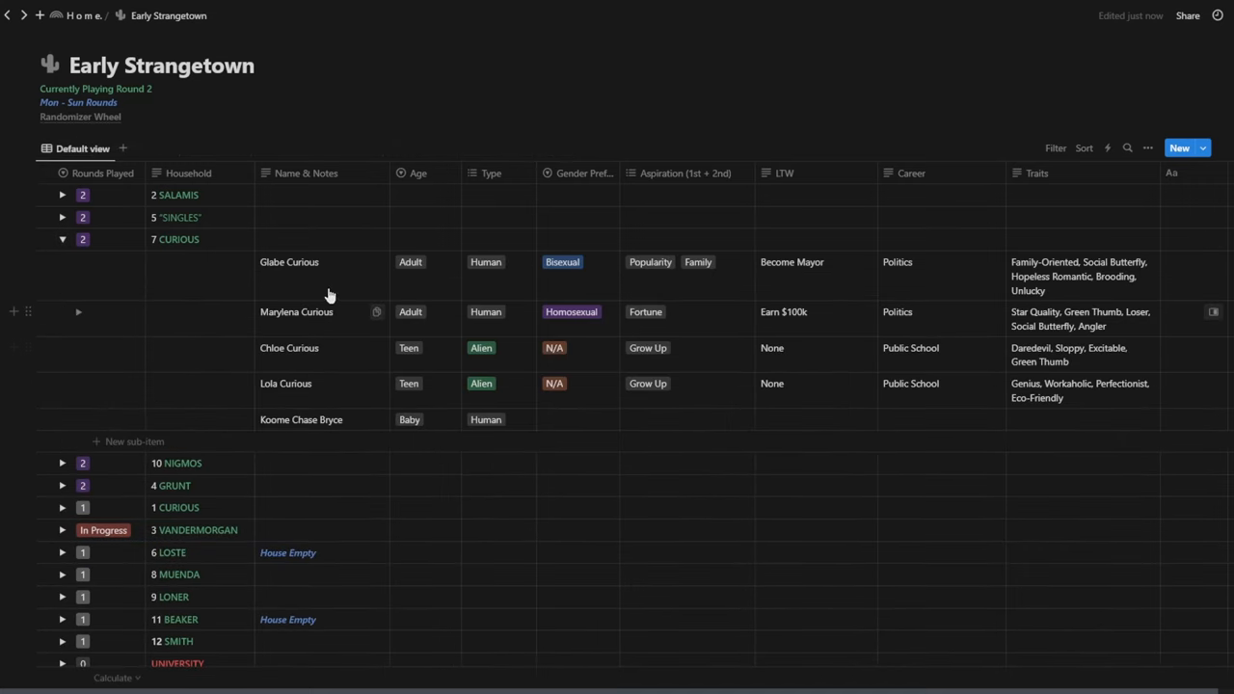
mouse_move(116, 330)
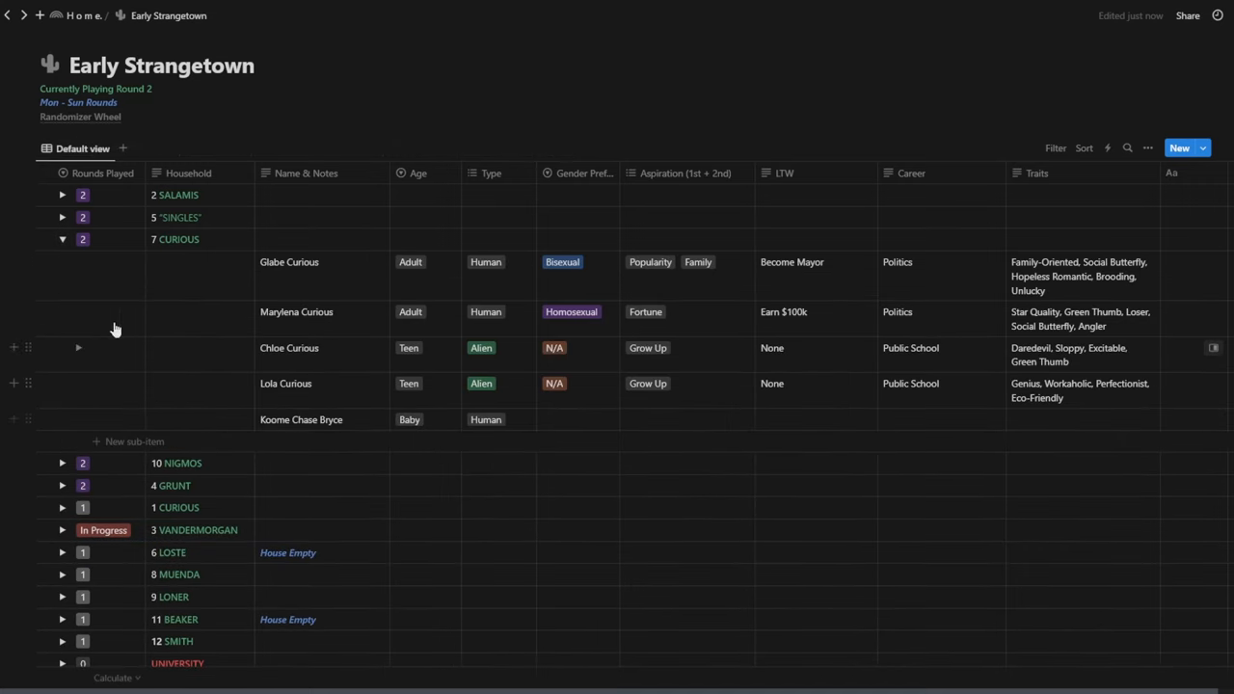
mouse_move(27, 262)
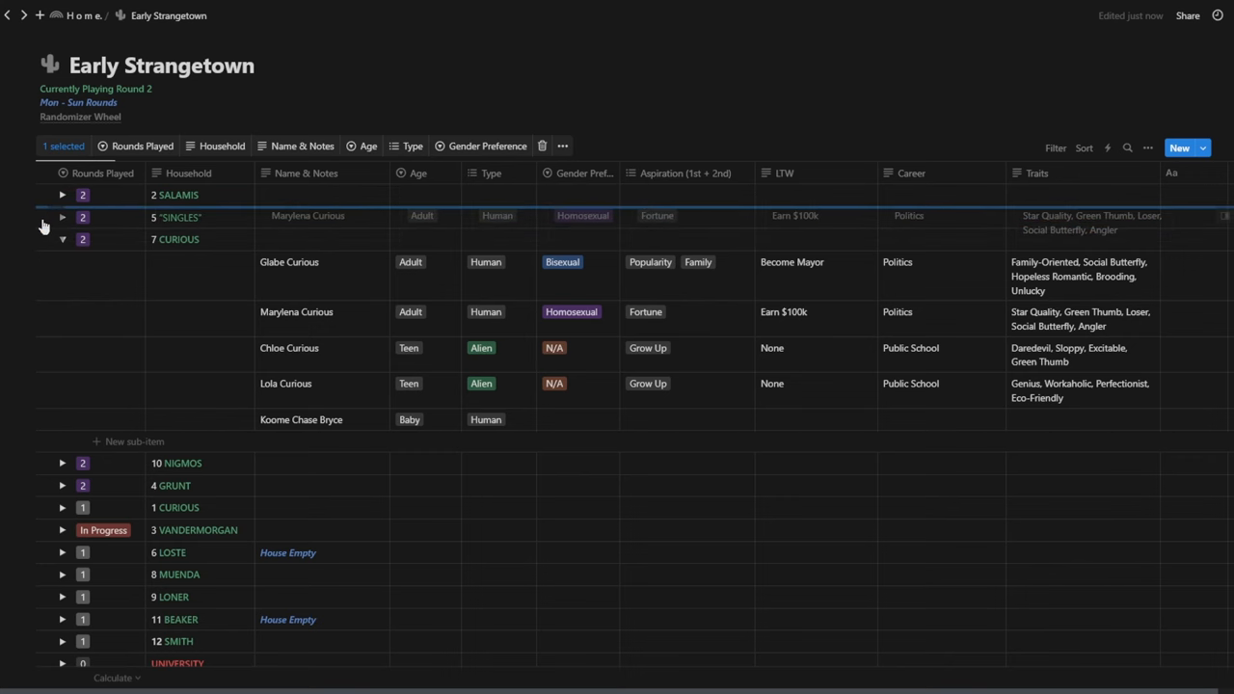
Expand the SINGLES household row to show its Sims
left_click(62, 216)
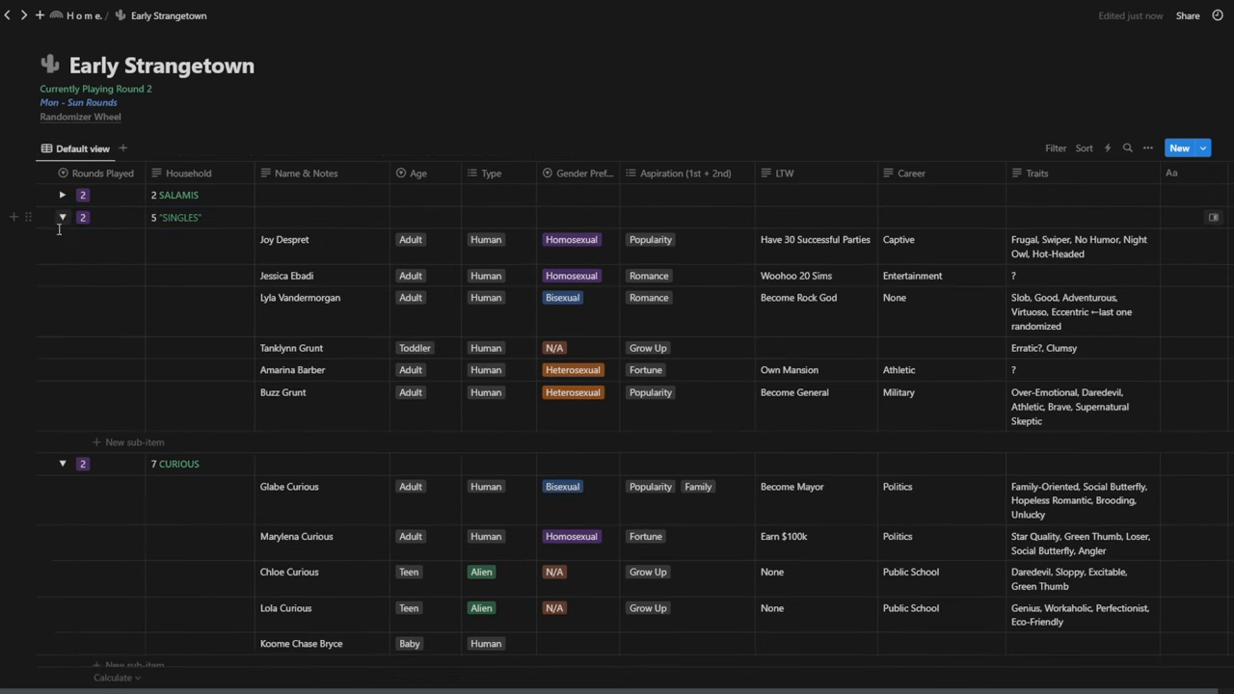
mouse_move(27, 536)
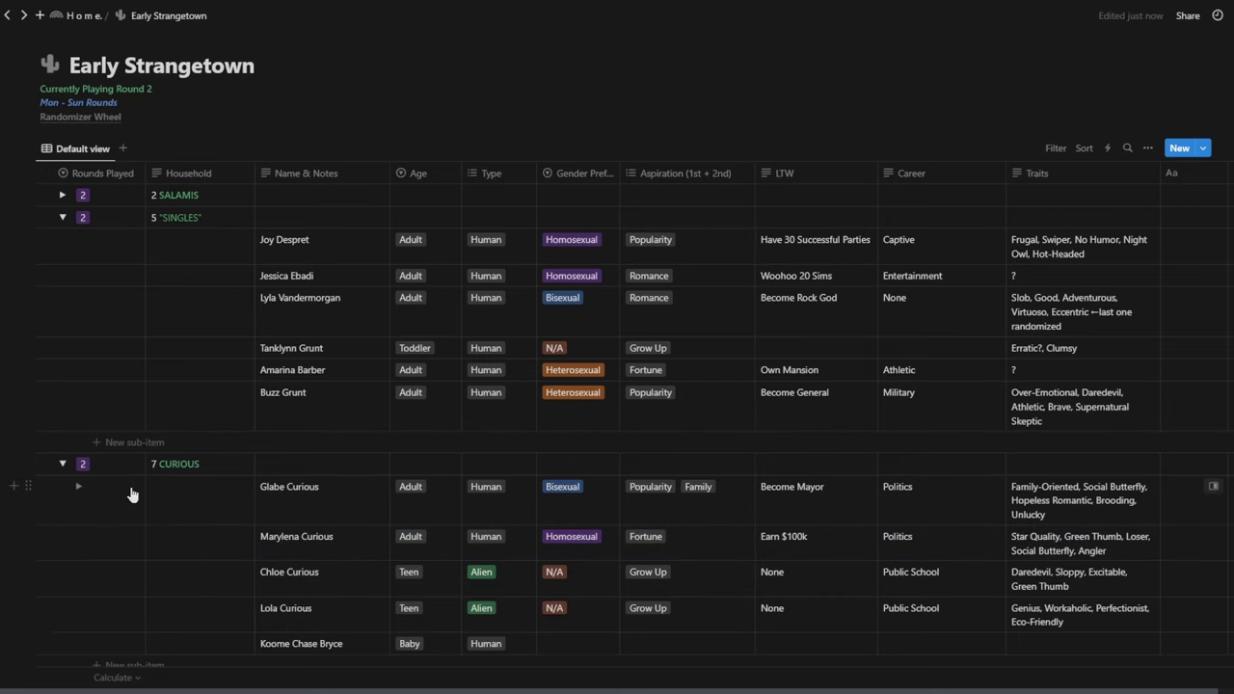
left_click(62, 216)
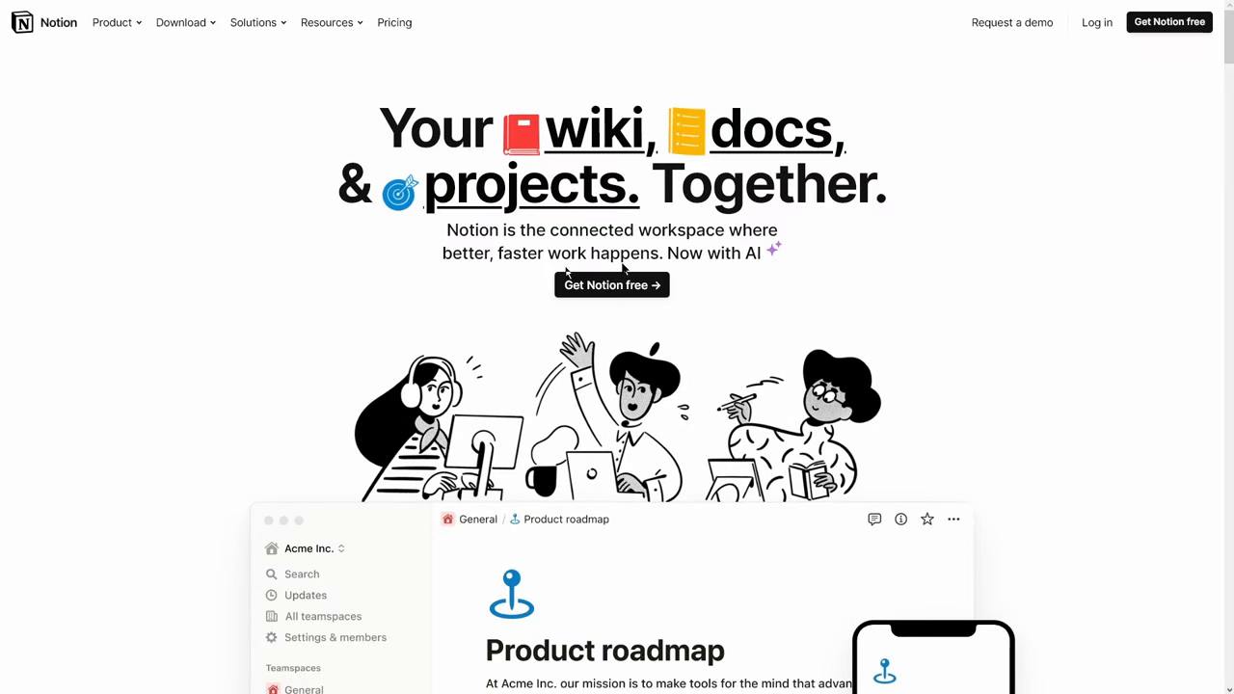
mouse_move(145, 40)
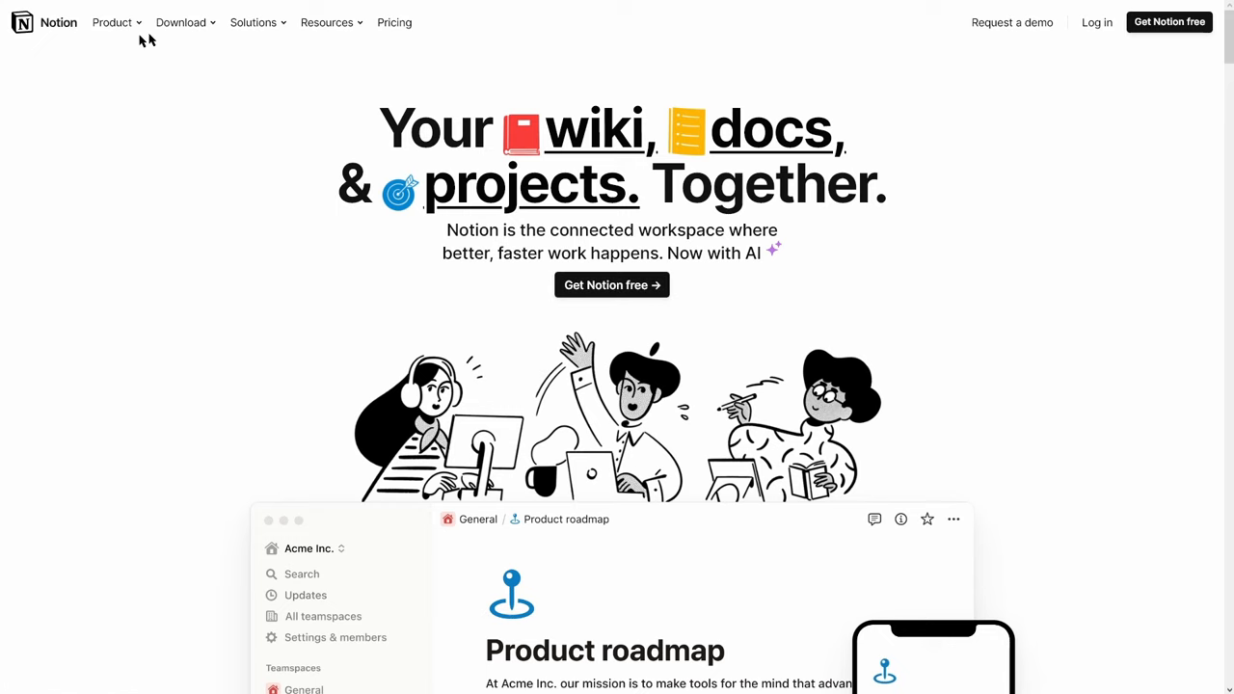
View the Download menu listing iOS & Android, Mac & Windows and Web Clipper
left_click(181, 23)
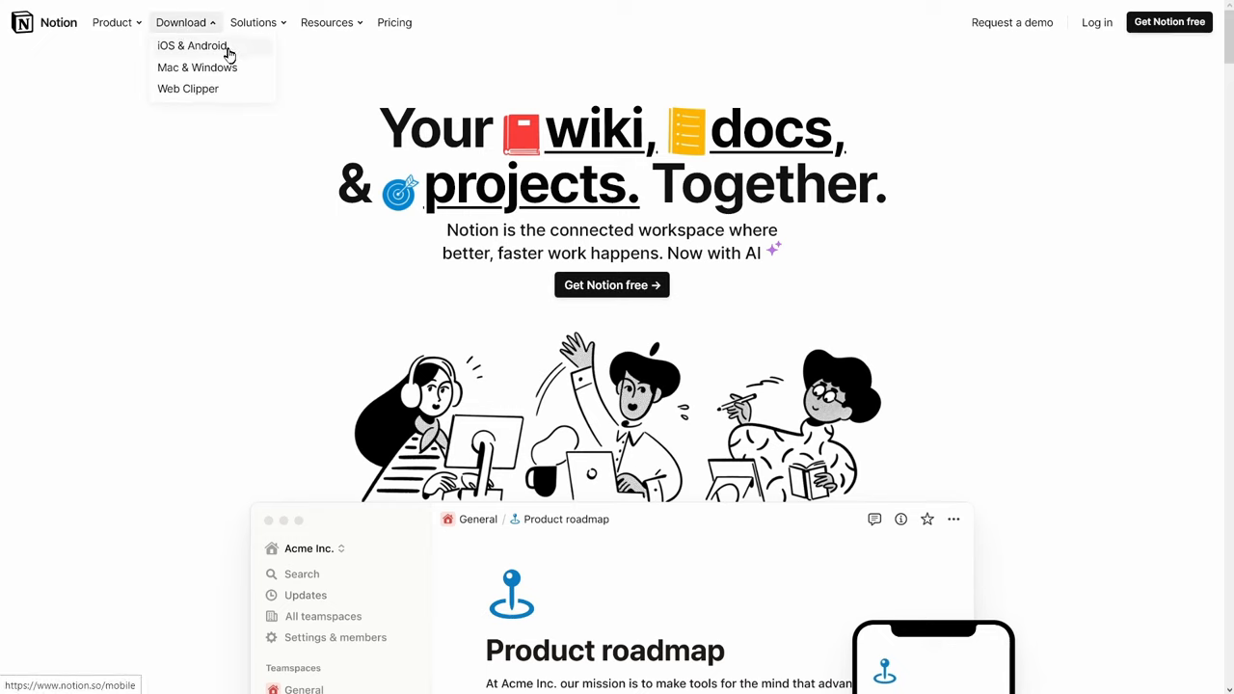
mouse_move(193, 46)
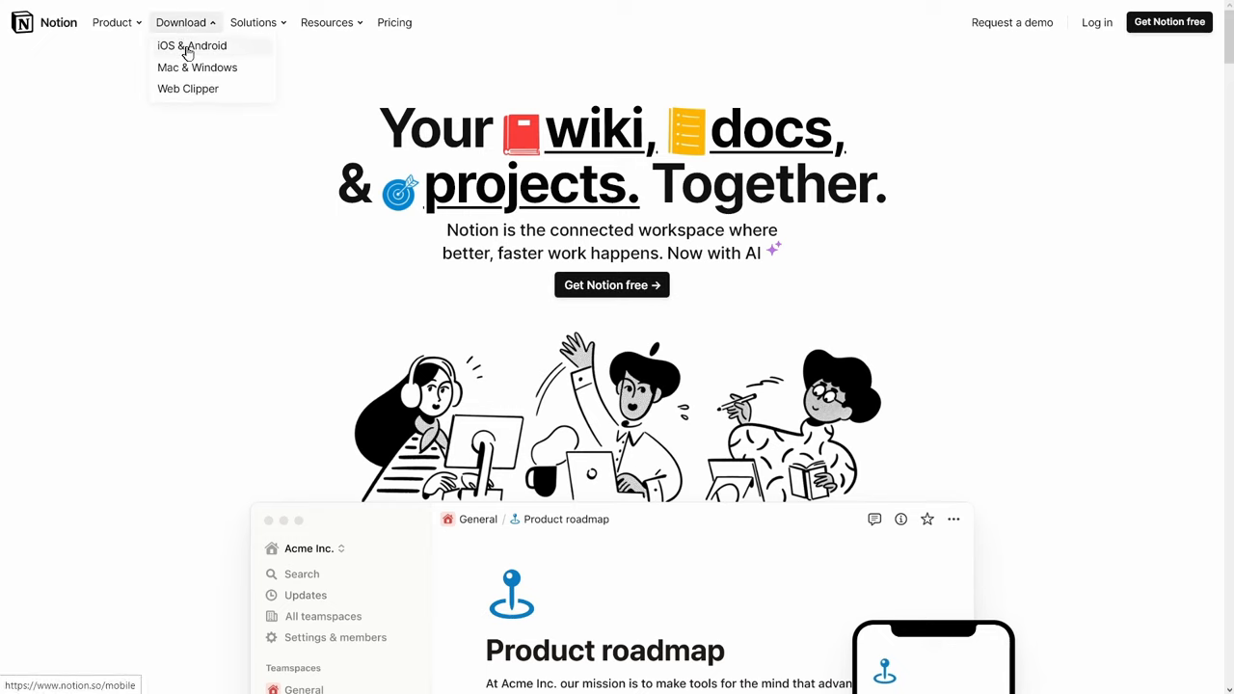
mouse_move(160, 100)
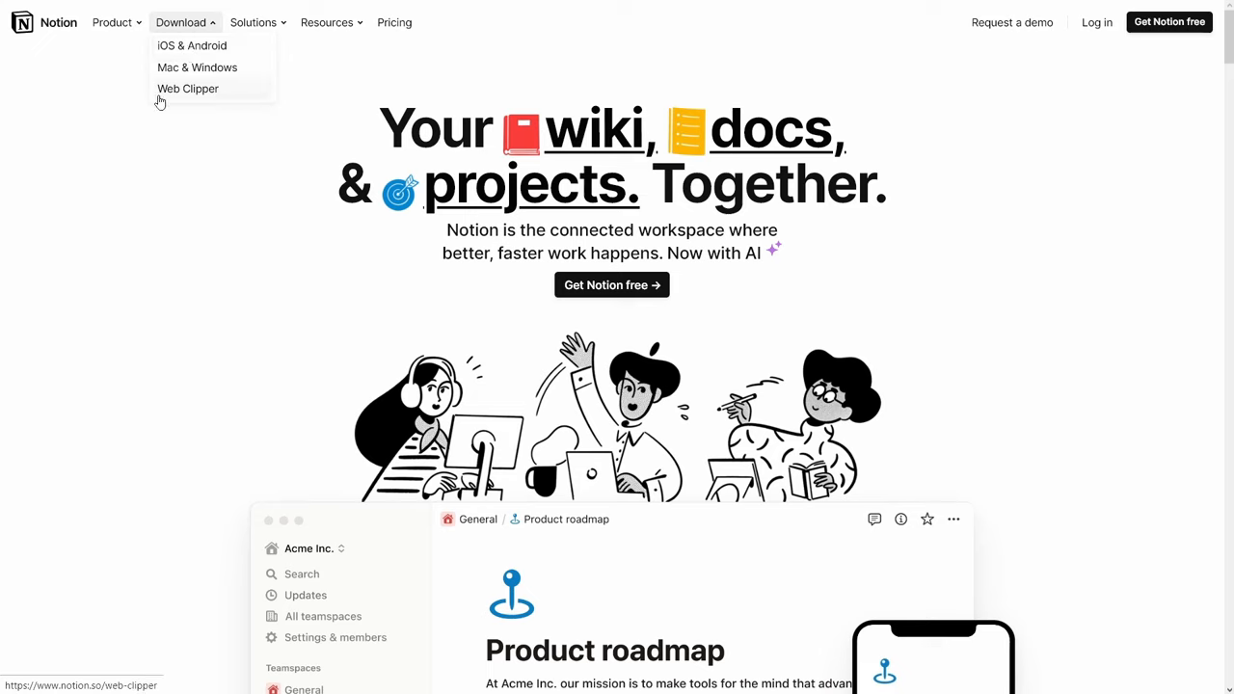
mouse_move(232, 93)
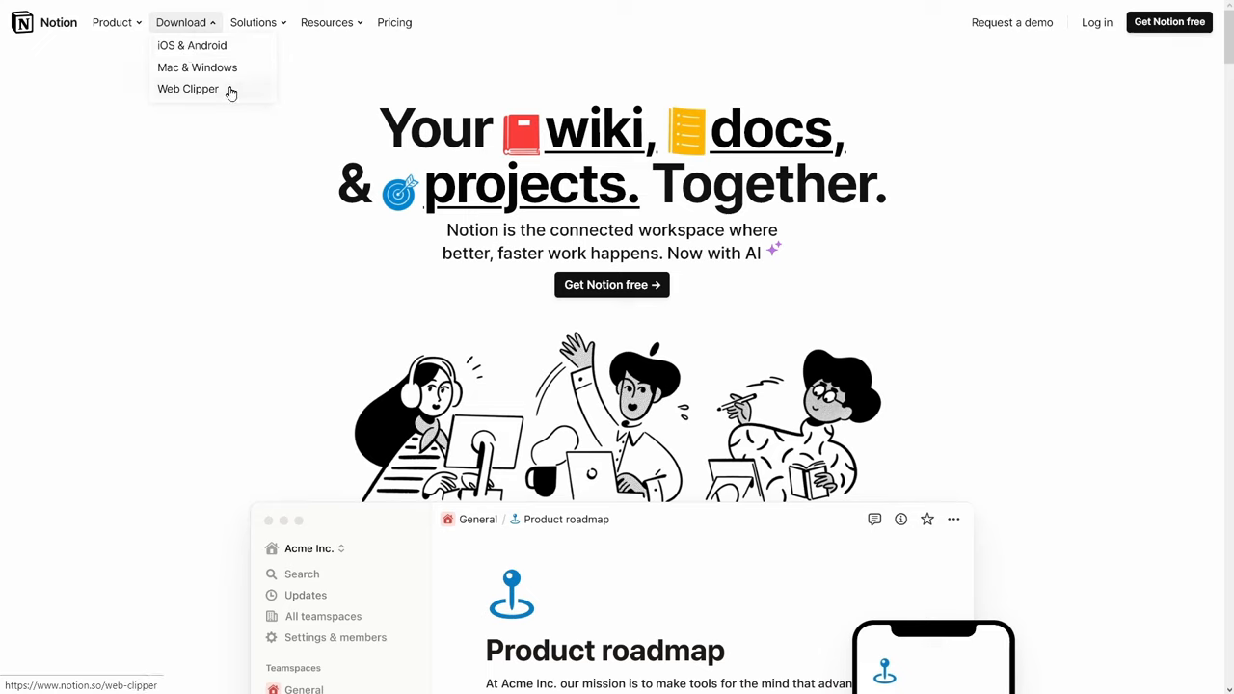
mouse_move(286, 224)
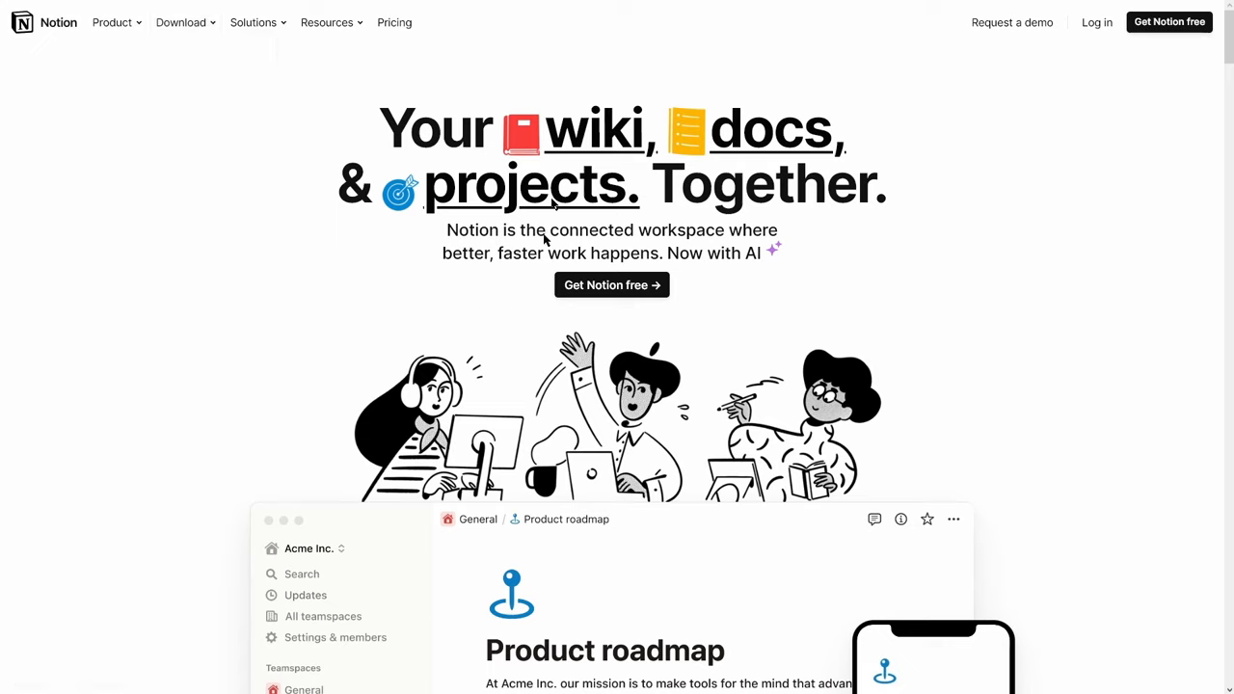
mouse_move(203, 38)
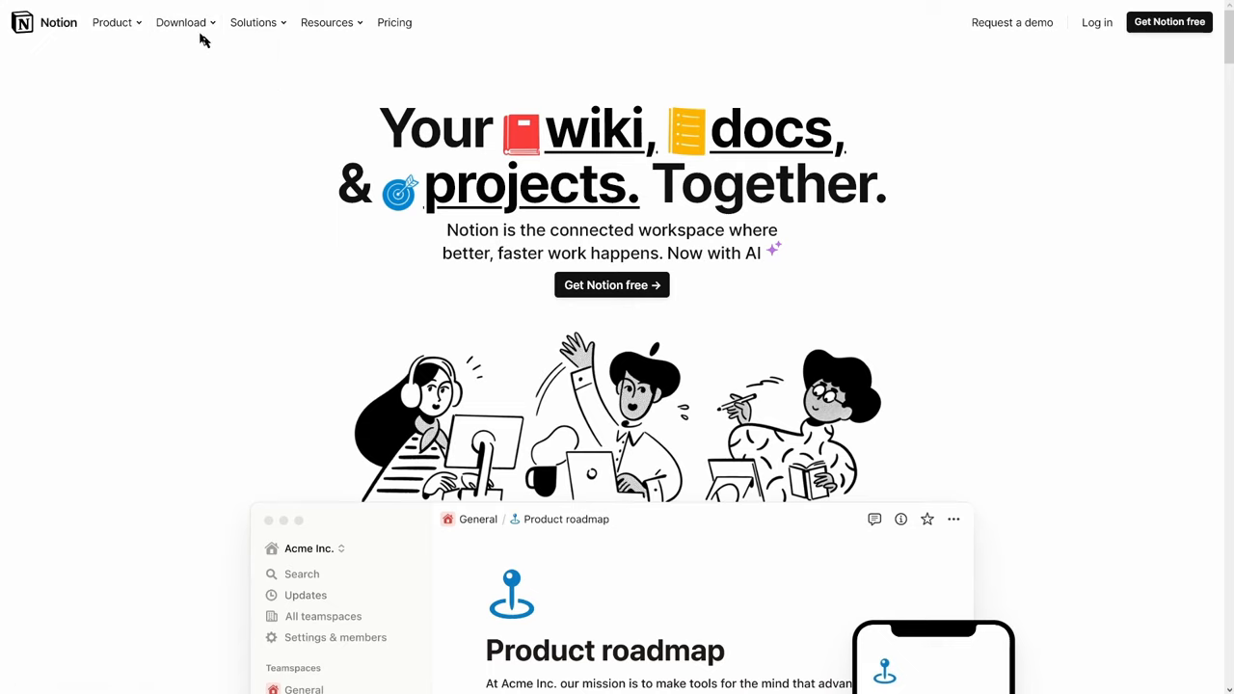
left_click(181, 23)
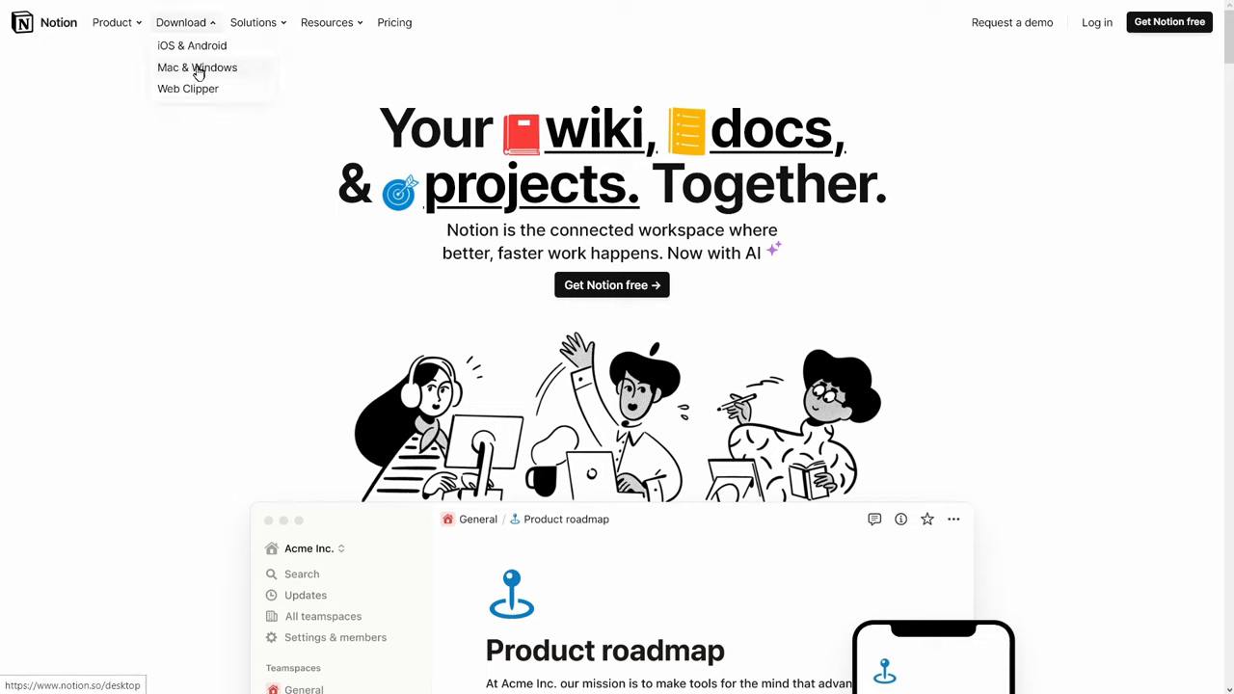
mouse_move(247, 70)
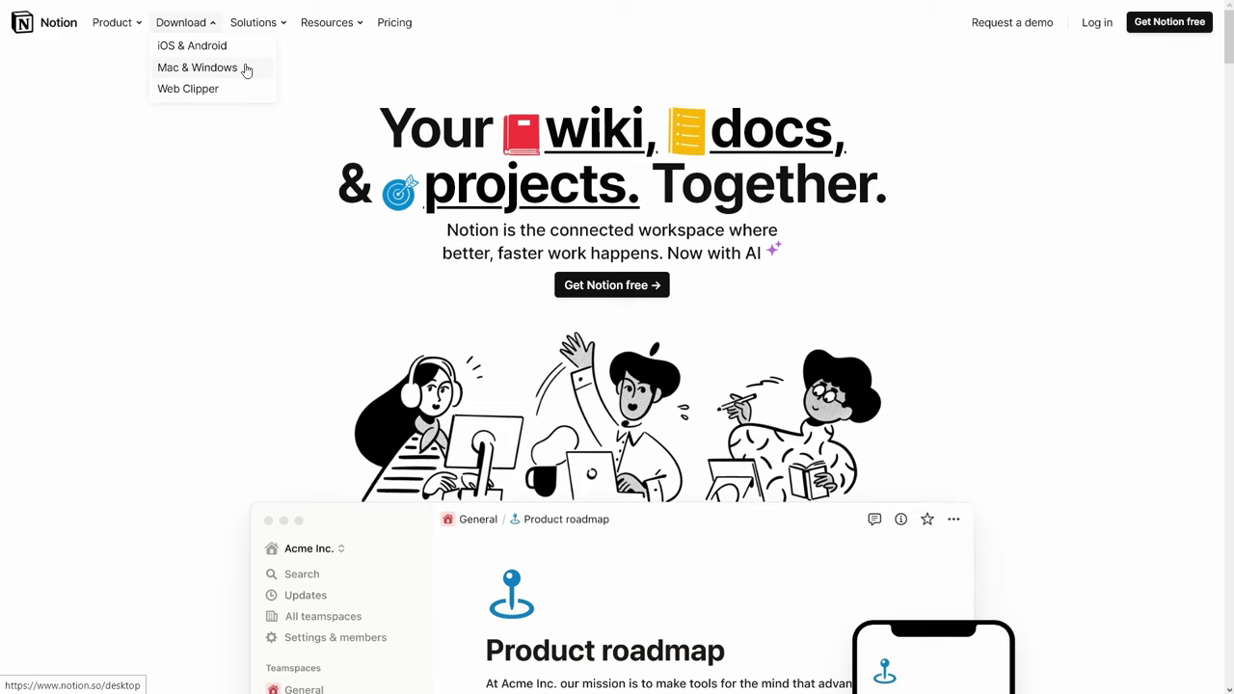
mouse_move(192, 47)
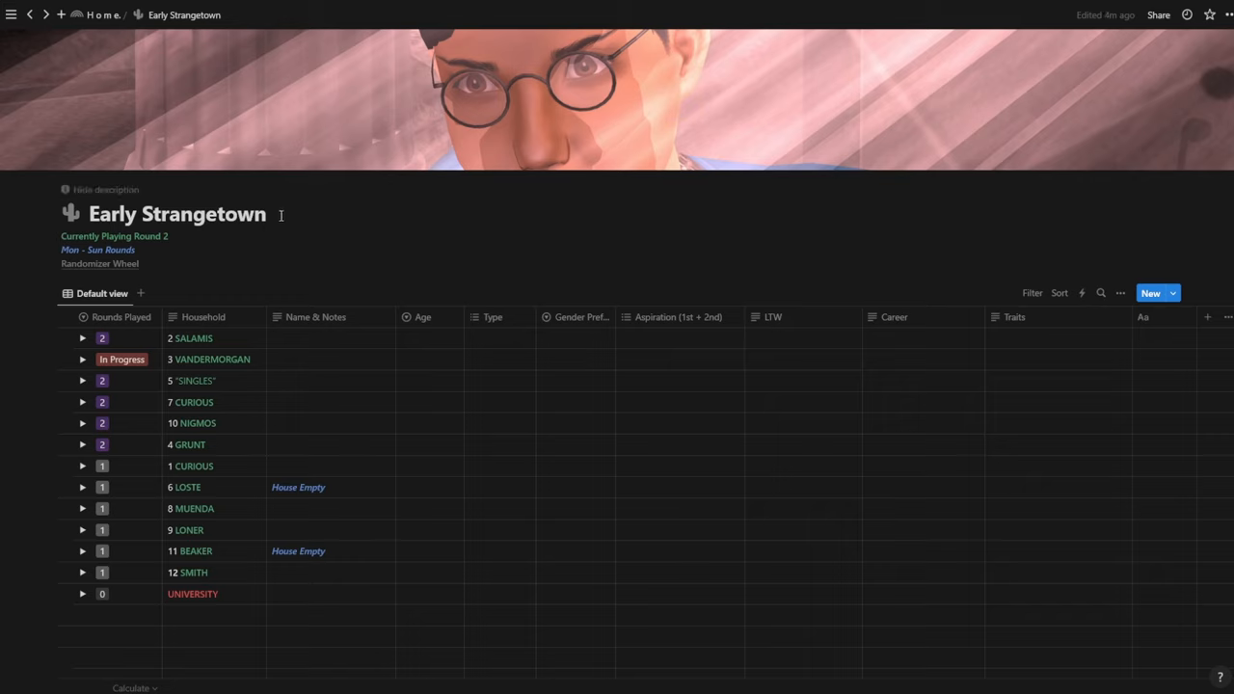
Toggle the workspace sidebar with Shopping, Schedule and Tracker pages open and closed
left_click(12, 15)
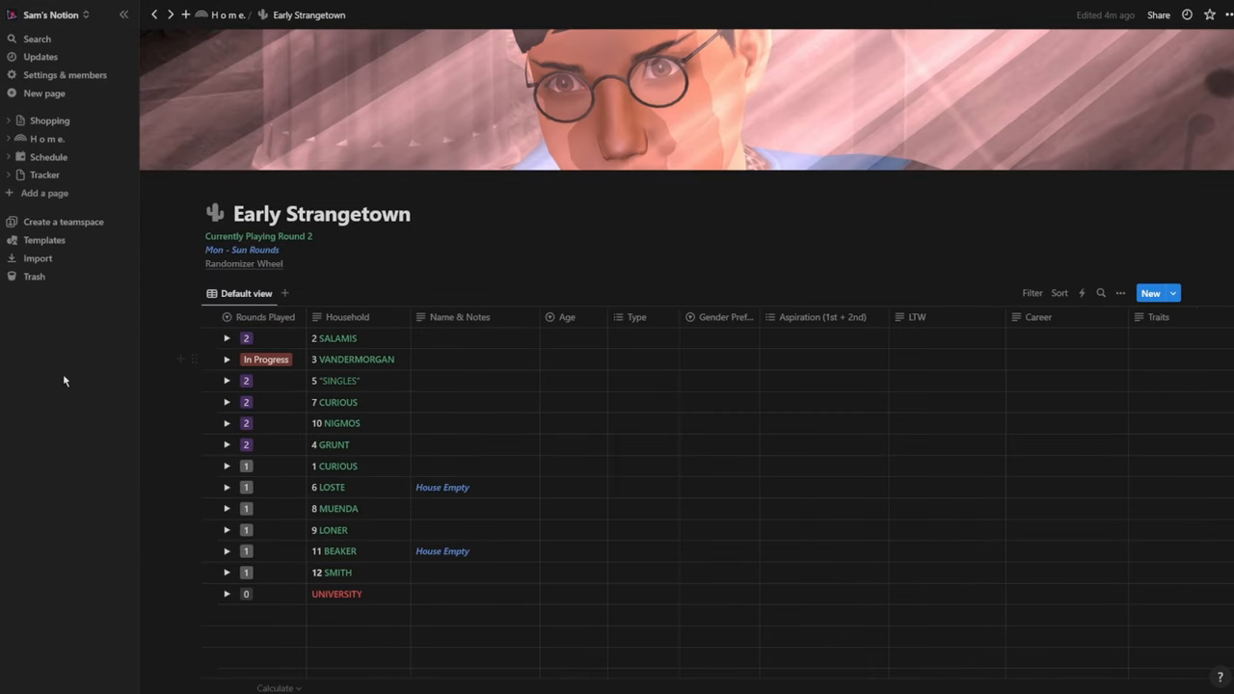
mouse_move(123, 15)
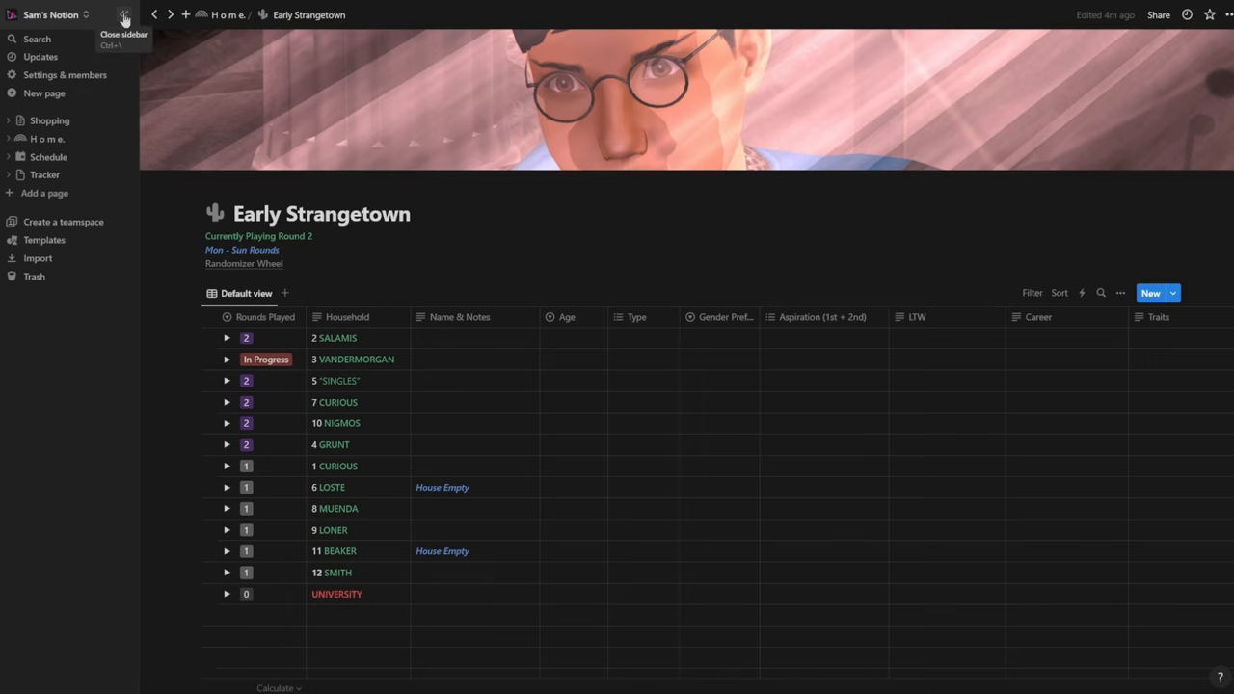
left_click(123, 15)
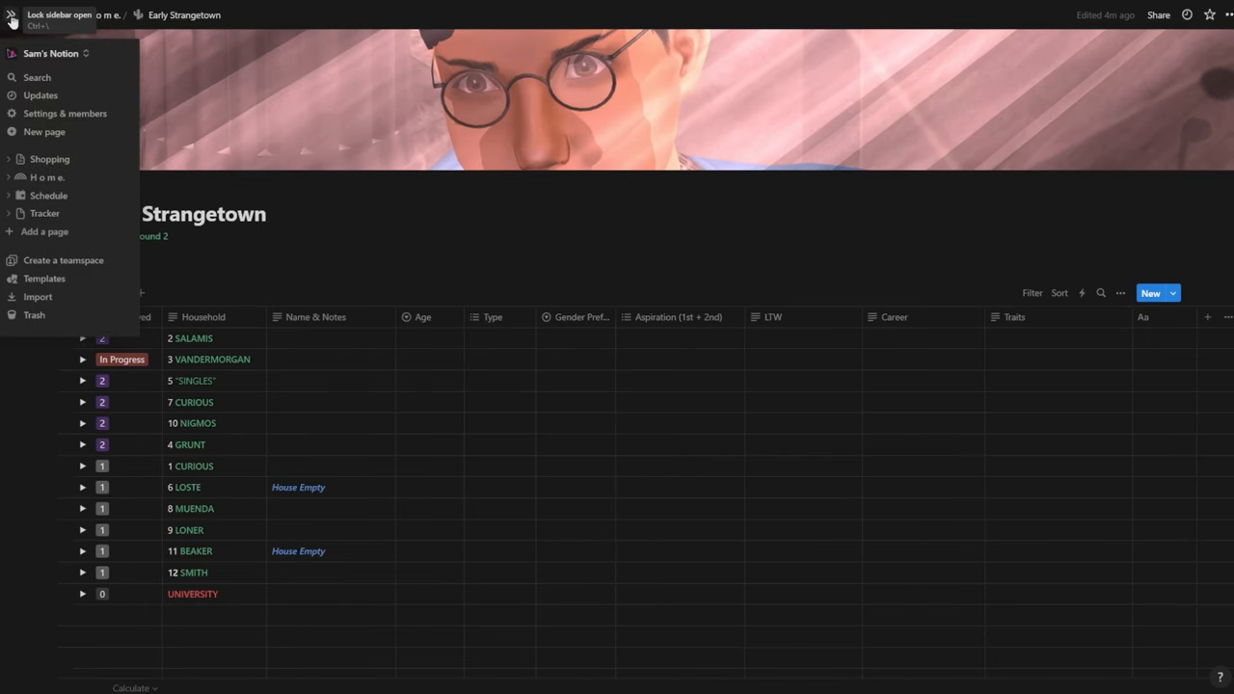
left_click(11, 17)
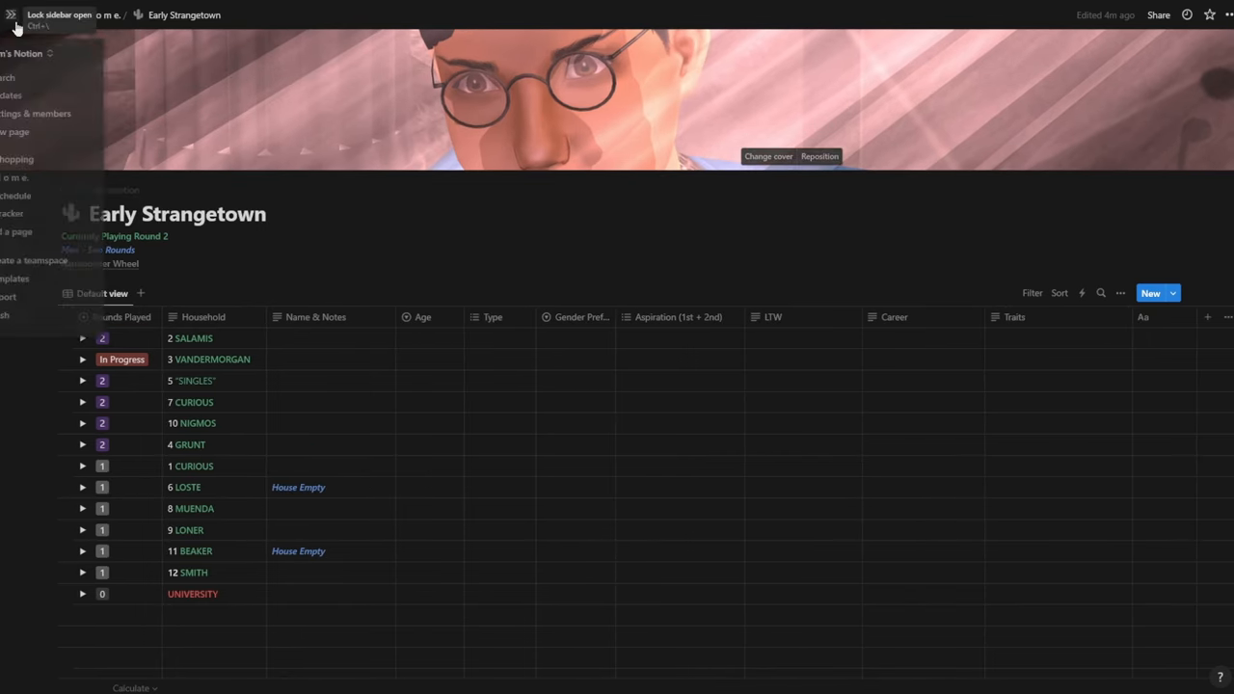
left_click(123, 15)
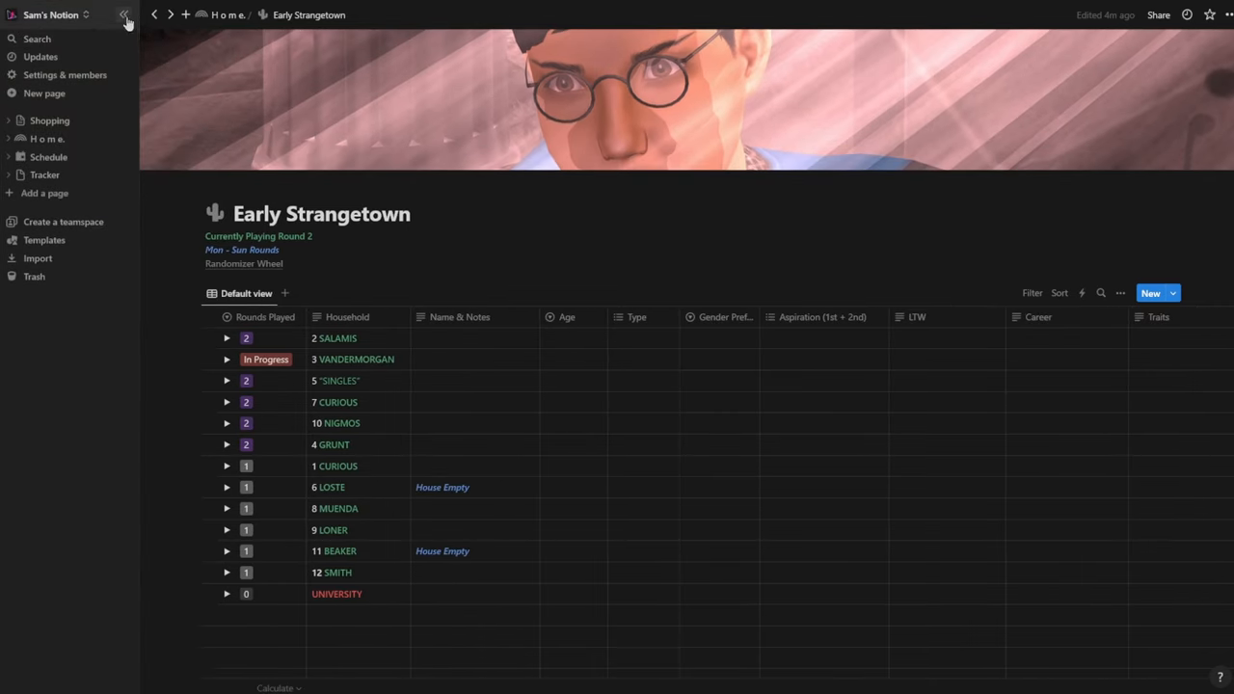
left_click(126, 18)
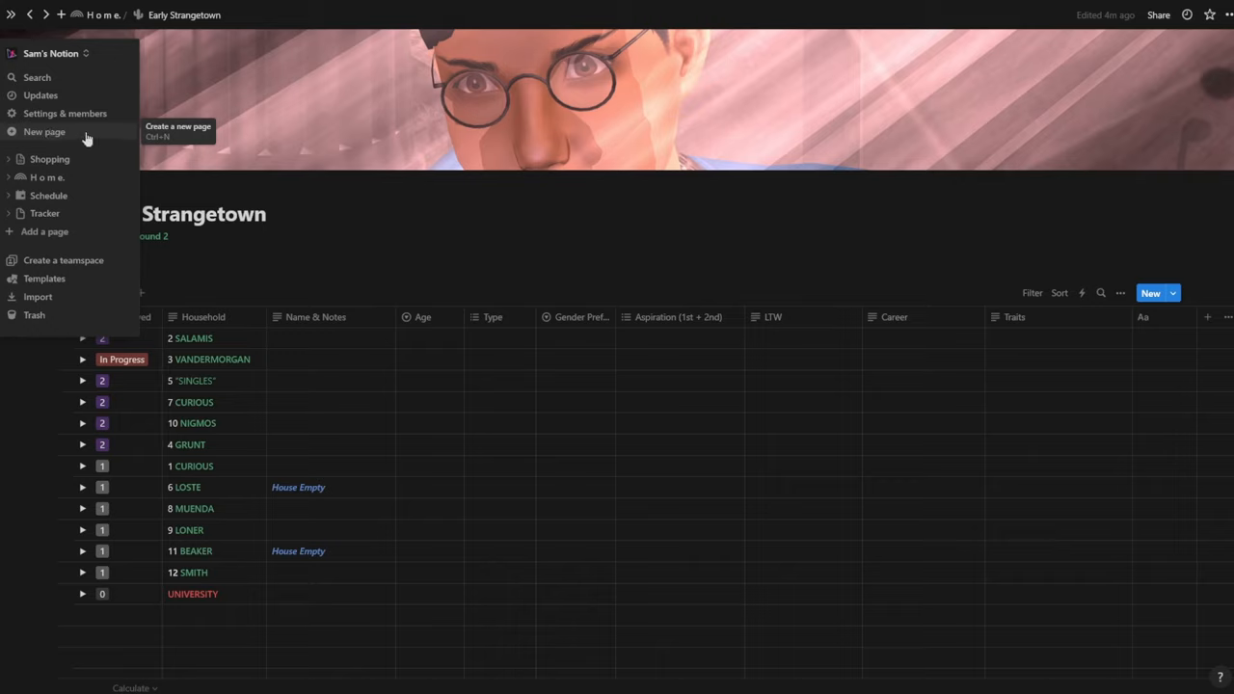
mouse_move(42, 119)
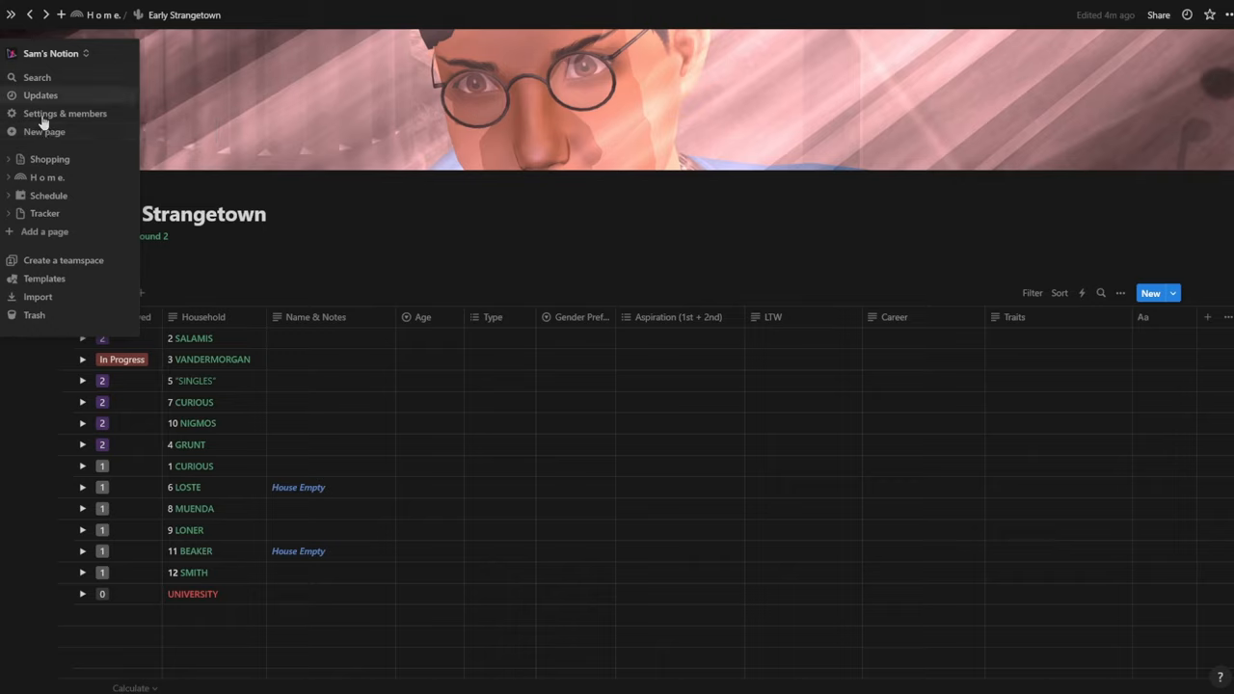
Title the new page 'Town Name'
left_click(44, 131)
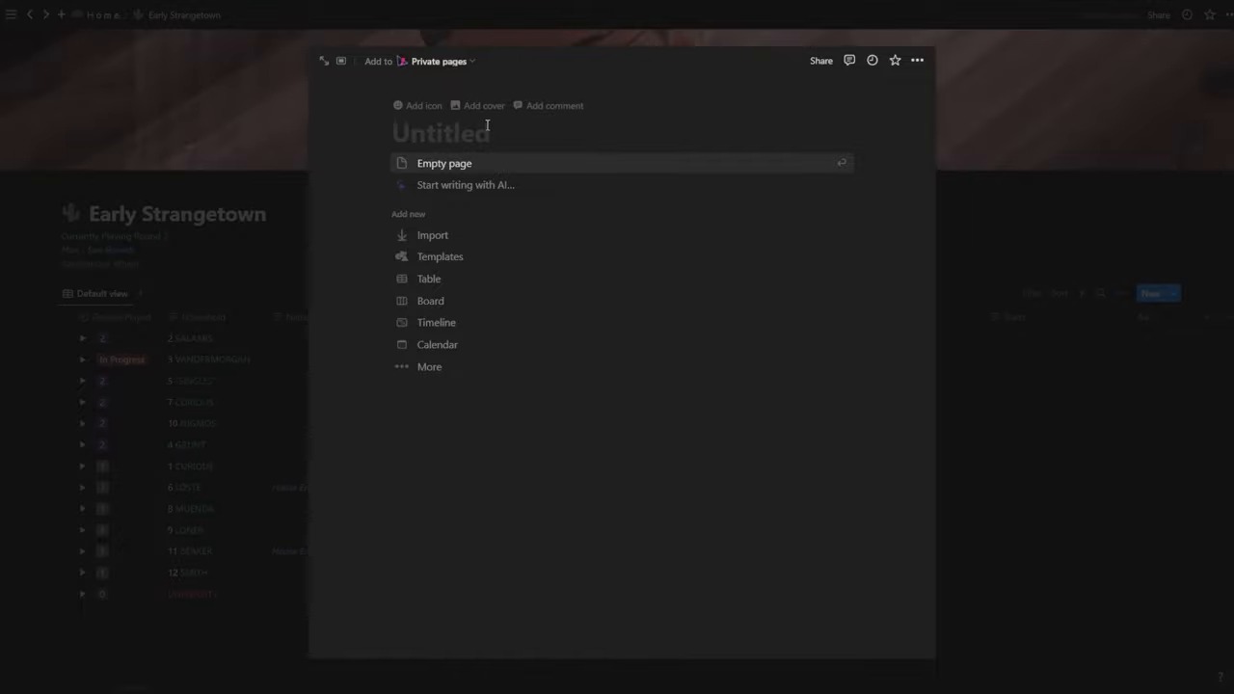
type("Town N")
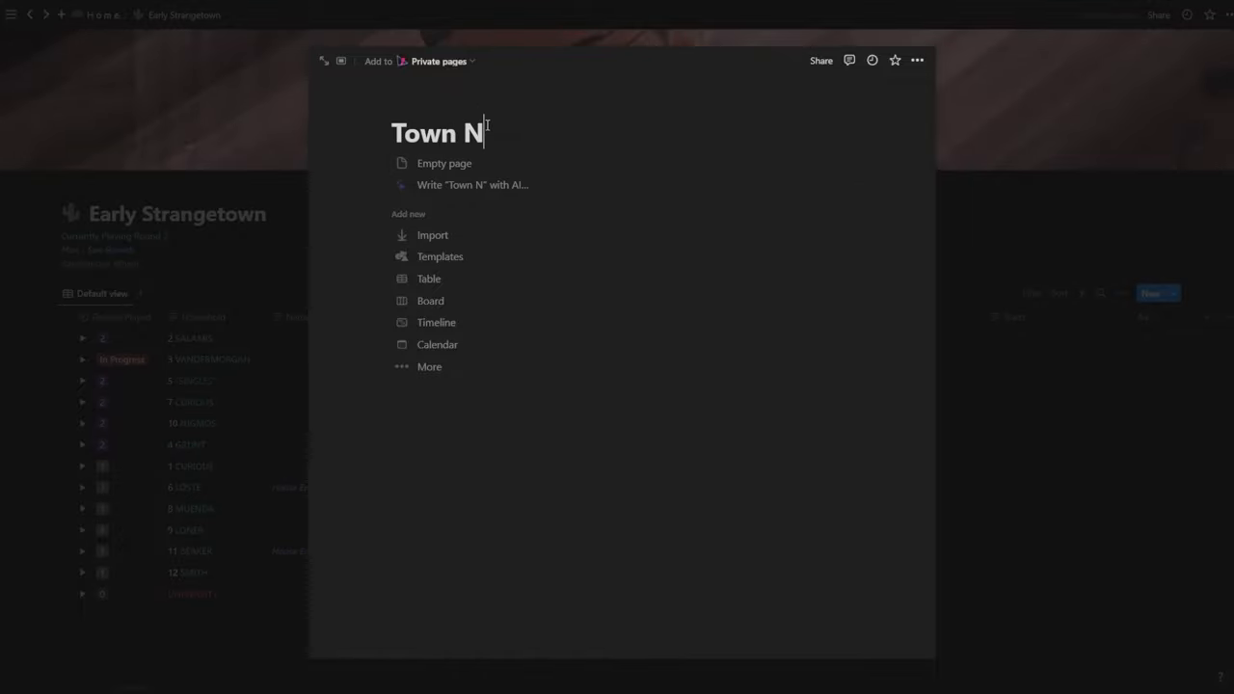
type("ame")
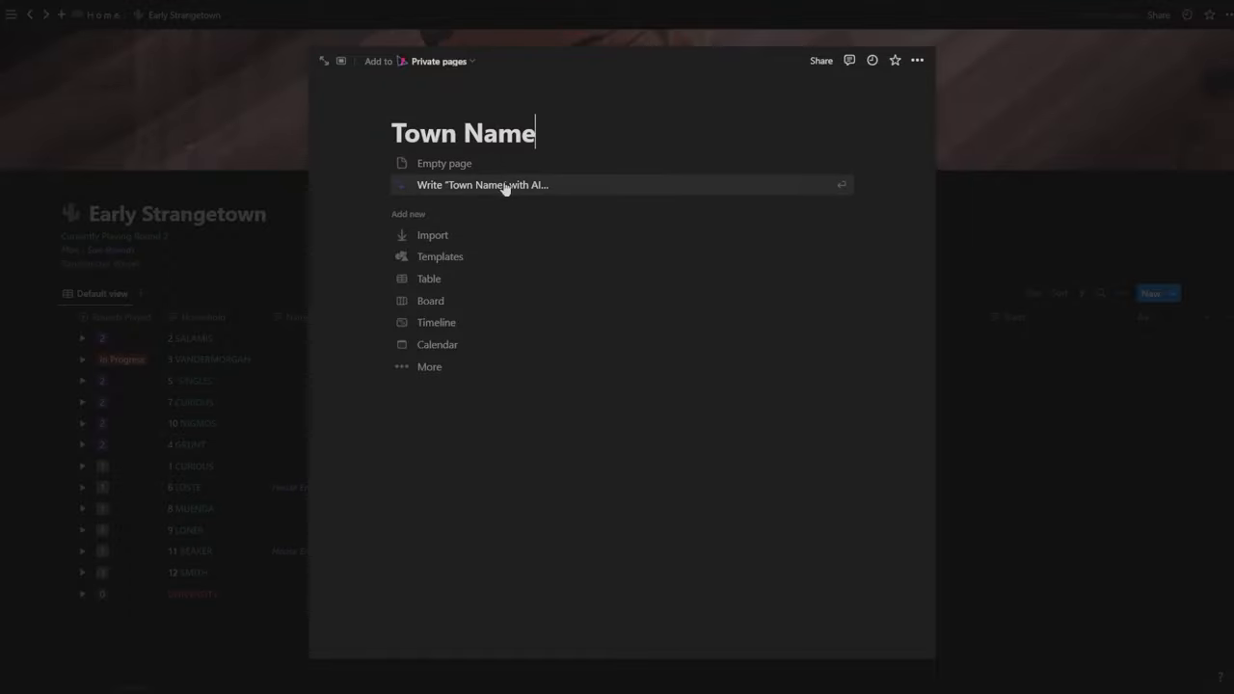
mouse_move(466, 278)
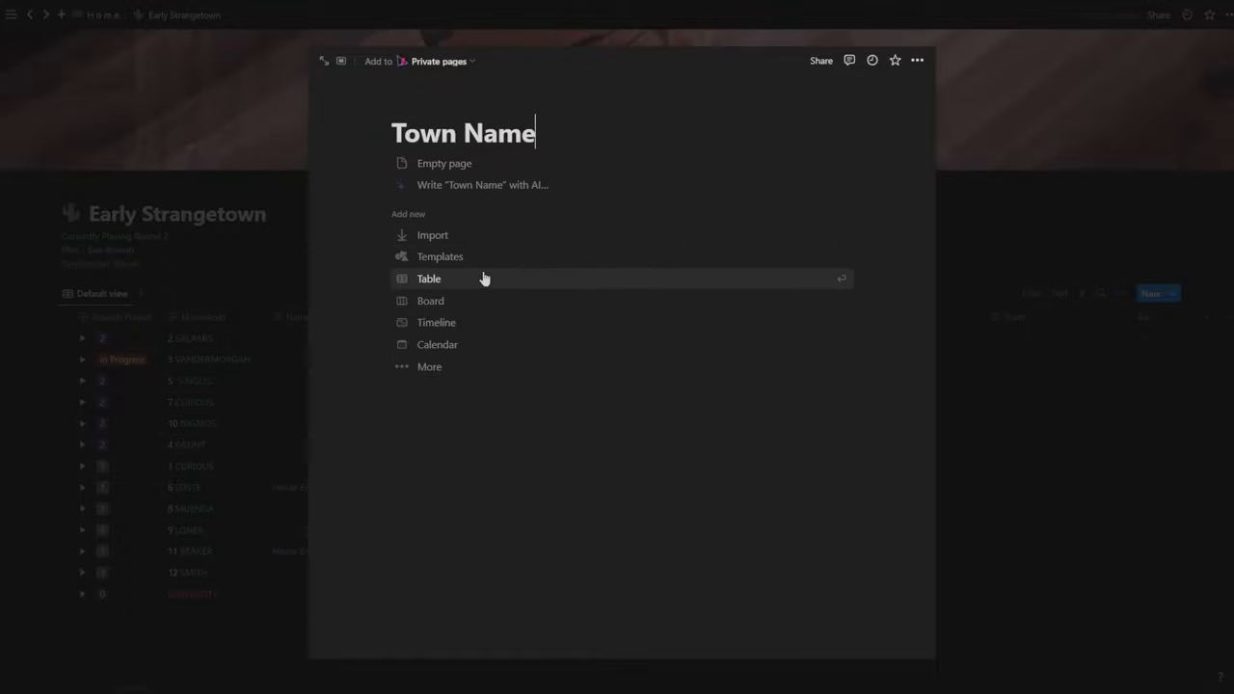
mouse_move(463, 282)
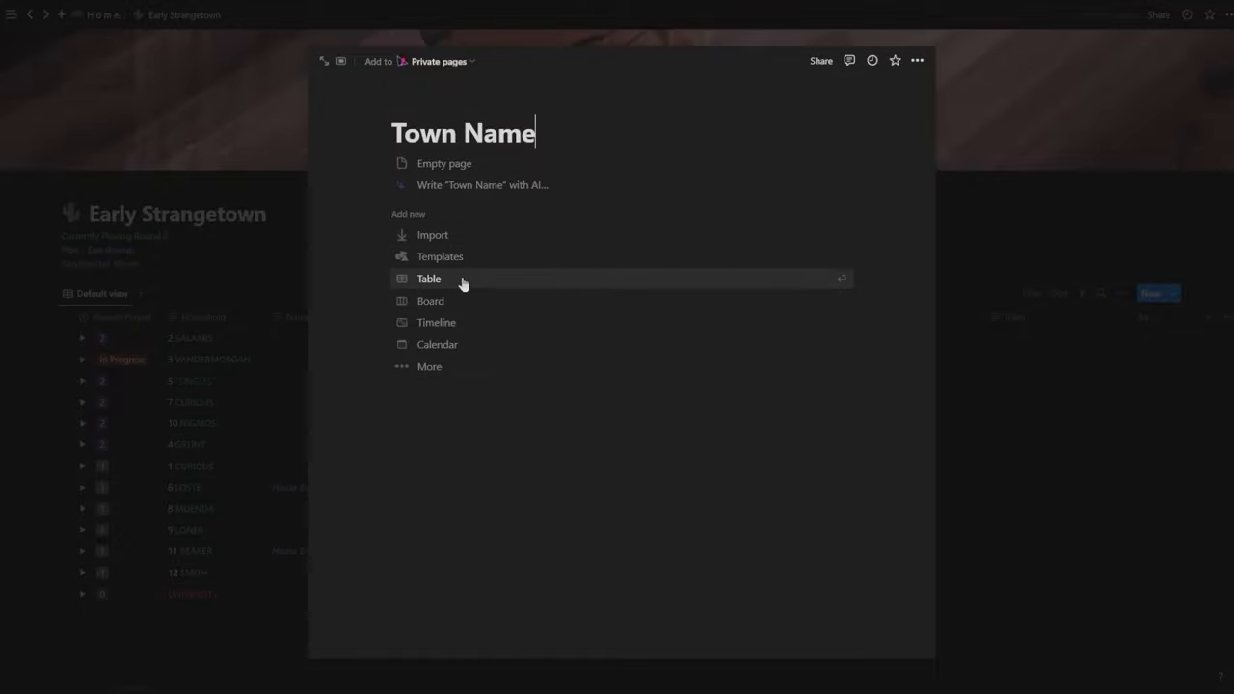
mouse_move(446, 257)
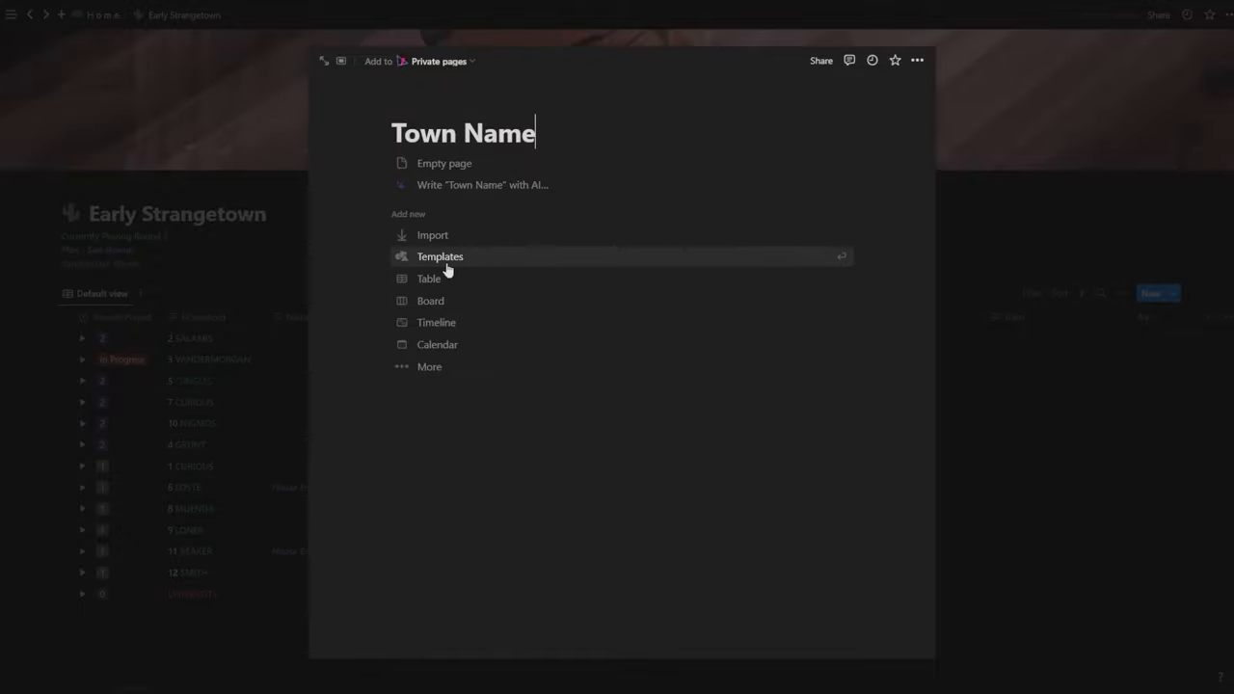
mouse_move(434, 278)
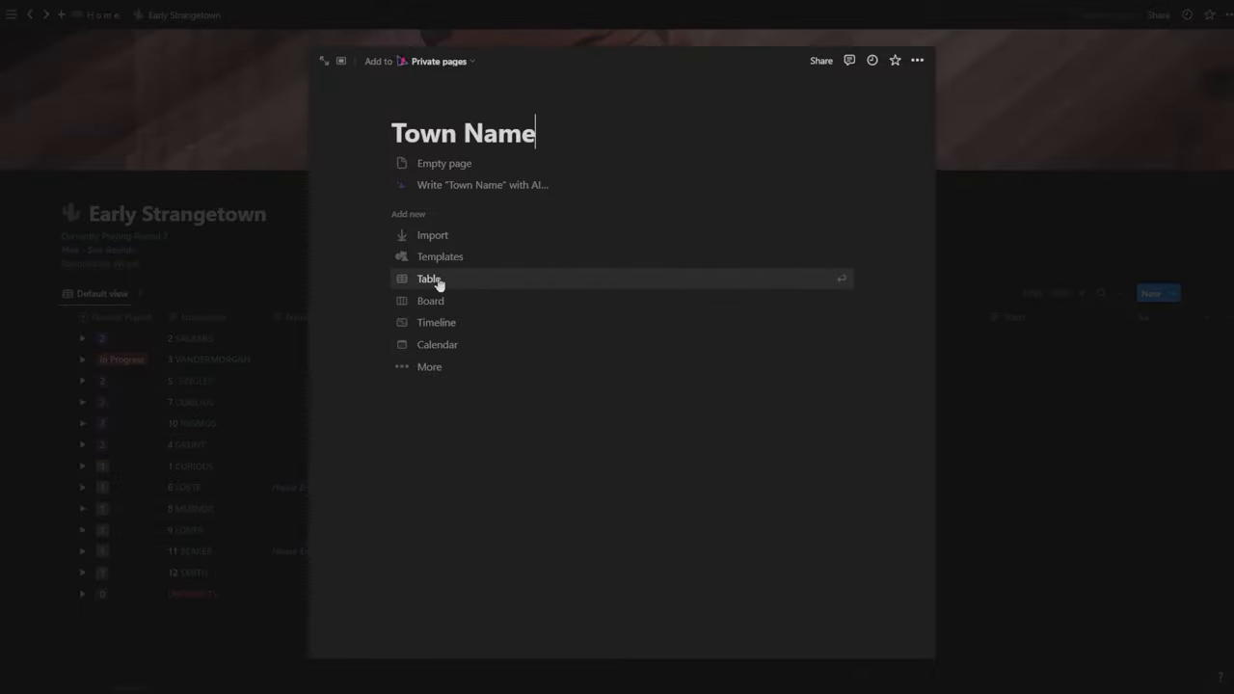
Make Town Name a table backed by a brand-new database with Name and Tags columns
left_click(428, 277)
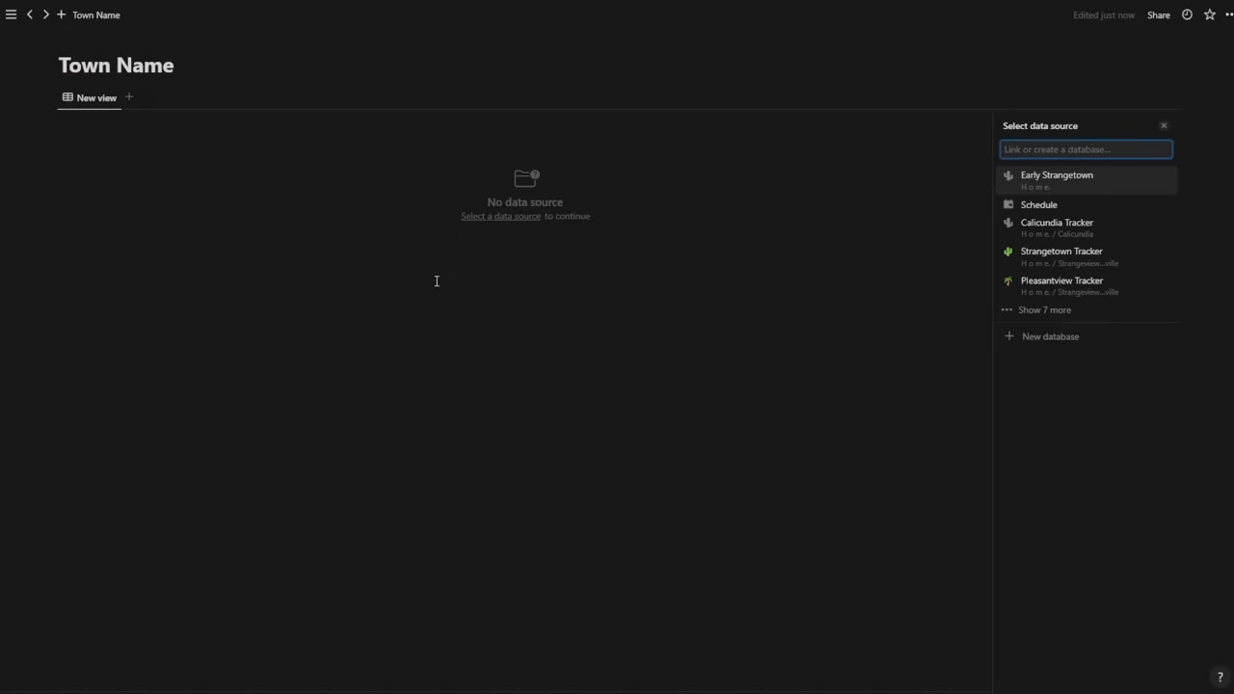
mouse_move(1105, 100)
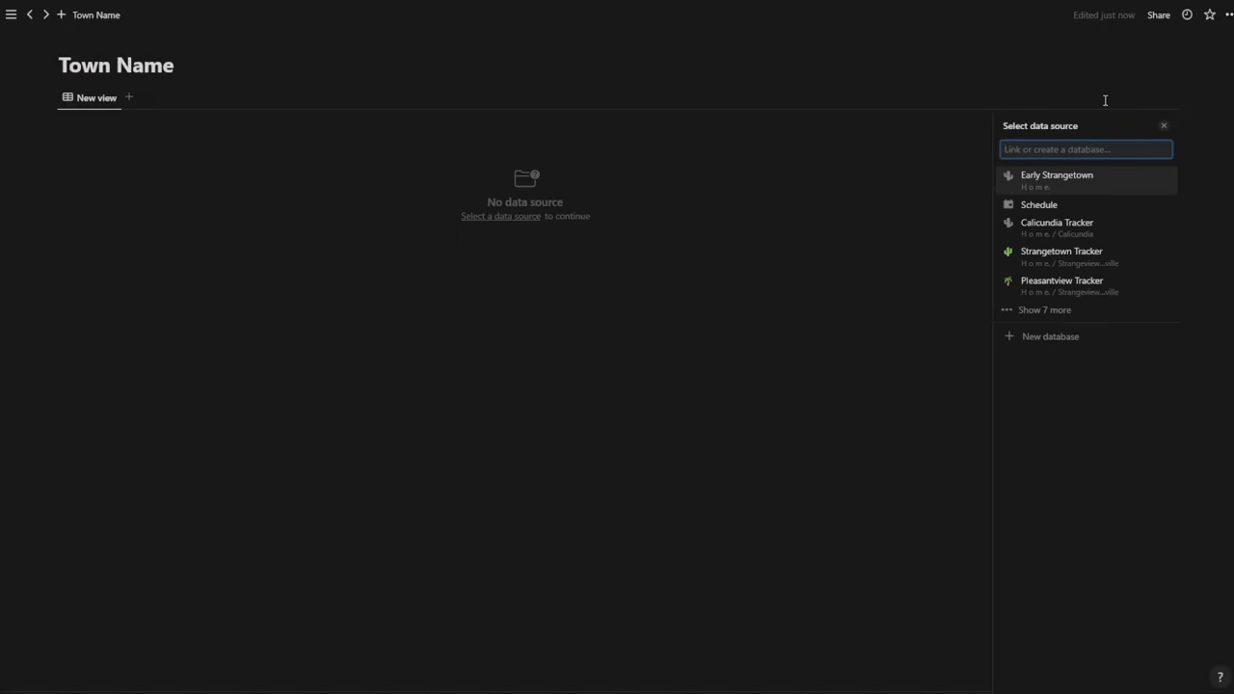
mouse_move(1057, 228)
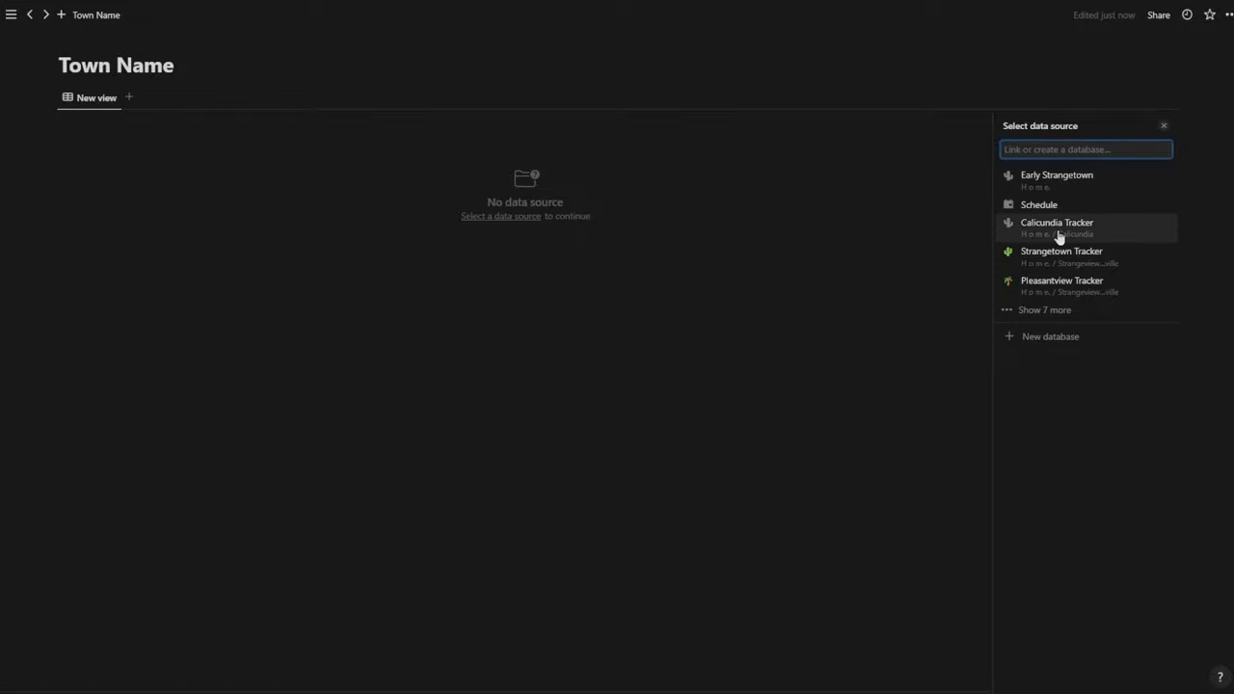
left_click(1045, 309)
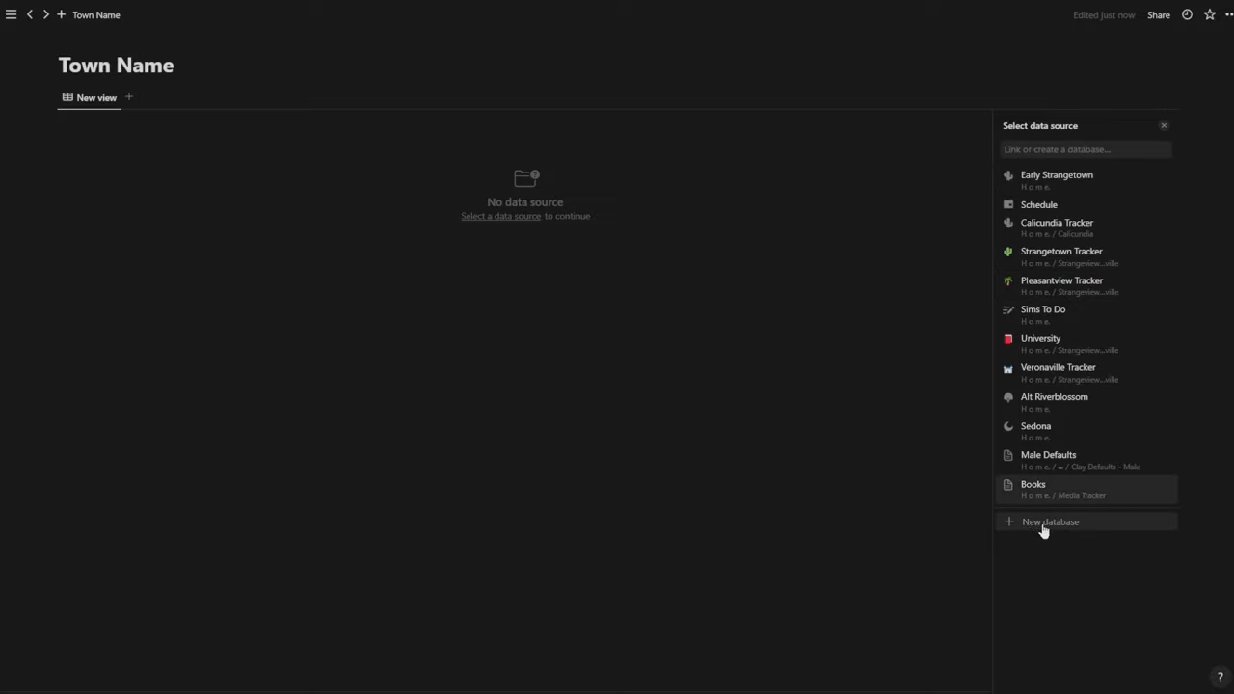
left_click(1049, 521)
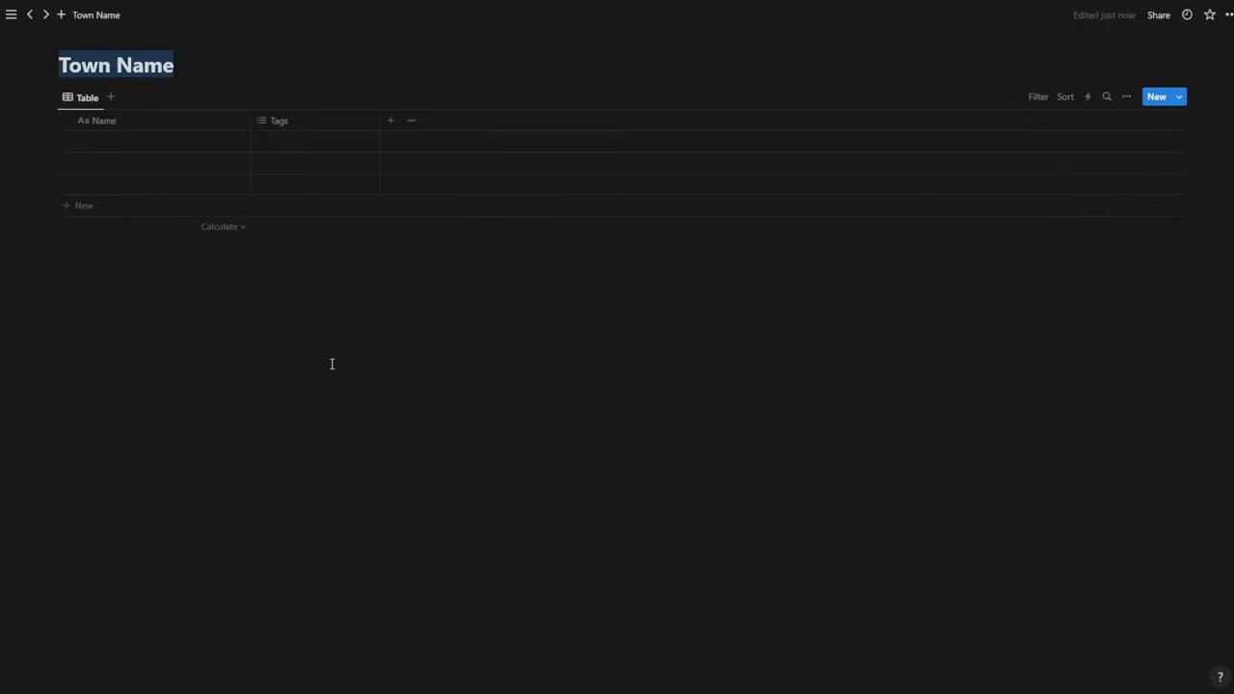
mouse_move(305, 131)
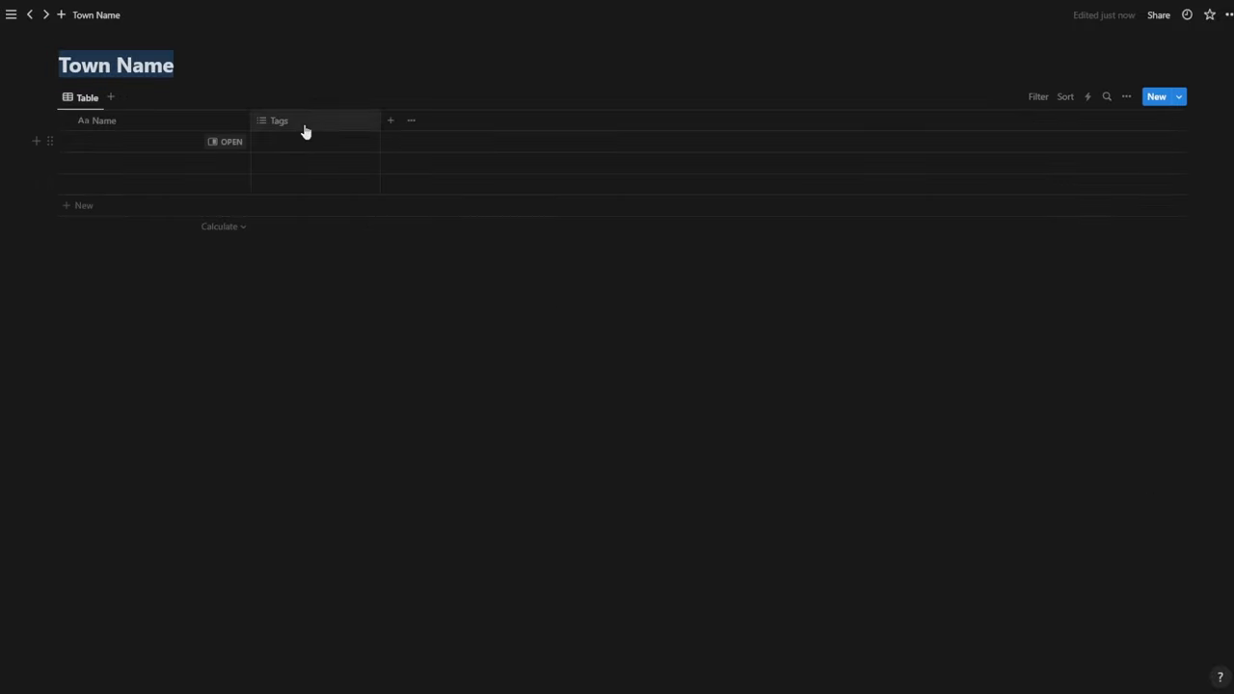
left_click(116, 66)
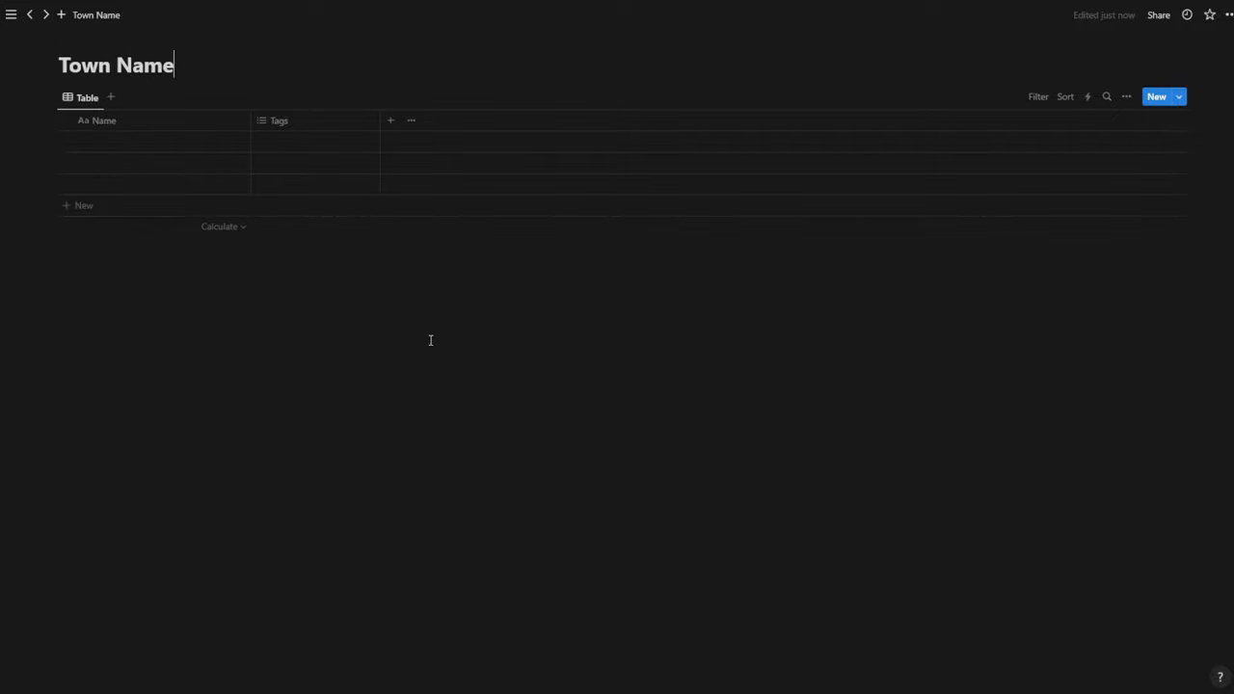
mouse_move(817, 158)
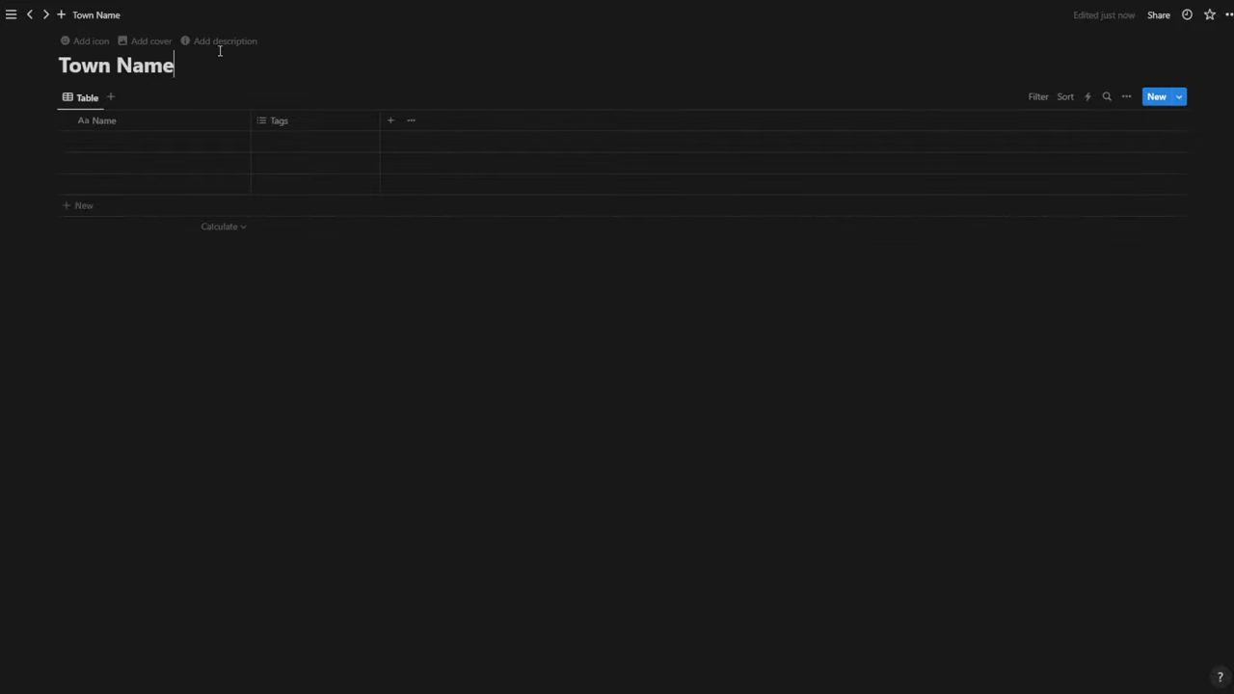
mouse_move(223, 40)
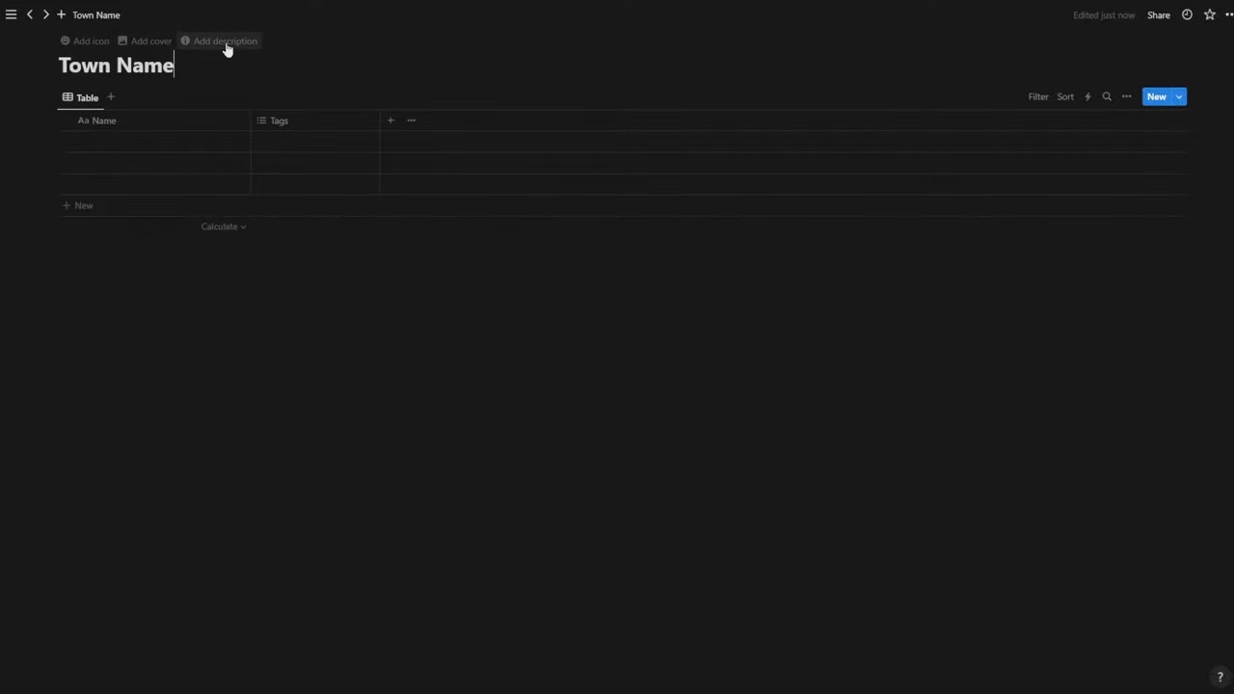
mouse_move(150, 40)
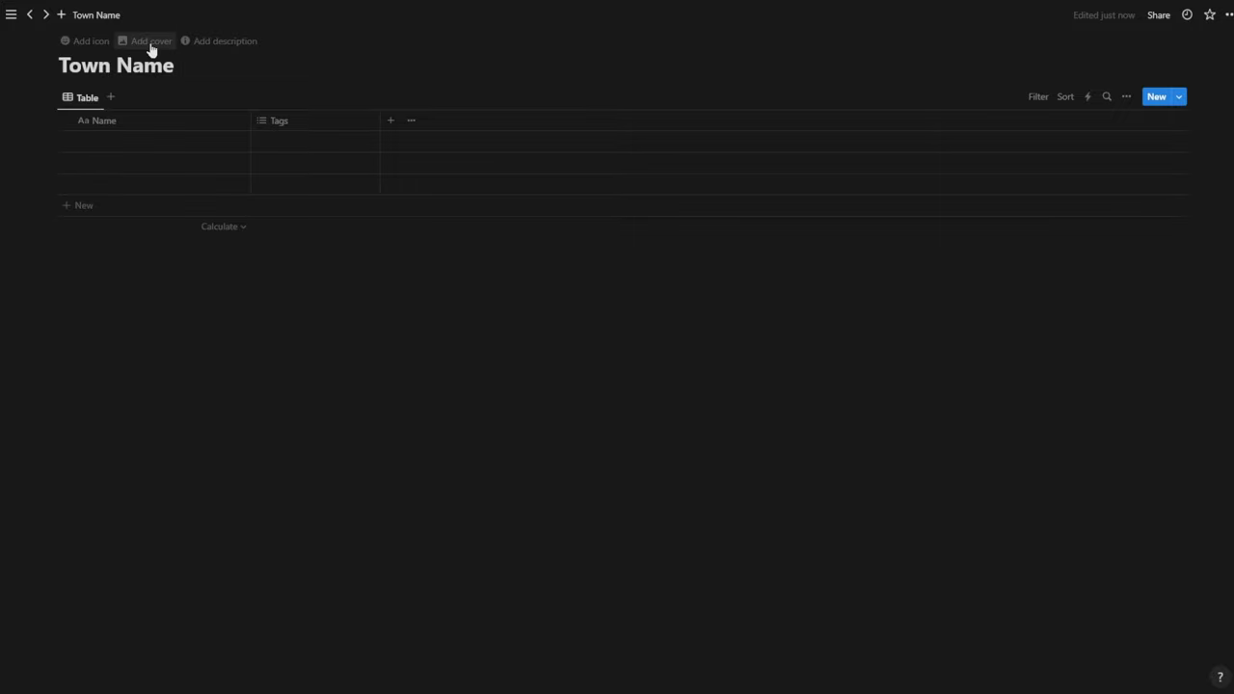
Set a Sims cover image at its current position and add a blank description line
left_click(150, 40)
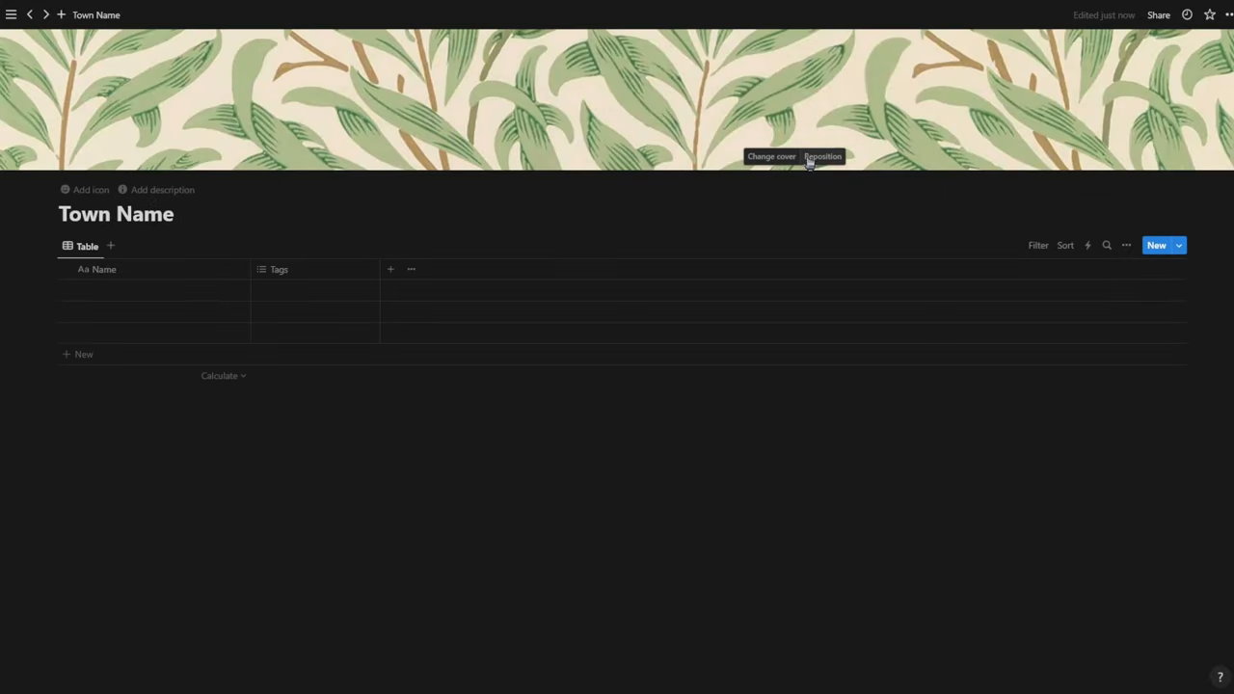
mouse_move(762, 158)
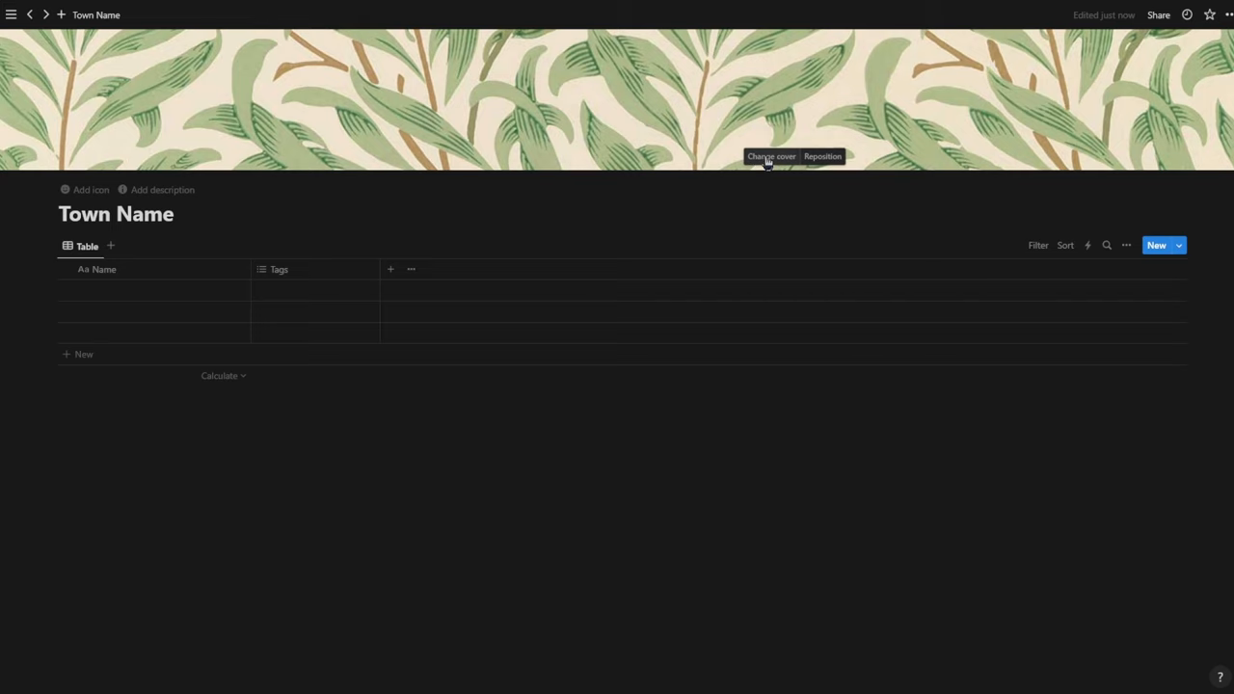
left_click(771, 156)
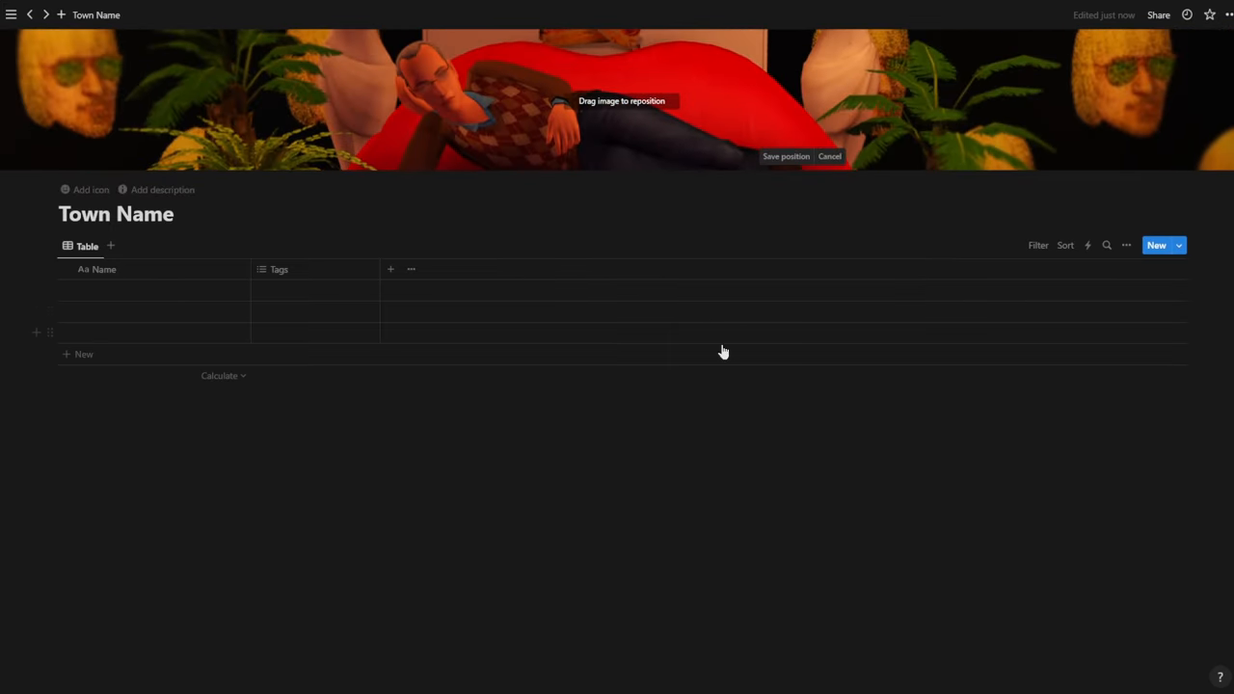
left_click(786, 156)
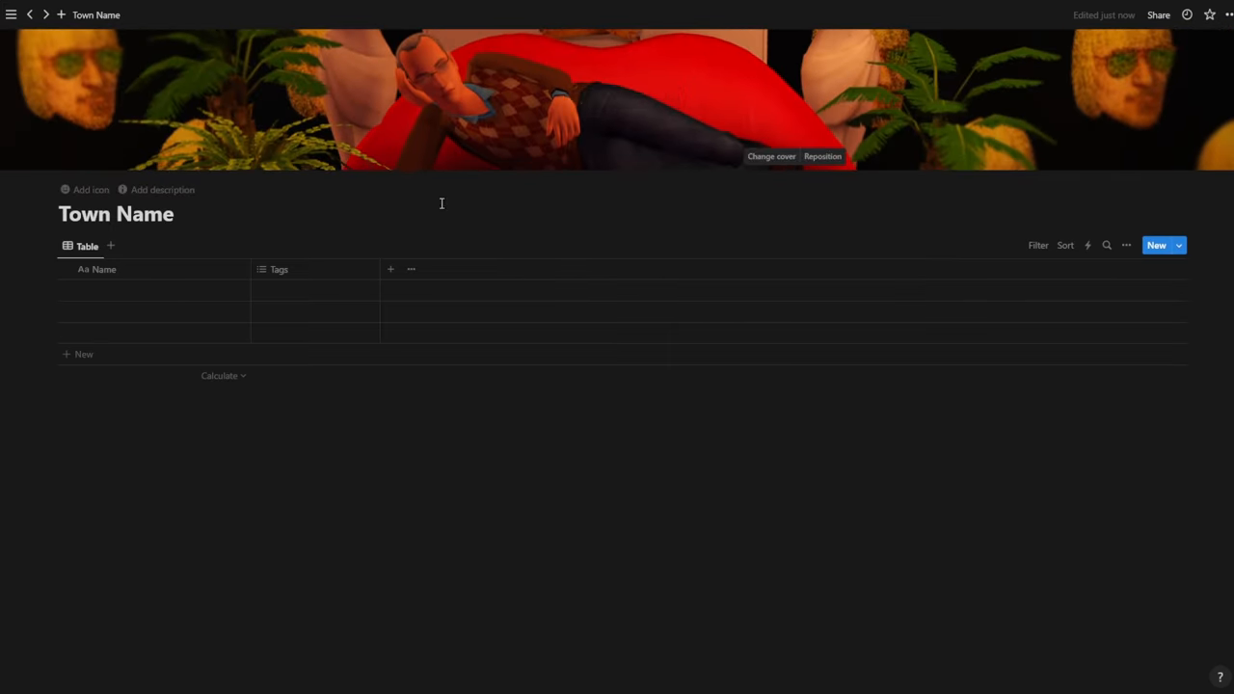
left_click(162, 189)
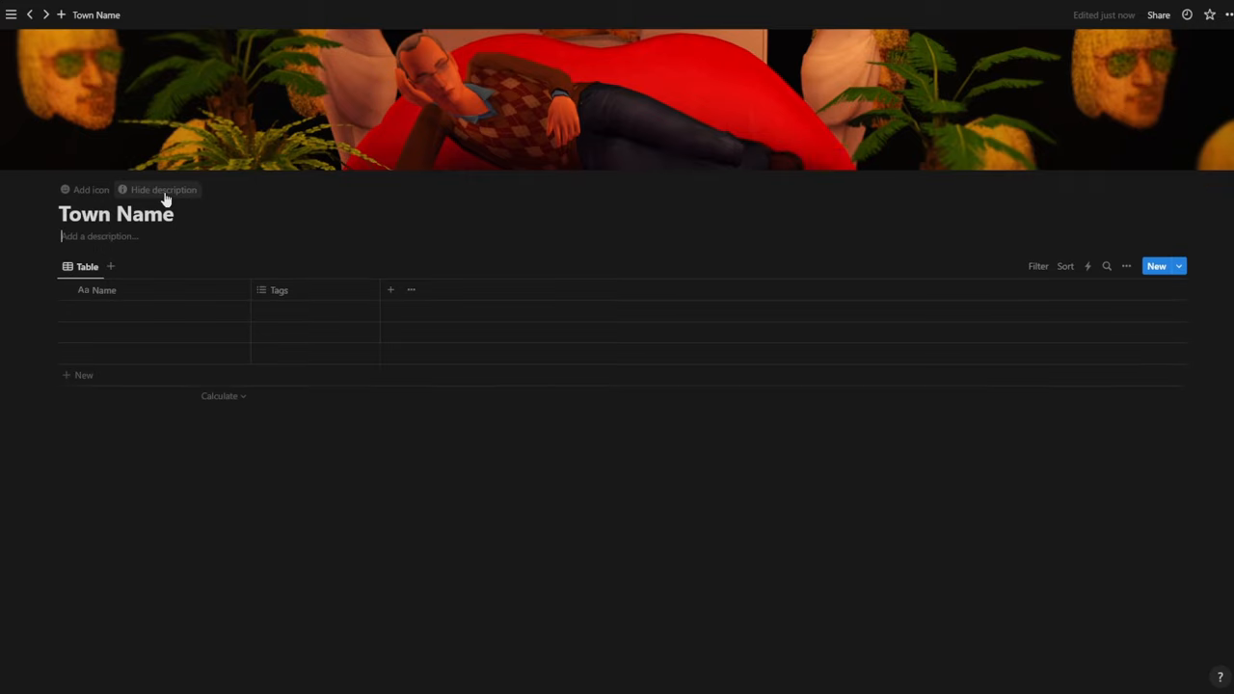
mouse_move(91, 191)
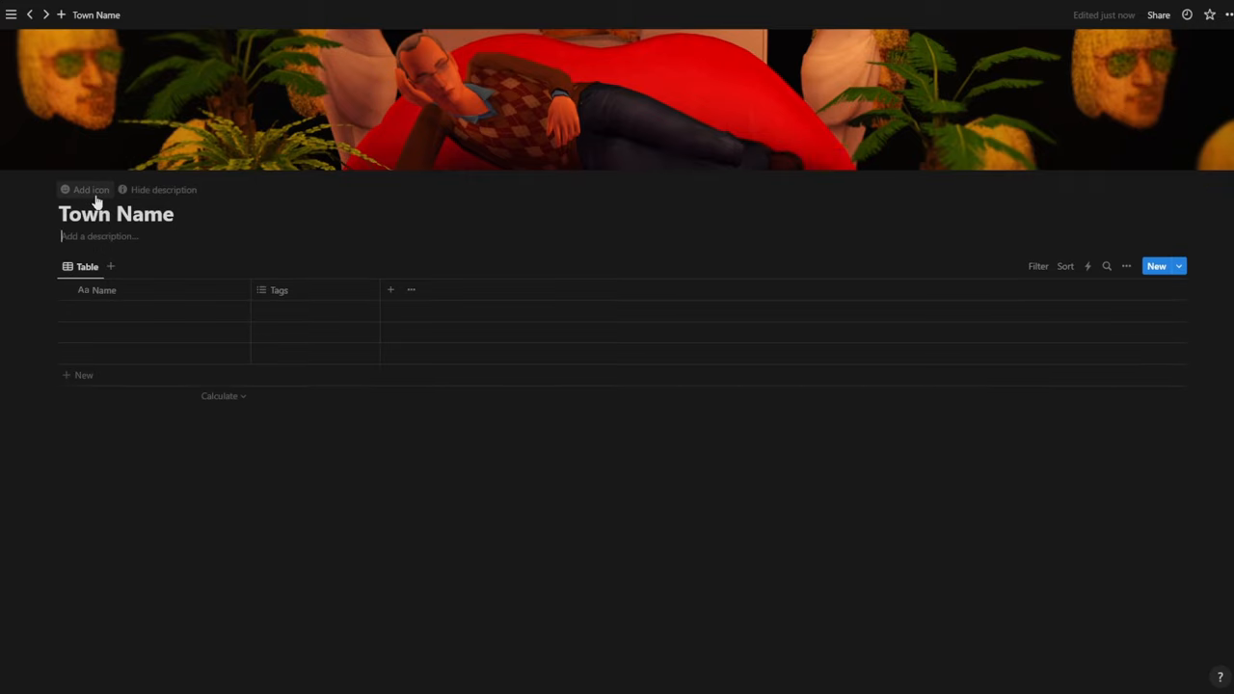
Give the page a heart-eyes emoji icon
left_click(91, 191)
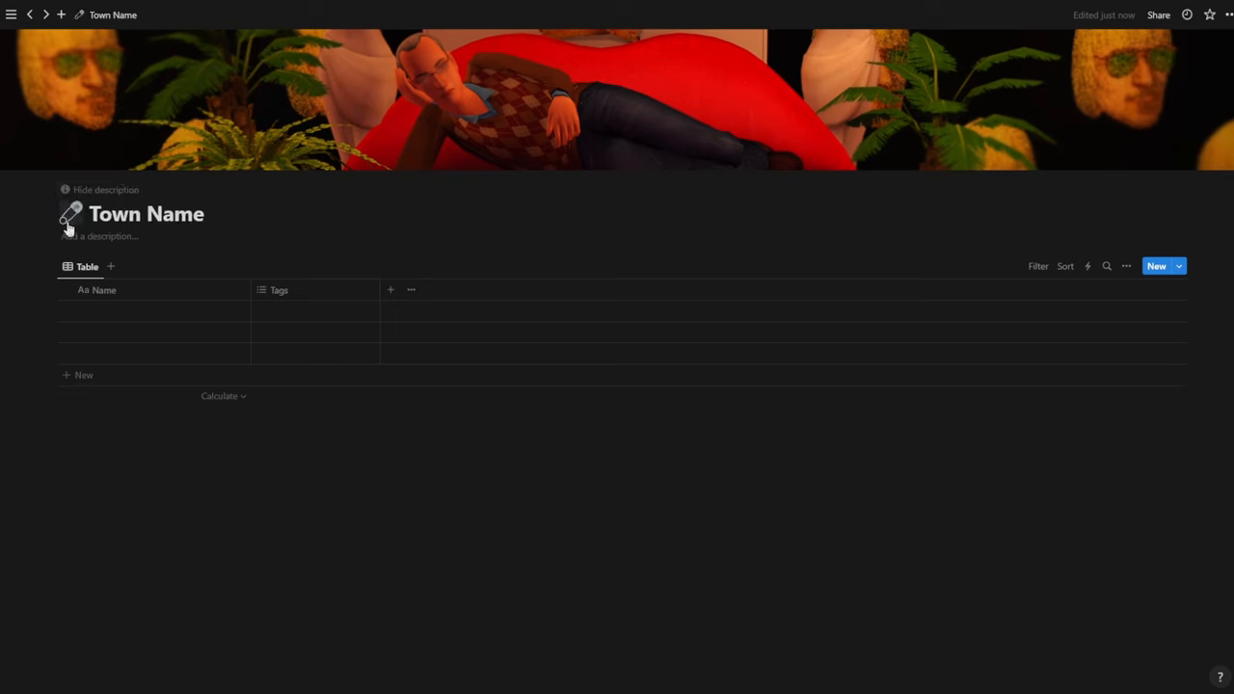
left_click(71, 212)
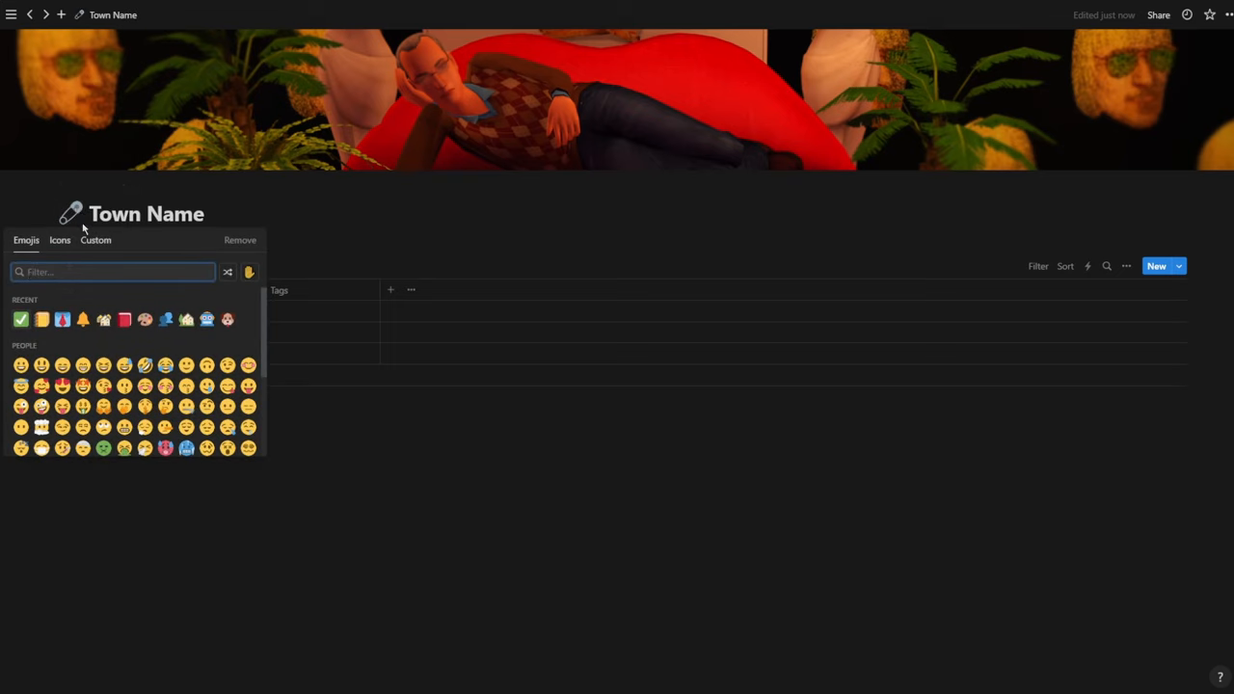
mouse_move(273, 330)
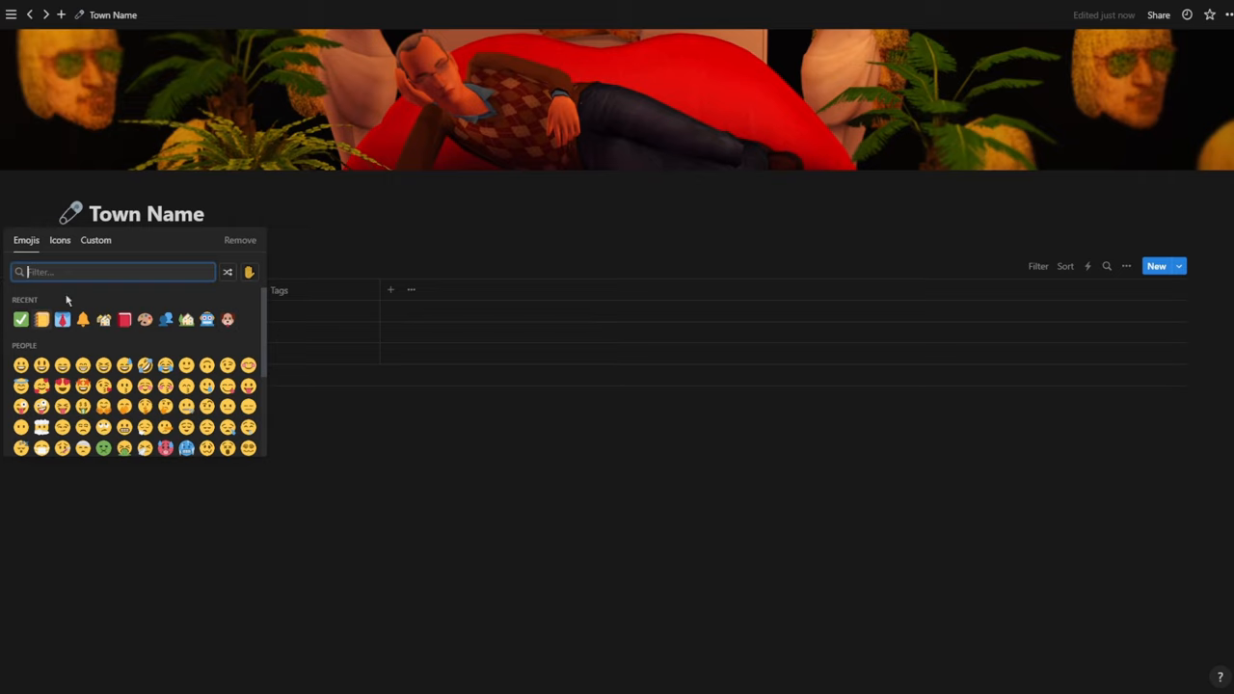
left_click(19, 386)
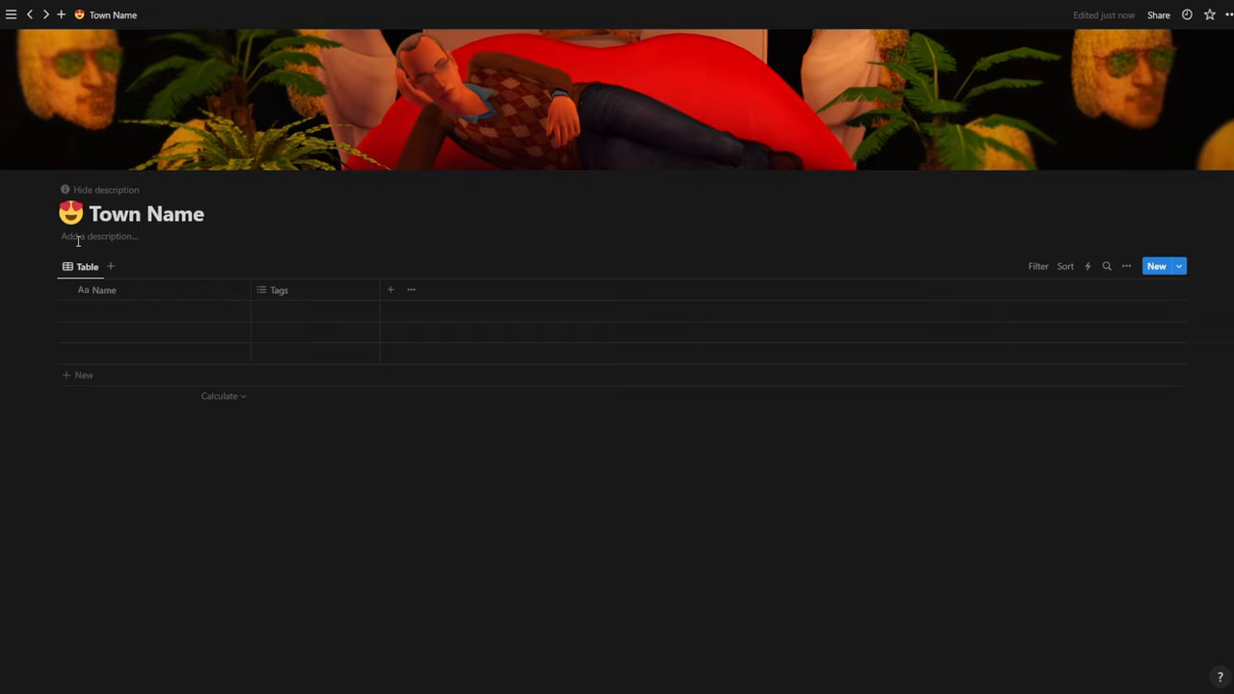
Write 'Now Playing Round 1' and 'Rounds are 7 days' and emphasise them in bold red
type("Now Playi")
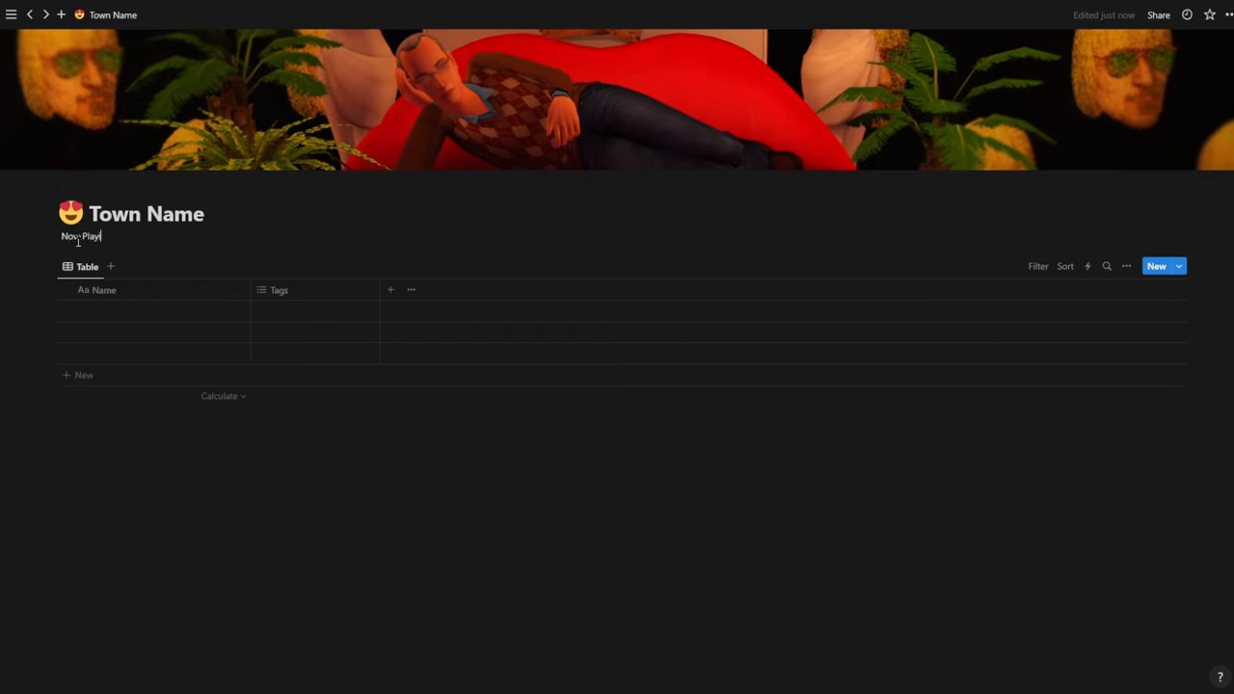
type("Round 1")
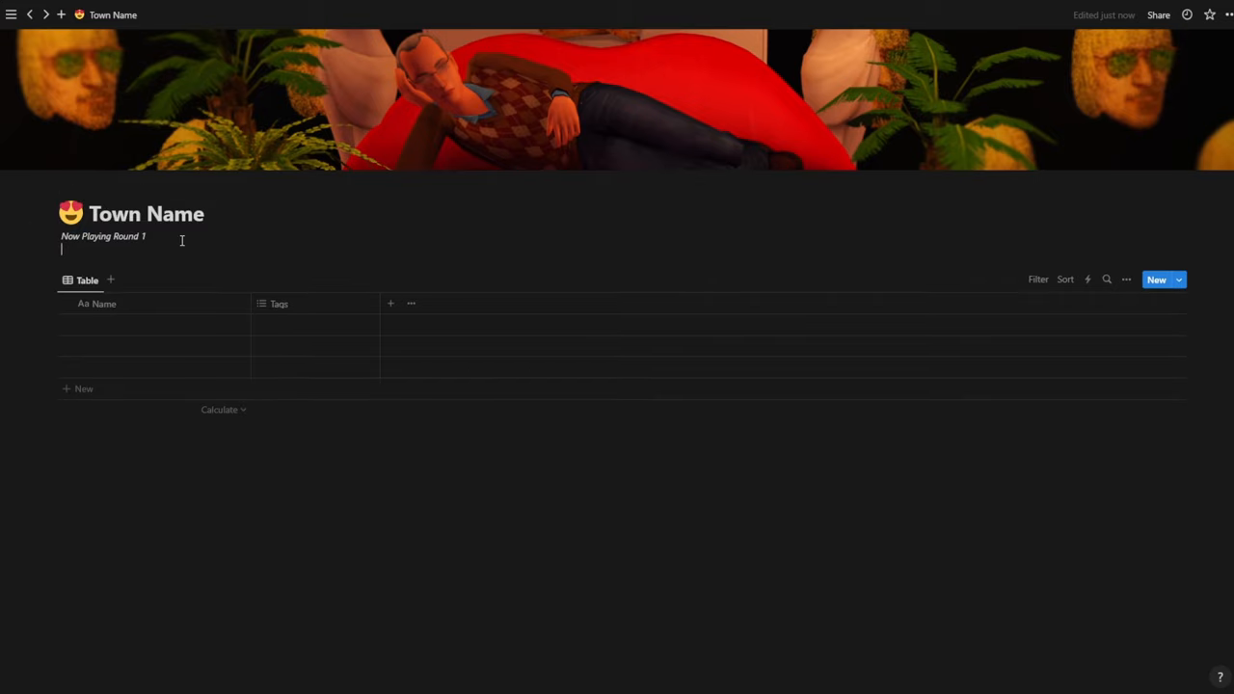
type("Rounds are 7 days")
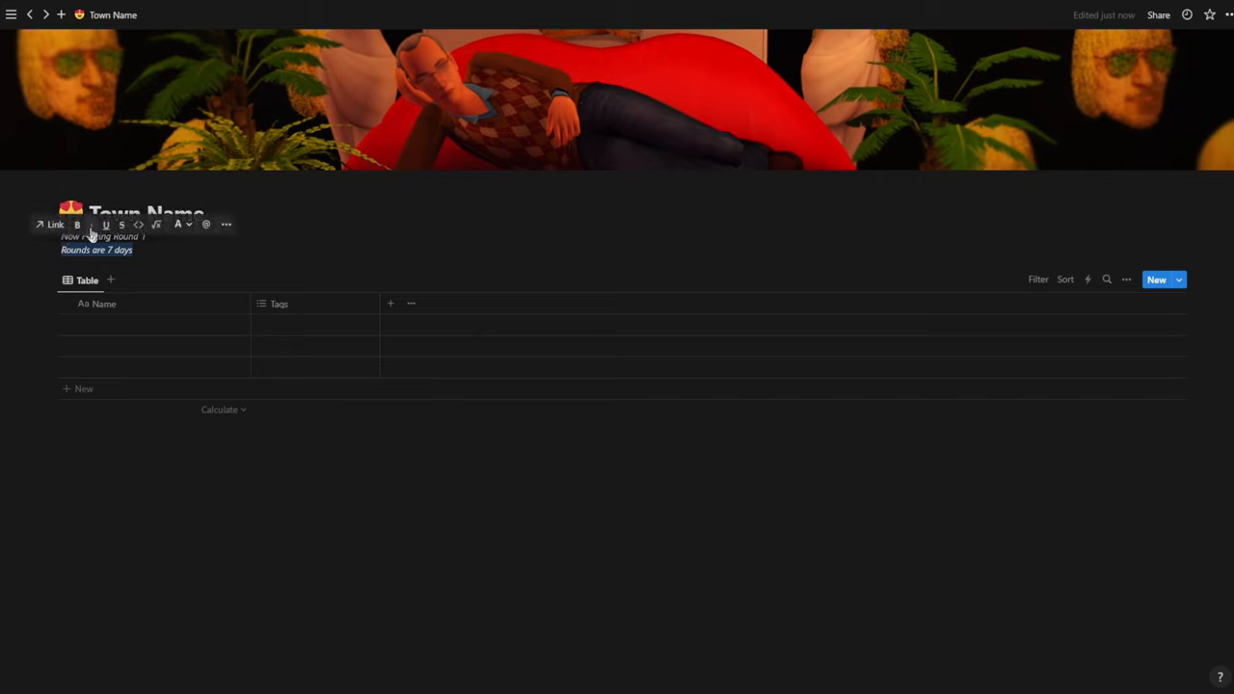
mouse_move(77, 224)
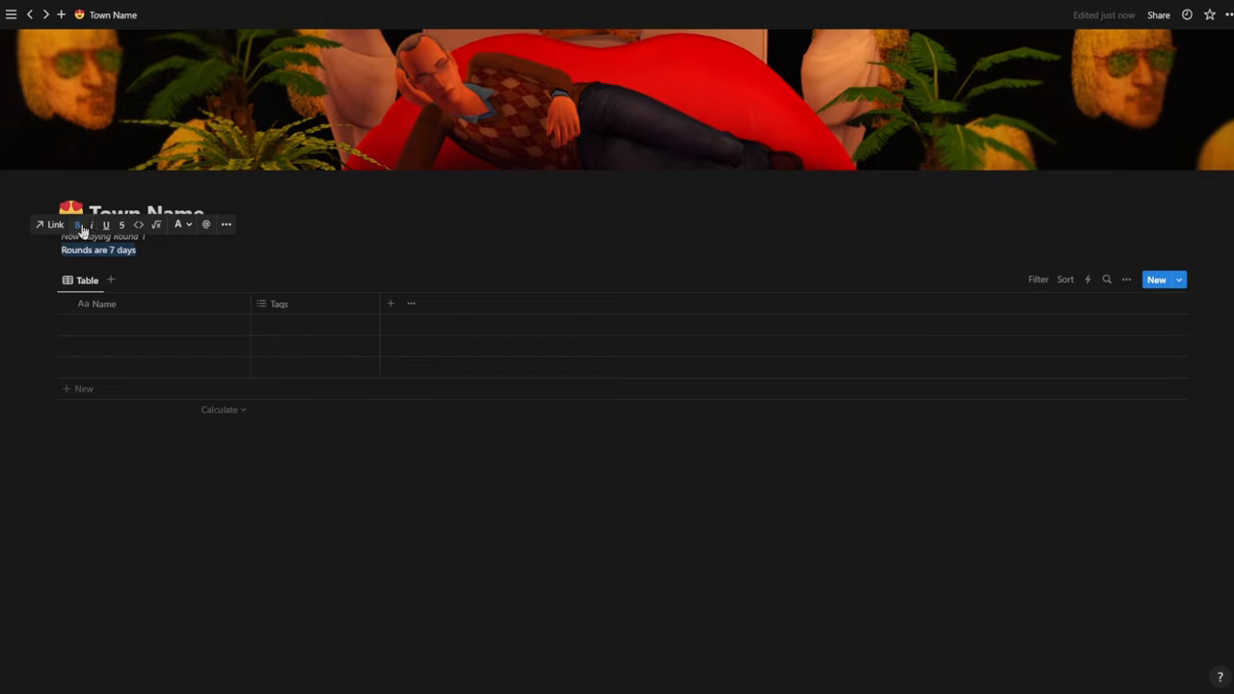
left_click(177, 224)
type("72hr uni / 48hr pregnancy")
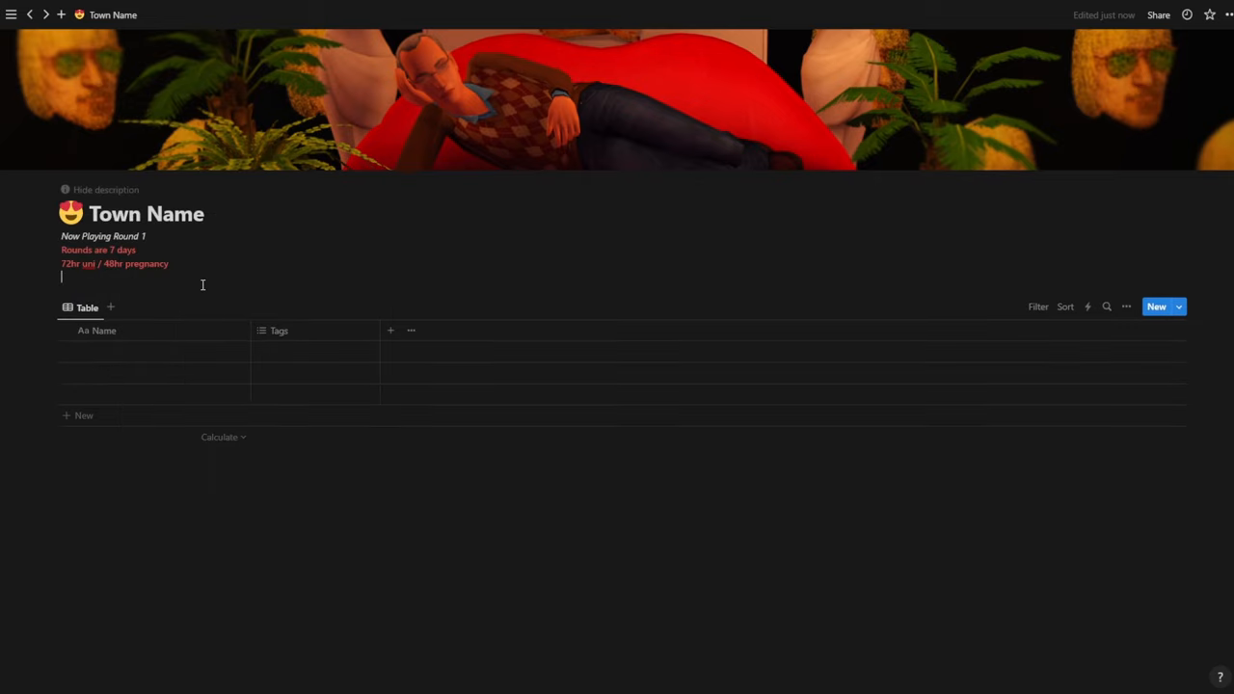
mouse_move(208, 274)
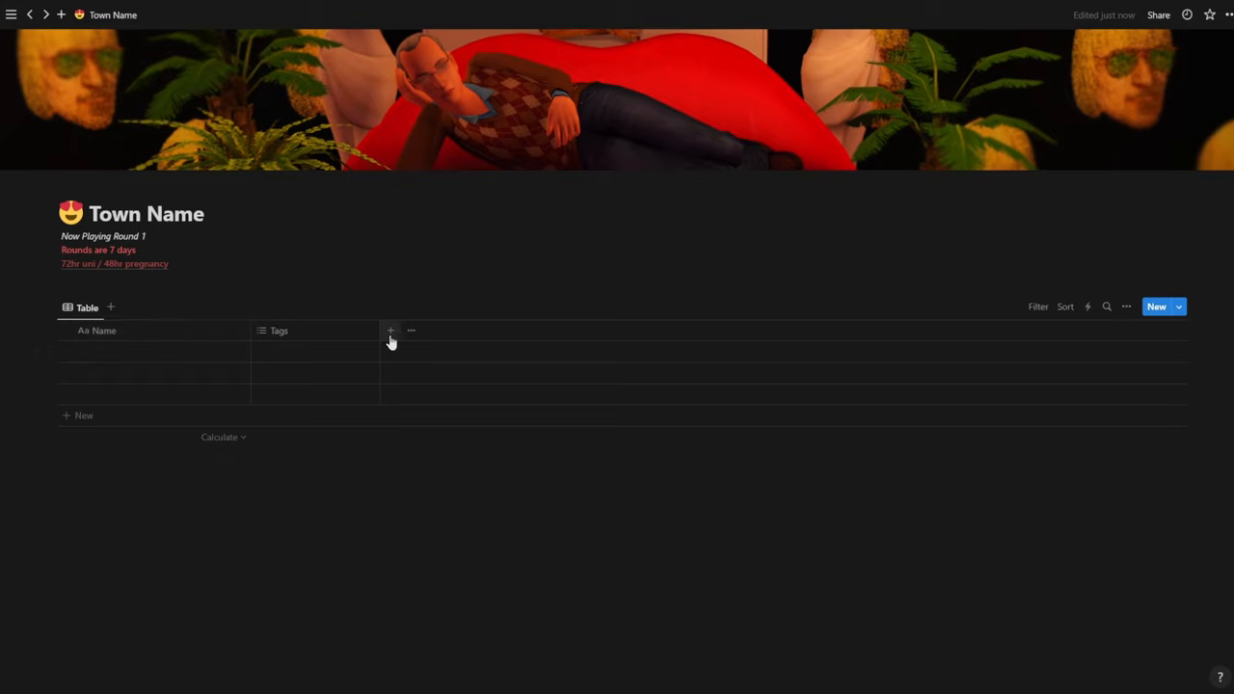
mouse_move(426, 511)
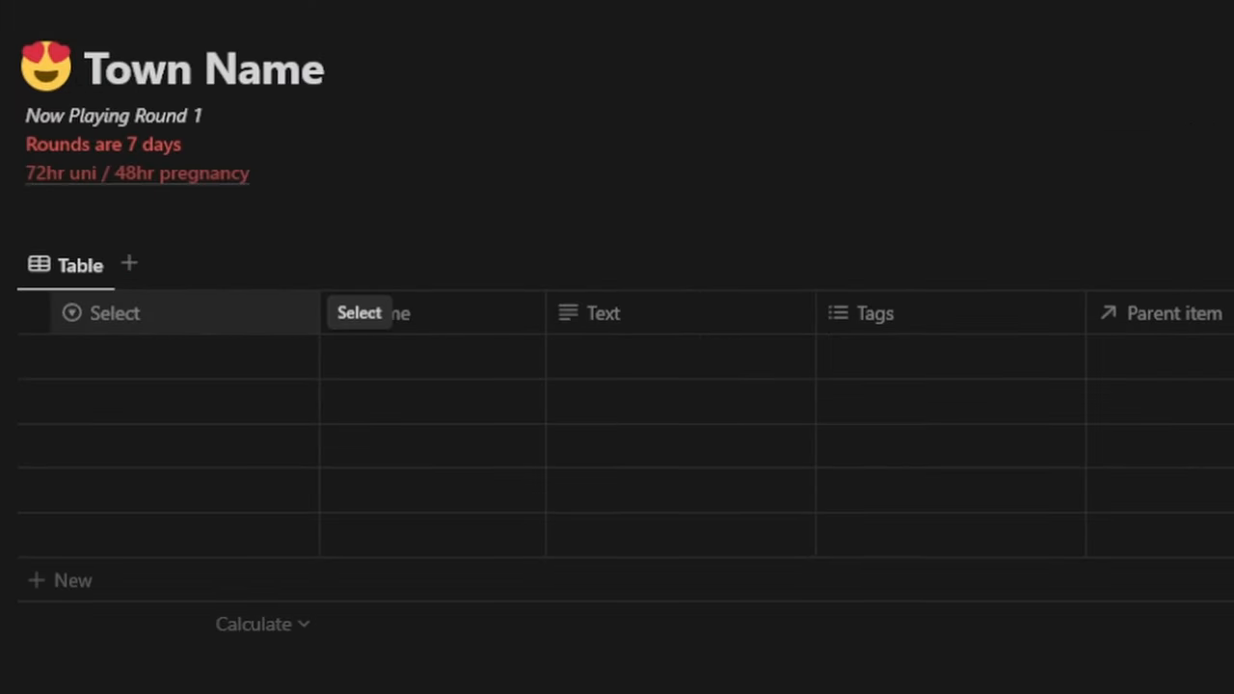
Add Select, Parent item and Sub-item columns and rename the Text column to Title
left_click(114, 312)
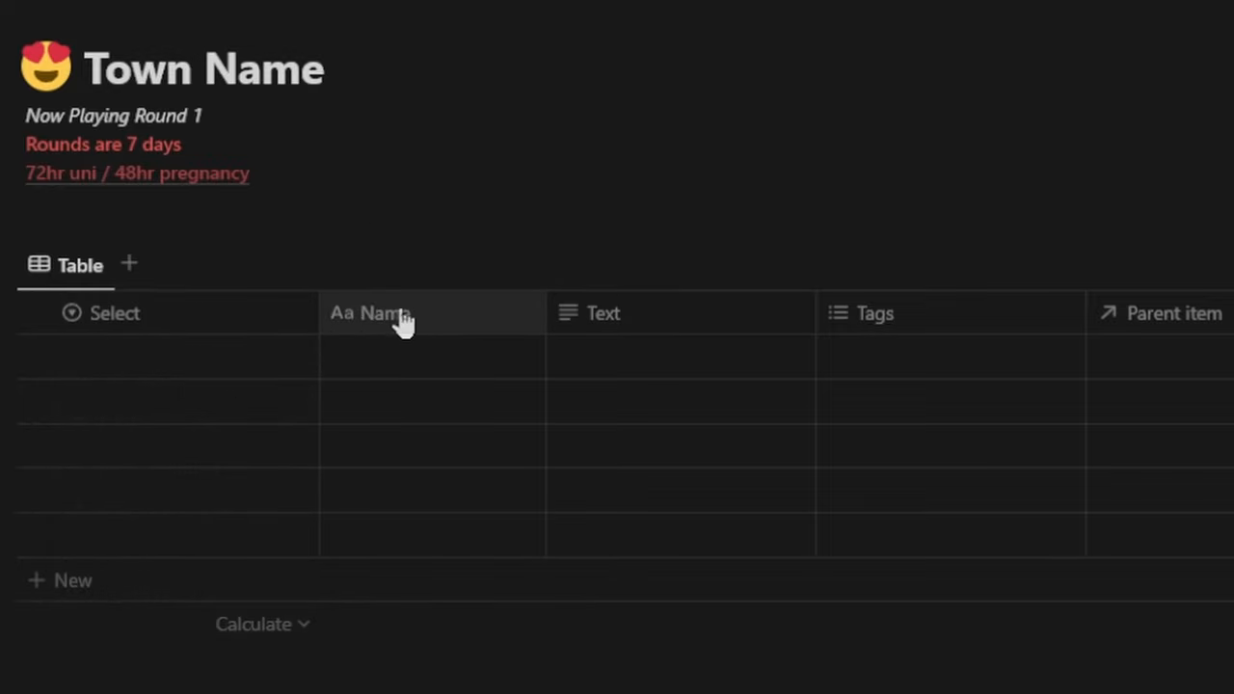
mouse_move(694, 324)
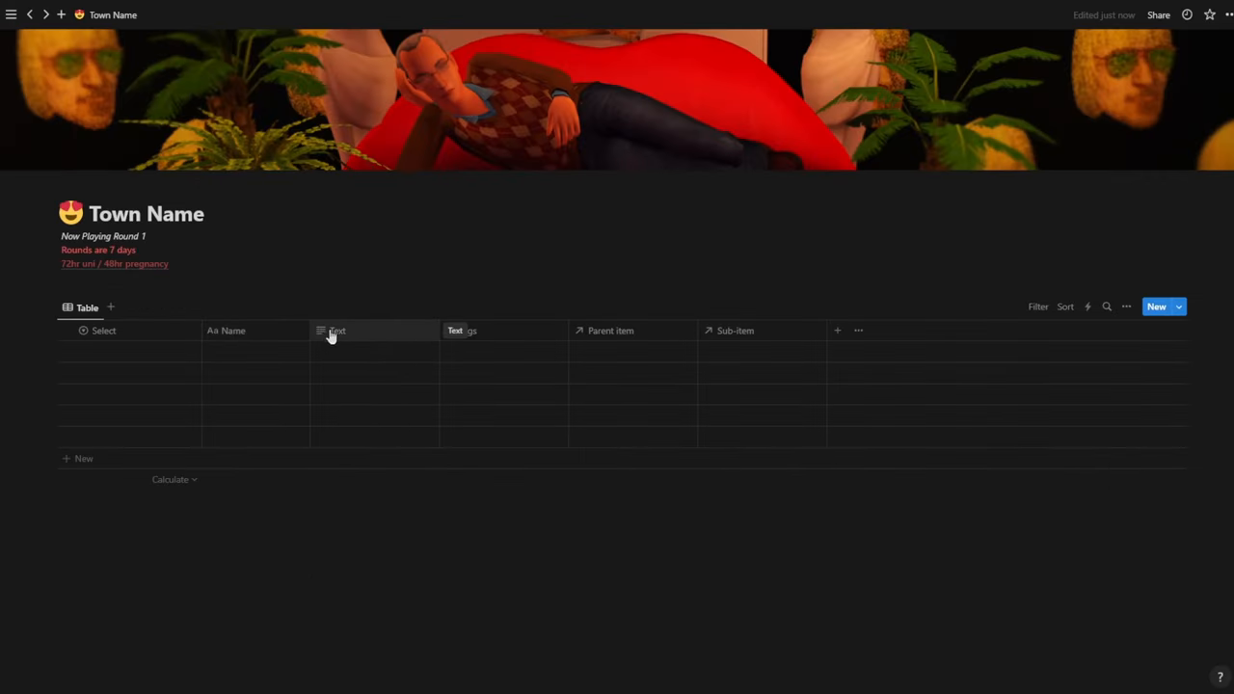
mouse_move(239, 332)
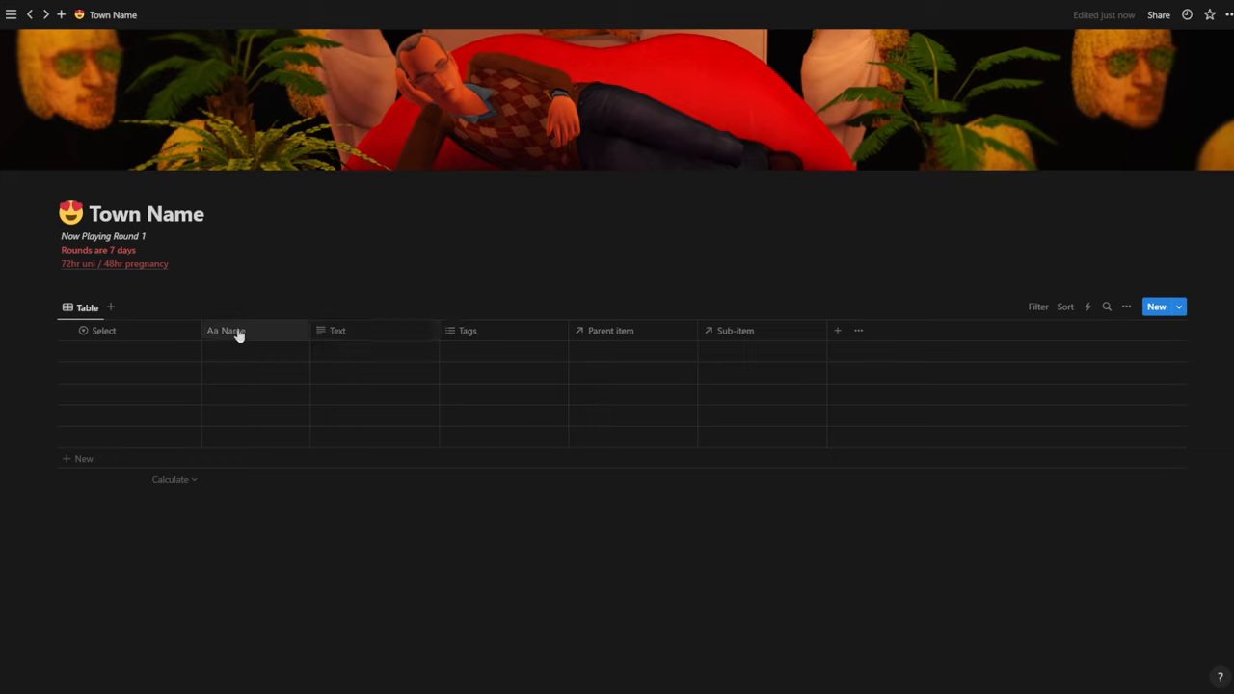
left_click(337, 330)
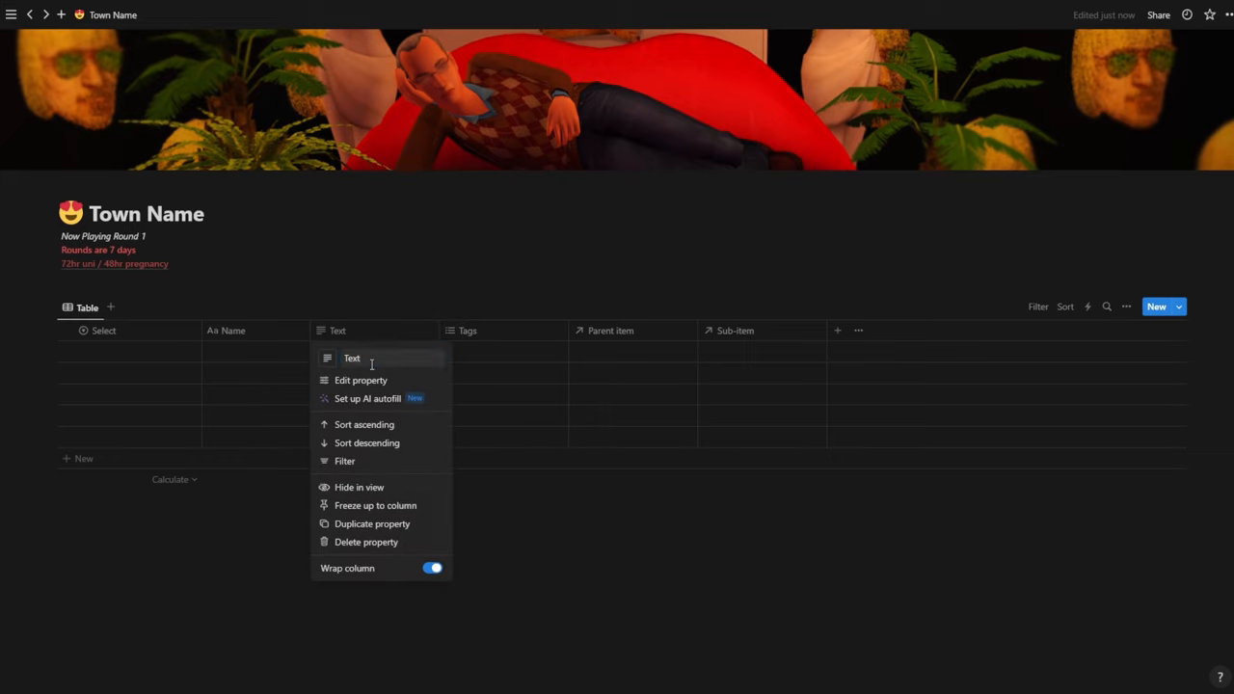
left_click(382, 357)
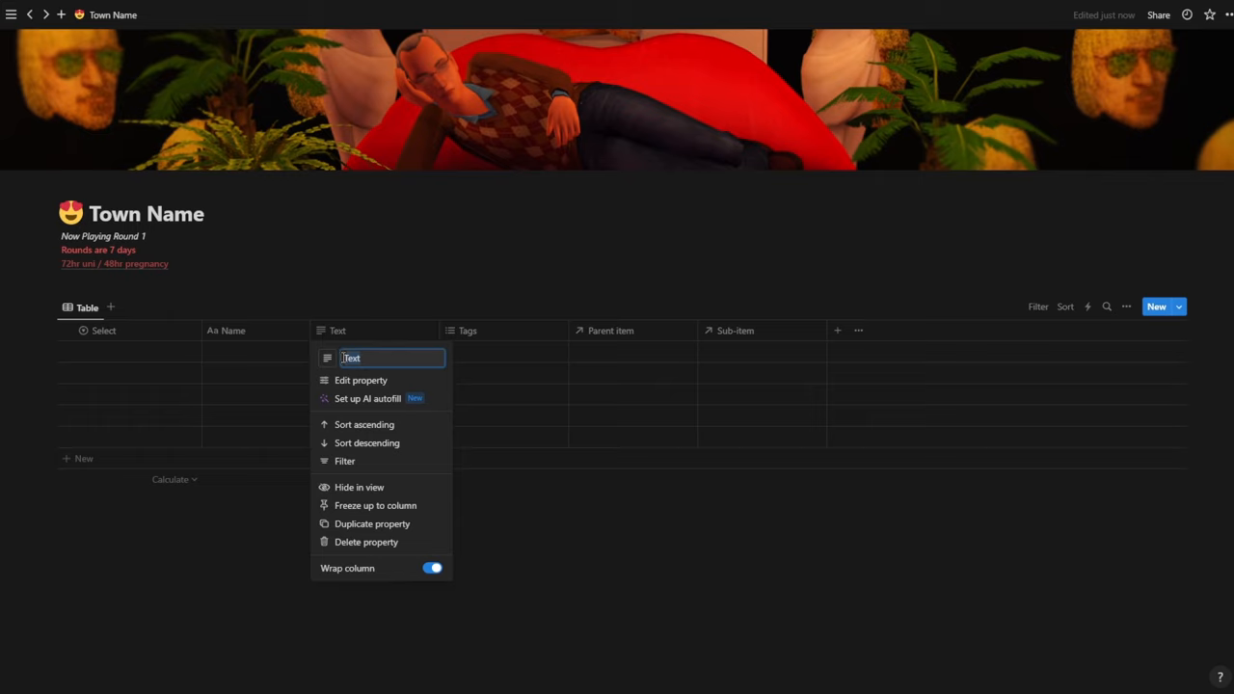
mouse_move(320, 362)
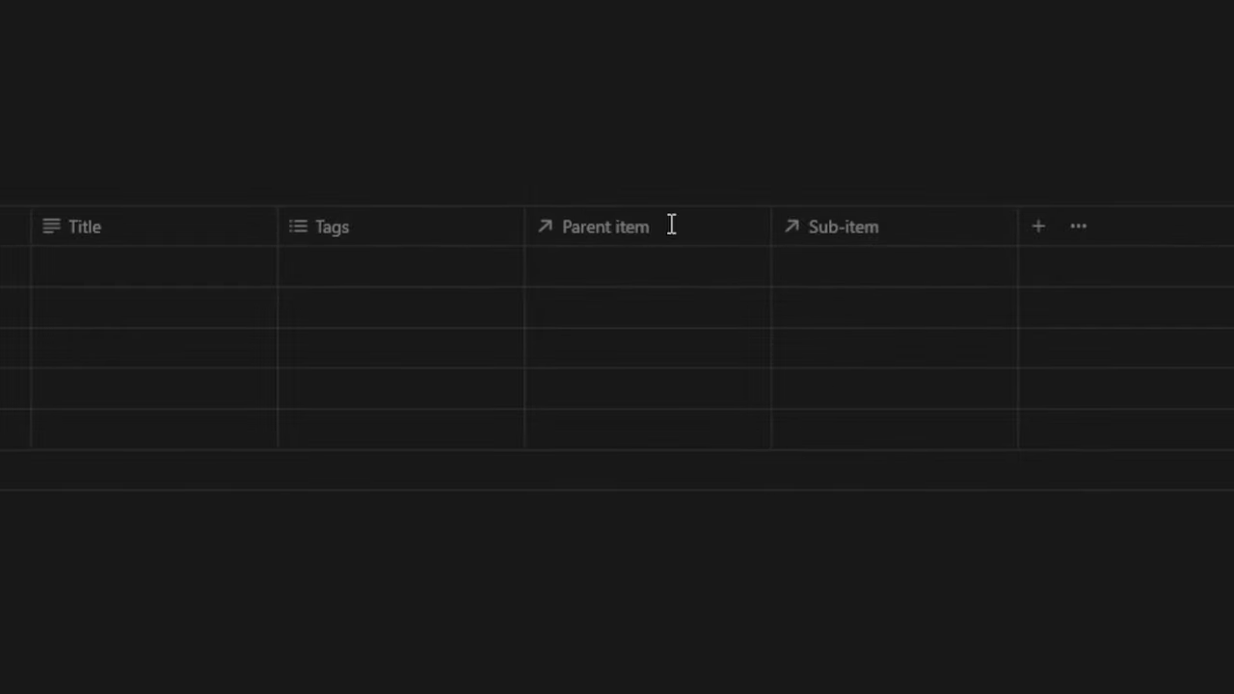
mouse_move(926, 304)
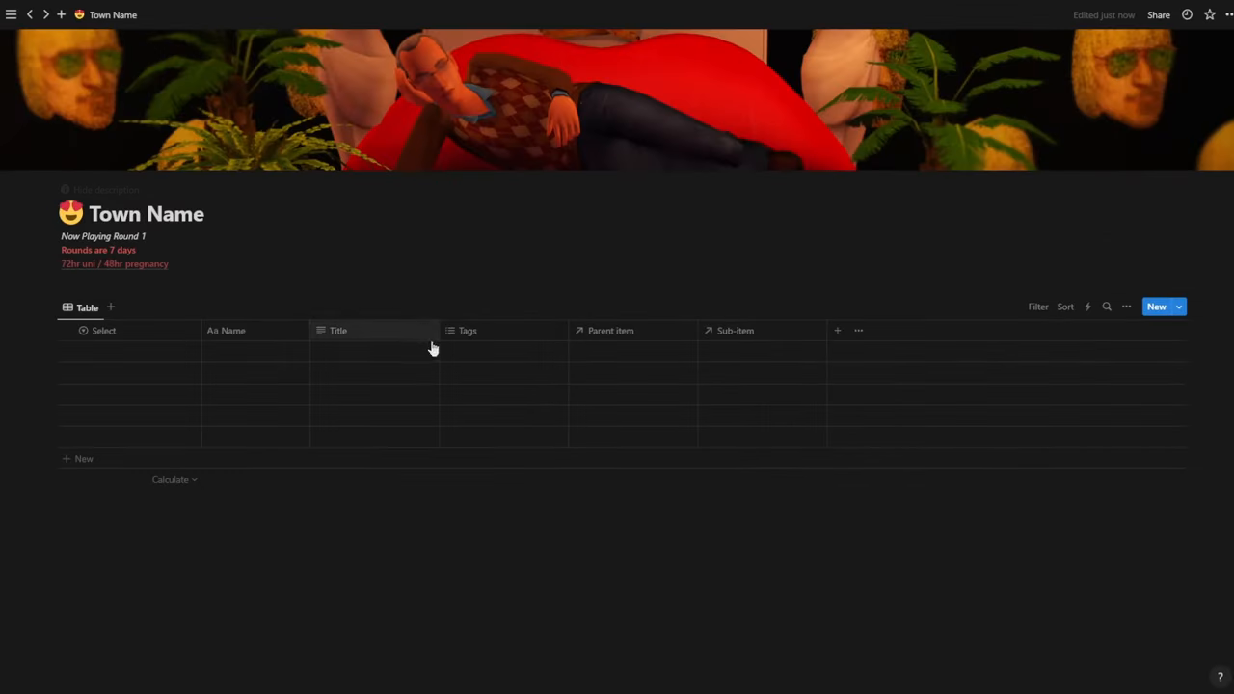
mouse_move(864, 351)
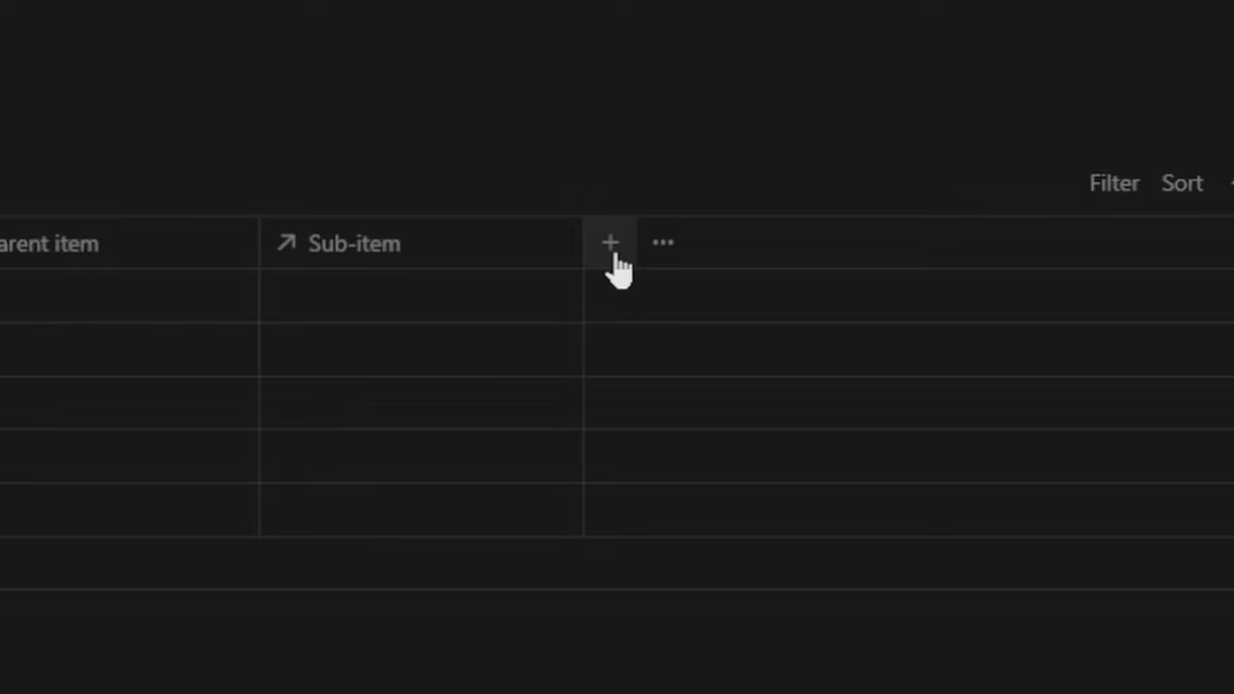
Add a new Text-type column at the end of the table header
left_click(610, 243)
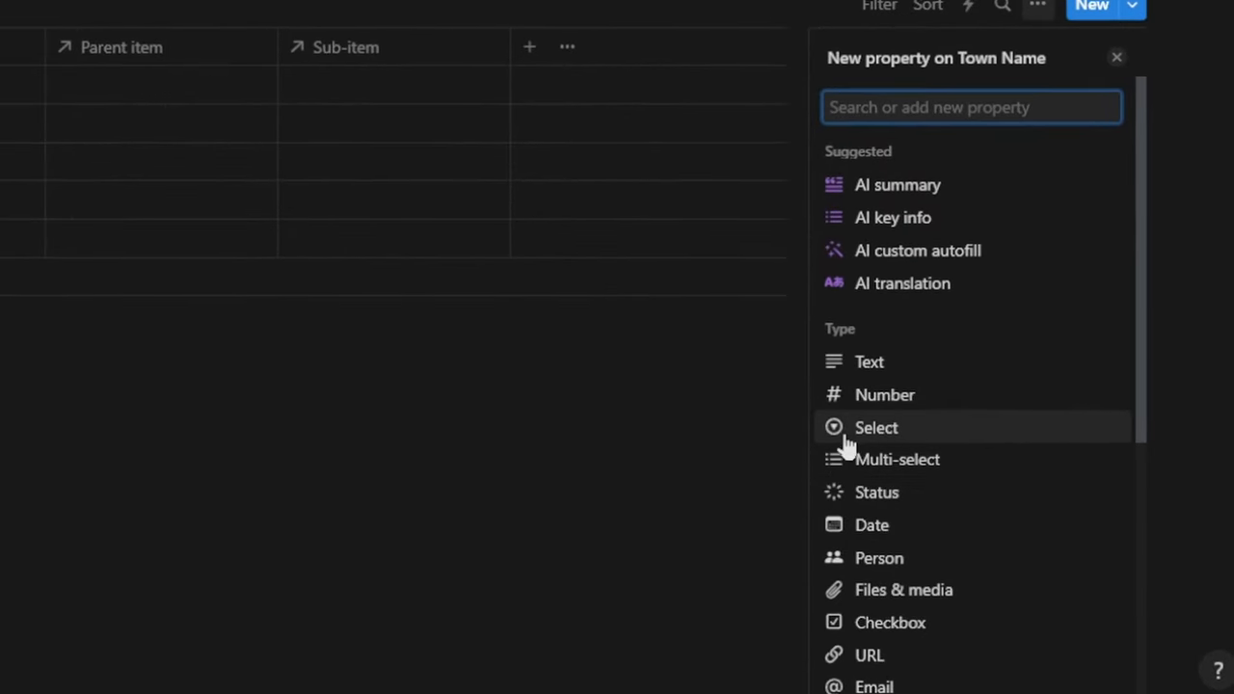
mouse_move(916, 370)
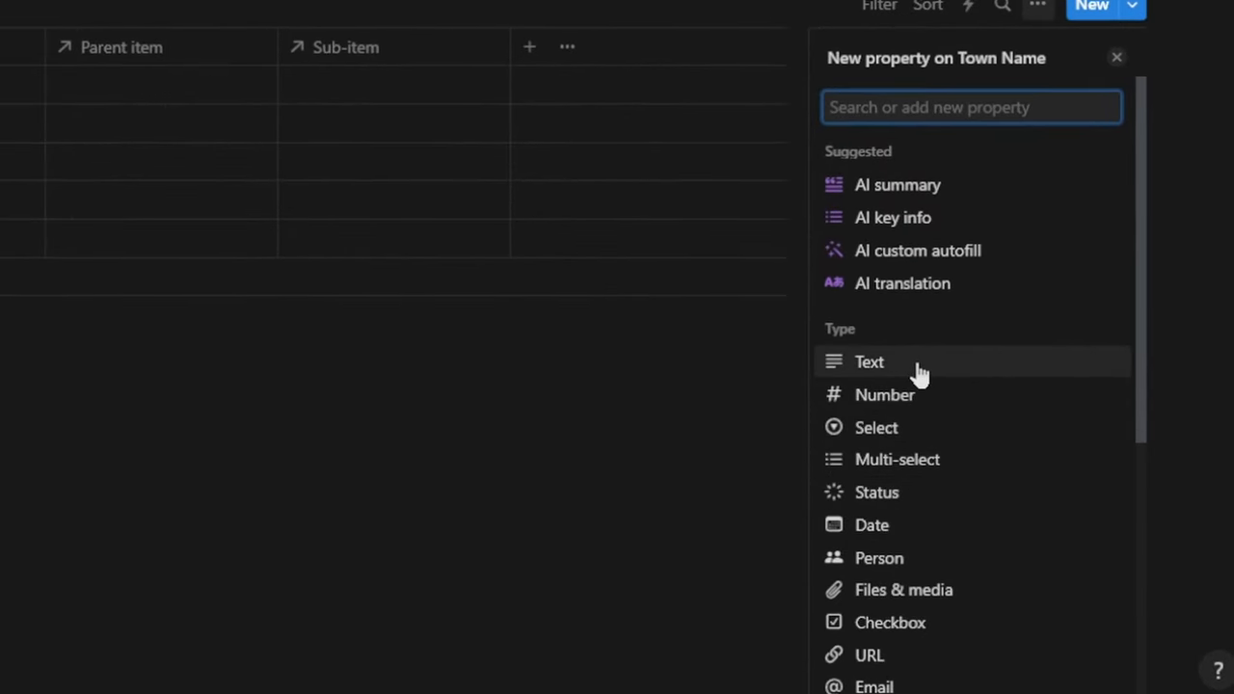
left_click(868, 362)
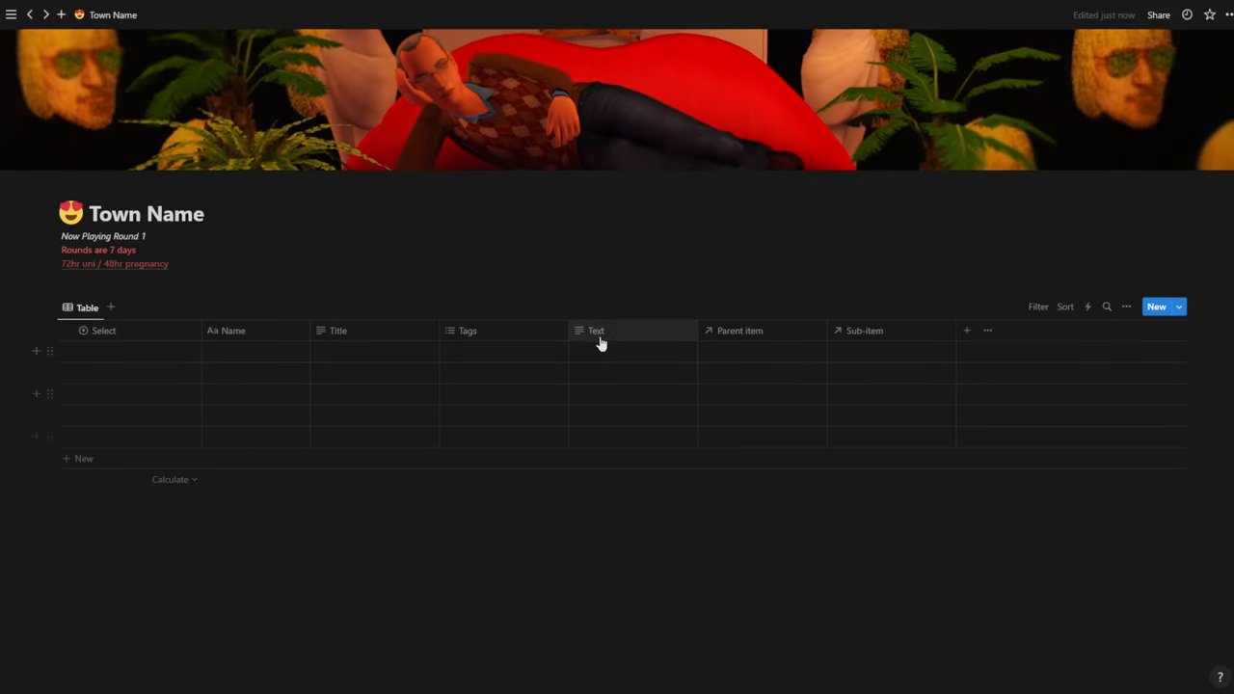
left_click(596, 332)
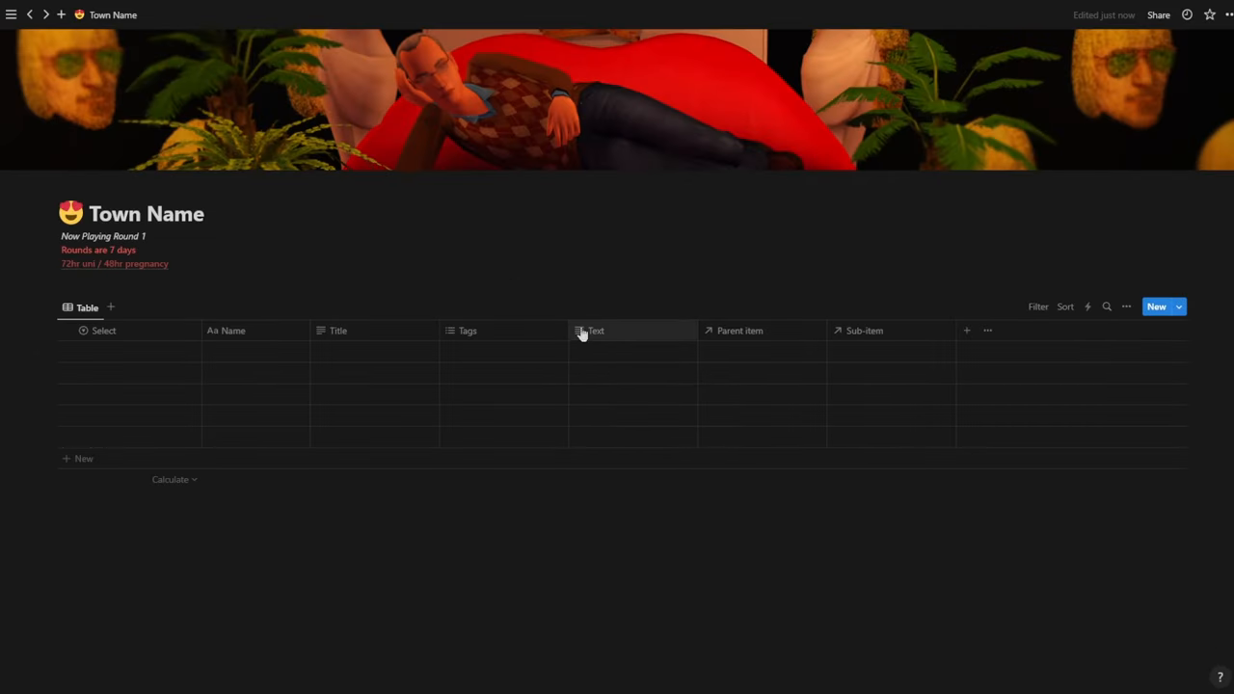
mouse_move(243, 361)
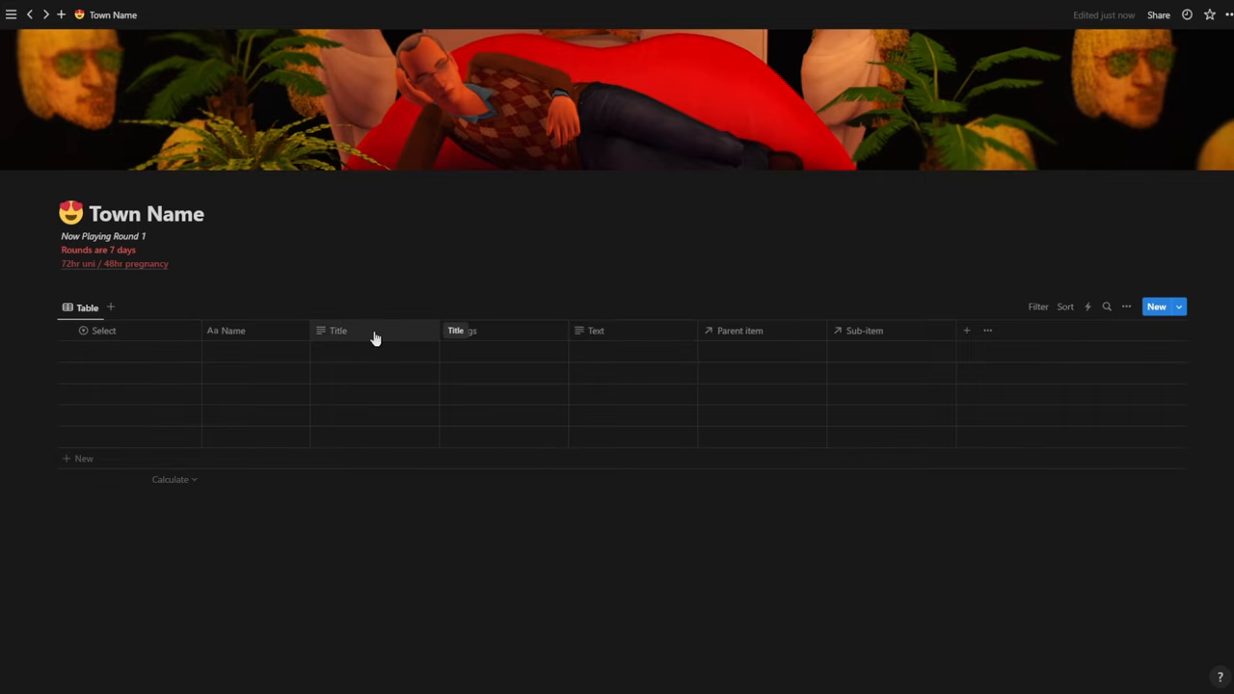
Change the Title column's property type from Text to Select
left_click(338, 329)
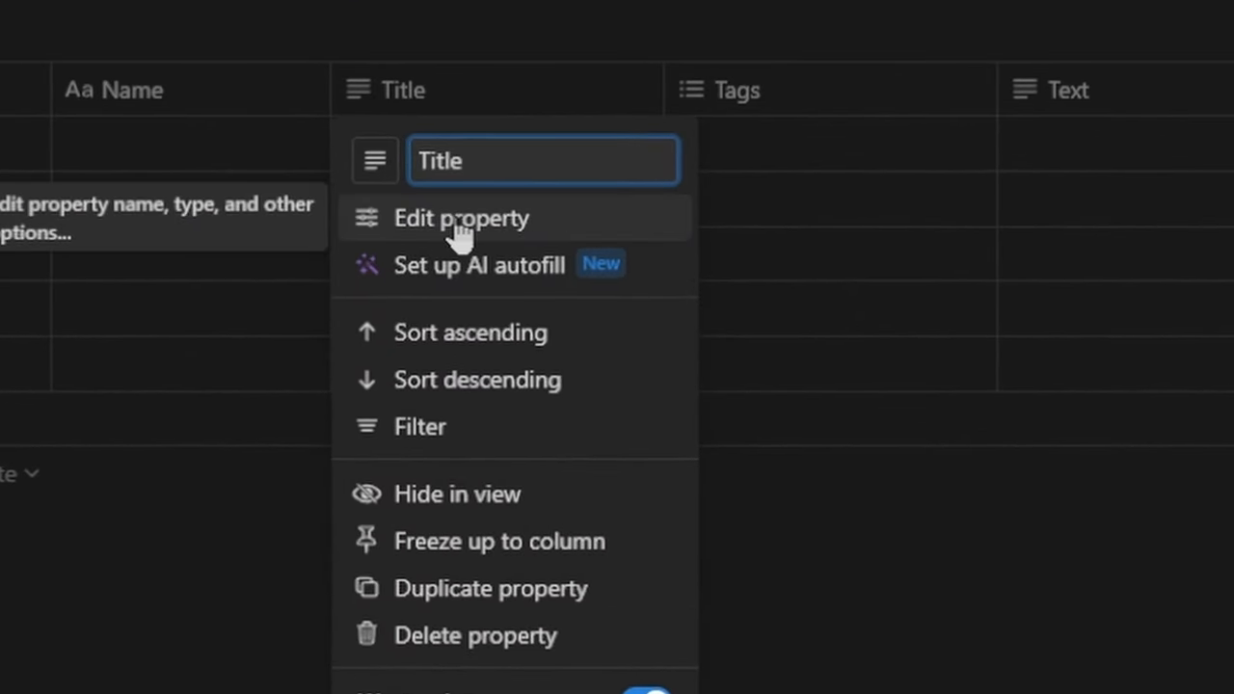
left_click(461, 218)
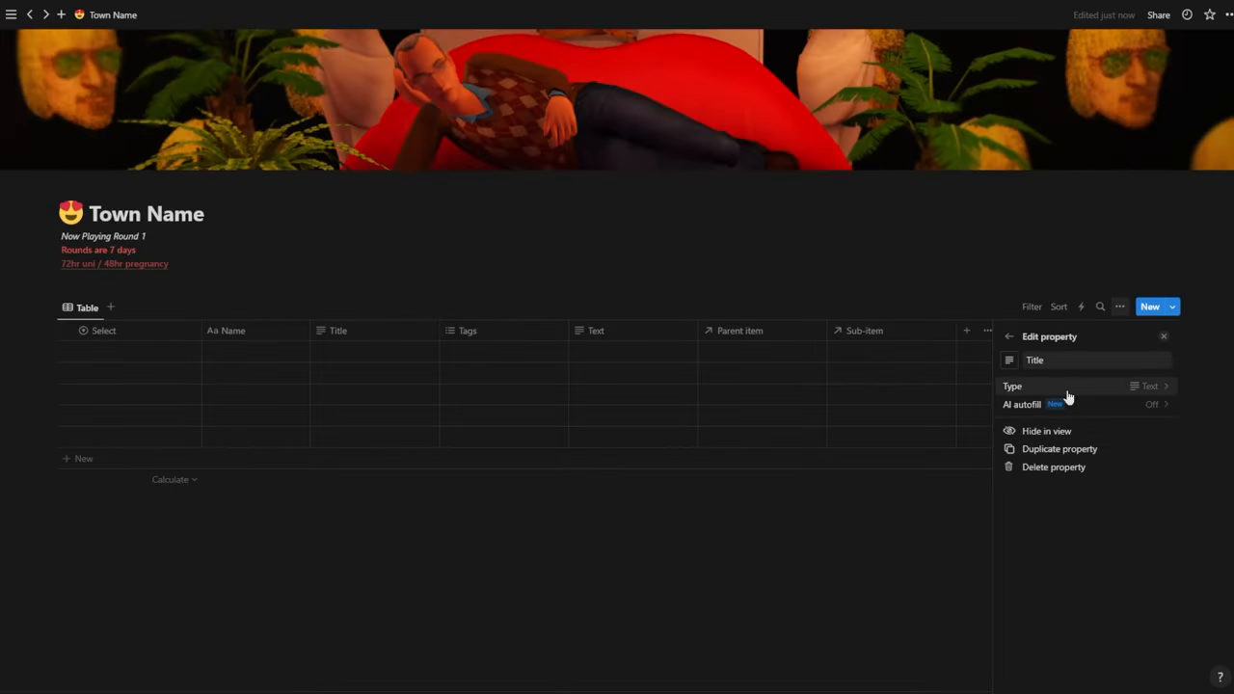
left_click(1150, 386)
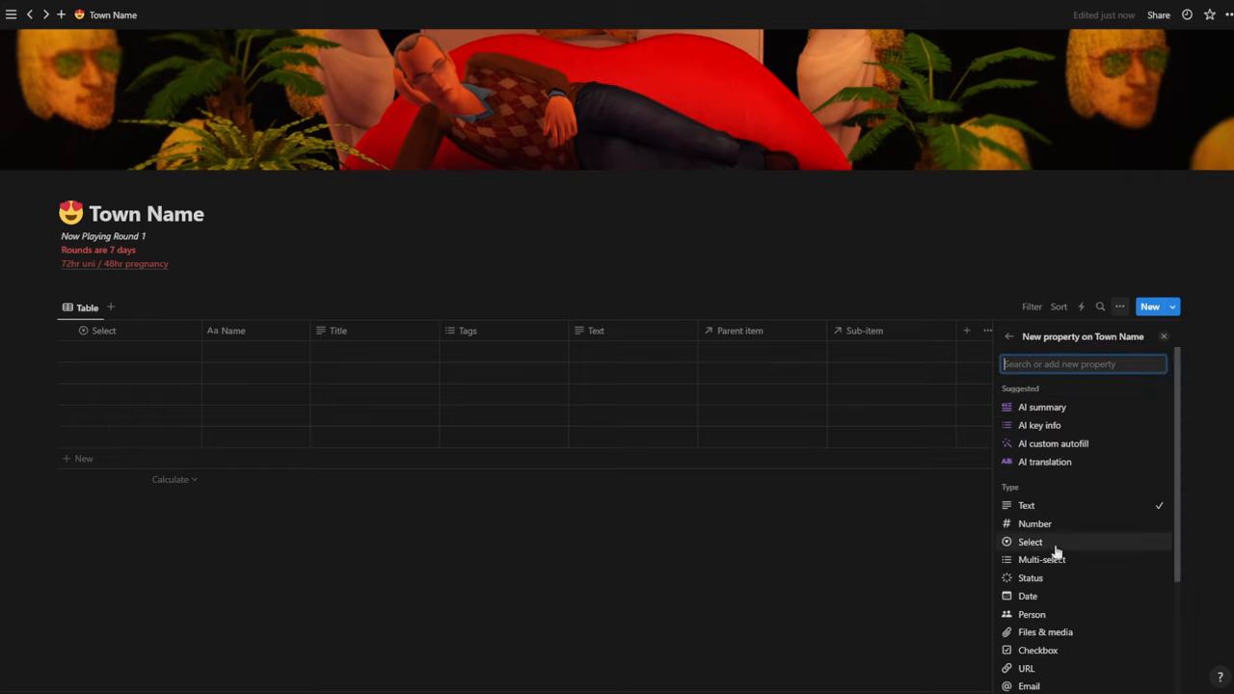
left_click(1029, 542)
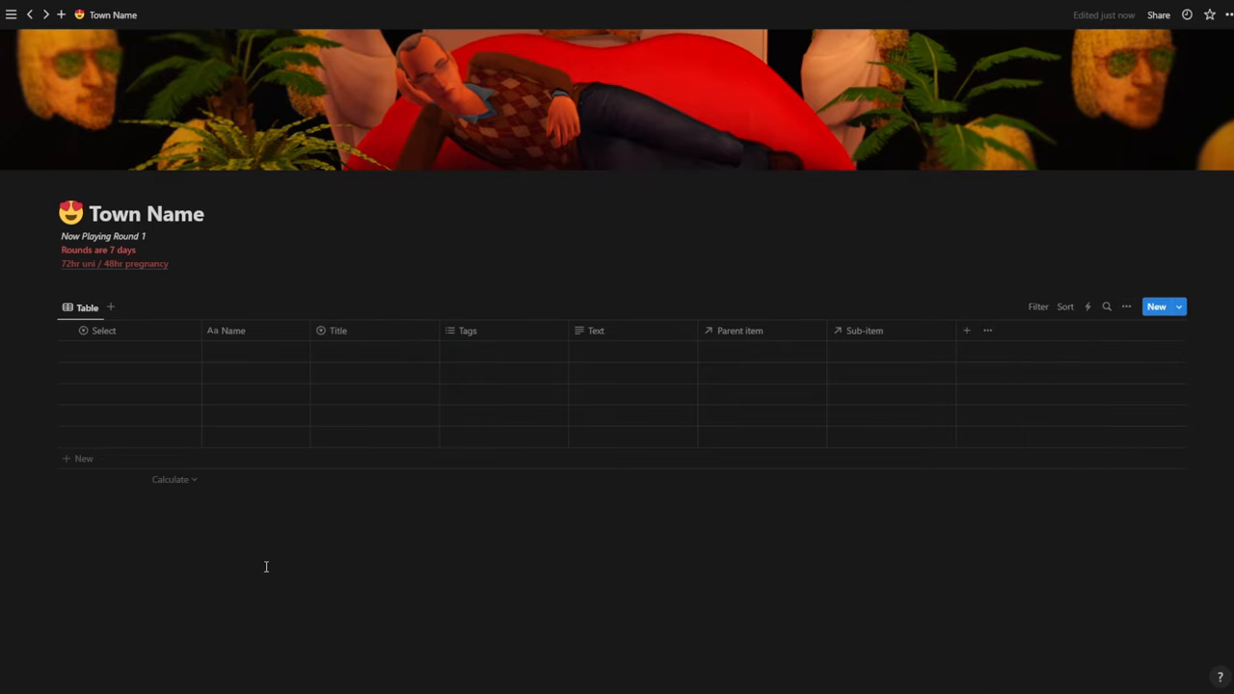
mouse_move(385, 336)
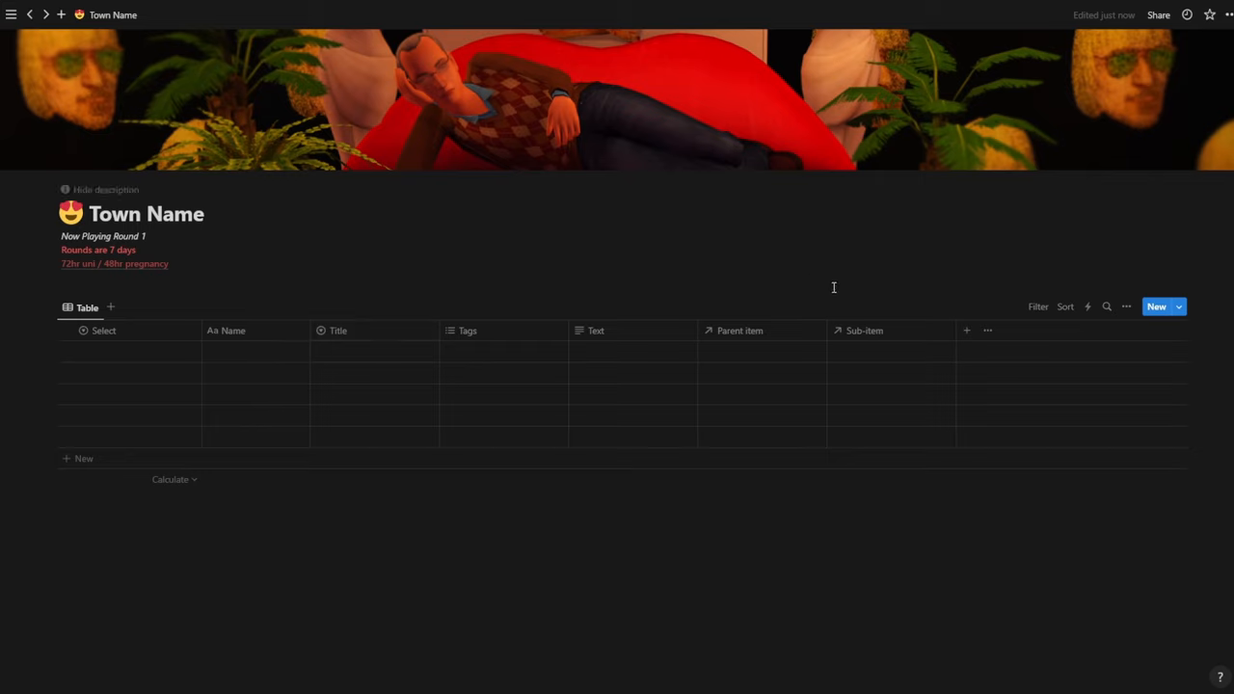
mouse_move(739, 214)
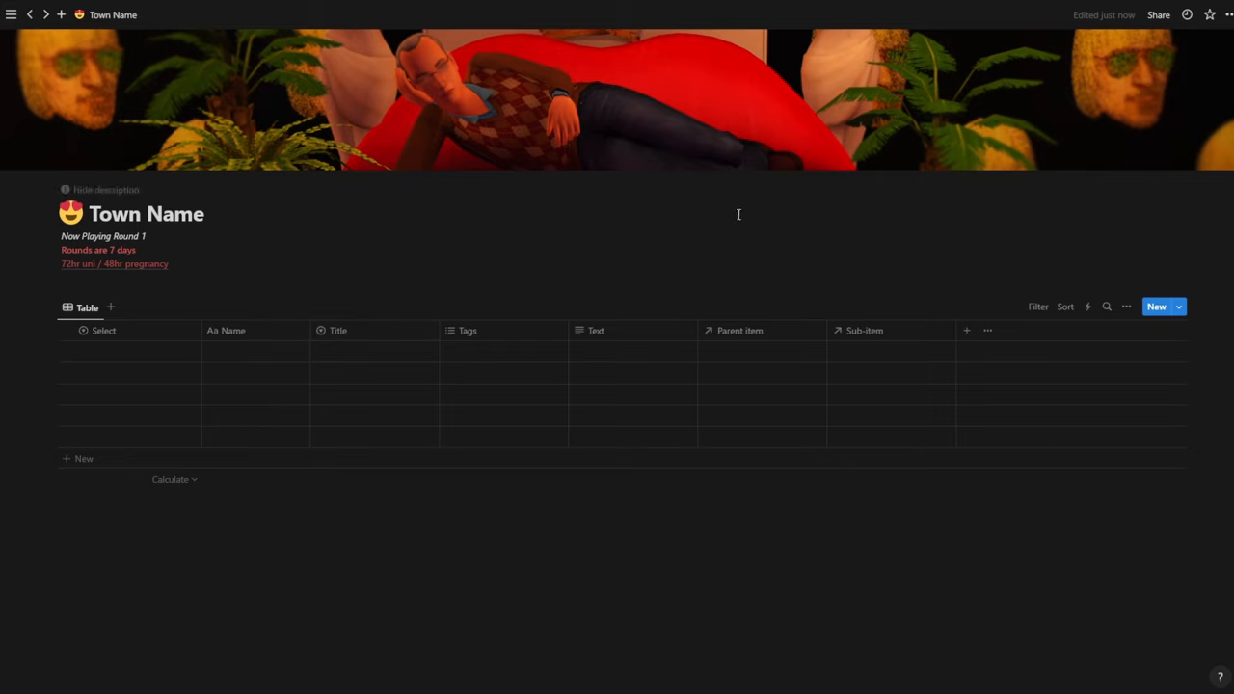
mouse_move(632, 331)
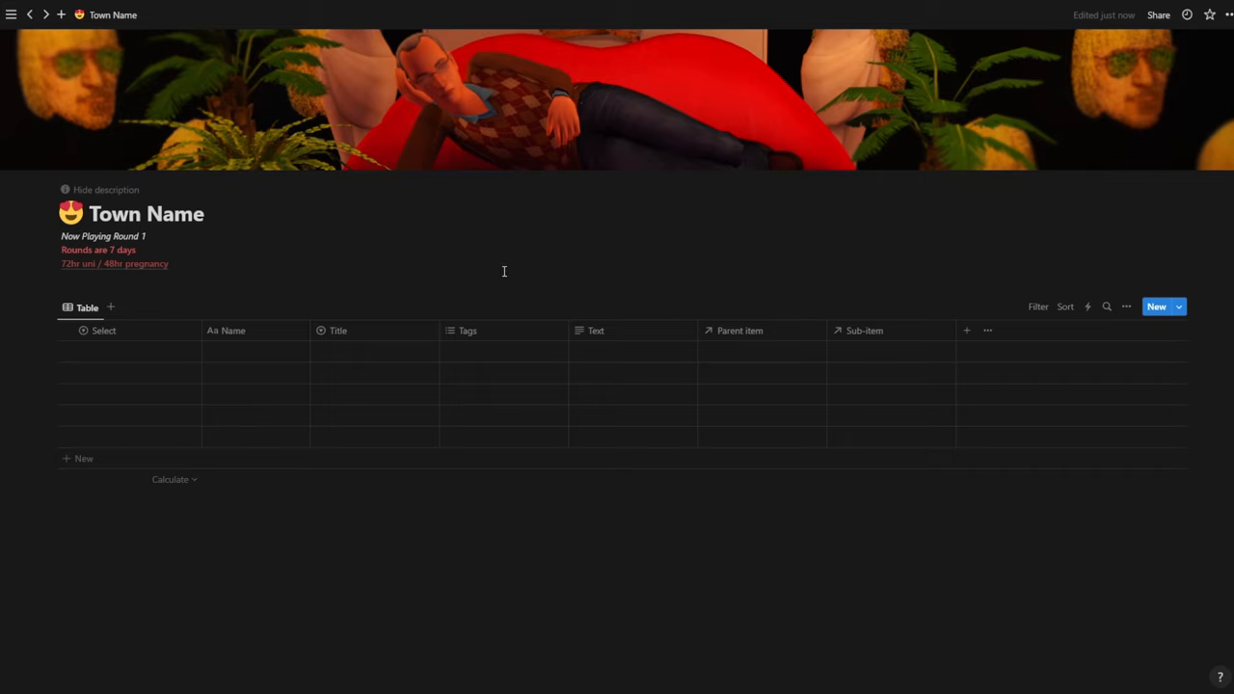
mouse_move(224, 357)
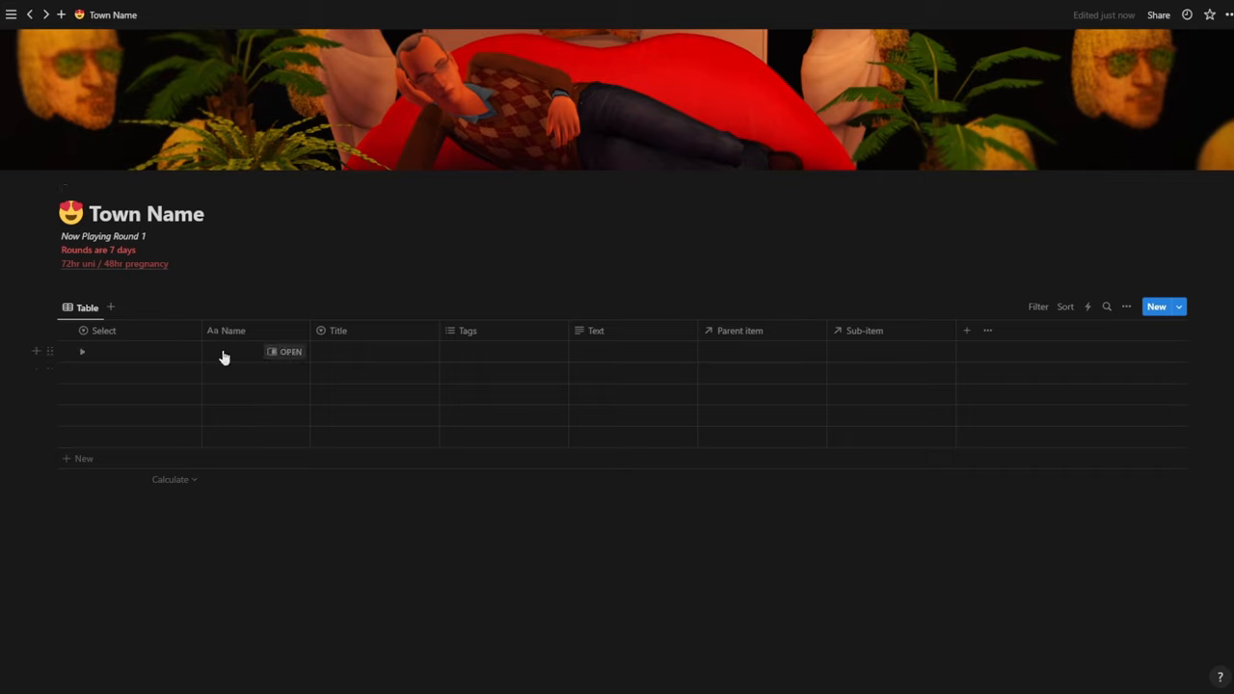
mouse_move(340, 263)
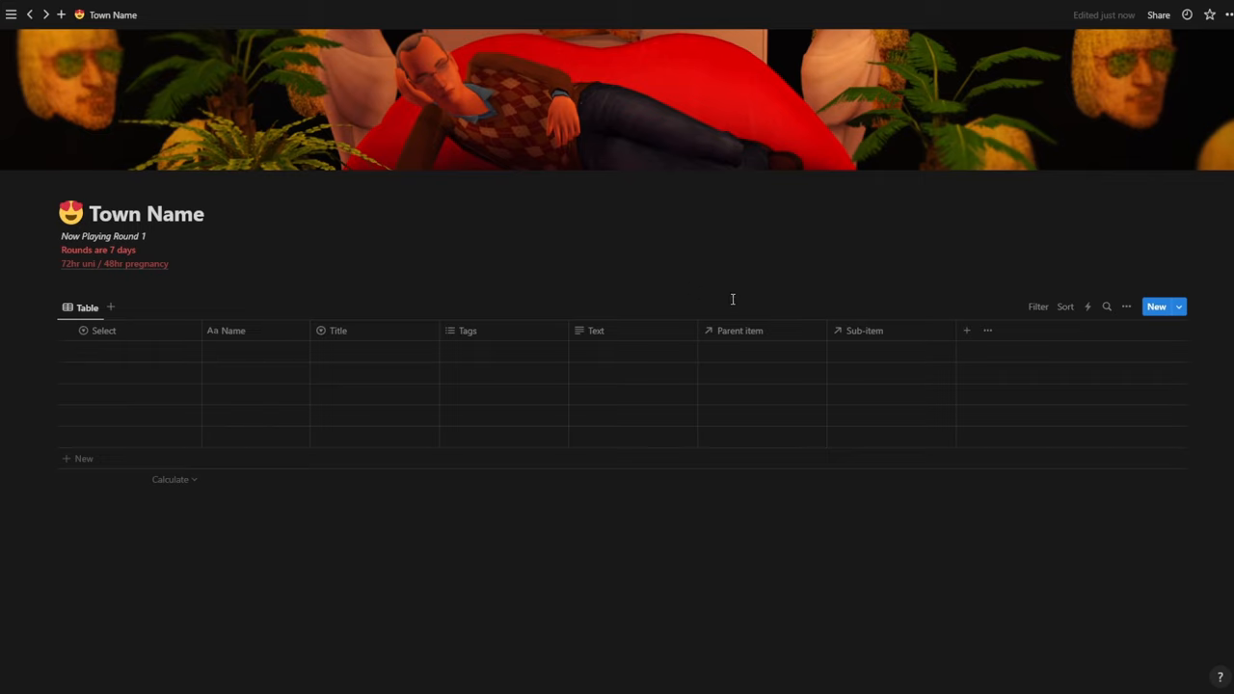
Turn on sub-items in the Town Name table's view options
scroll("up", 3)
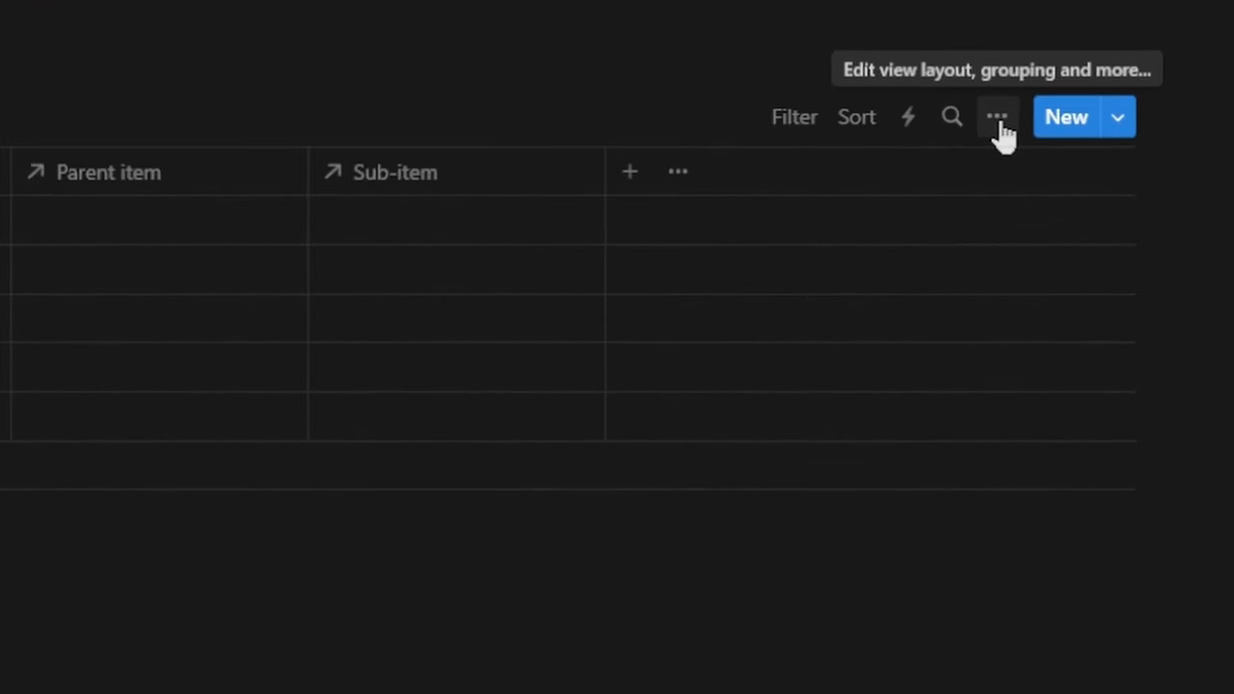
left_click(997, 118)
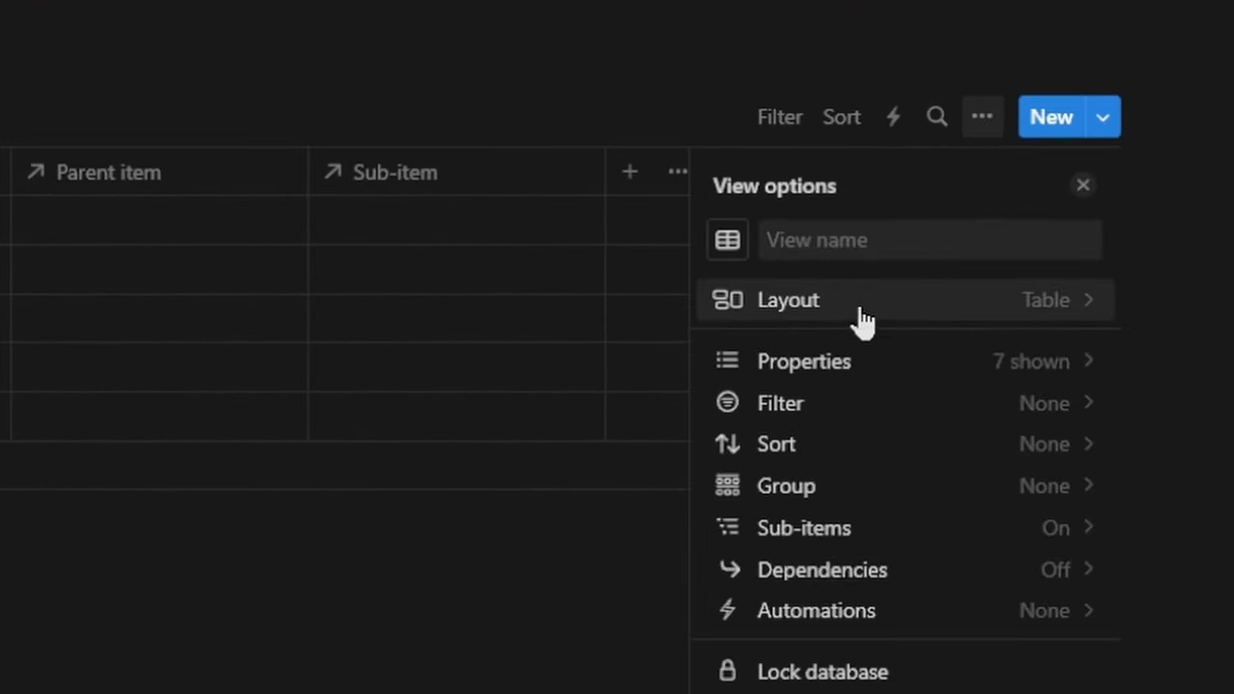
scroll("down", 3)
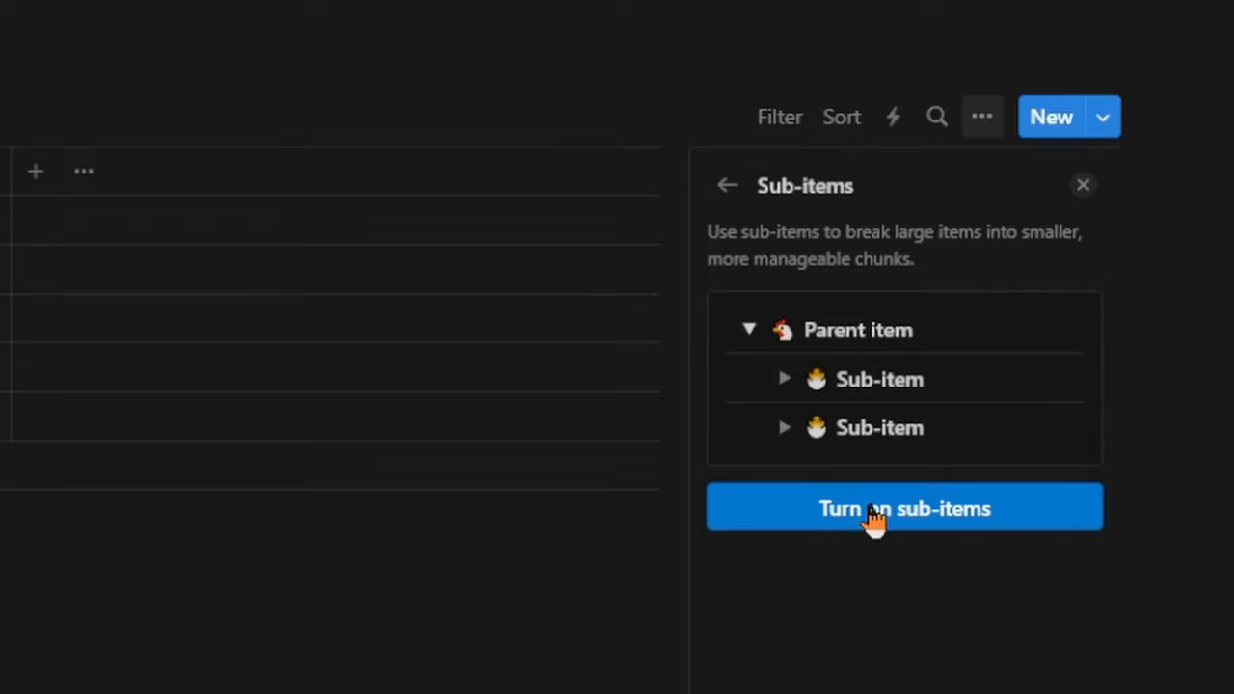
left_click(905, 509)
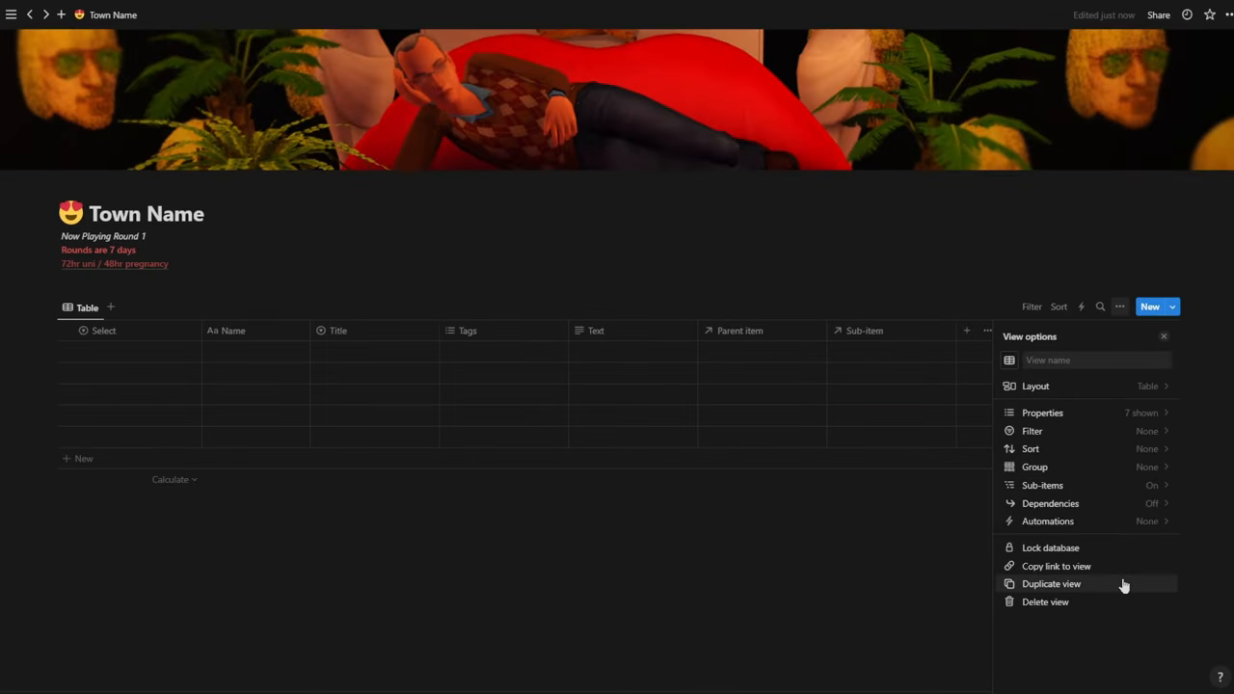
mouse_move(879, 351)
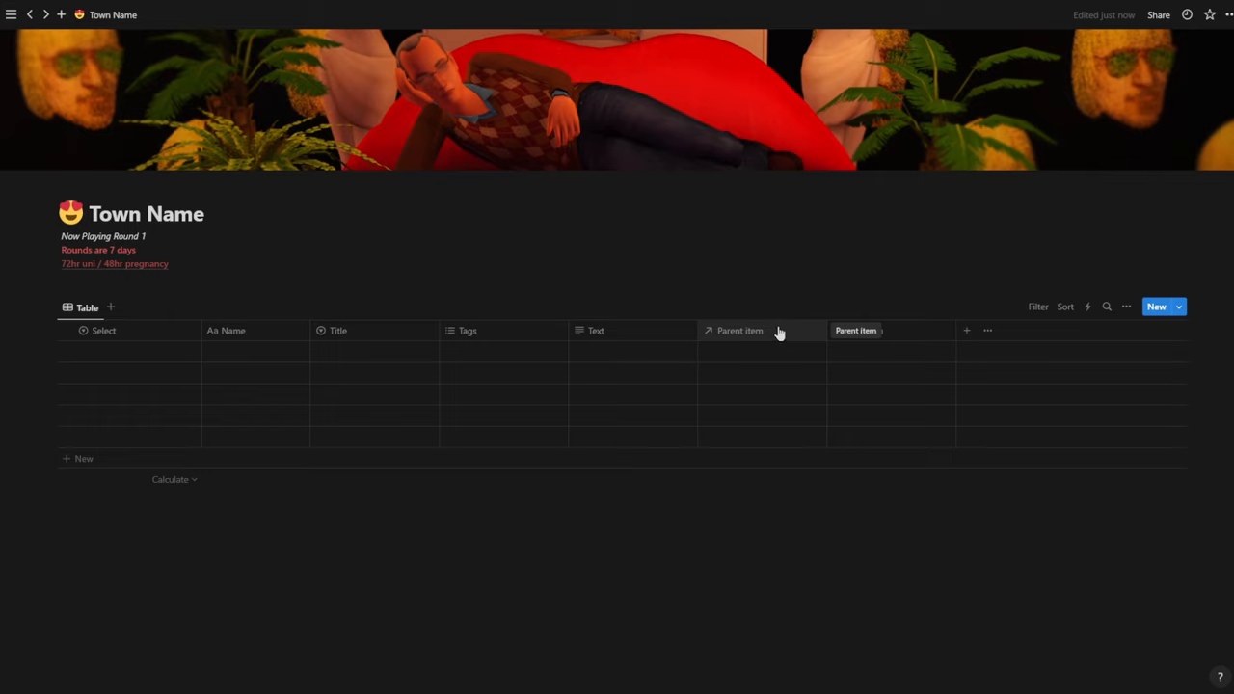
Hide the Parent item and Sub-item columns from the table view
left_click(741, 330)
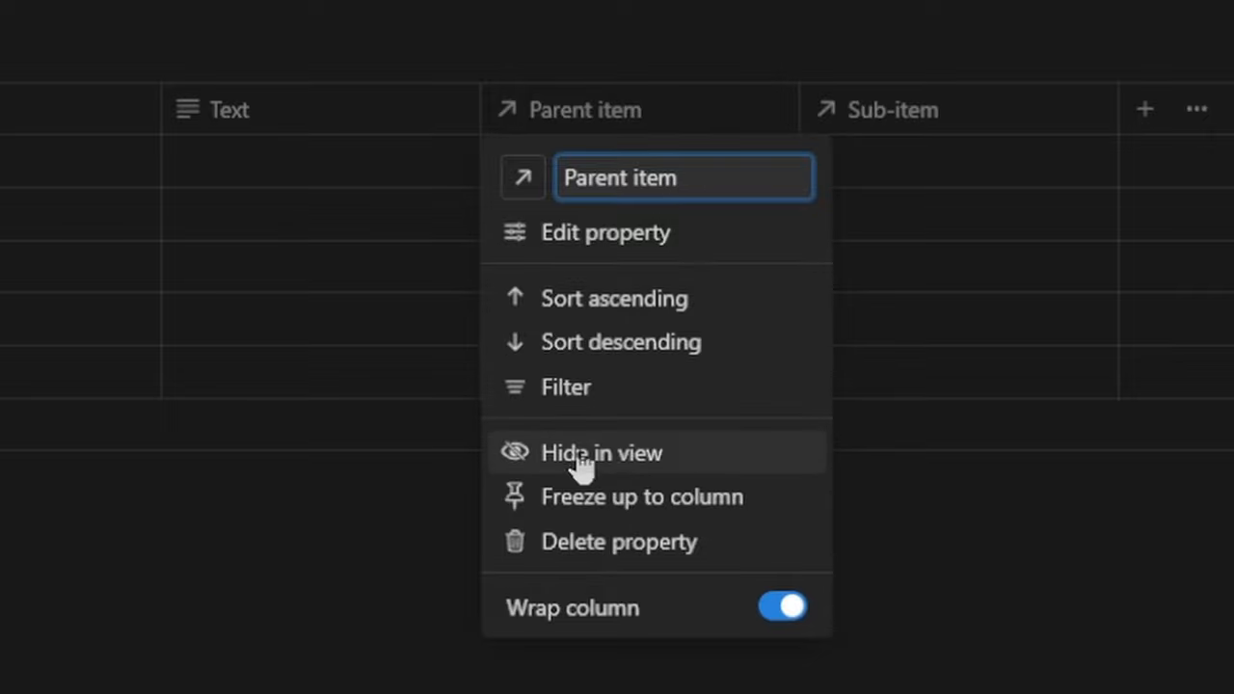
mouse_move(517, 469)
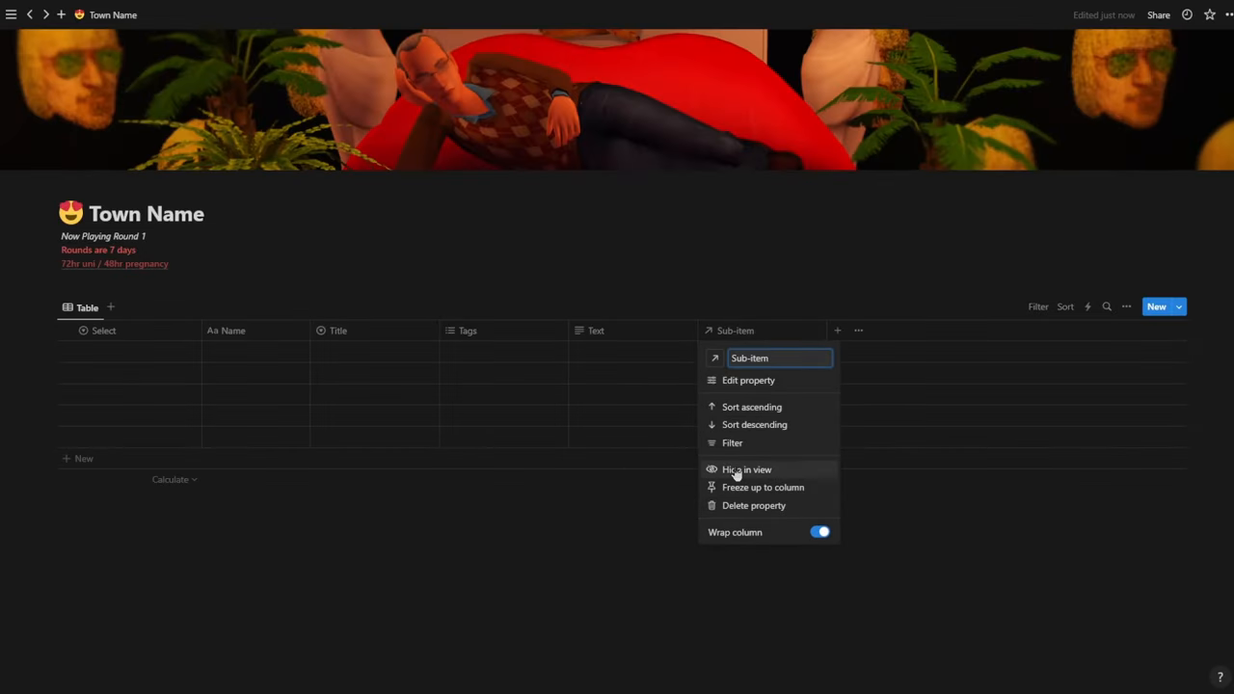
left_click(748, 470)
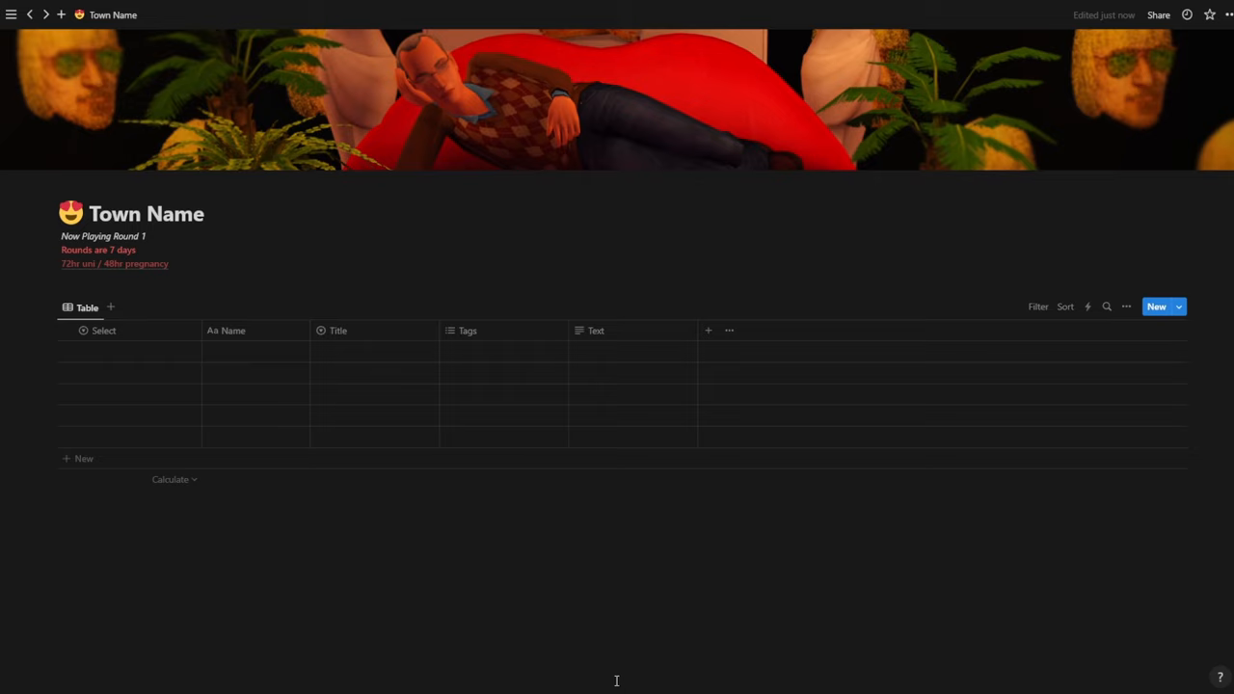
mouse_move(575, 552)
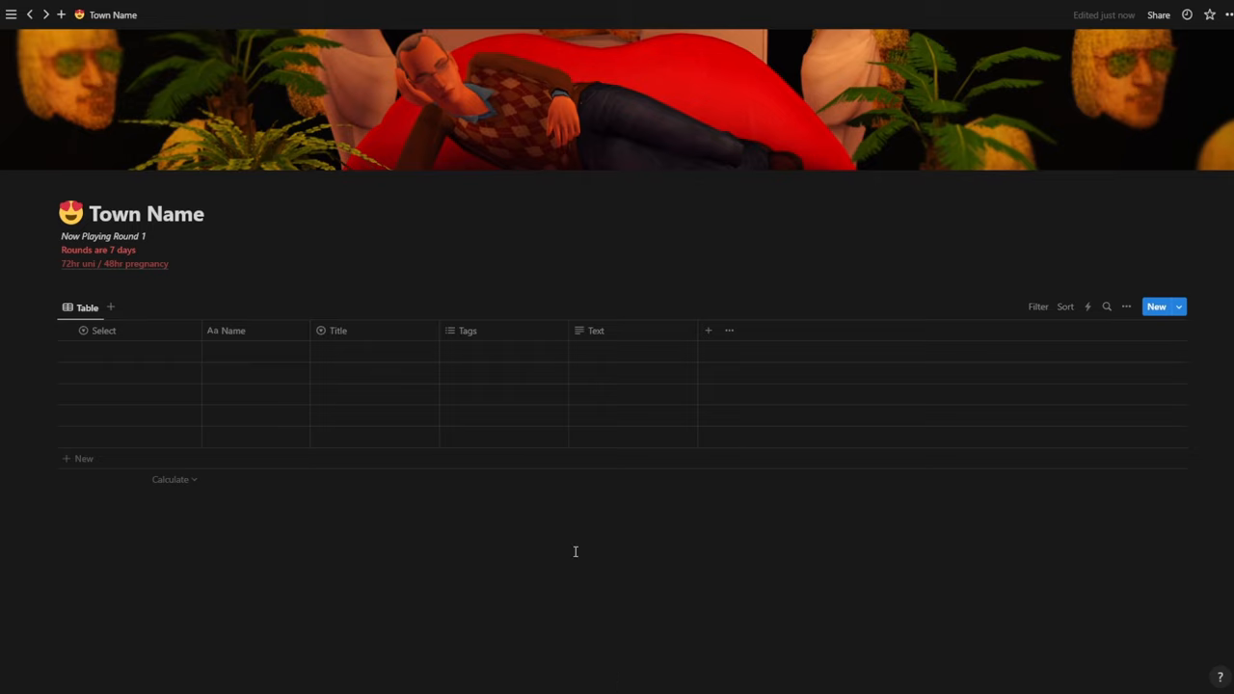
mouse_move(575, 551)
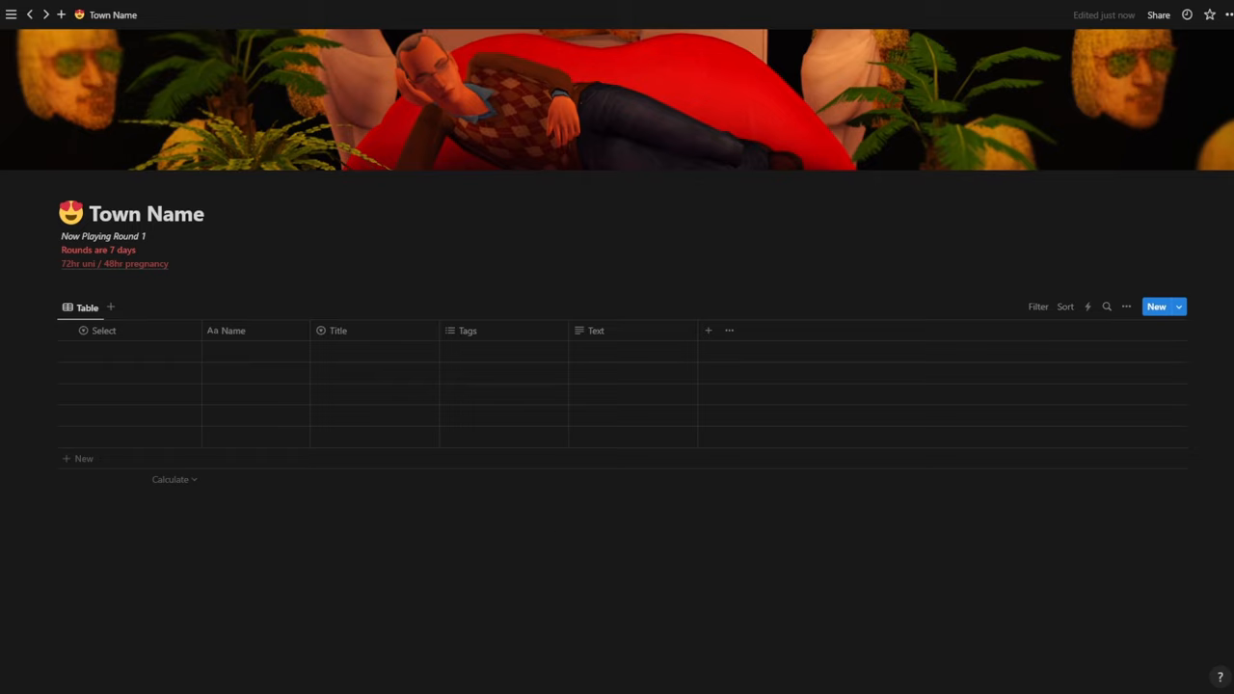
mouse_move(628, 559)
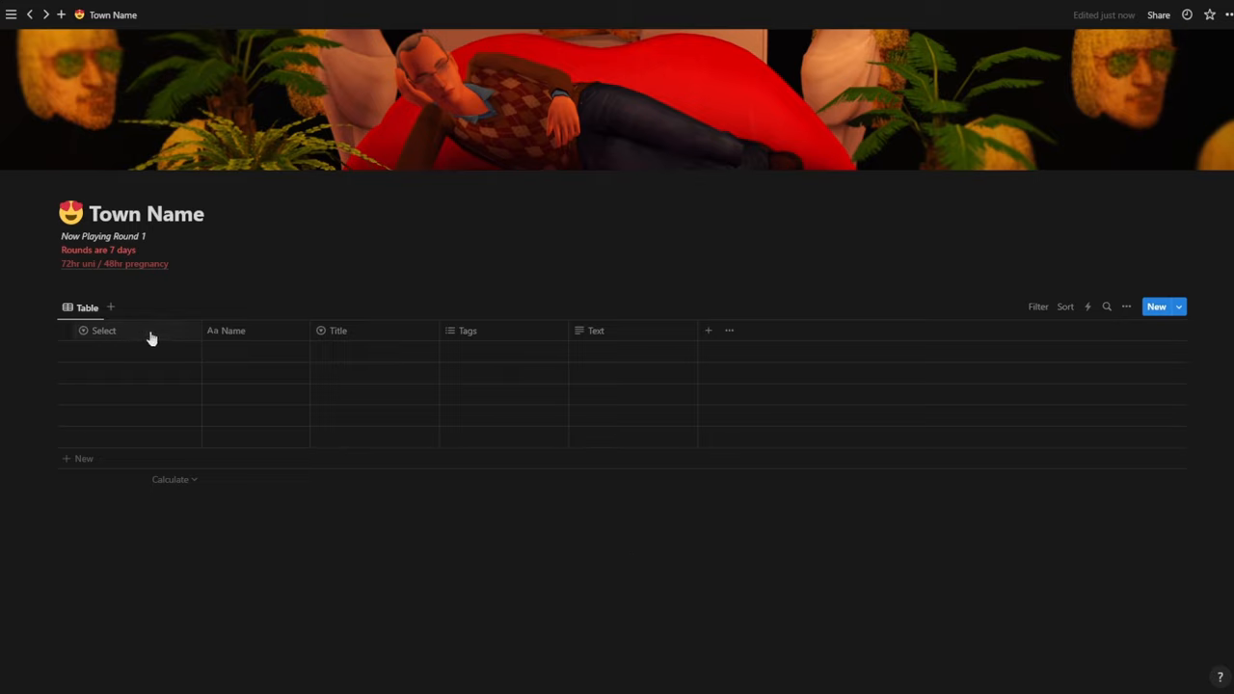
Rename the Select column to Round and open the first Round cell's choices
left_click(104, 329)
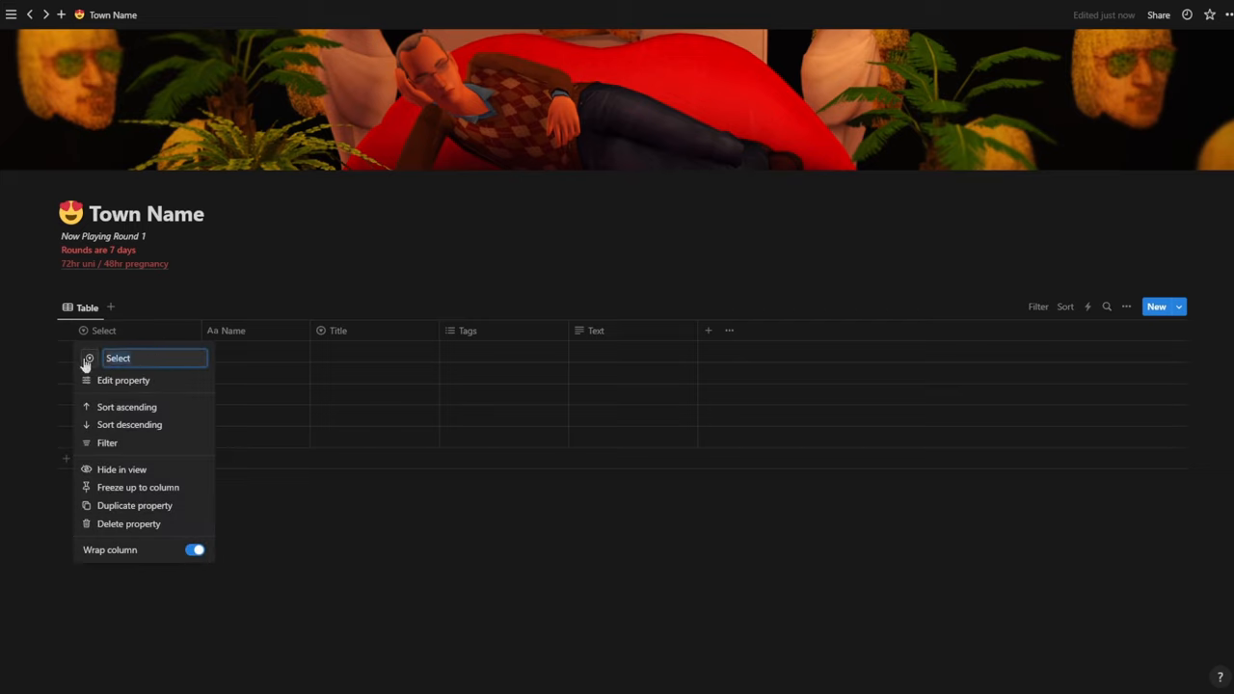
type("Round")
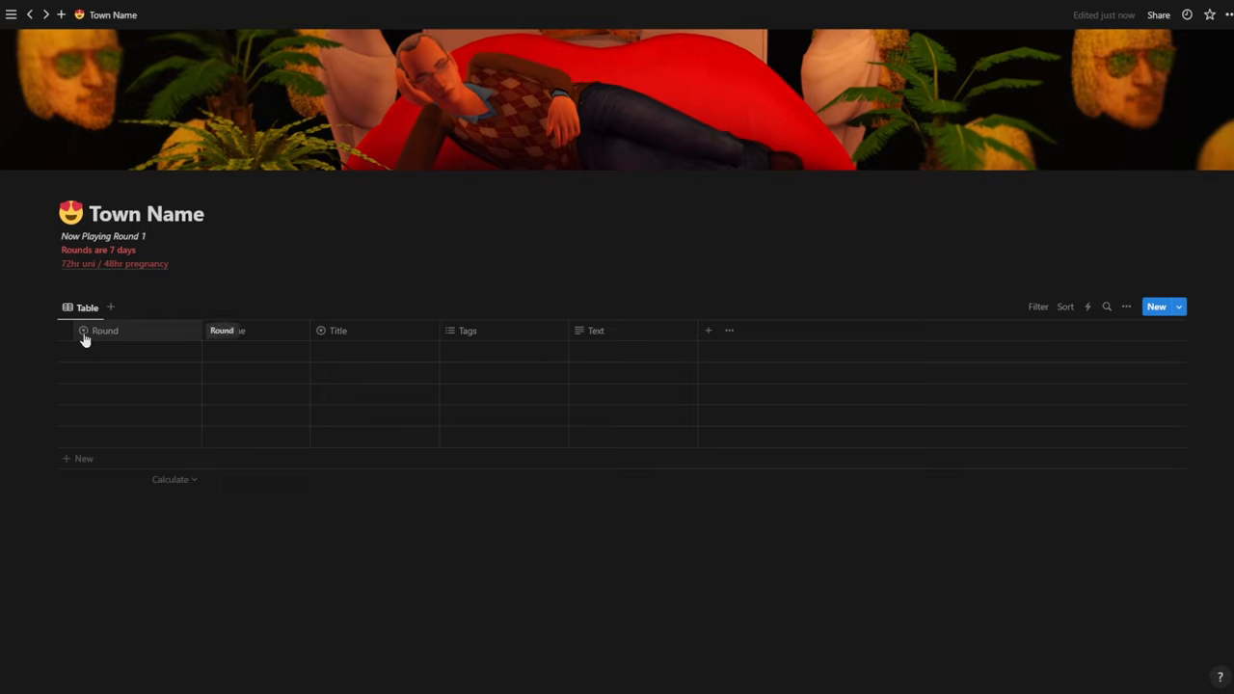
mouse_move(88, 336)
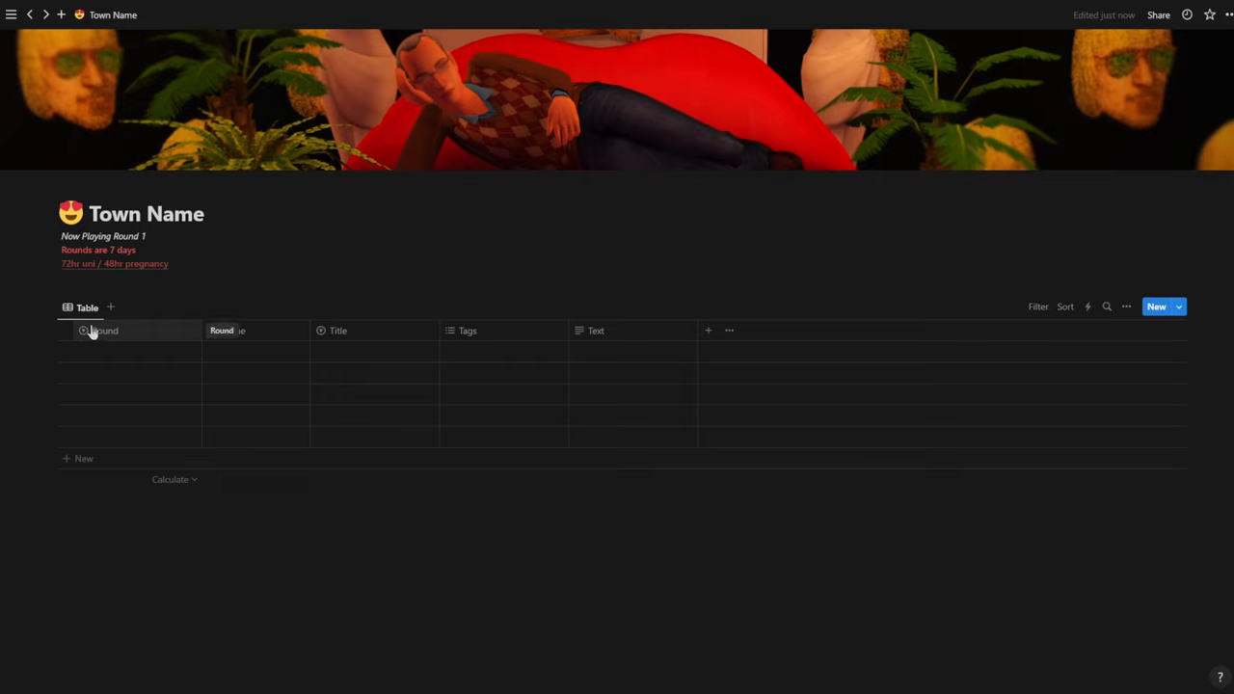
left_click(105, 330)
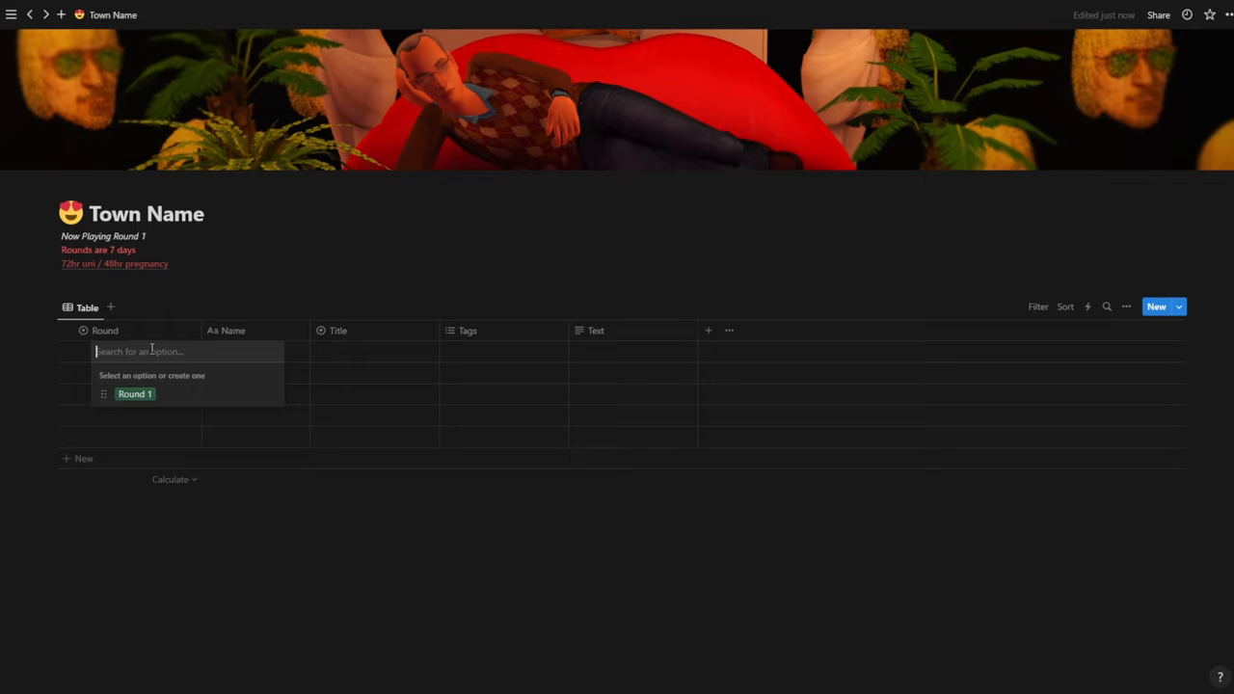
mouse_move(145, 396)
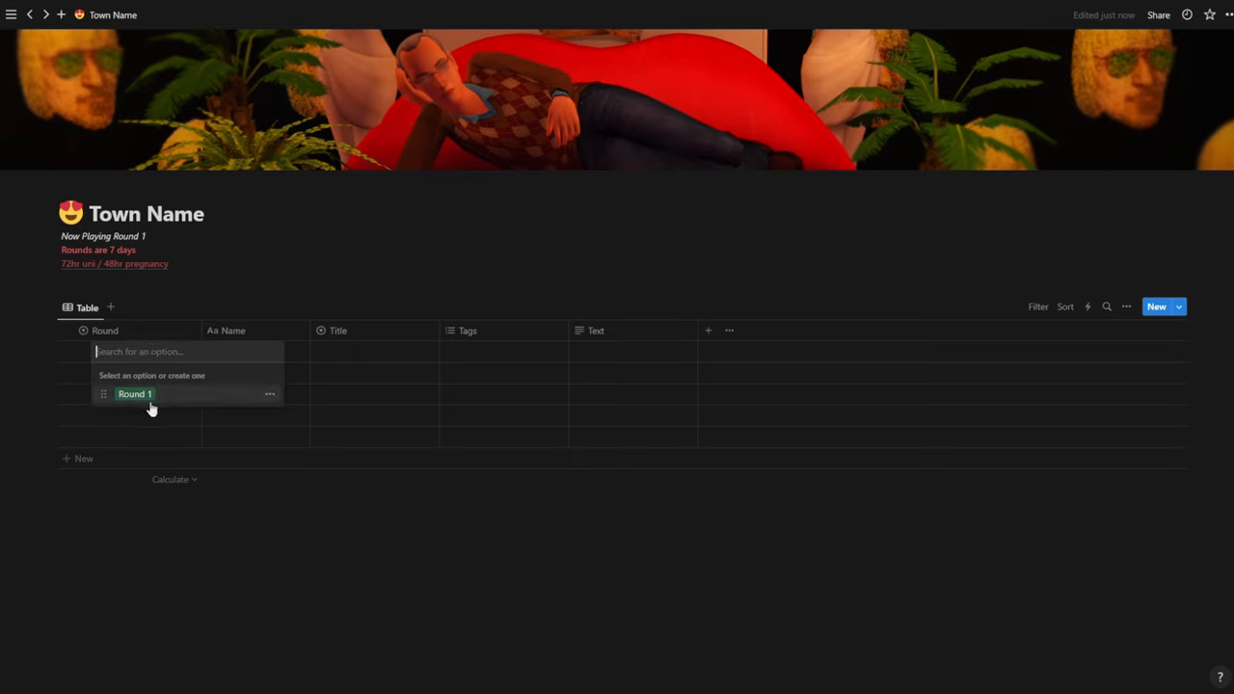
mouse_move(139, 399)
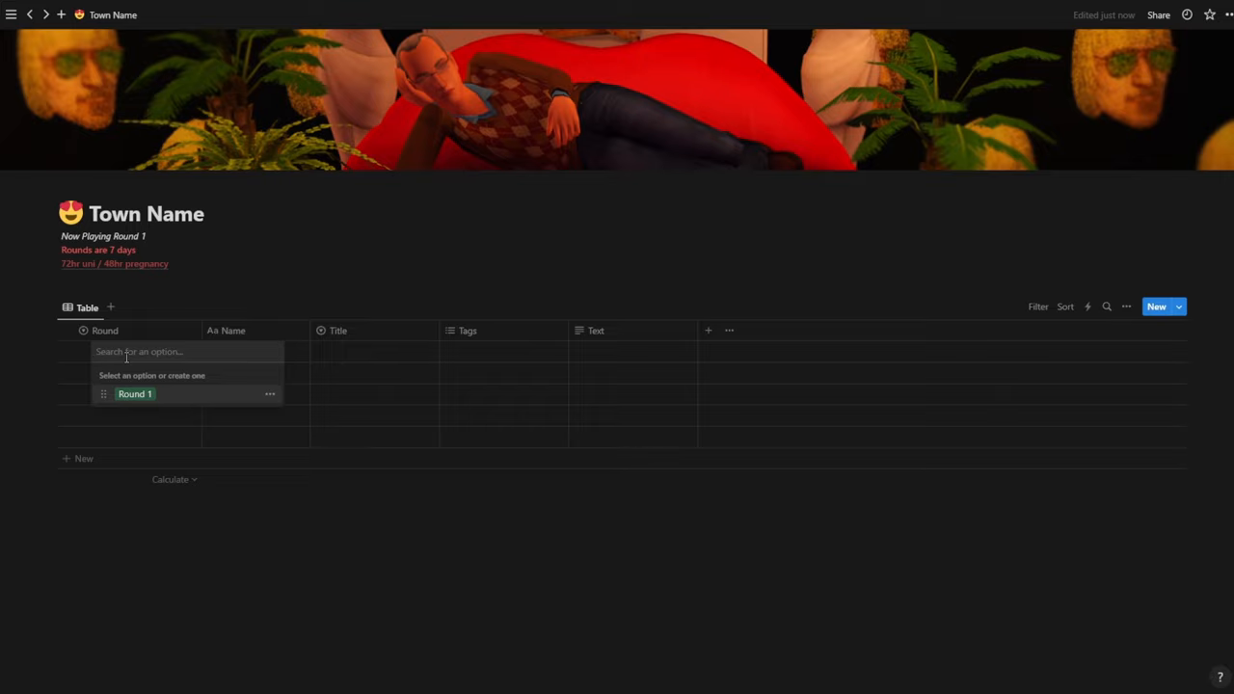
Create a Spring option and set the rows' Round cells to Spring
type("Spring")
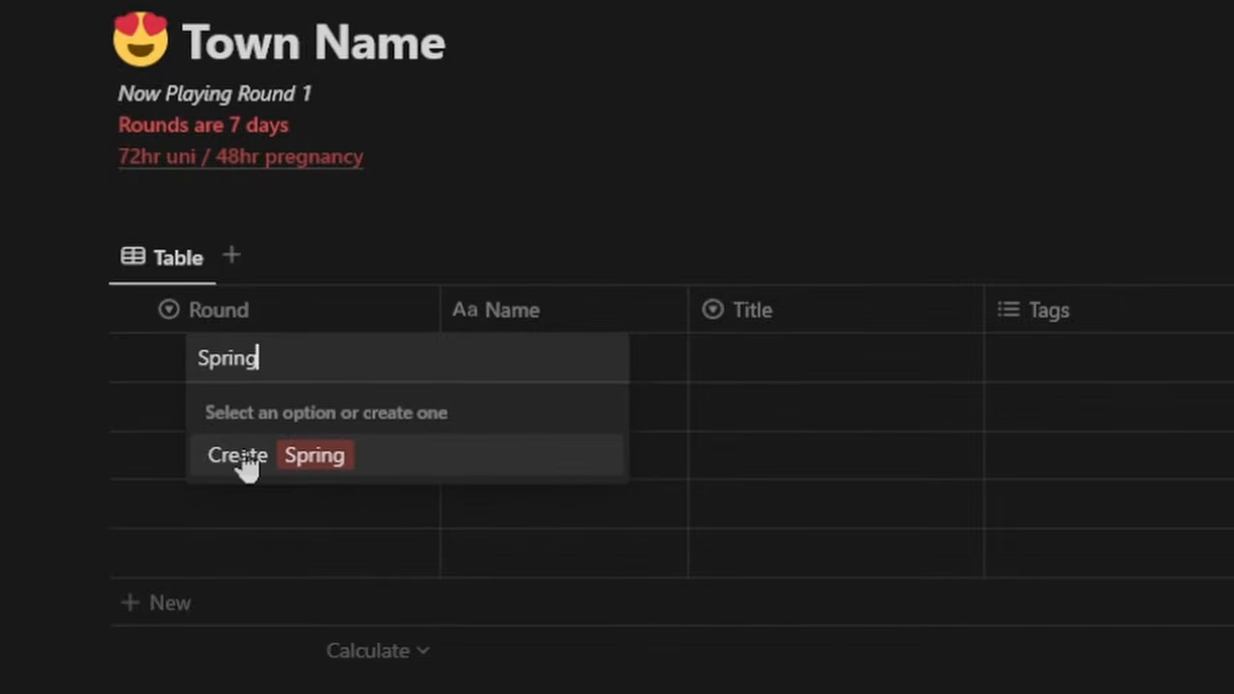
mouse_move(328, 468)
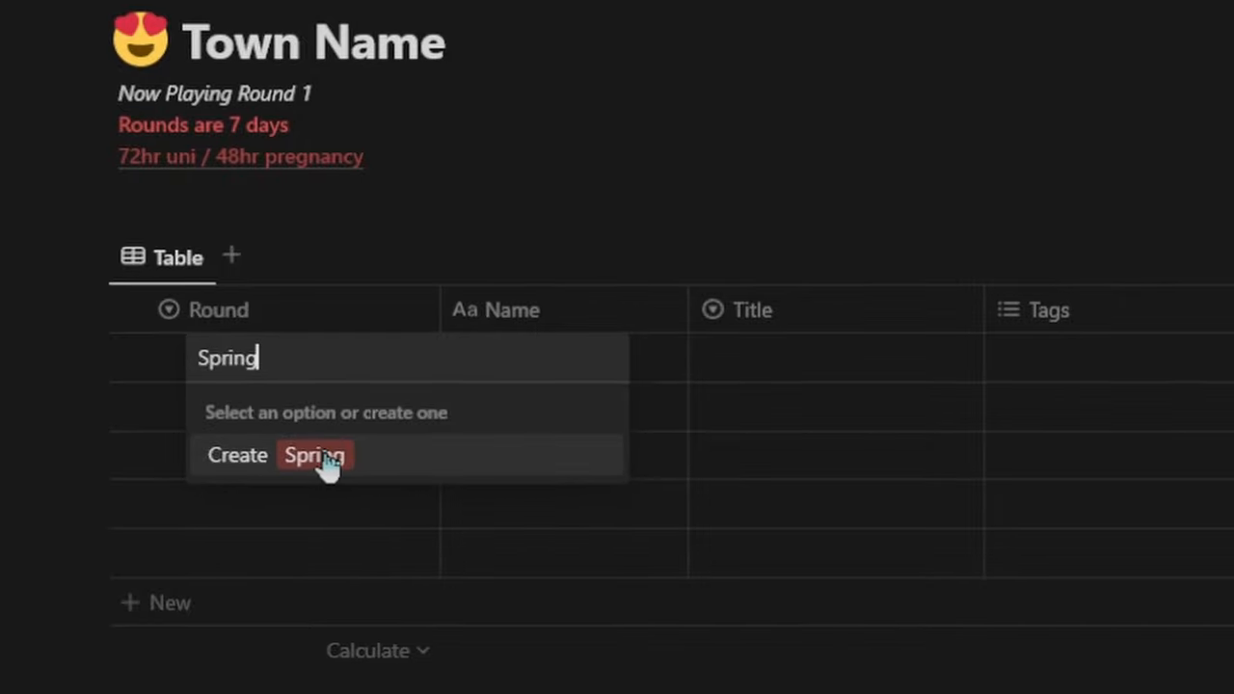
left_click(313, 455)
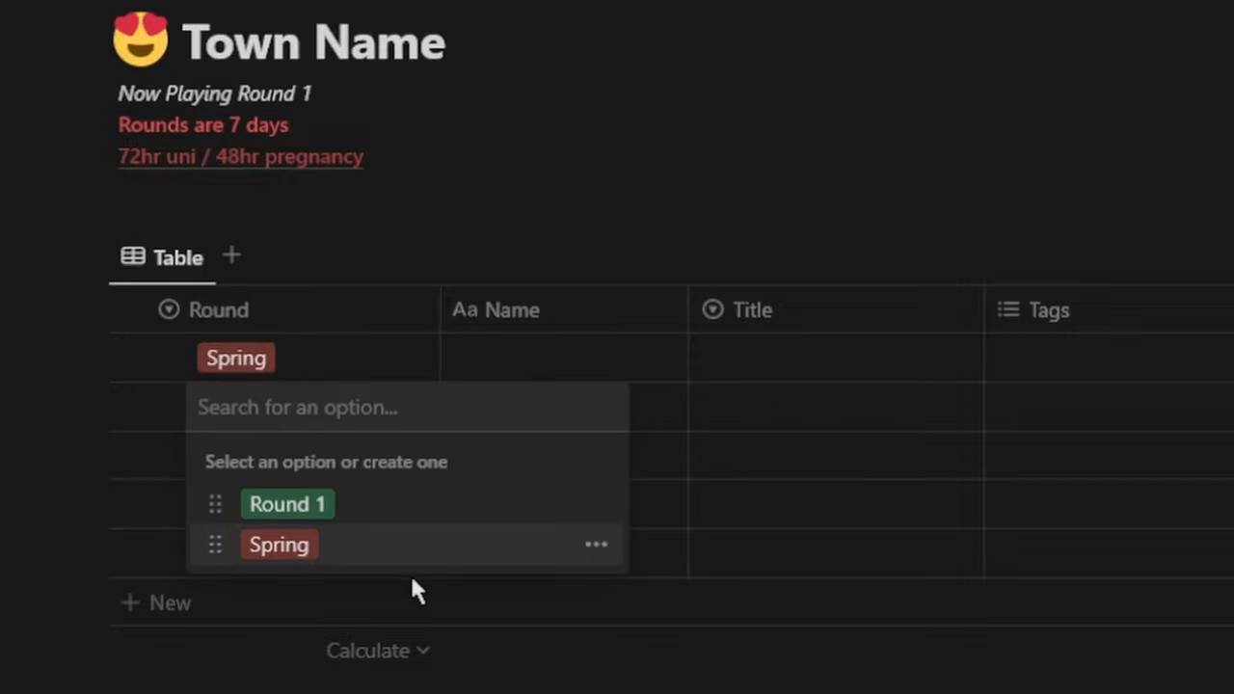
left_click(277, 543)
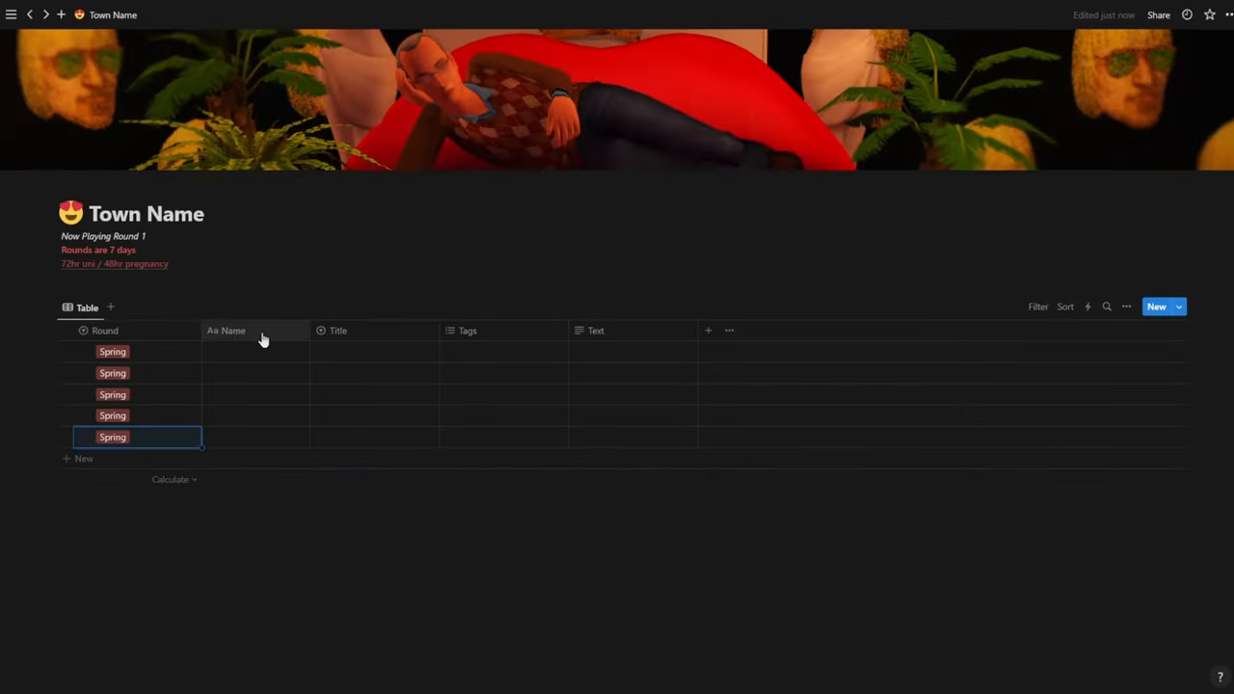
Rename the Name column to Household
left_click(227, 330)
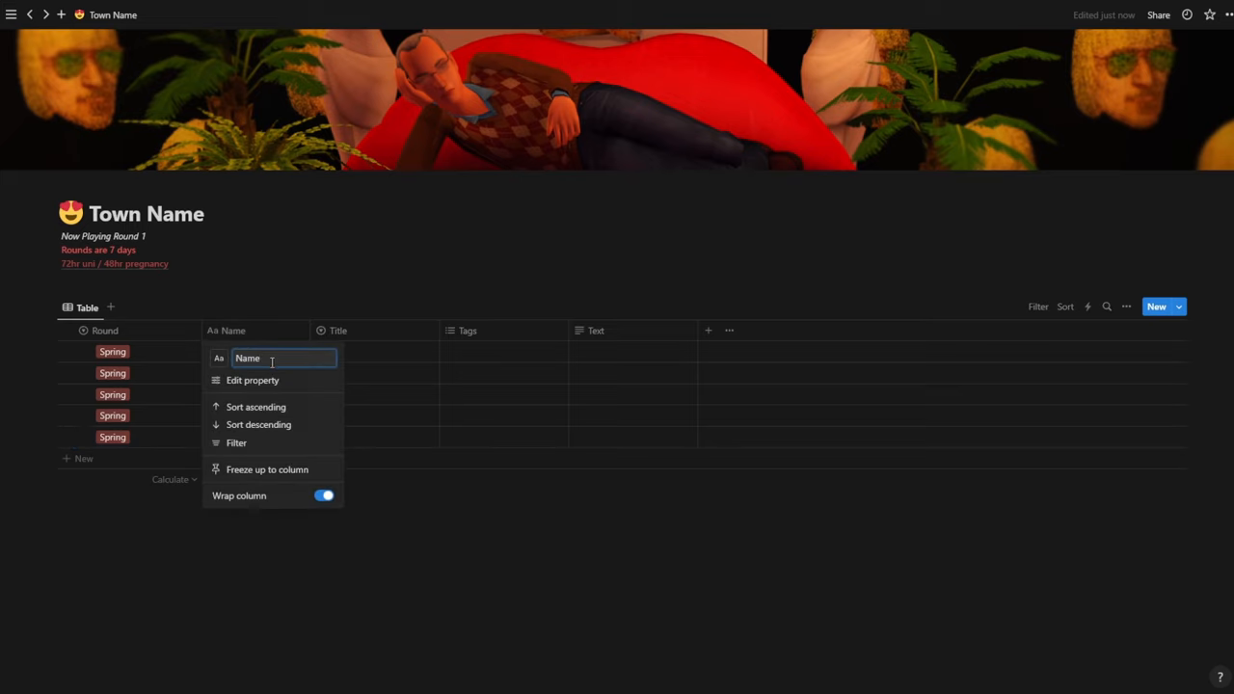
type("Household")
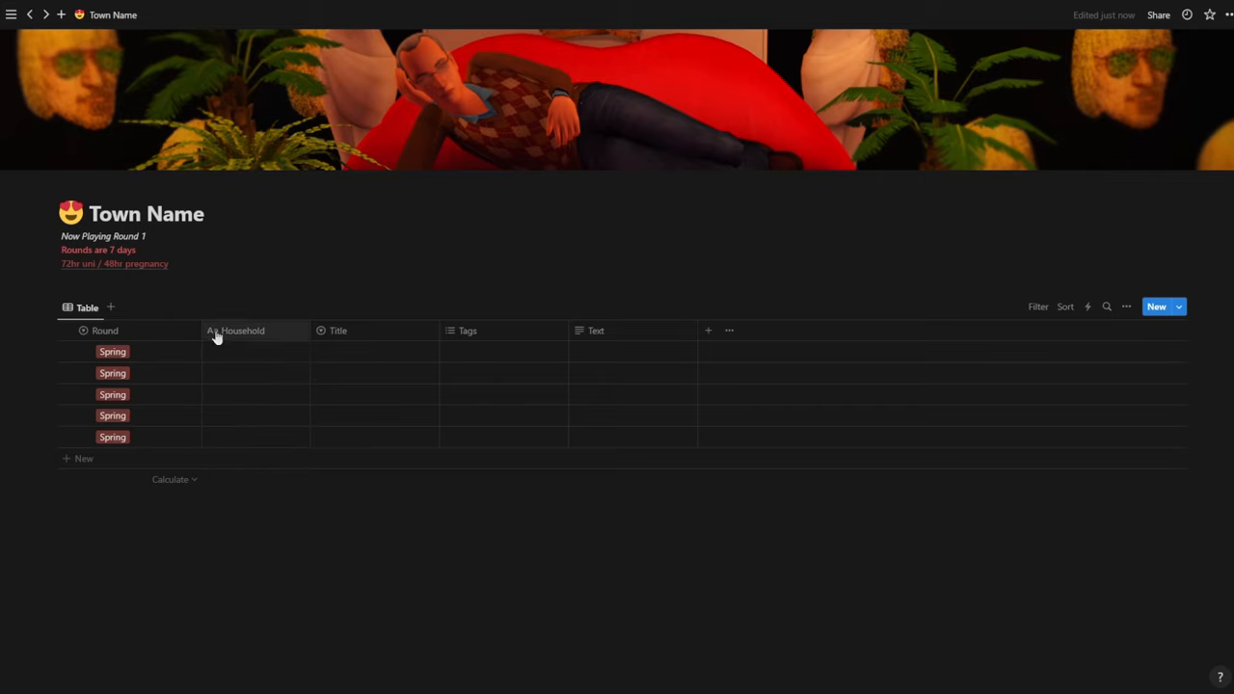
mouse_move(262, 331)
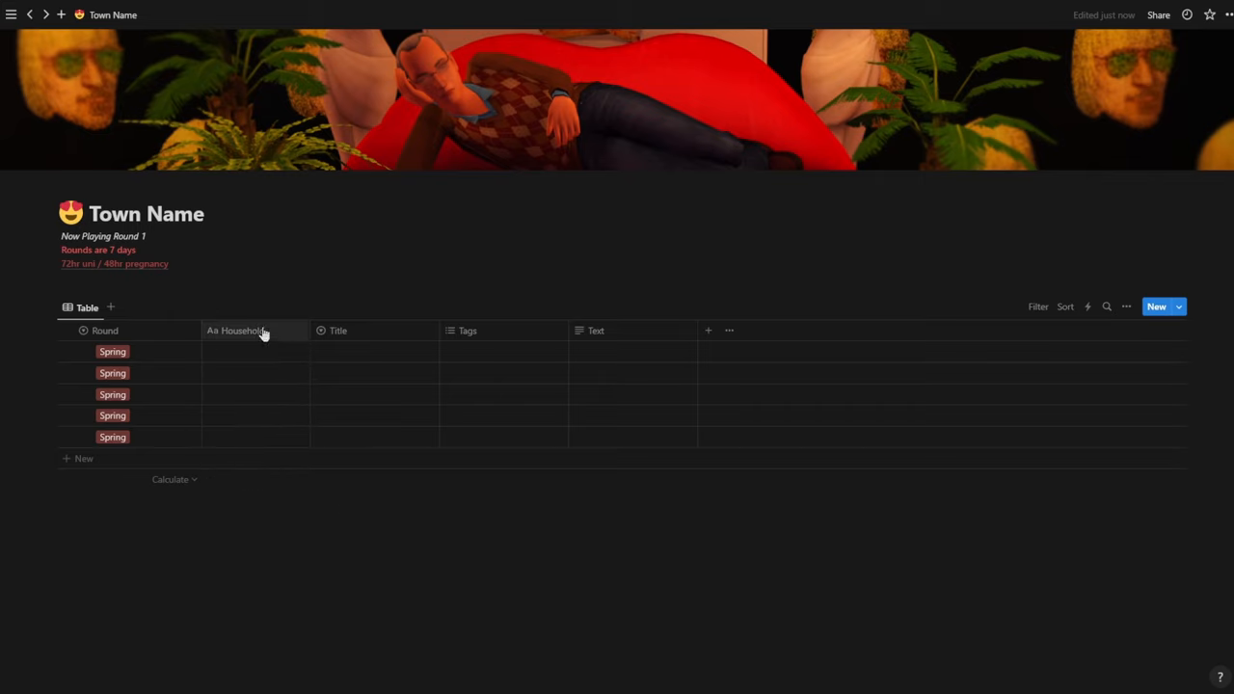
mouse_move(231, 361)
type("HOUSEHOLD")
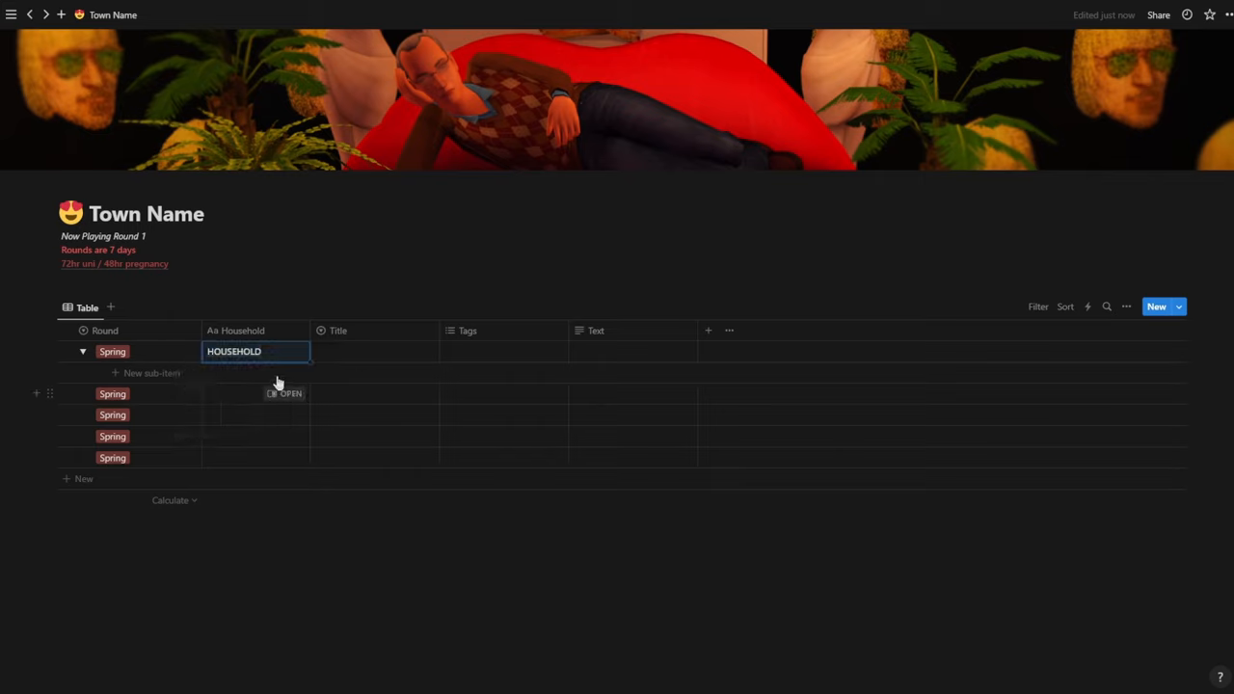
mouse_move(305, 338)
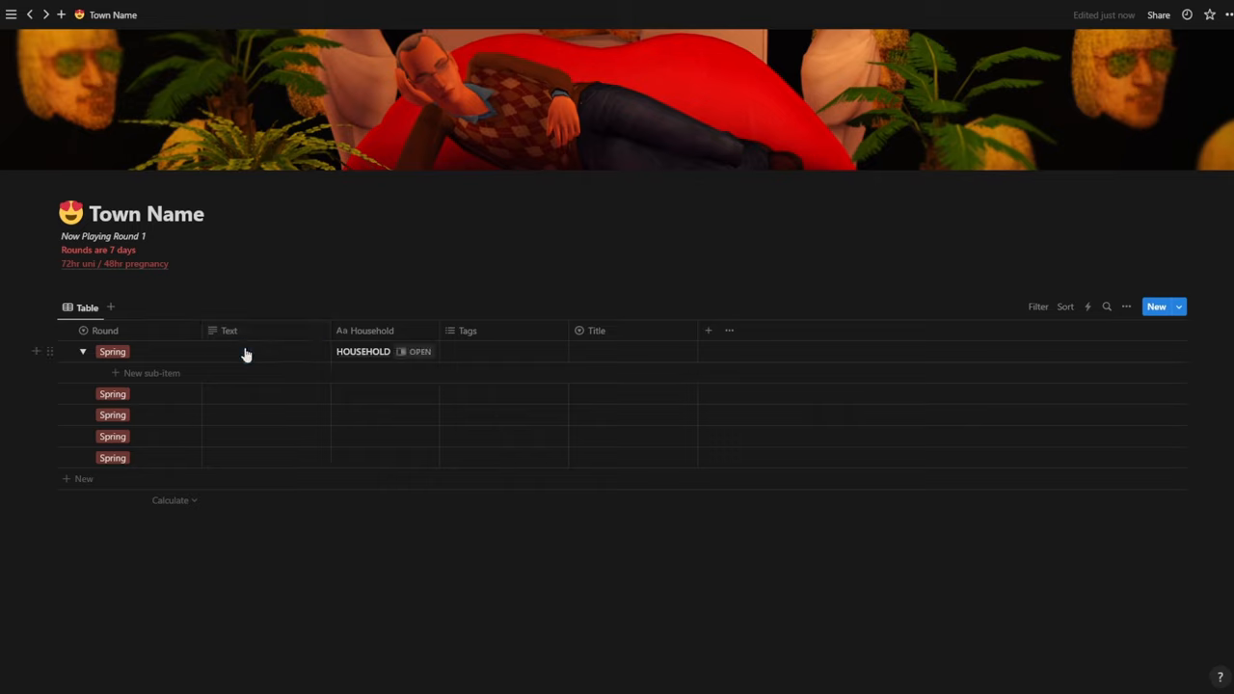
Confirm the Household column name and enter SMITH in the first row
left_click(364, 332)
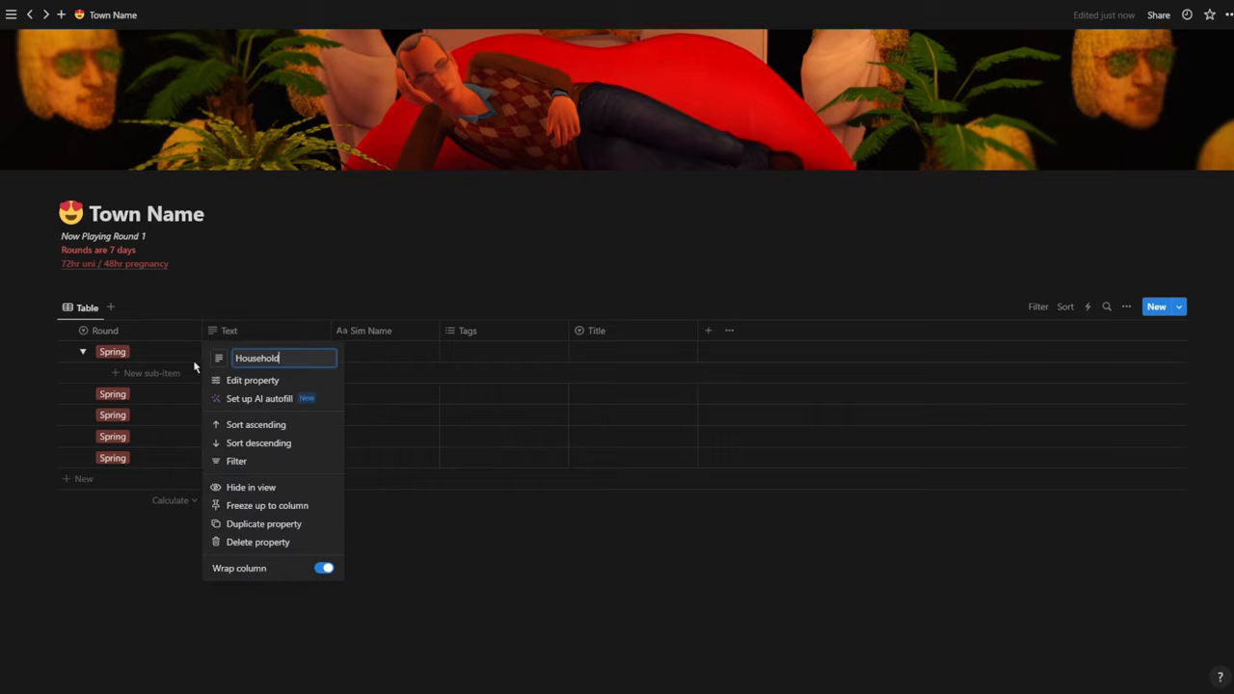
key("Return")
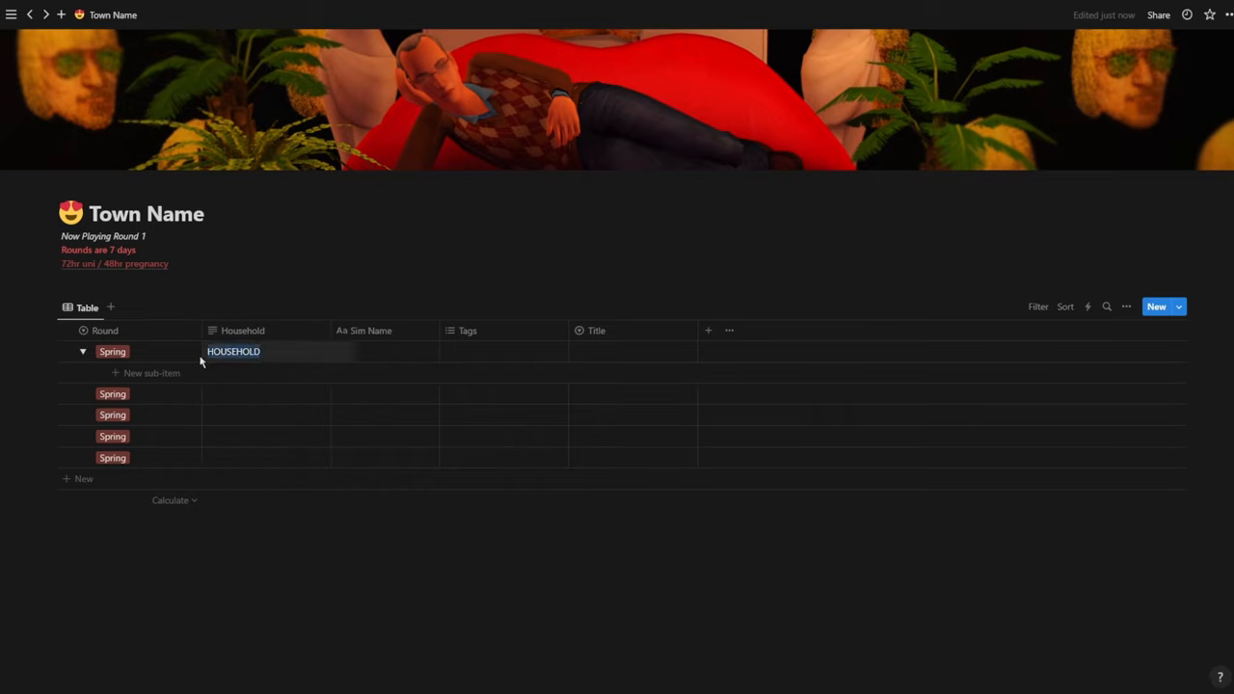
double_click(233, 351)
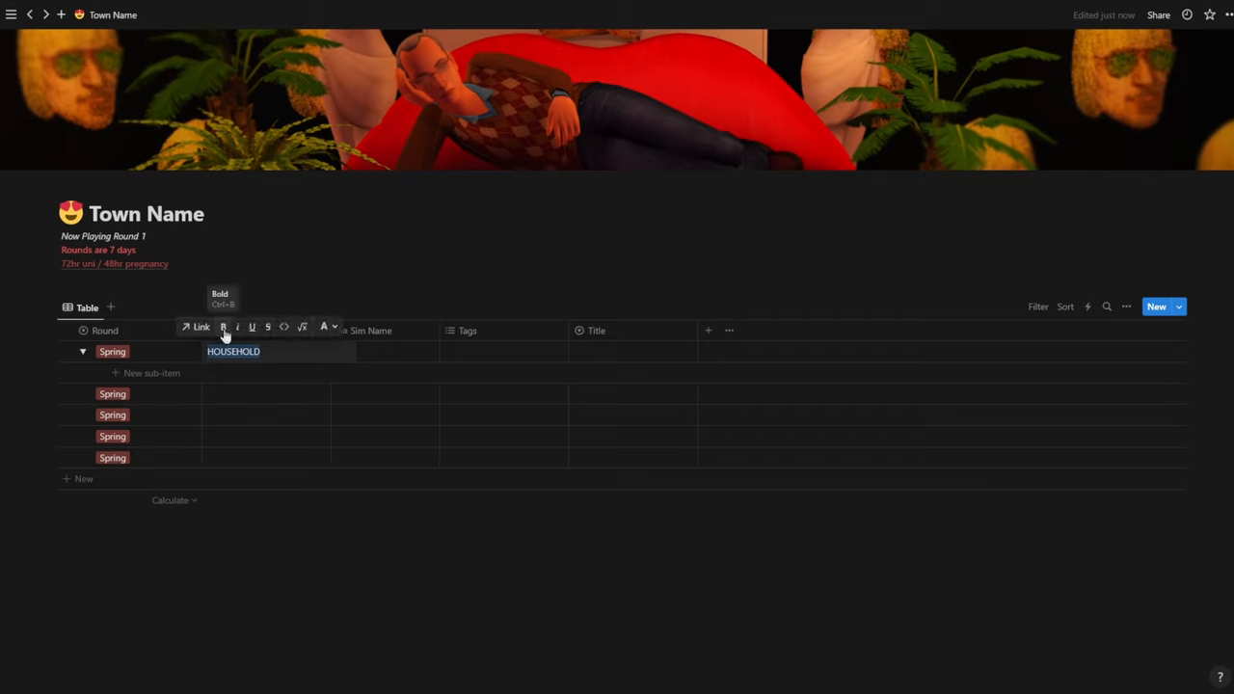
mouse_move(326, 328)
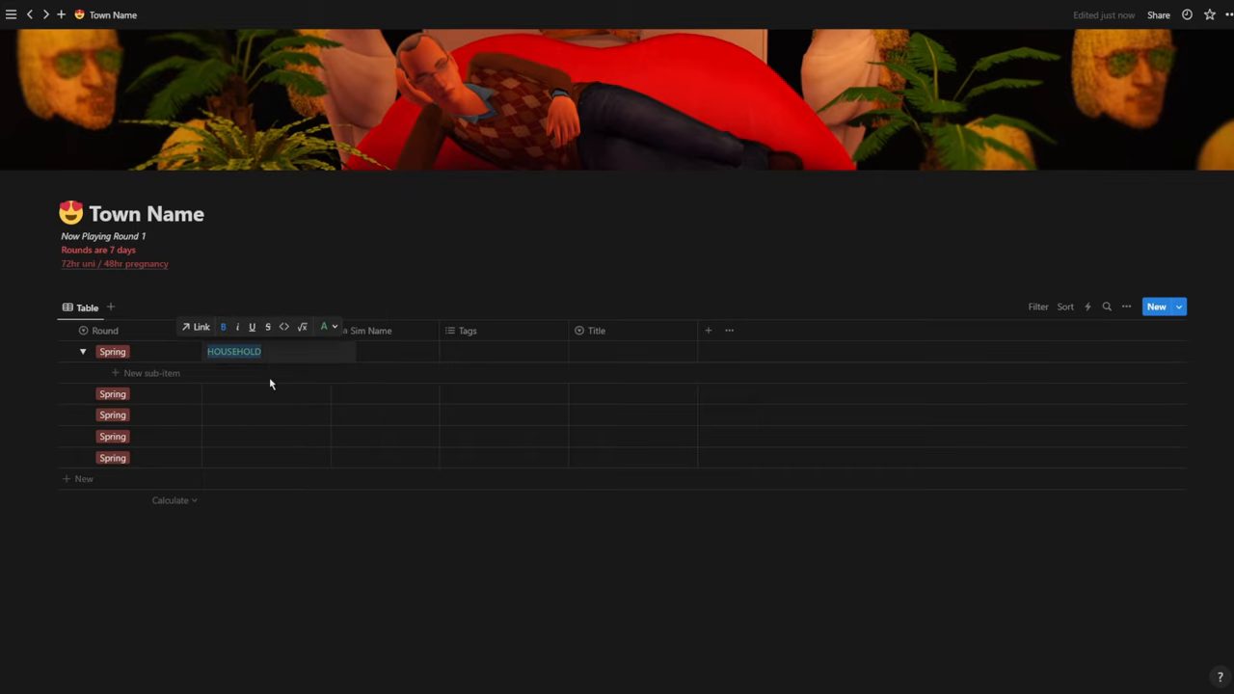
type("Smith")
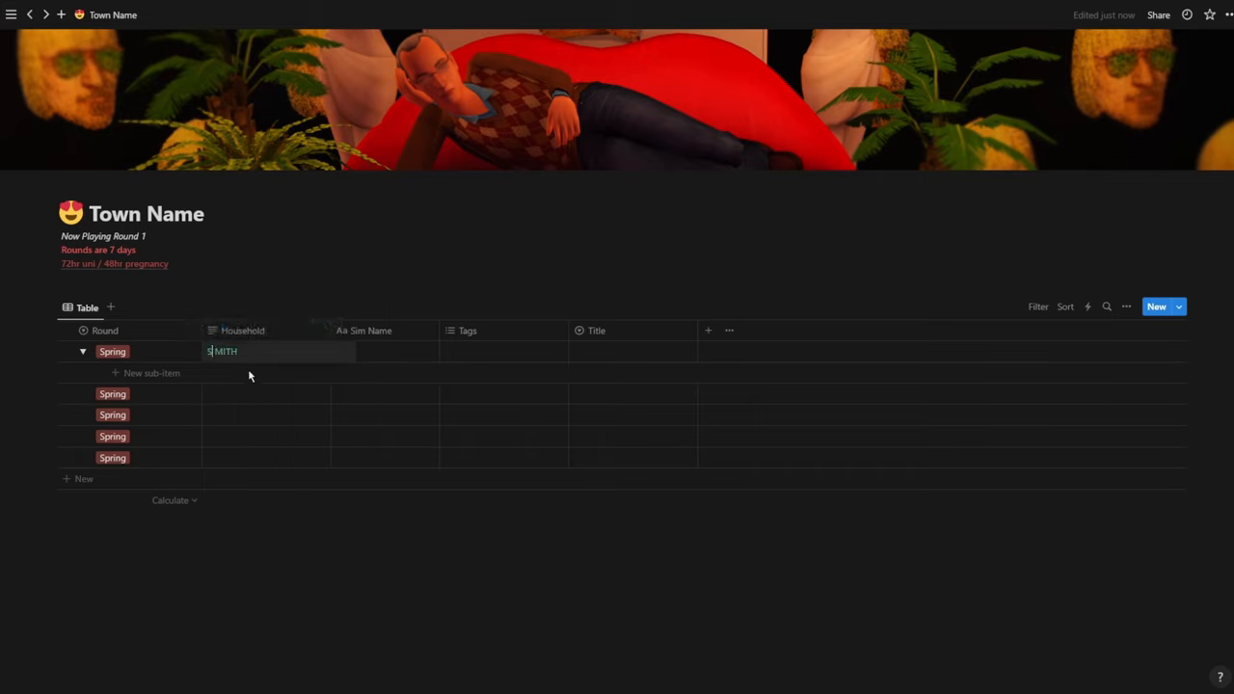
Colour the SMITH household name in the first Spring row
double_click(220, 351)
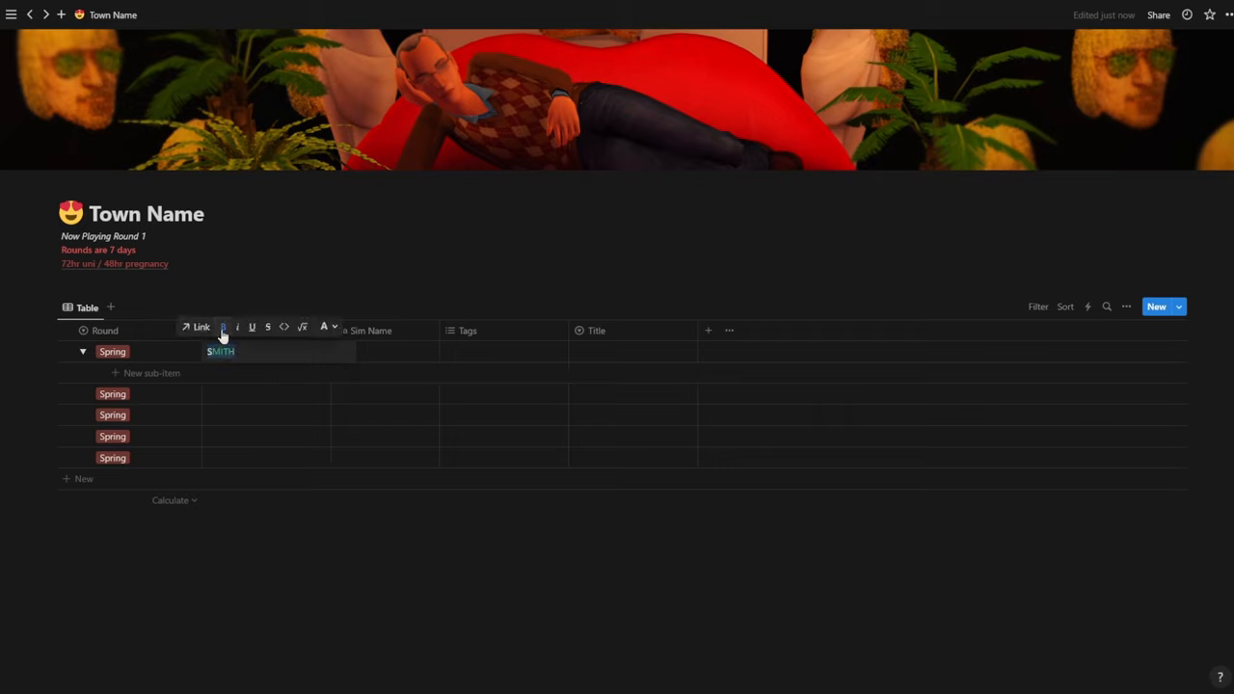
left_click(324, 328)
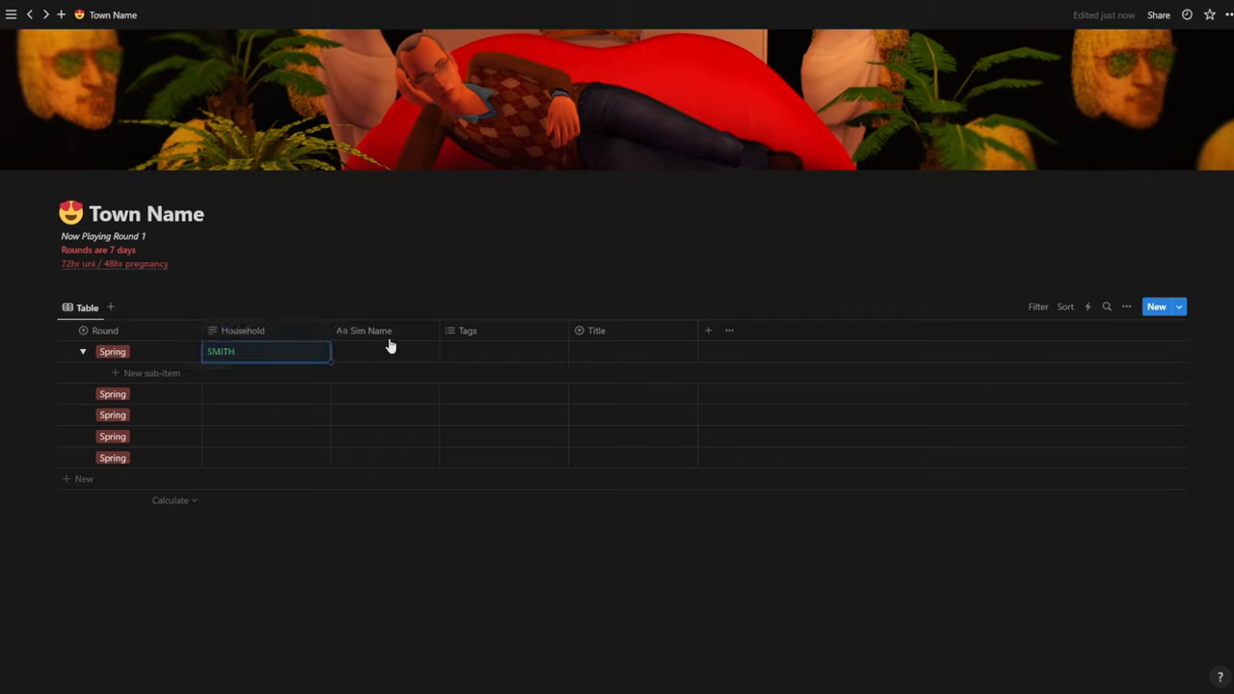
left_click(364, 329)
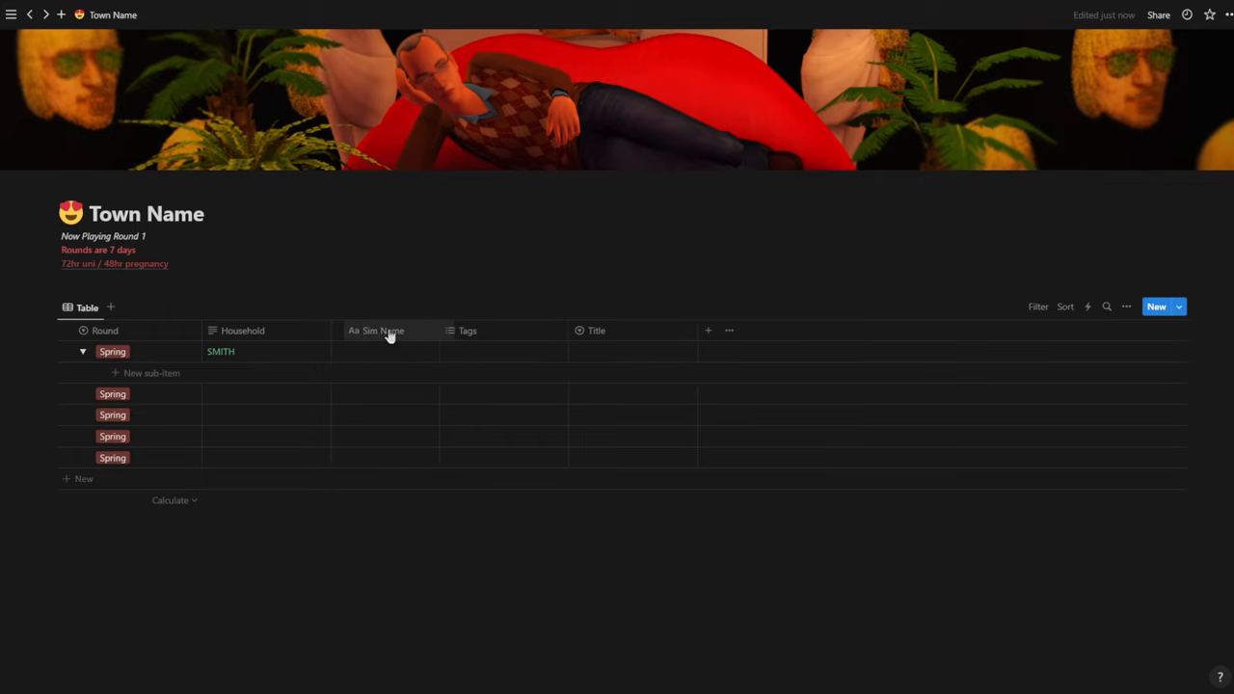
Expand the SMITH household's Spring row and add an empty sub-item beneath it
left_click(81, 351)
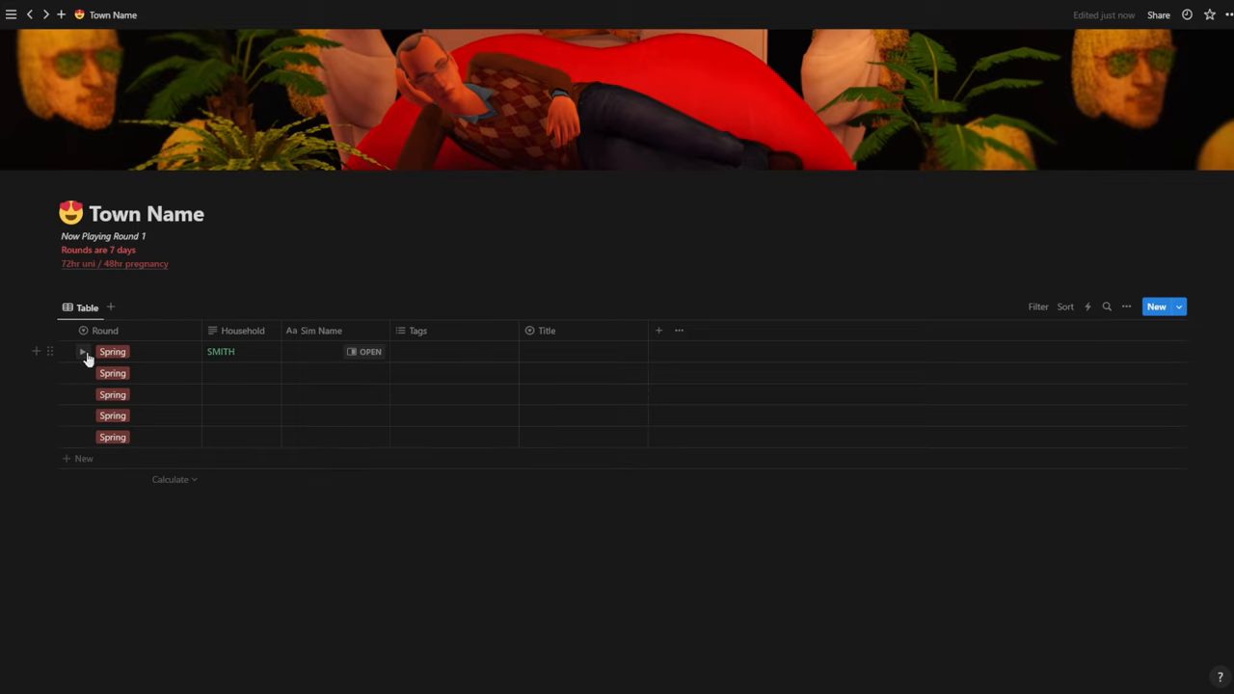
left_click(83, 351)
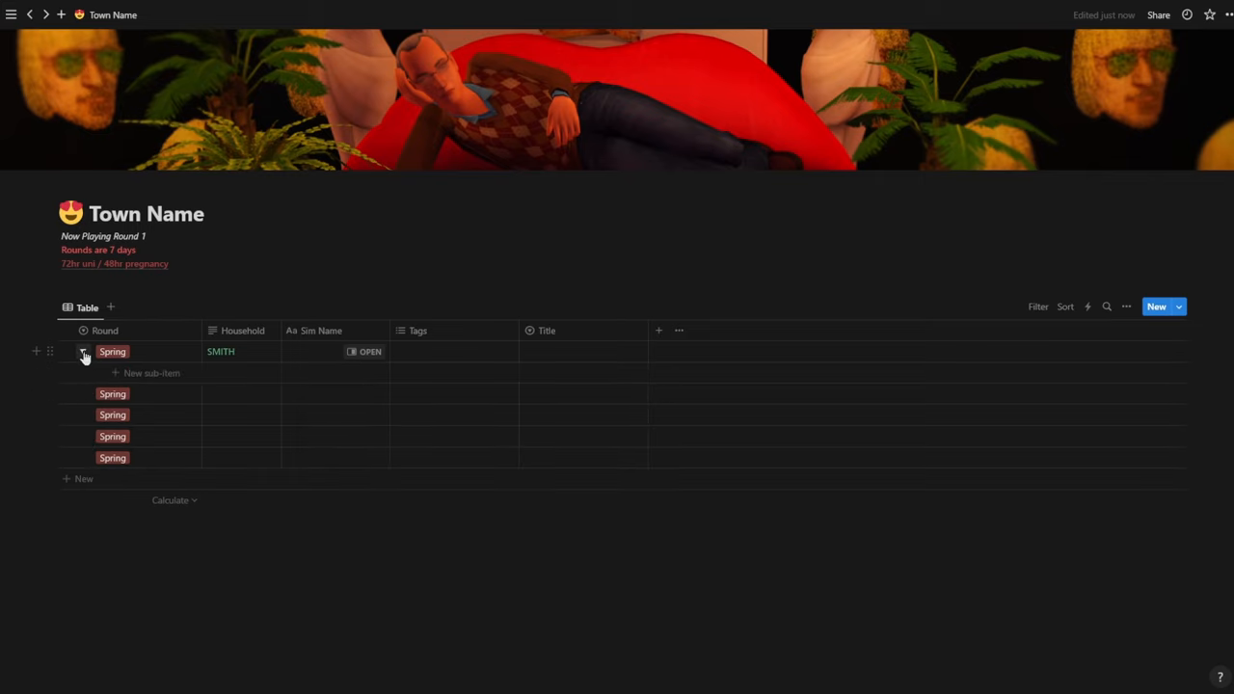
left_click(83, 351)
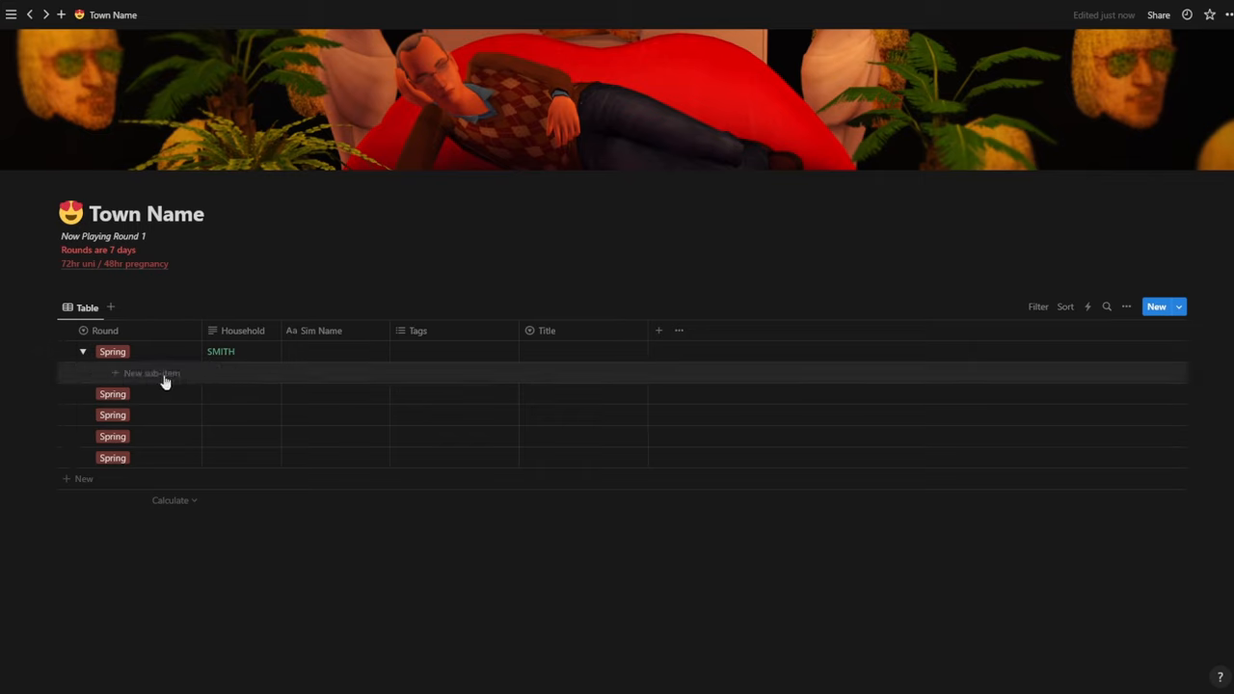
mouse_move(158, 376)
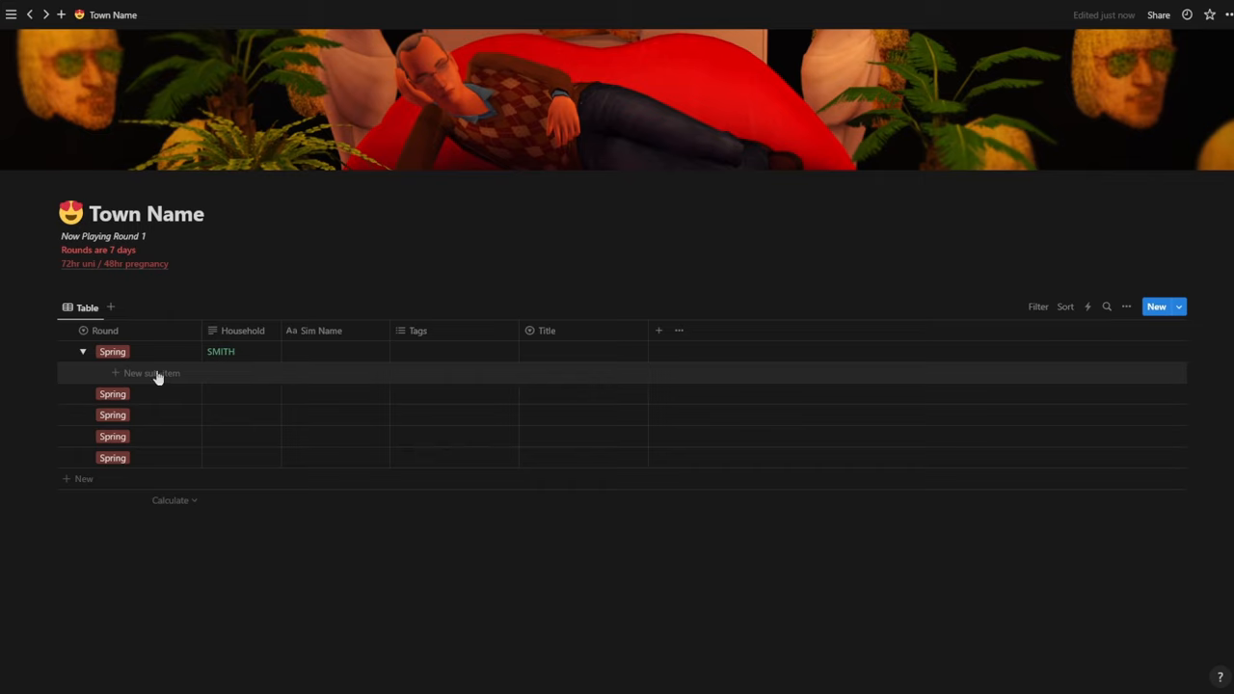
mouse_move(177, 376)
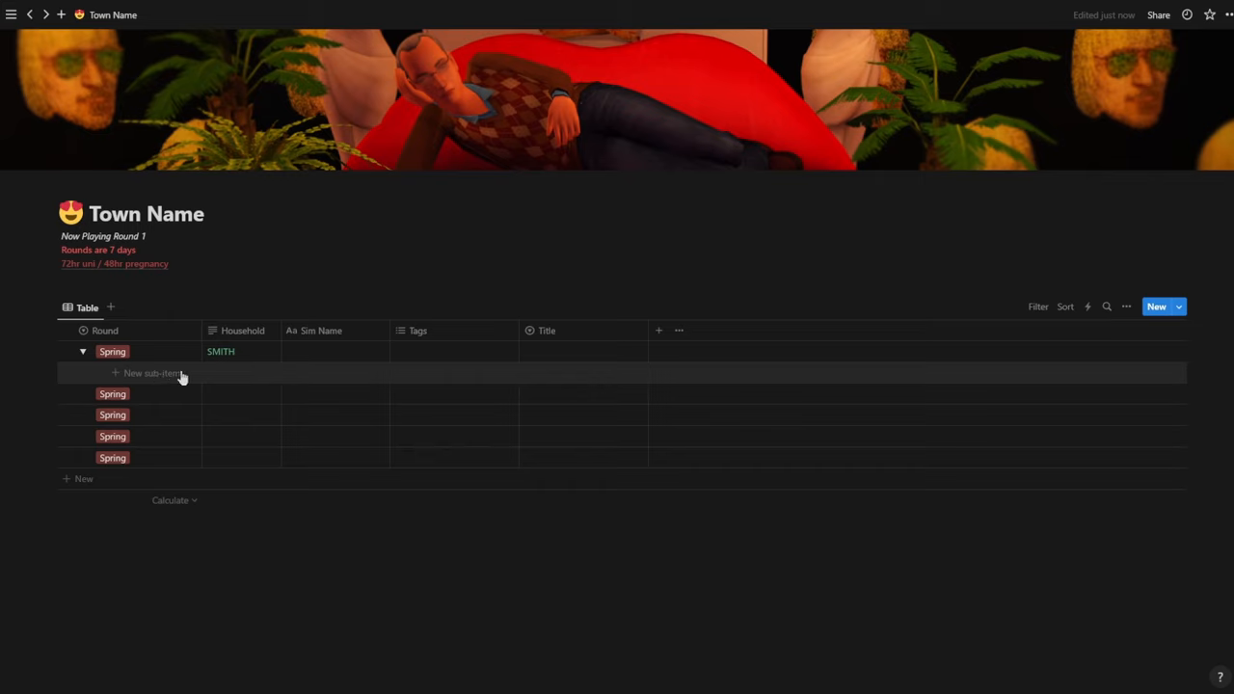
left_click(150, 374)
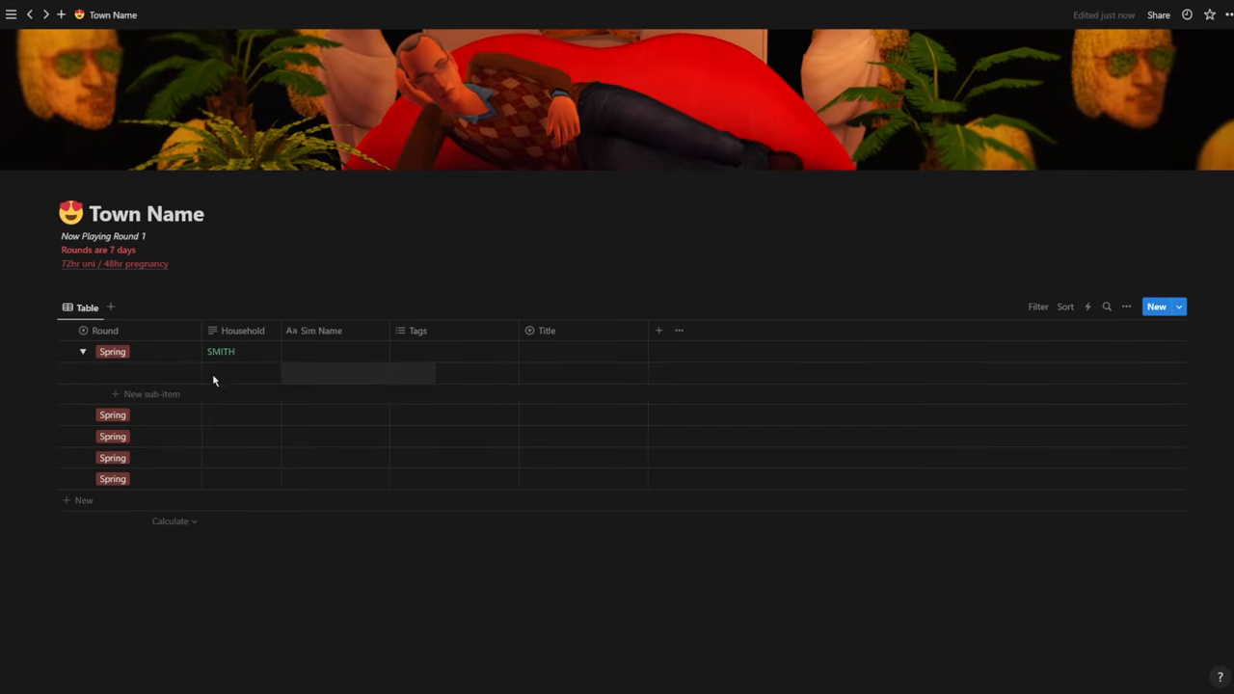
left_click(335, 374)
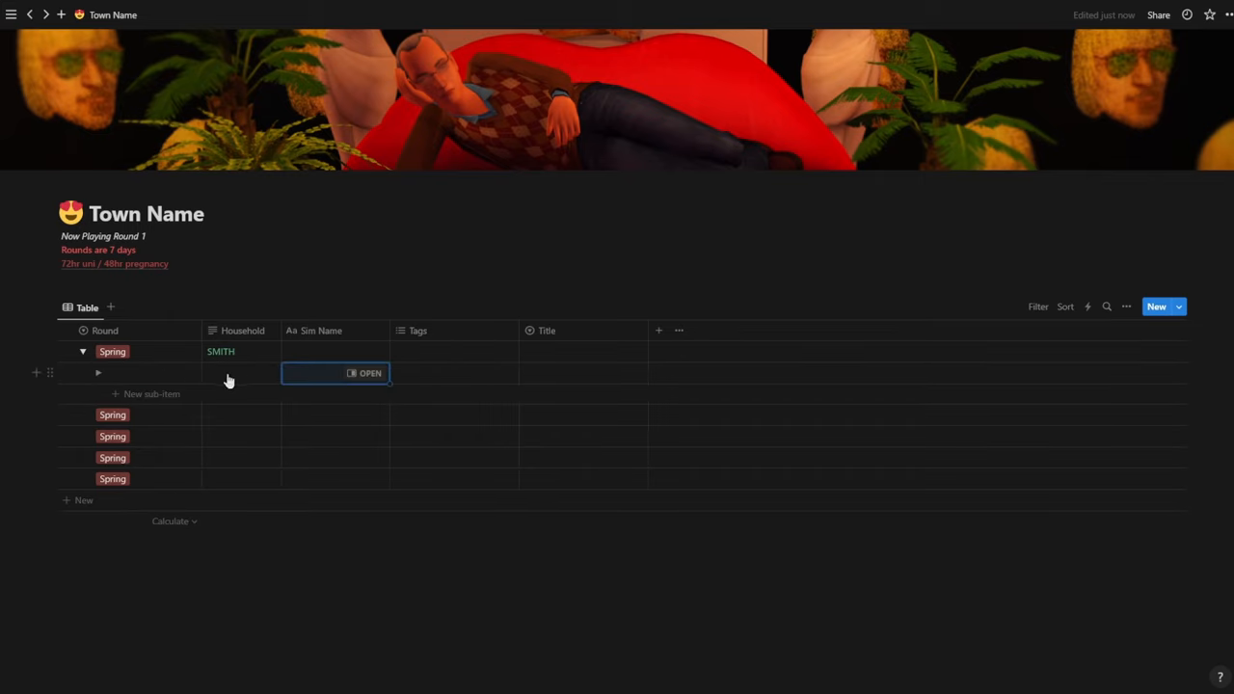
Collapse and re-expand the SMITH row, leaving the new sub-item's name cell selected
left_click(83, 351)
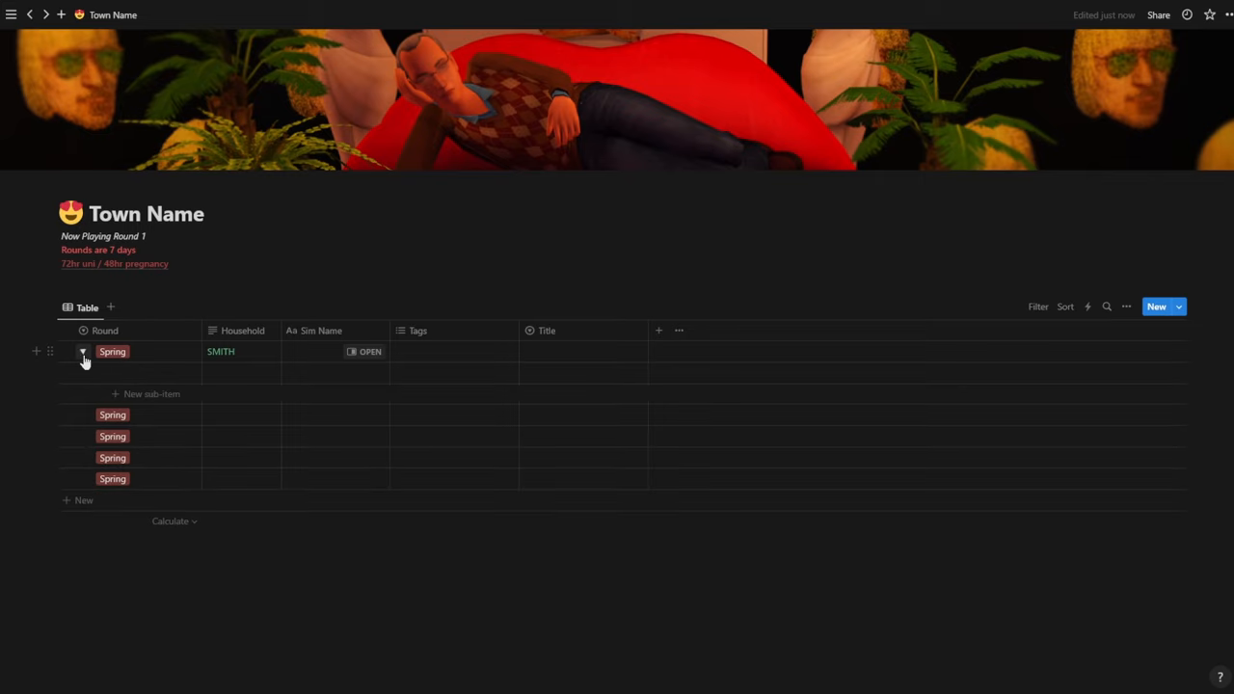
left_click(83, 351)
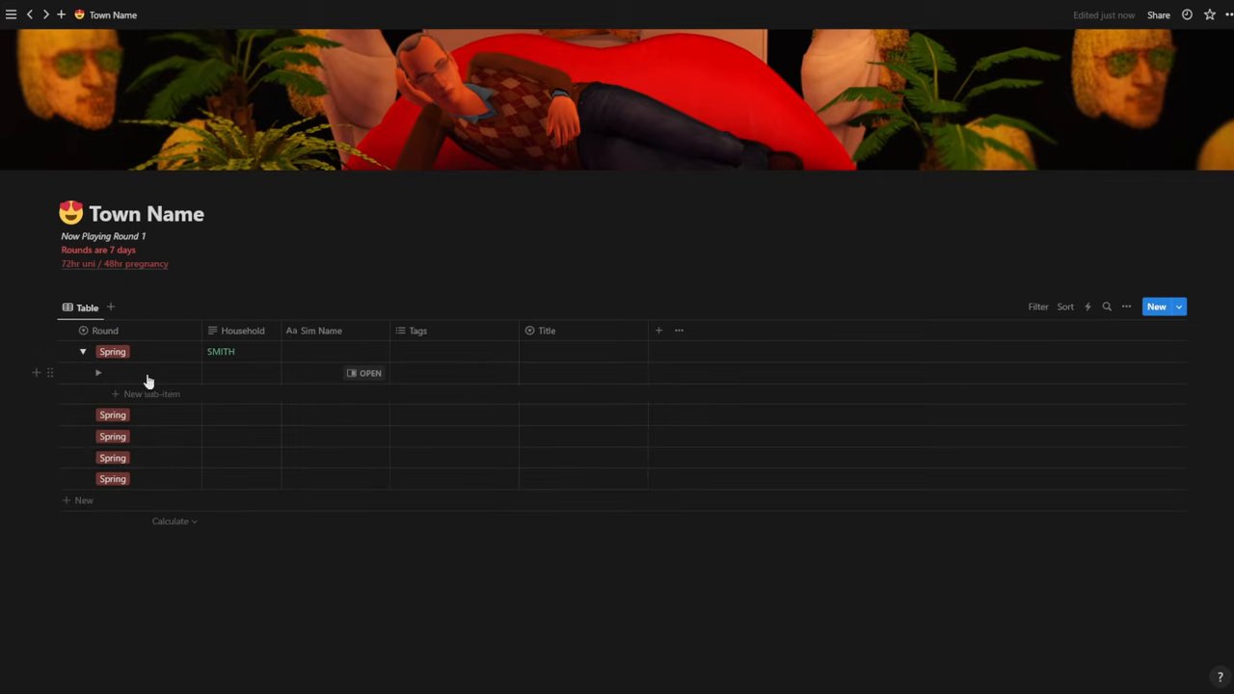
left_click(81, 351)
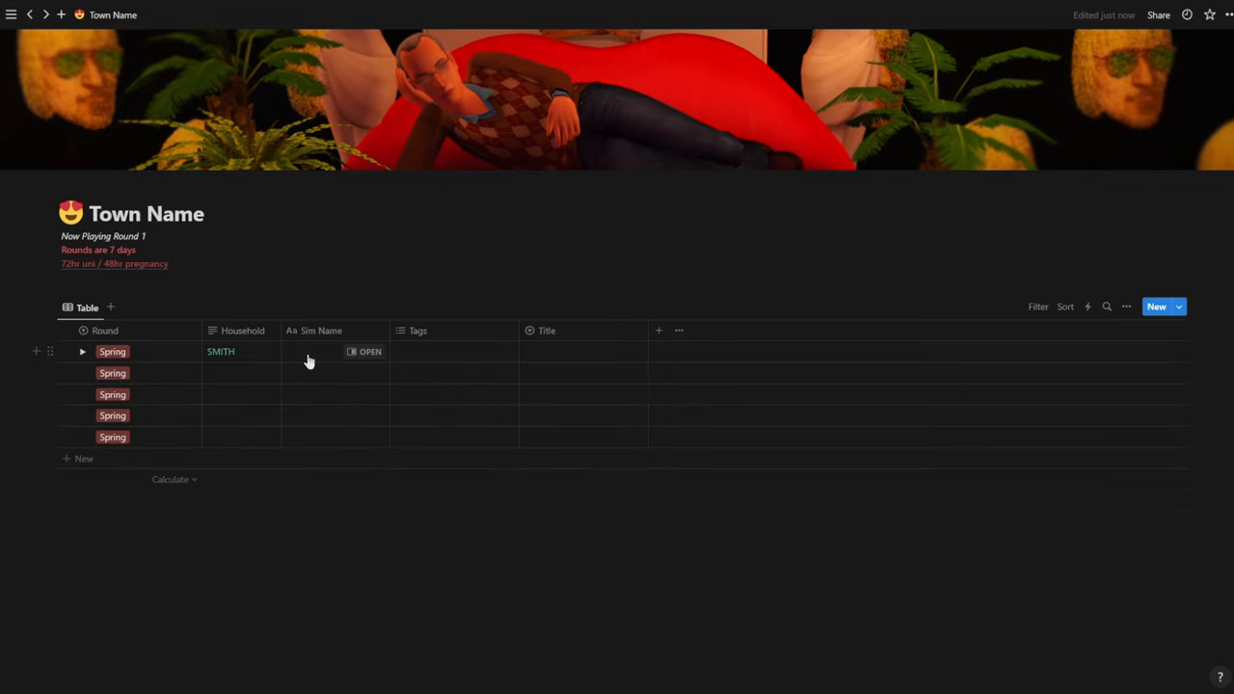
left_click(81, 351)
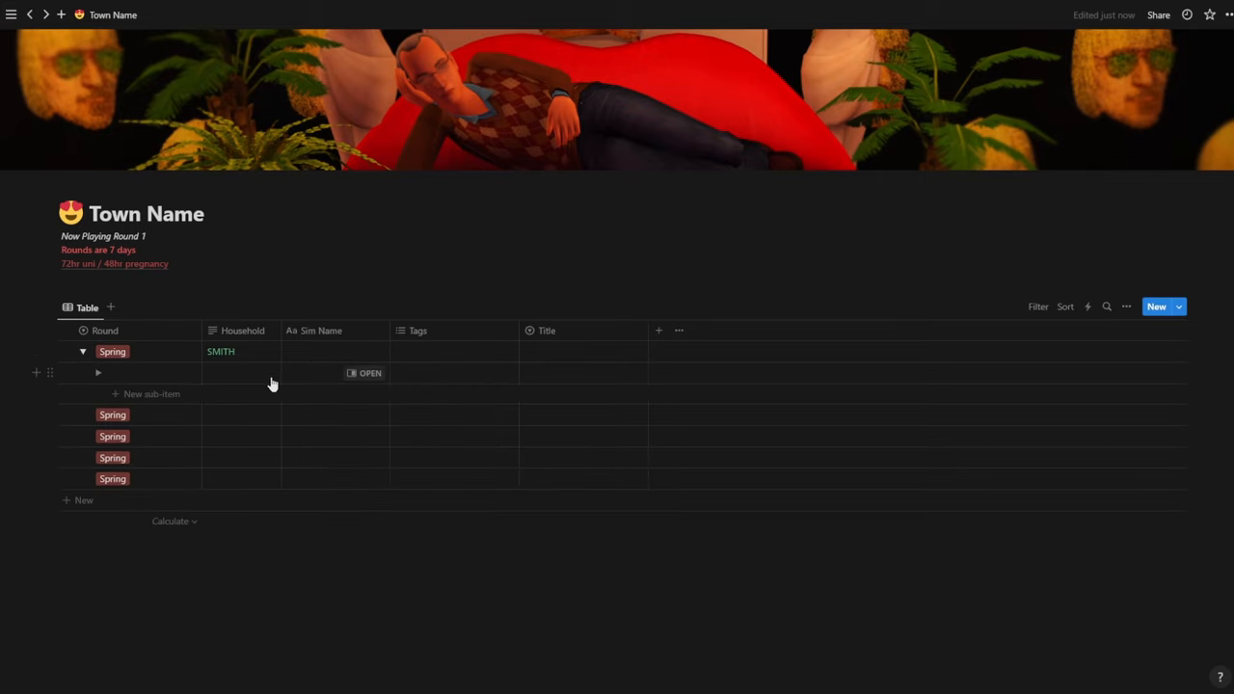
left_click(81, 351)
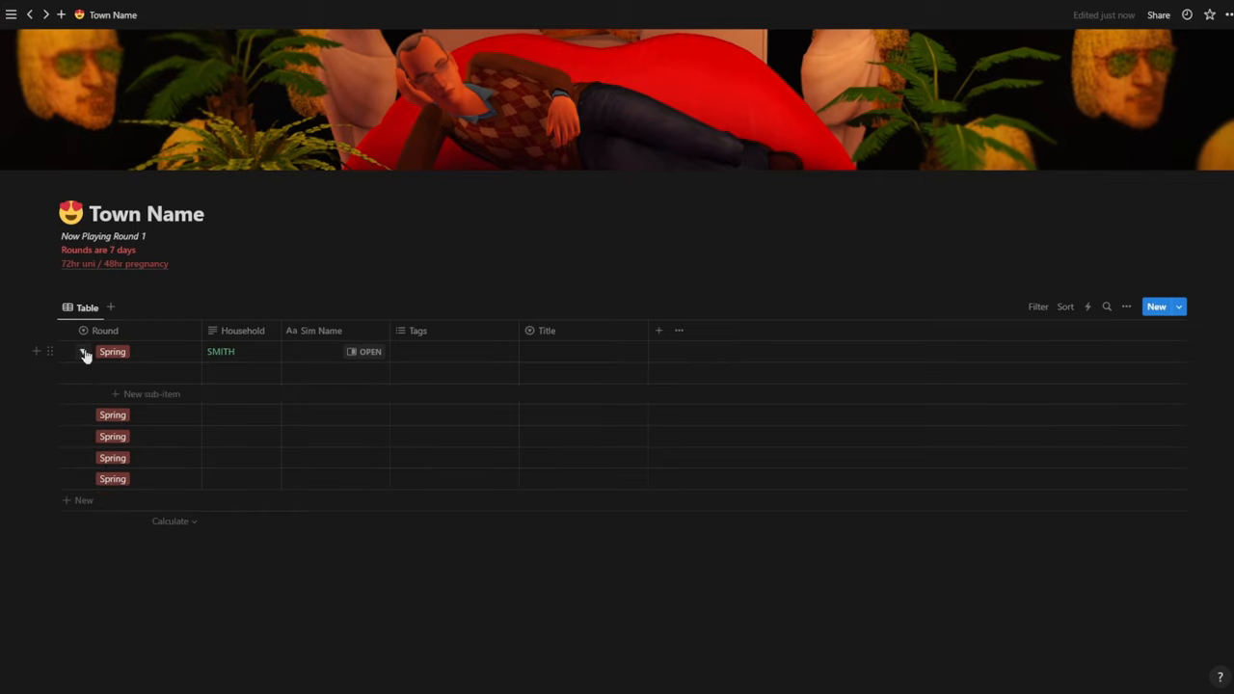
left_click(83, 351)
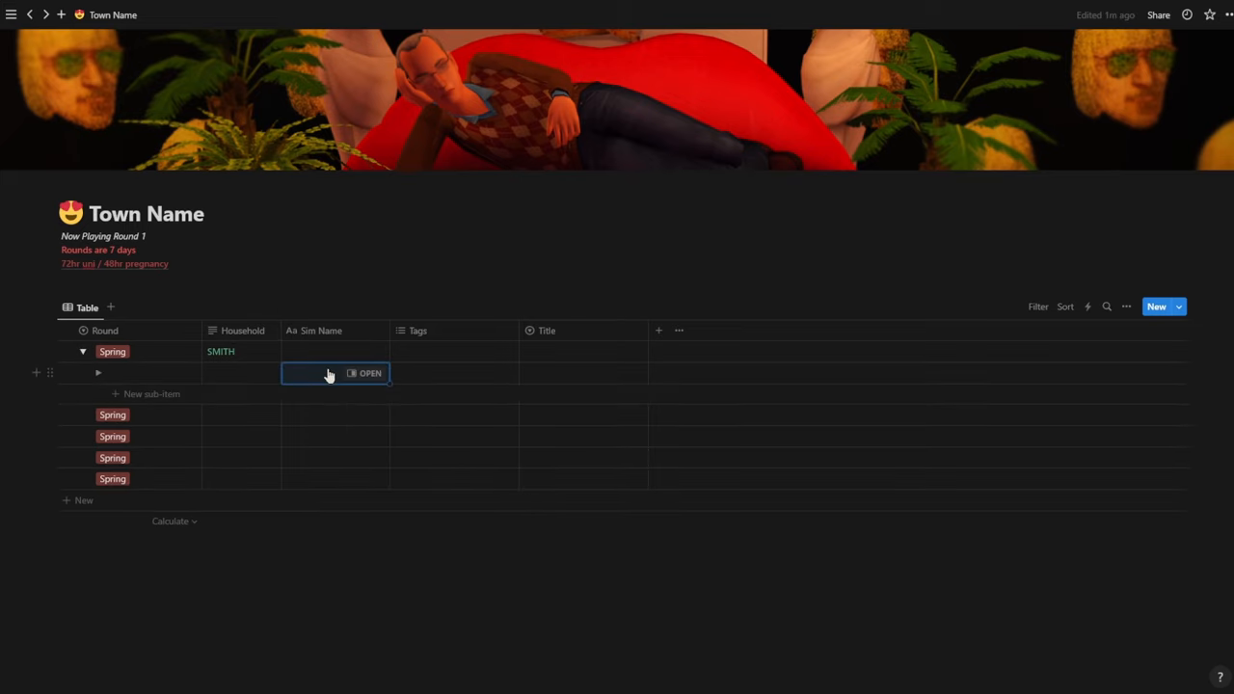
mouse_move(313, 335)
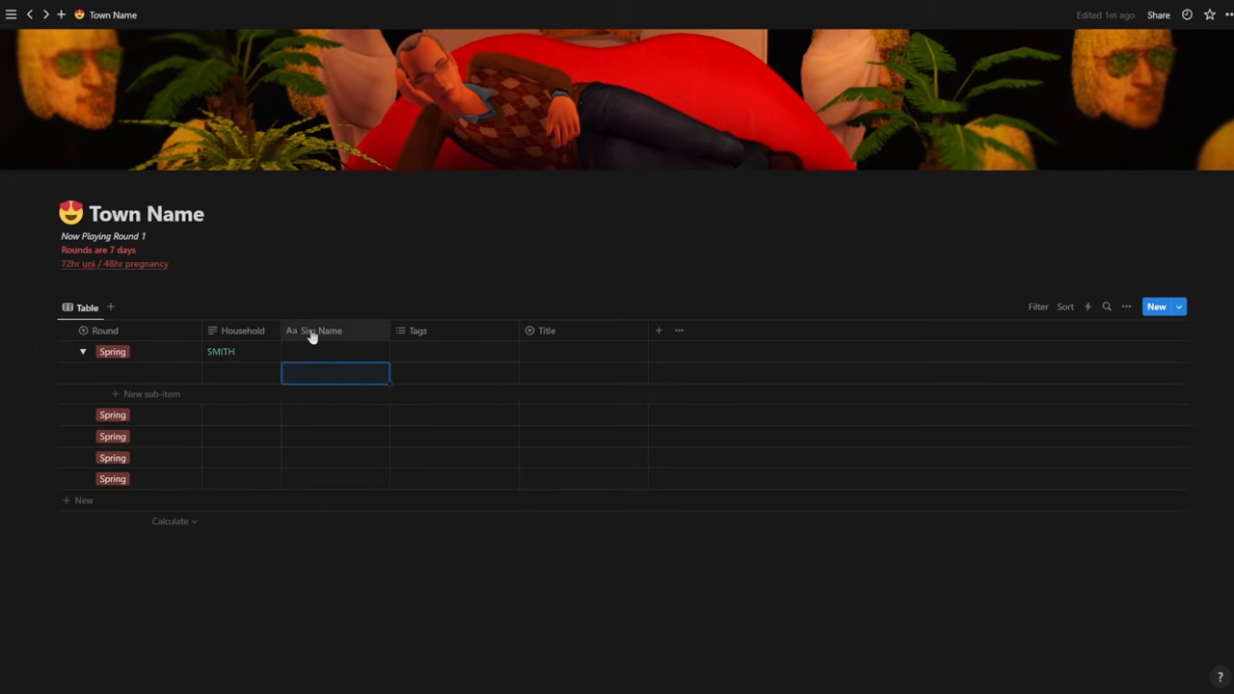
Clear the Sim Name column's name, move it to the end, and add a Text column named Sims after Household
left_click(320, 332)
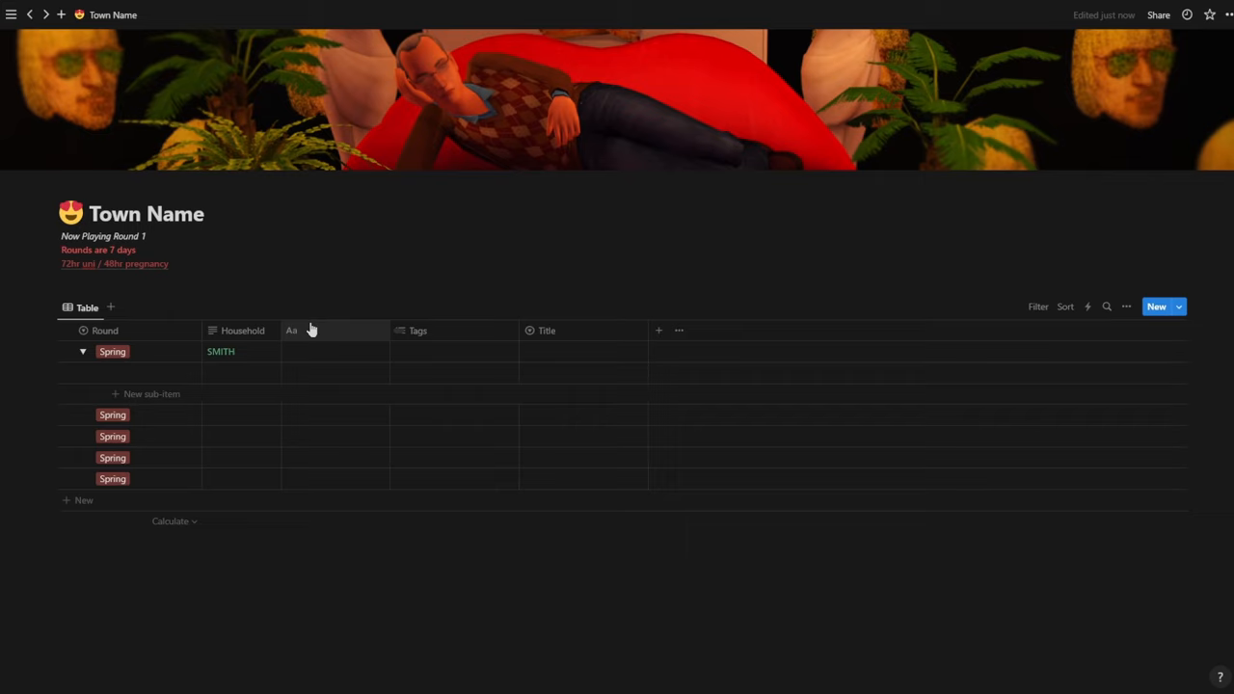
mouse_move(324, 340)
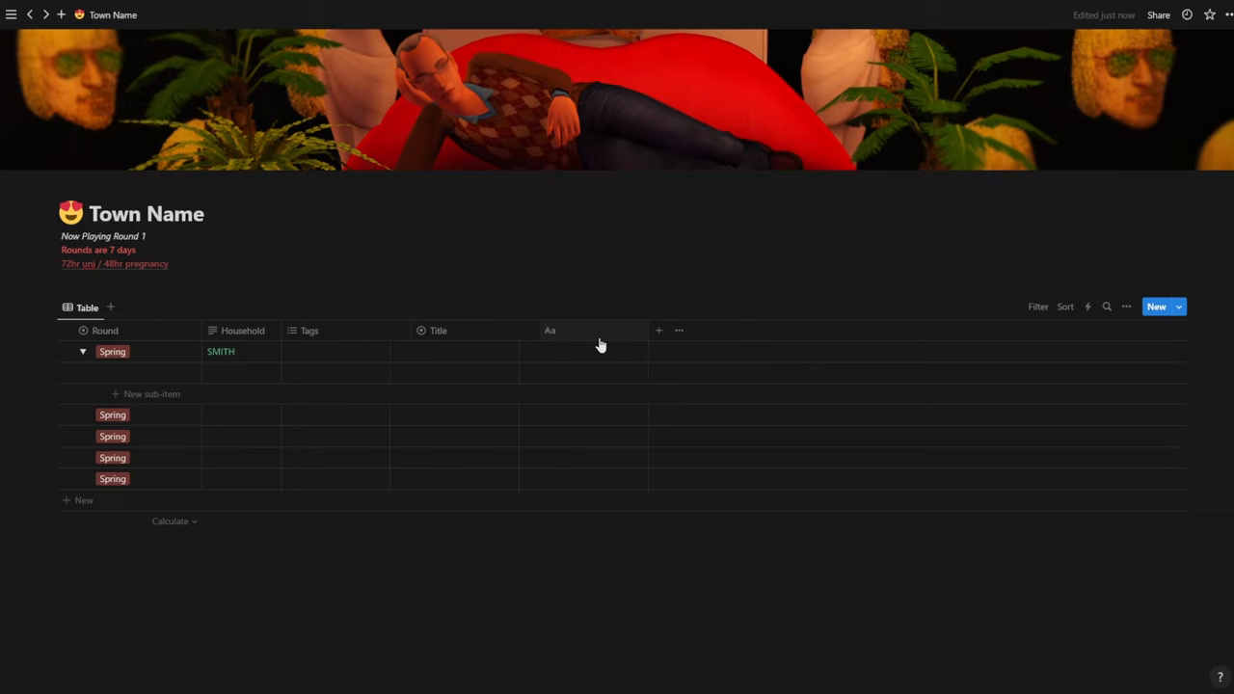
mouse_move(660, 332)
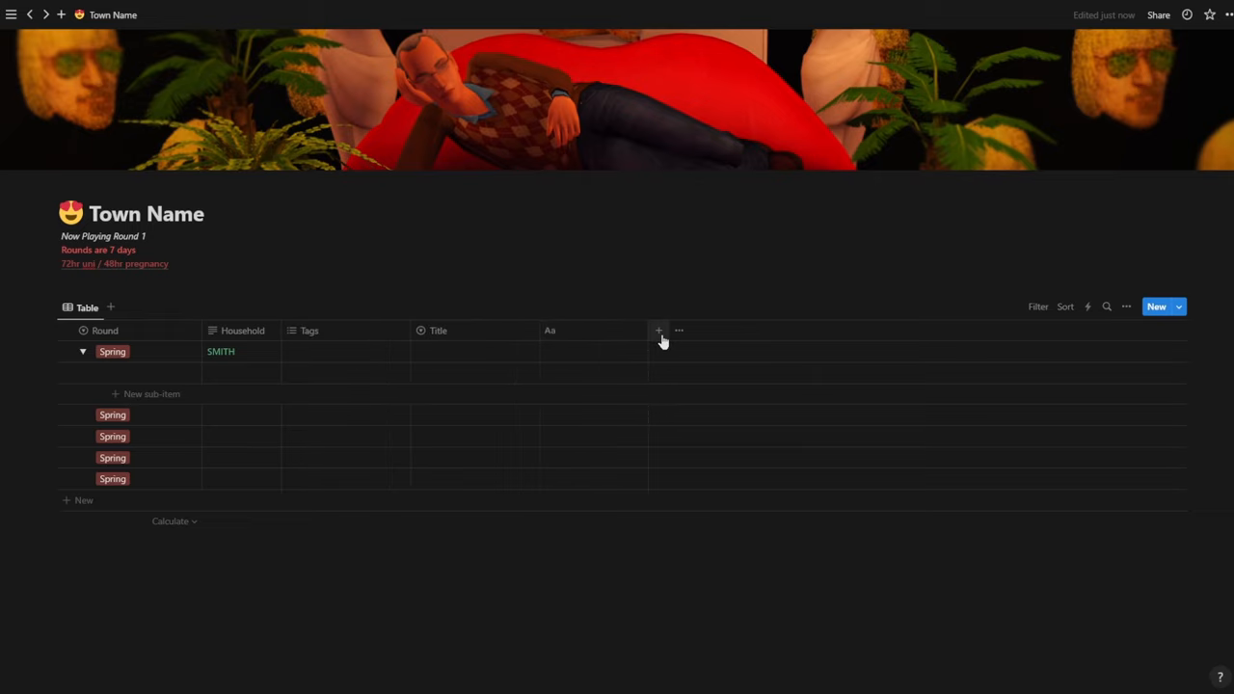
left_click(660, 332)
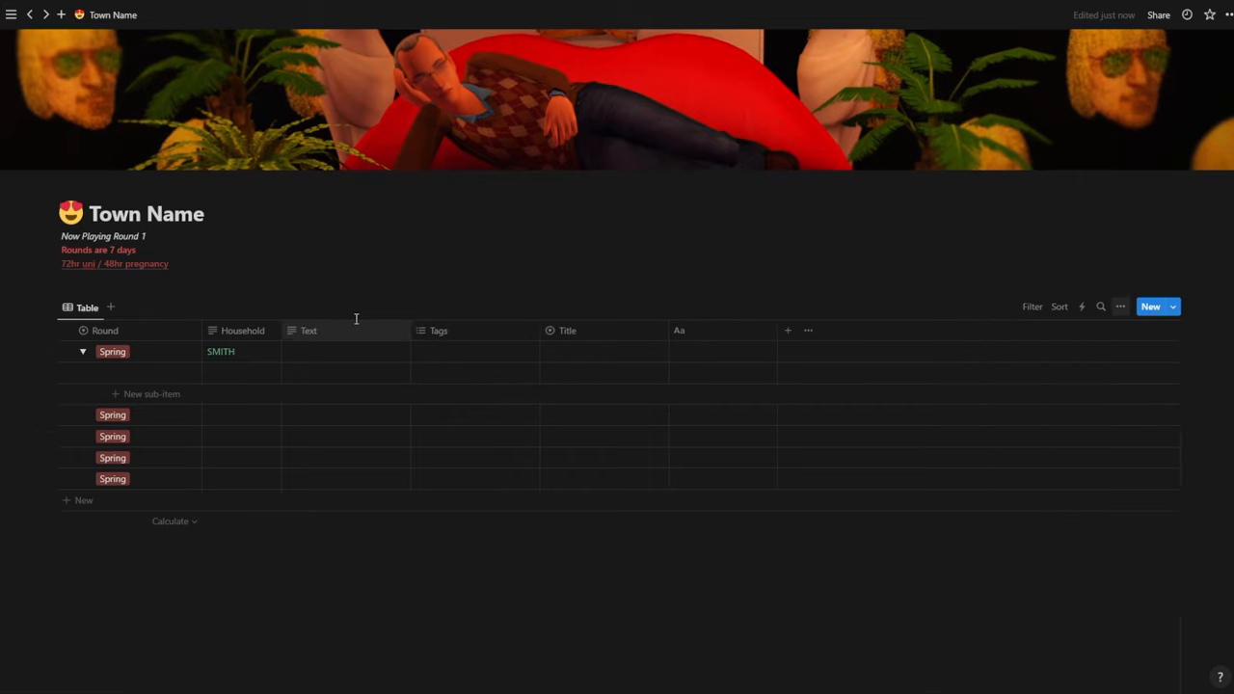
left_click(309, 330)
type("Sims")
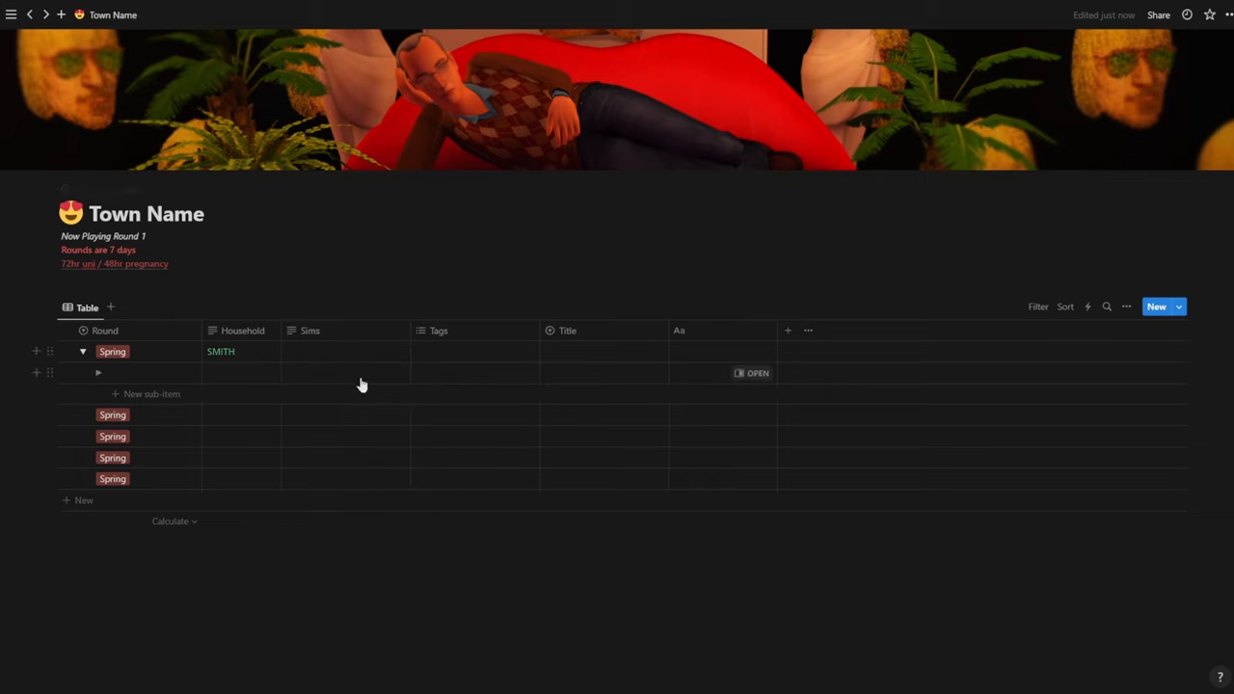
Enter Johnny Smith in the first sub-item's Sims cell under SMITH
left_click(357, 374)
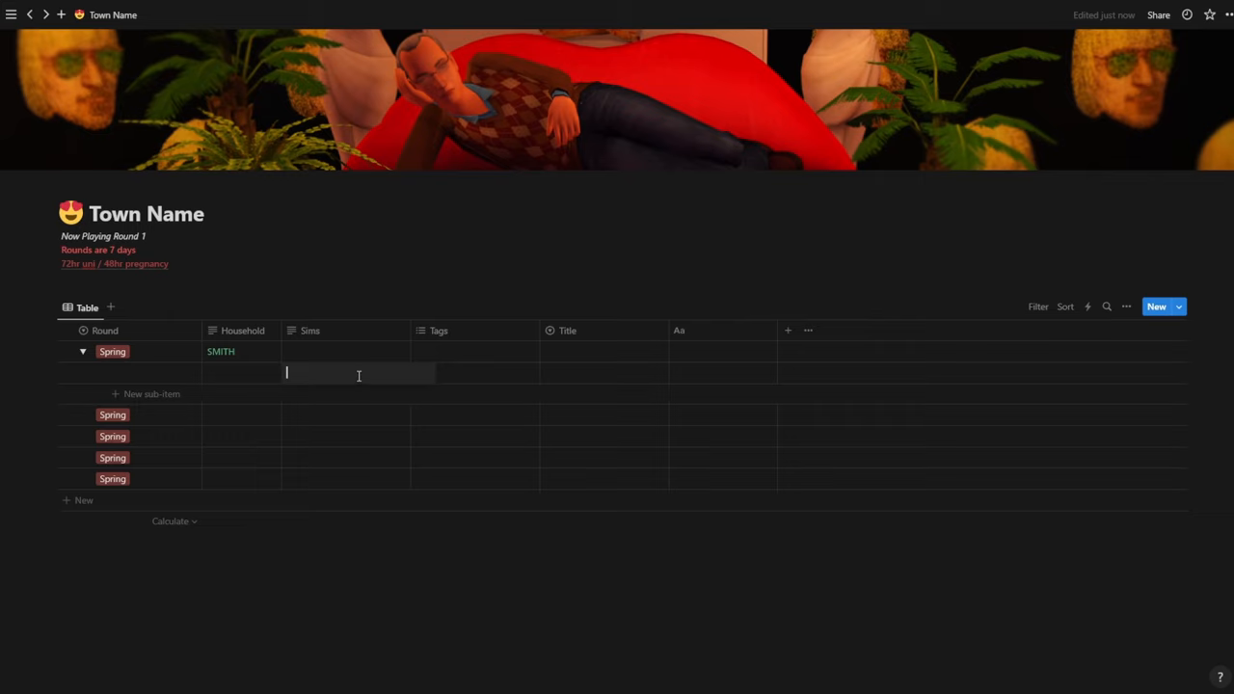
type("Jonny")
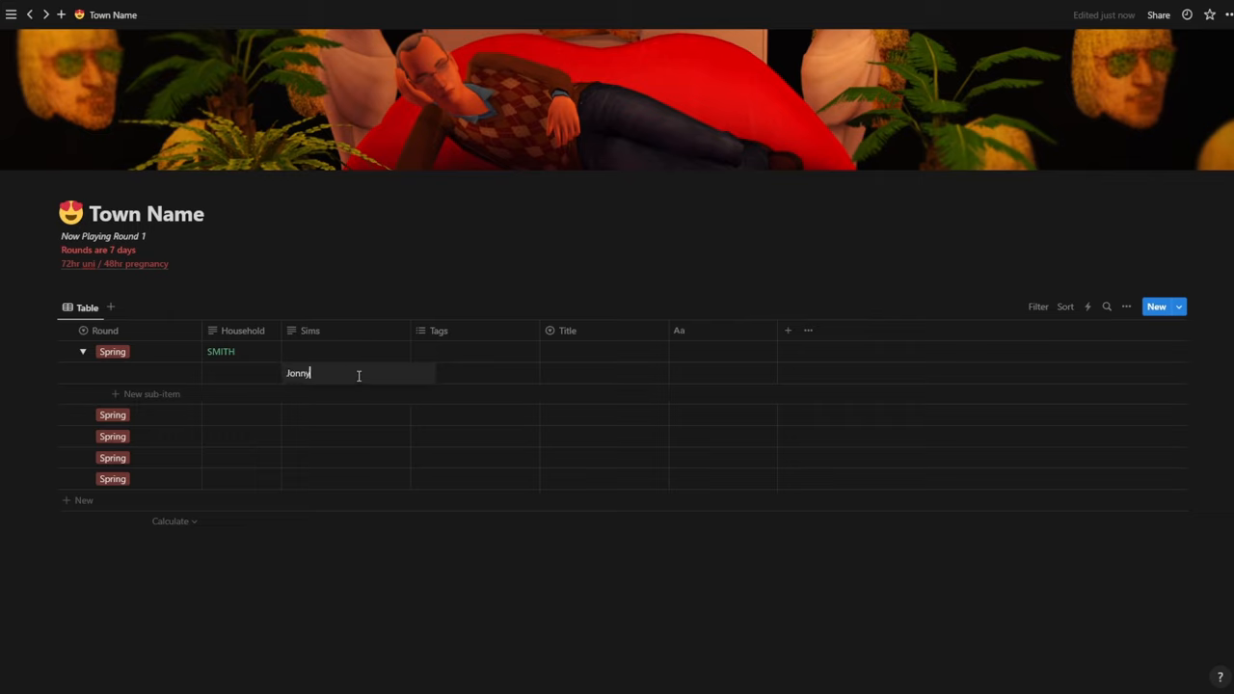
type("h")
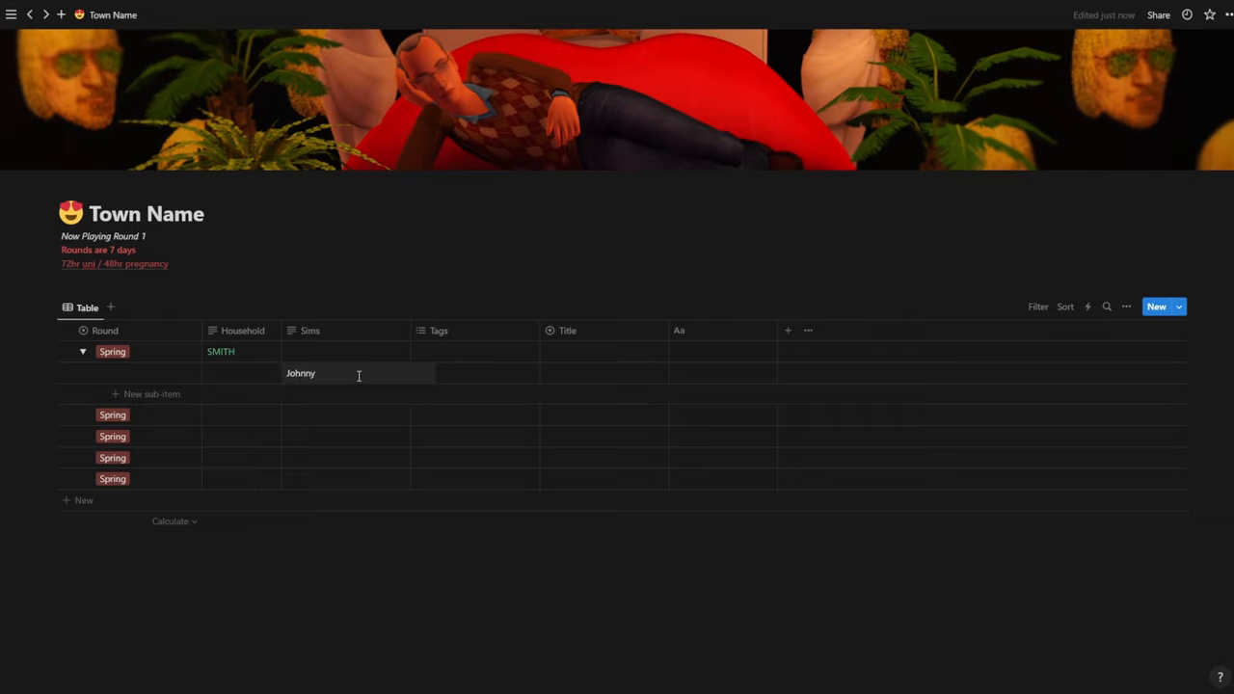
type("Smith")
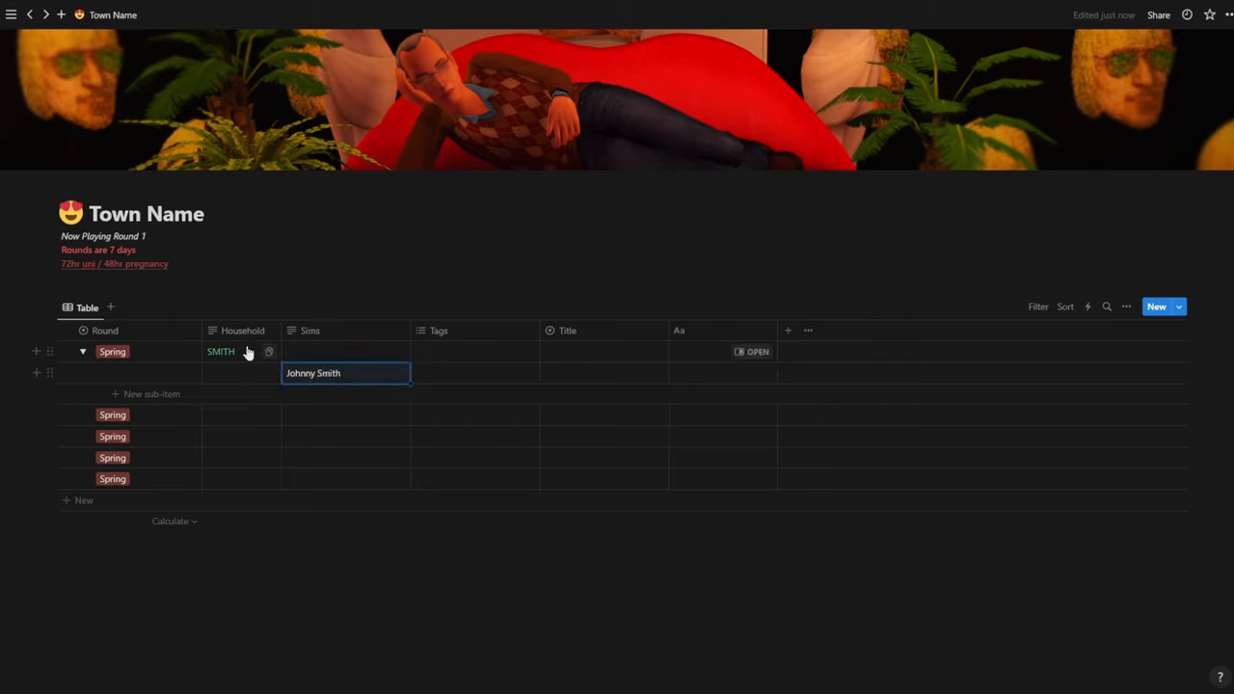
mouse_move(193, 357)
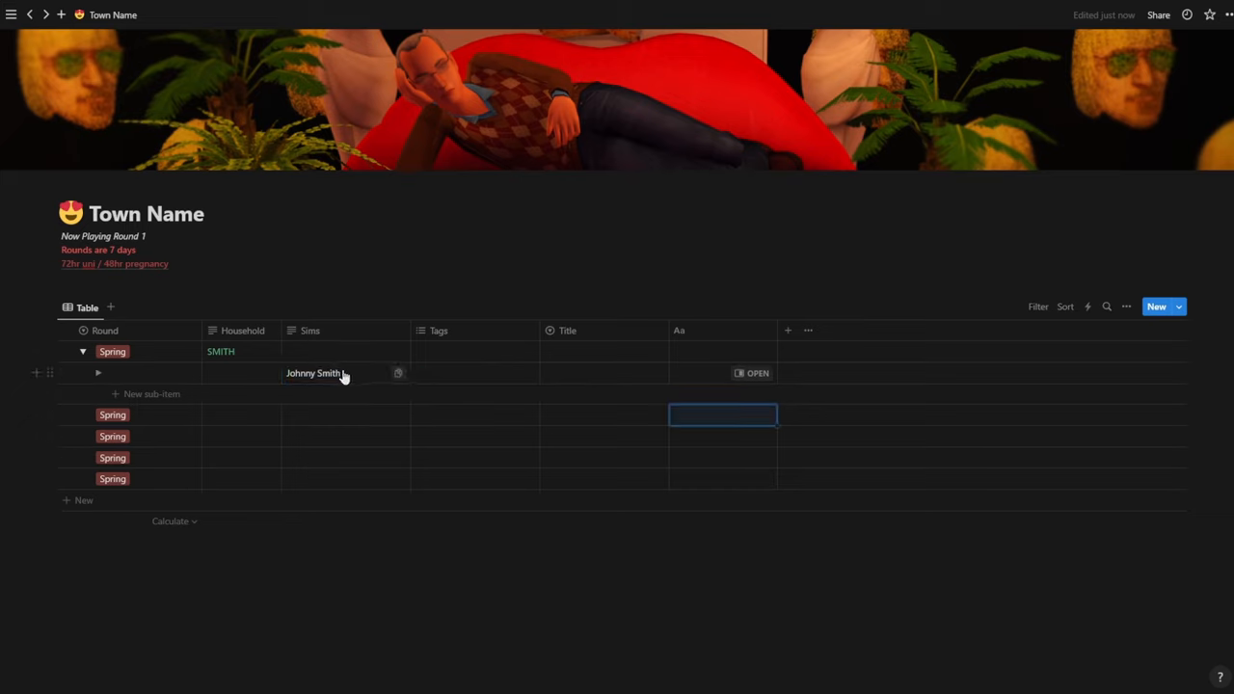
mouse_move(39, 374)
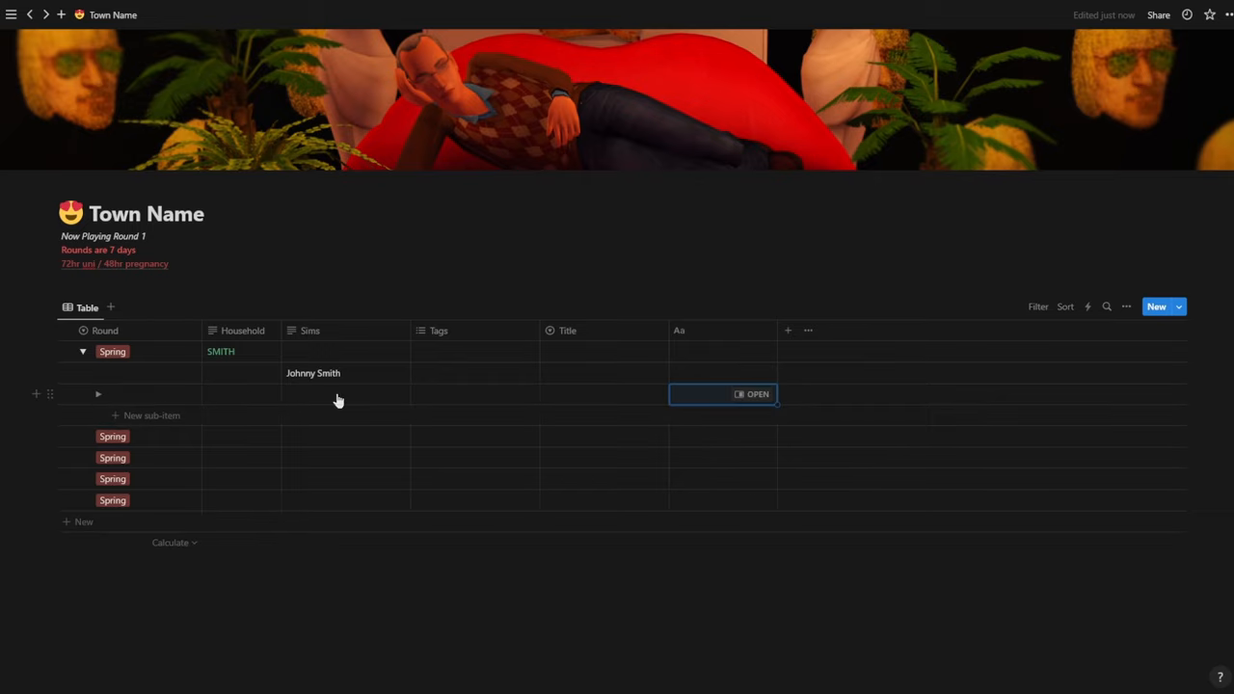
Enter Betty Boop as the second sub-item's Sims value
left_click(83, 351)
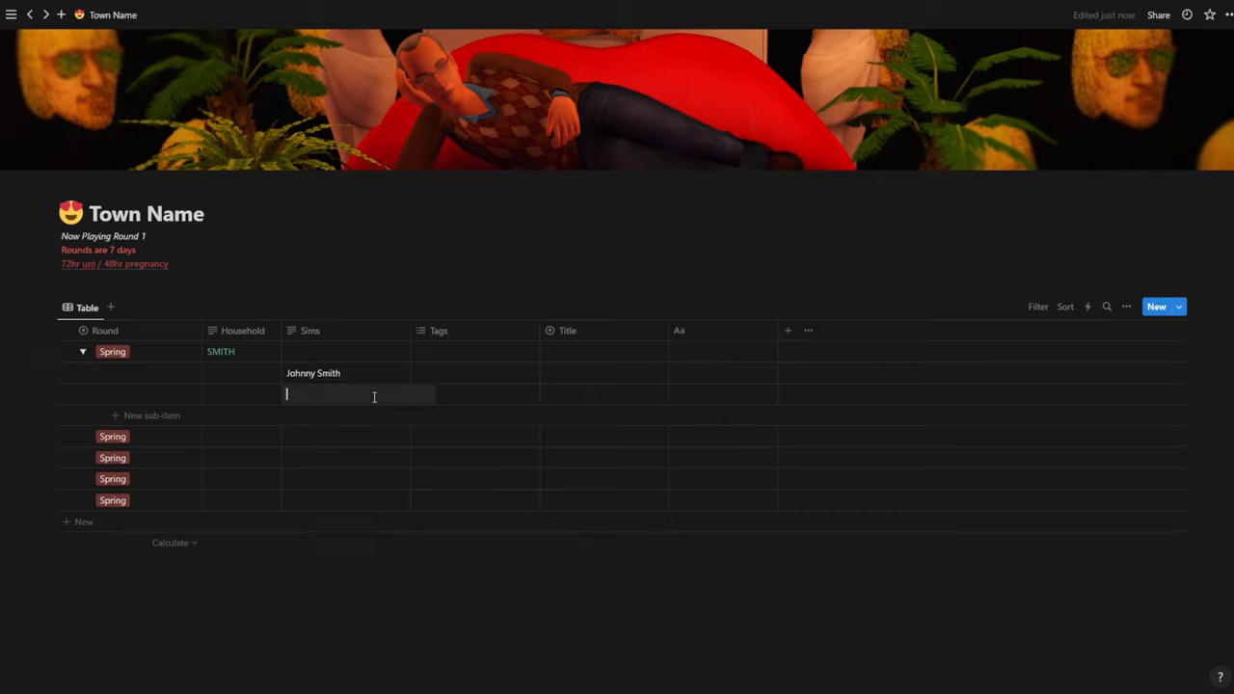
type("Betty Boop")
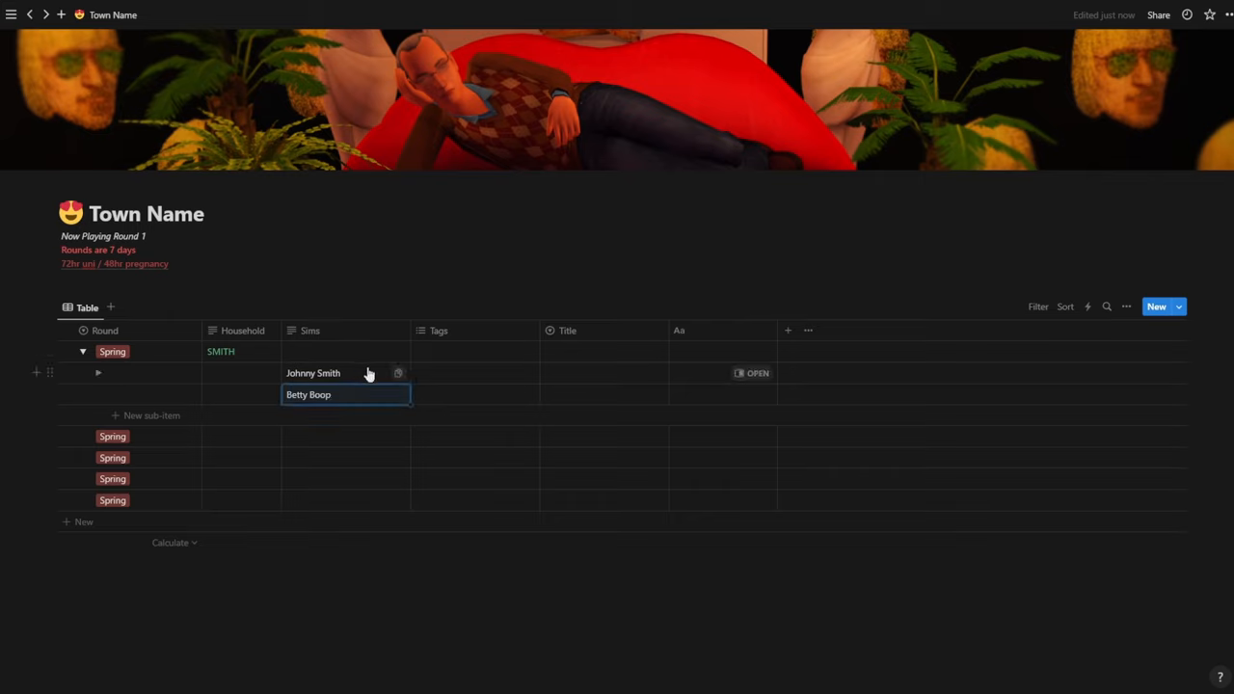
mouse_move(320, 404)
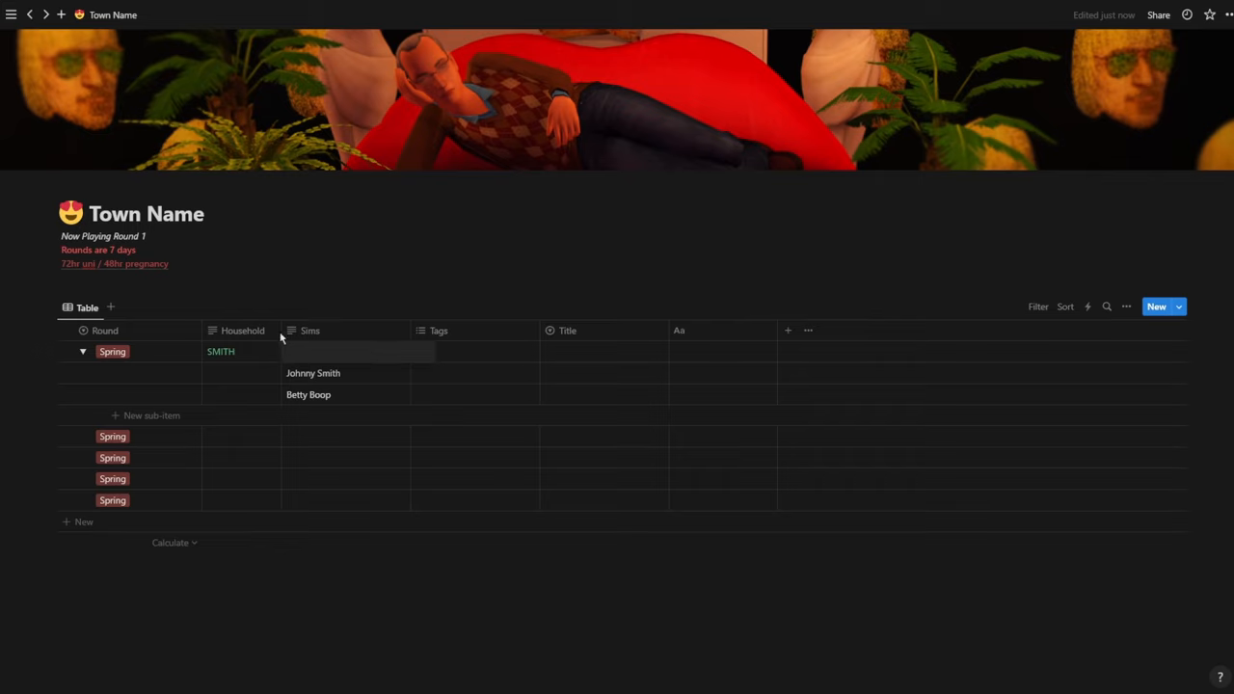
mouse_move(293, 348)
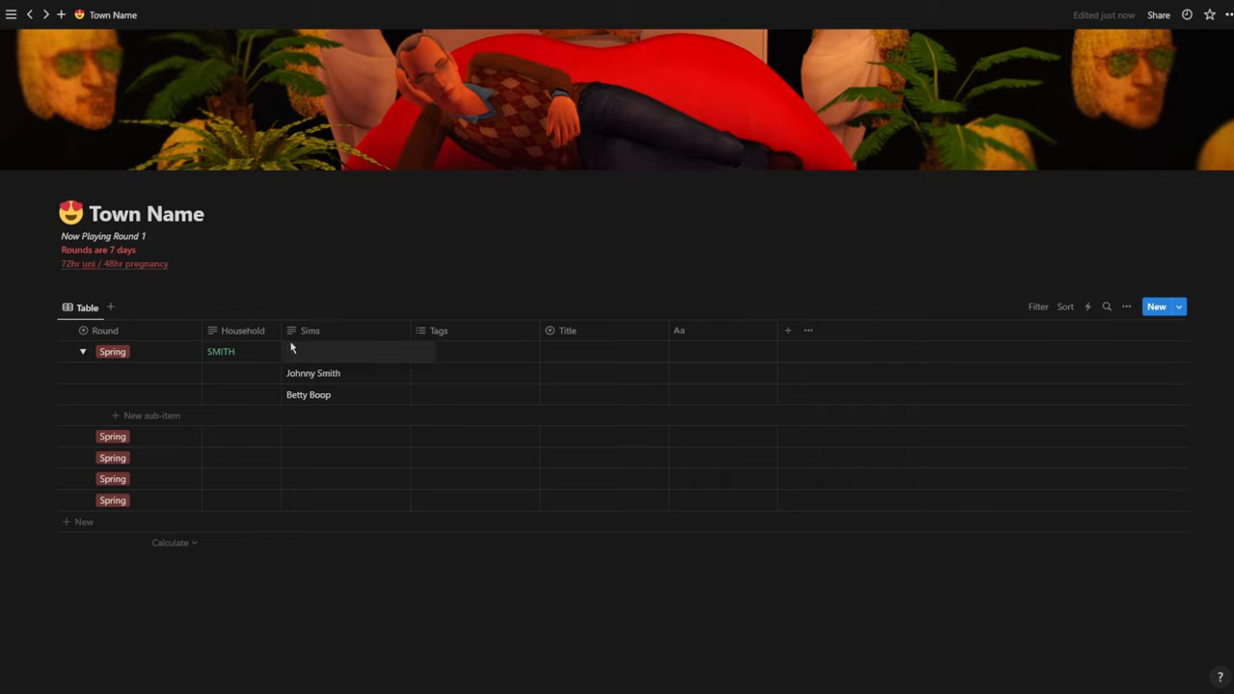
Write 'Makeover house' as the SMITH row's household note, italicise it and remove the Tags column
type("Notes")
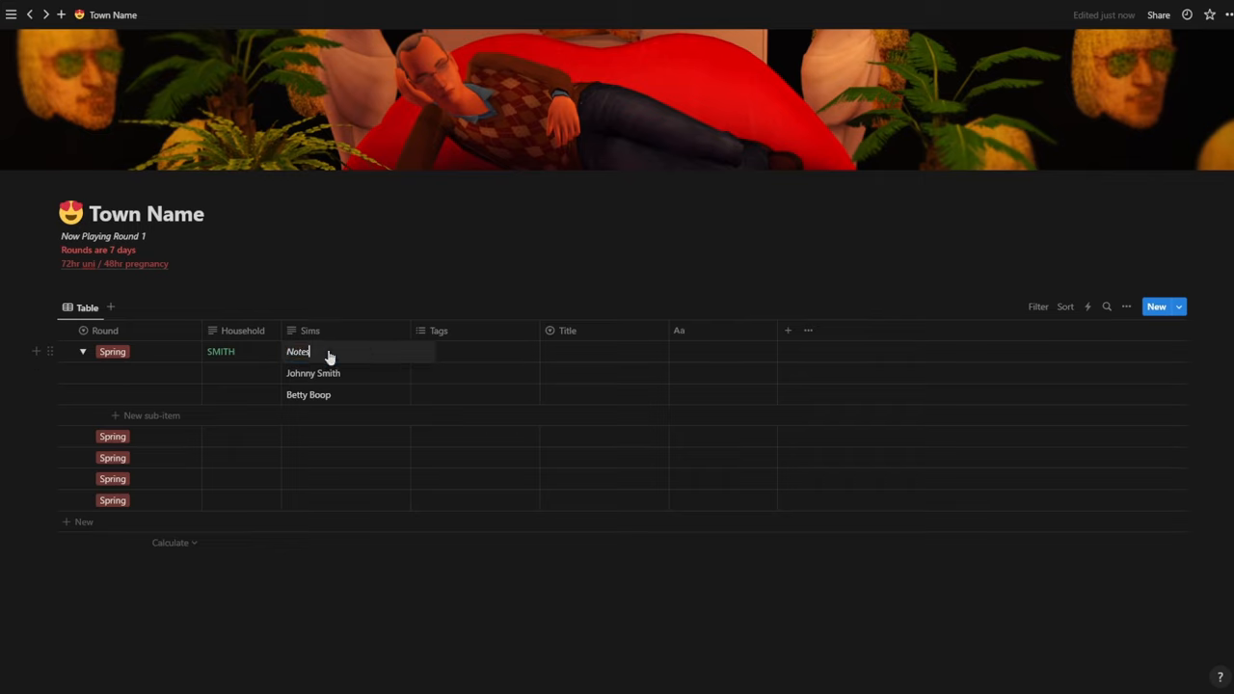
double_click(297, 351)
type("Adopt baby")
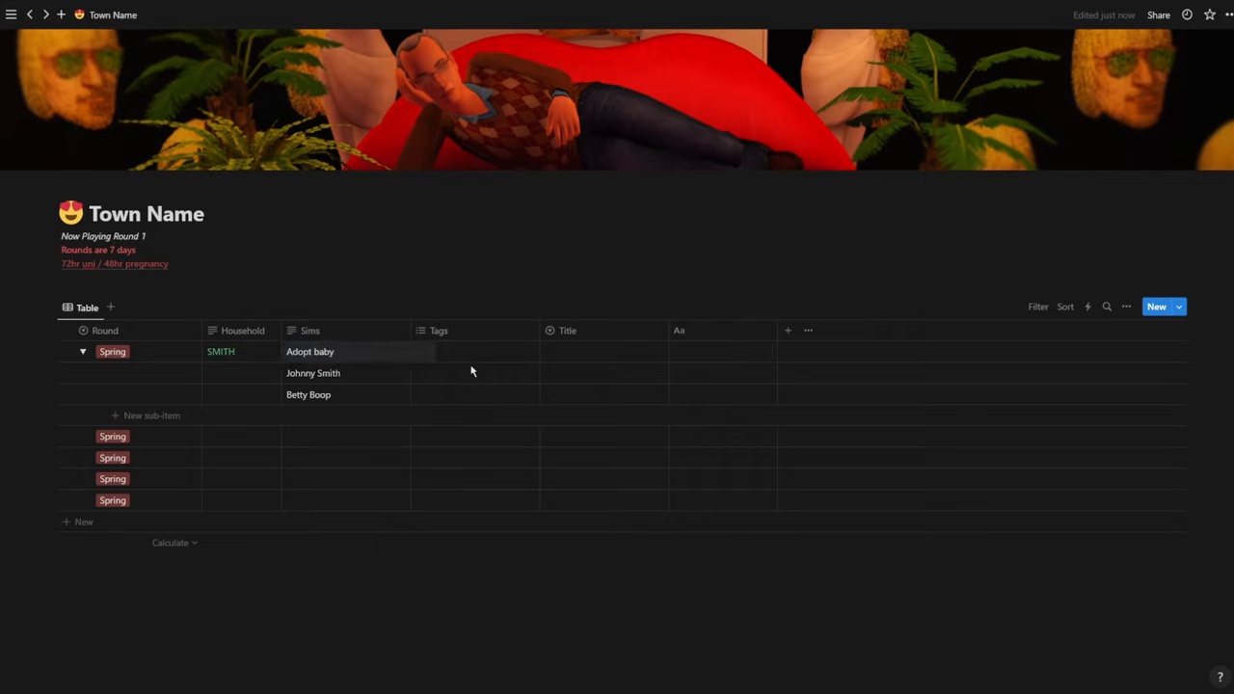
double_click(308, 351)
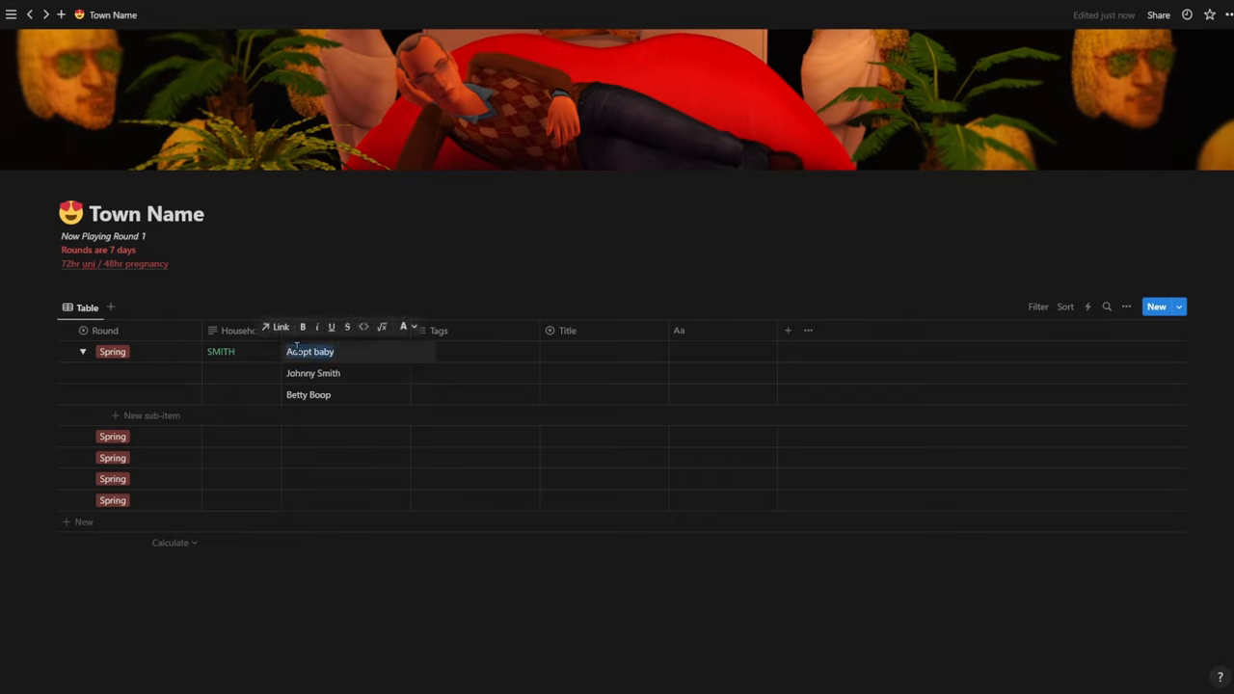
left_click(403, 328)
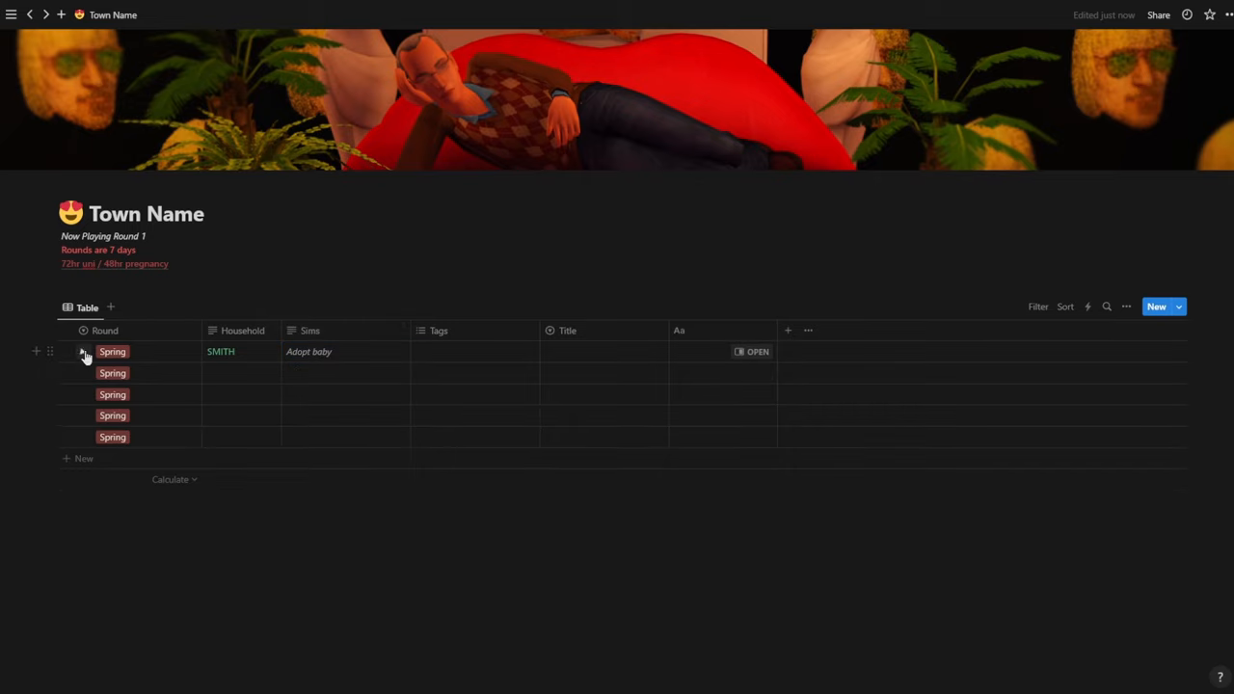
mouse_move(332, 367)
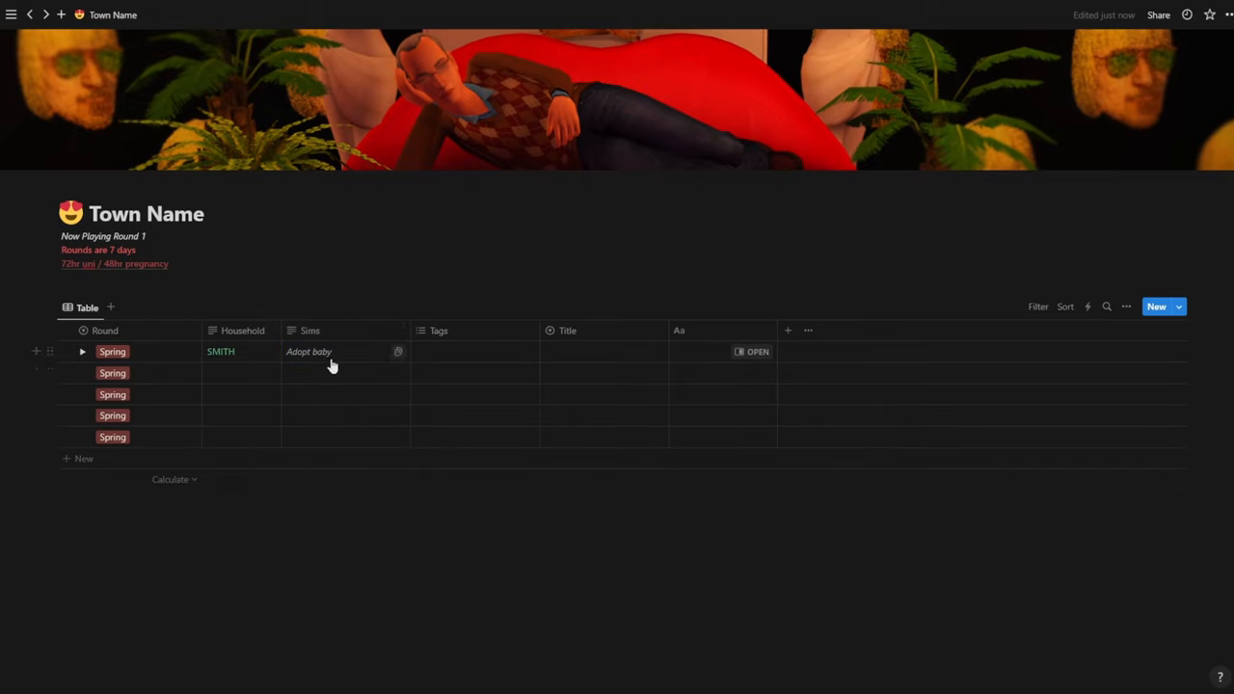
mouse_move(345, 355)
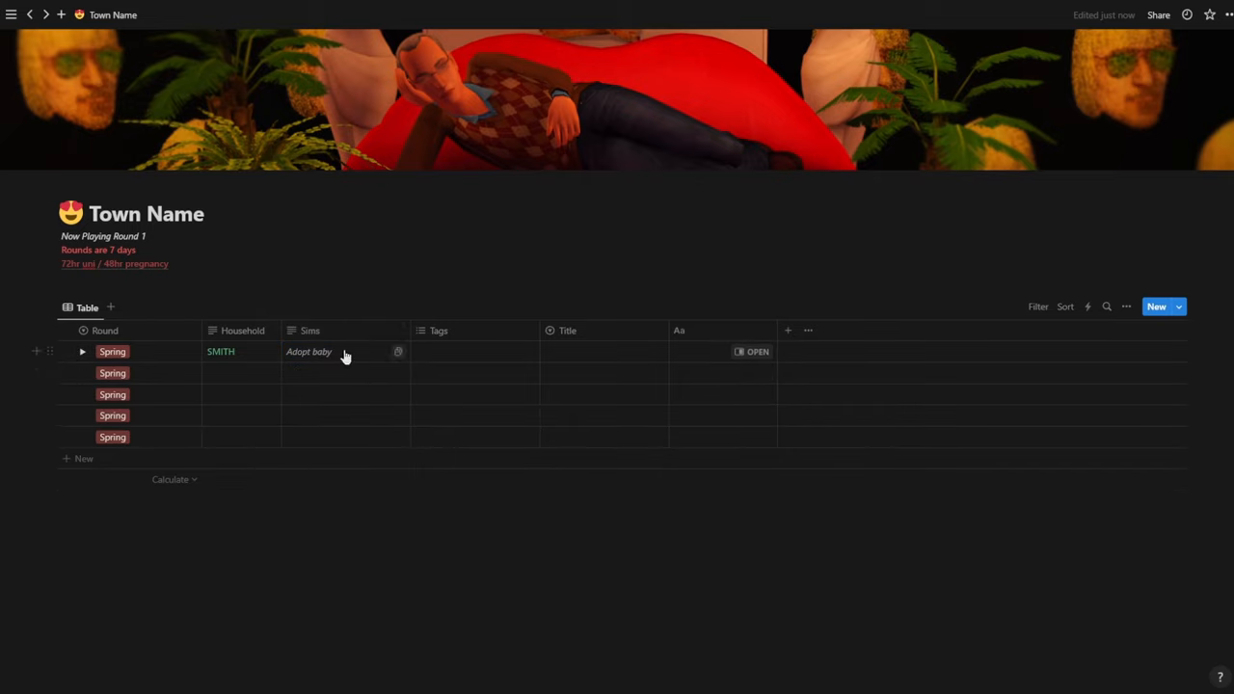
mouse_move(302, 490)
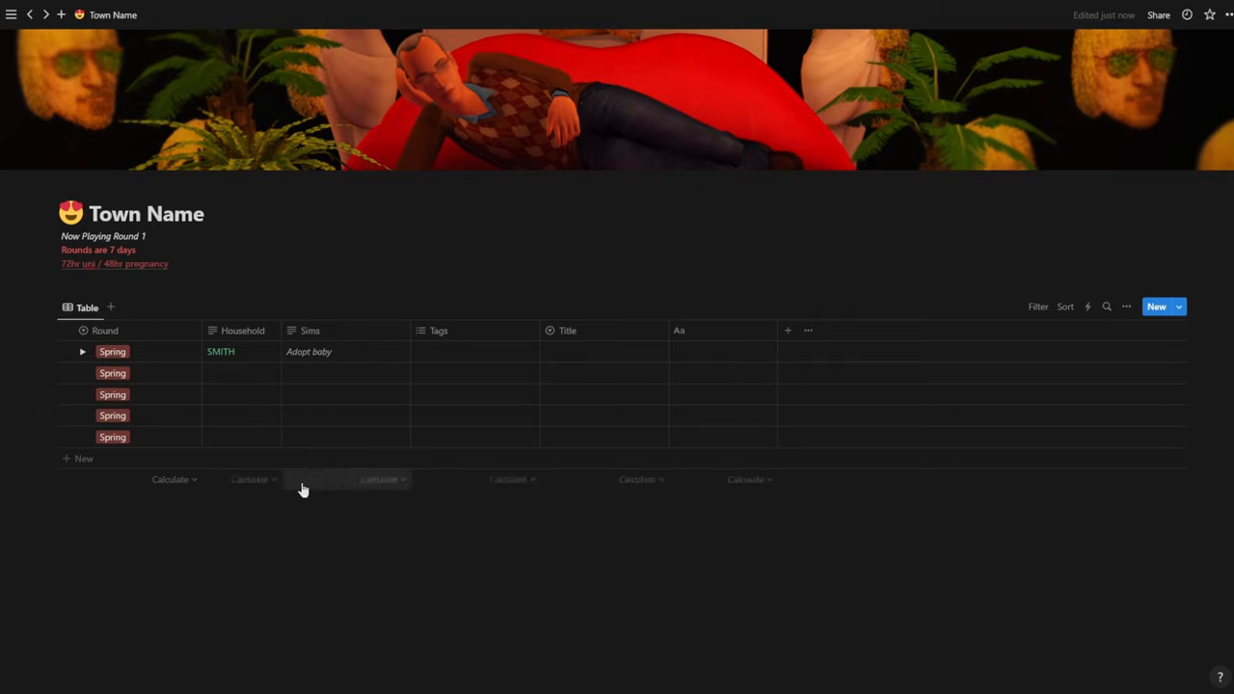
mouse_move(331, 356)
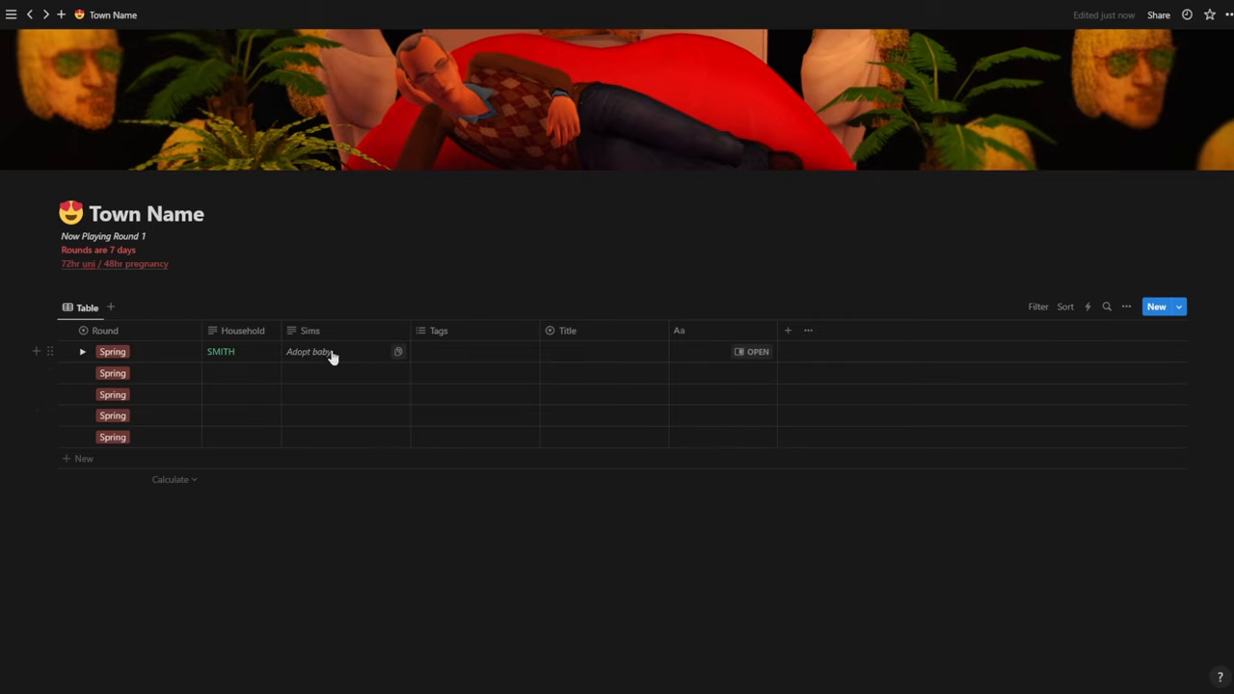
left_click(81, 351)
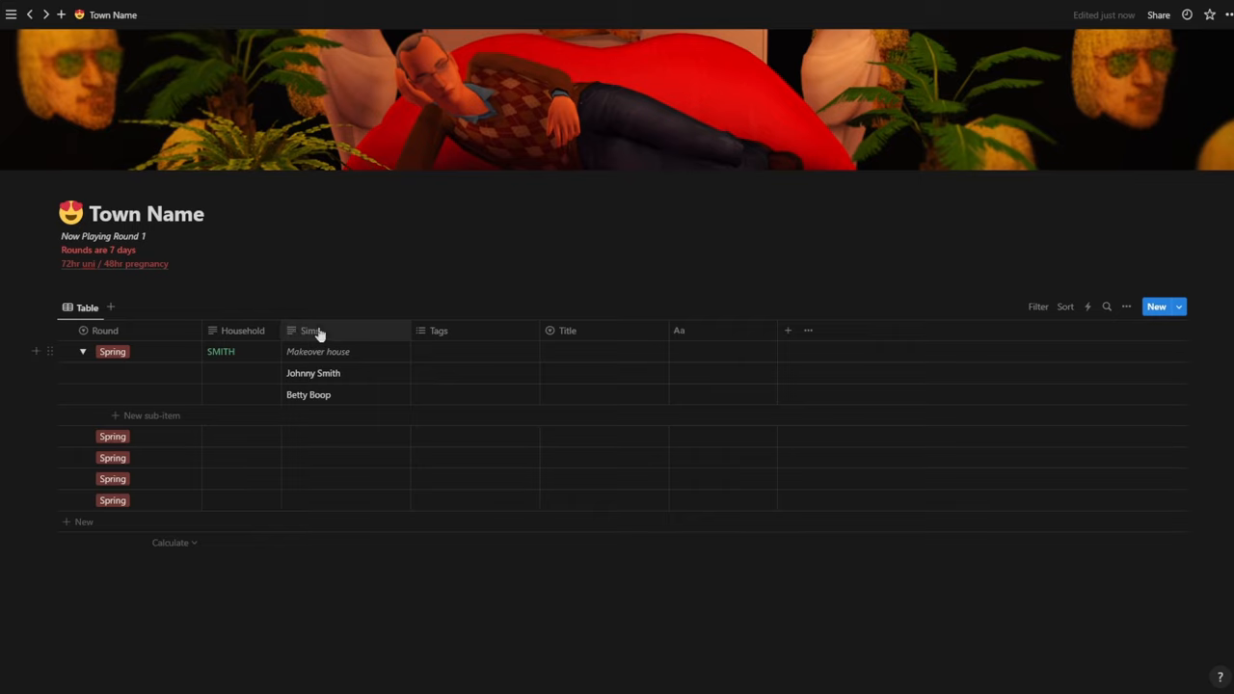
mouse_move(703, 386)
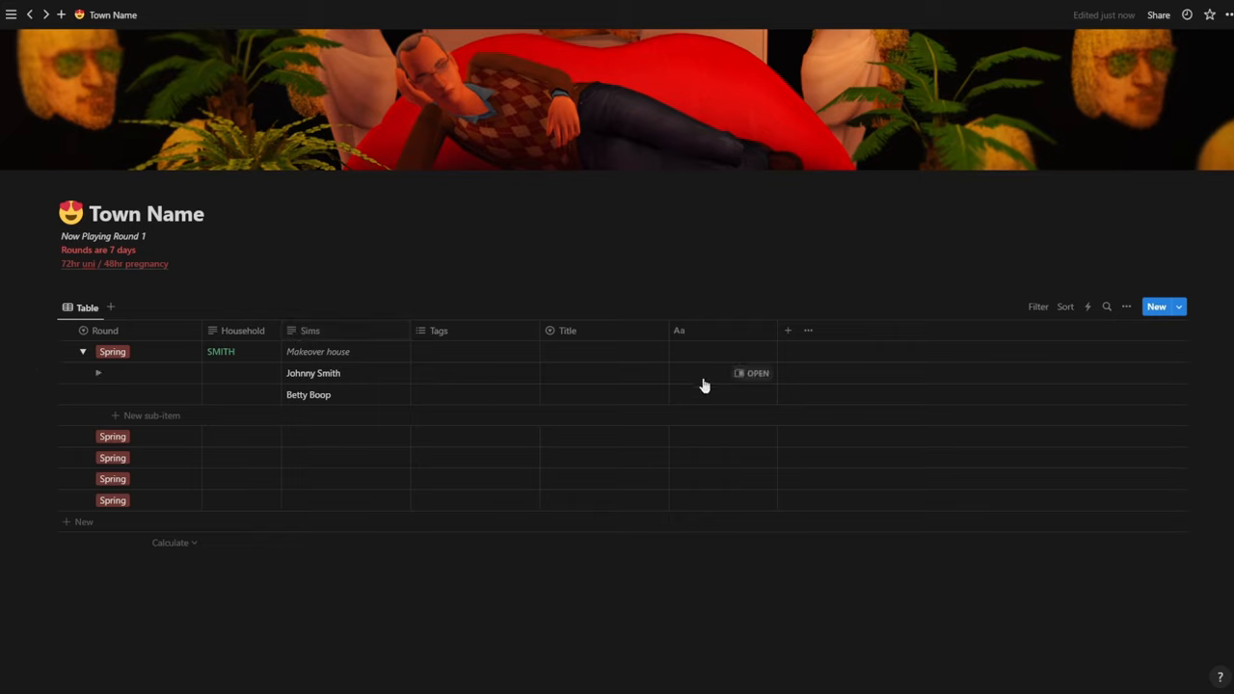
mouse_move(339, 343)
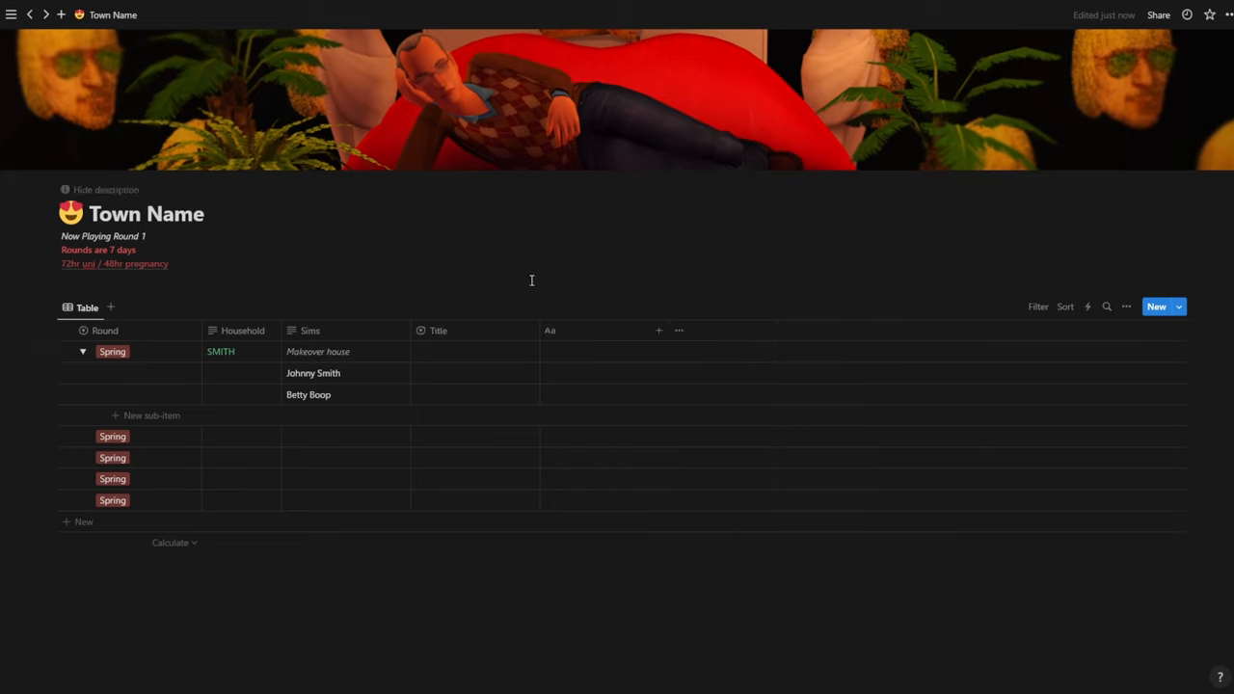
Rename the Title column to Age and create an Adult option for Johnny Smith
left_click(438, 330)
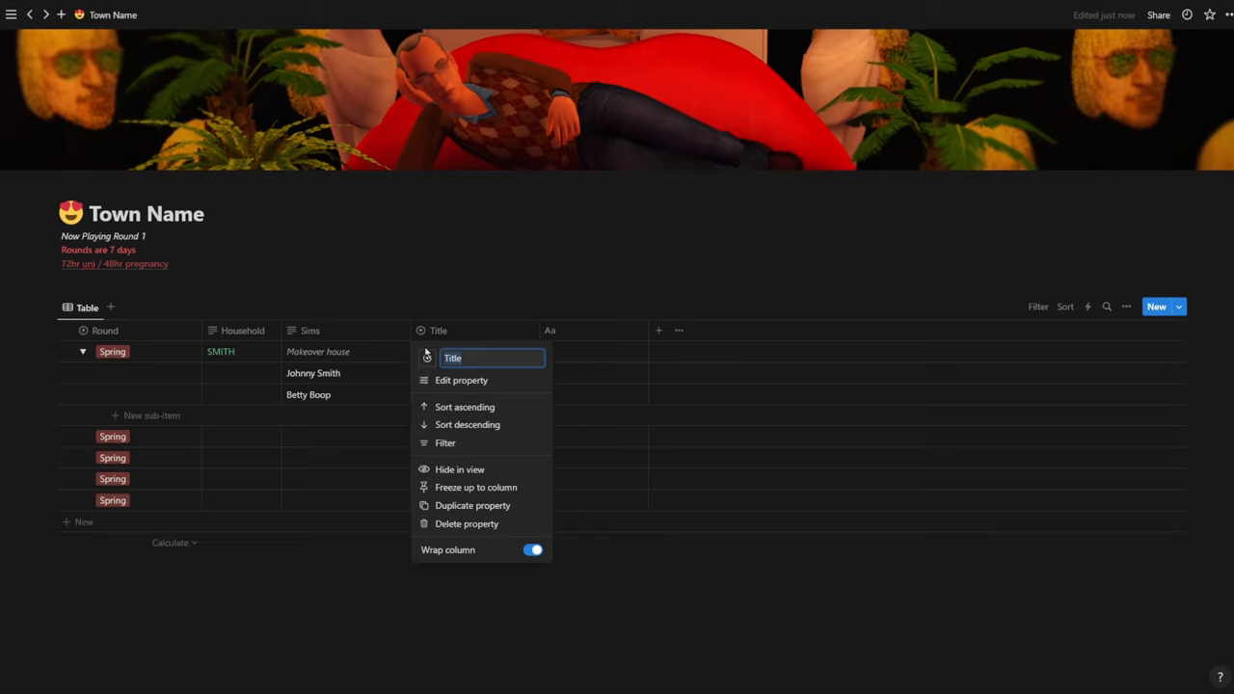
mouse_move(45, 338)
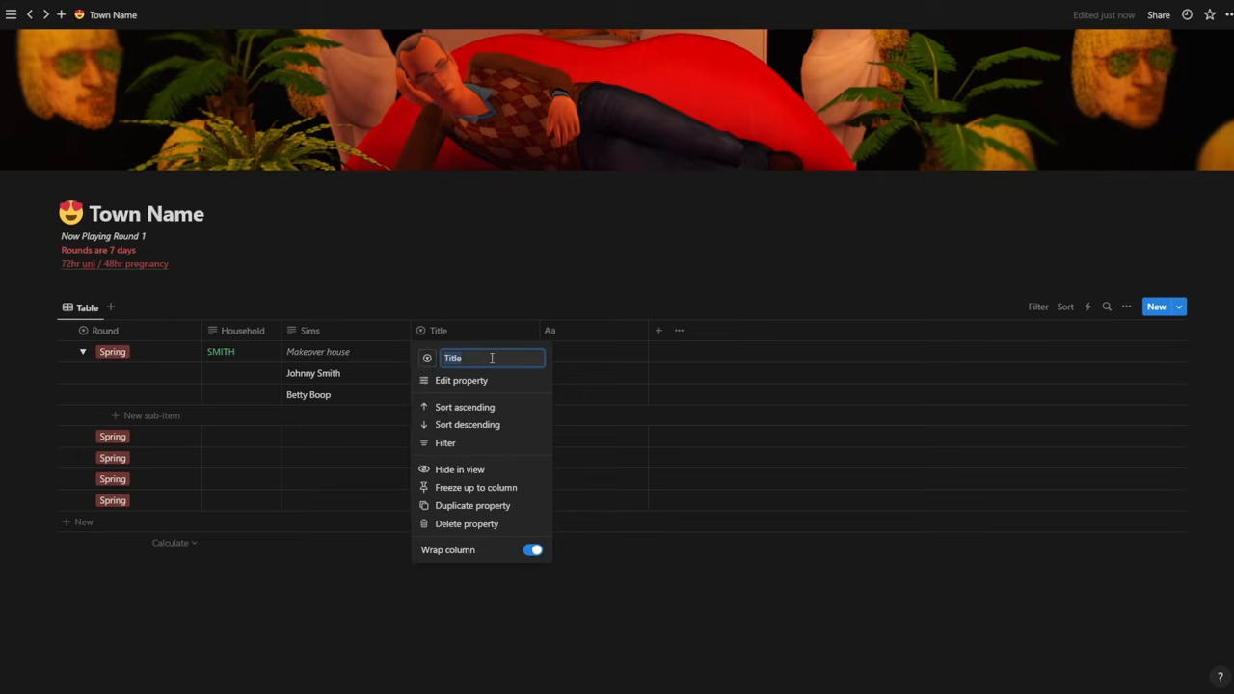
left_click(517, 261)
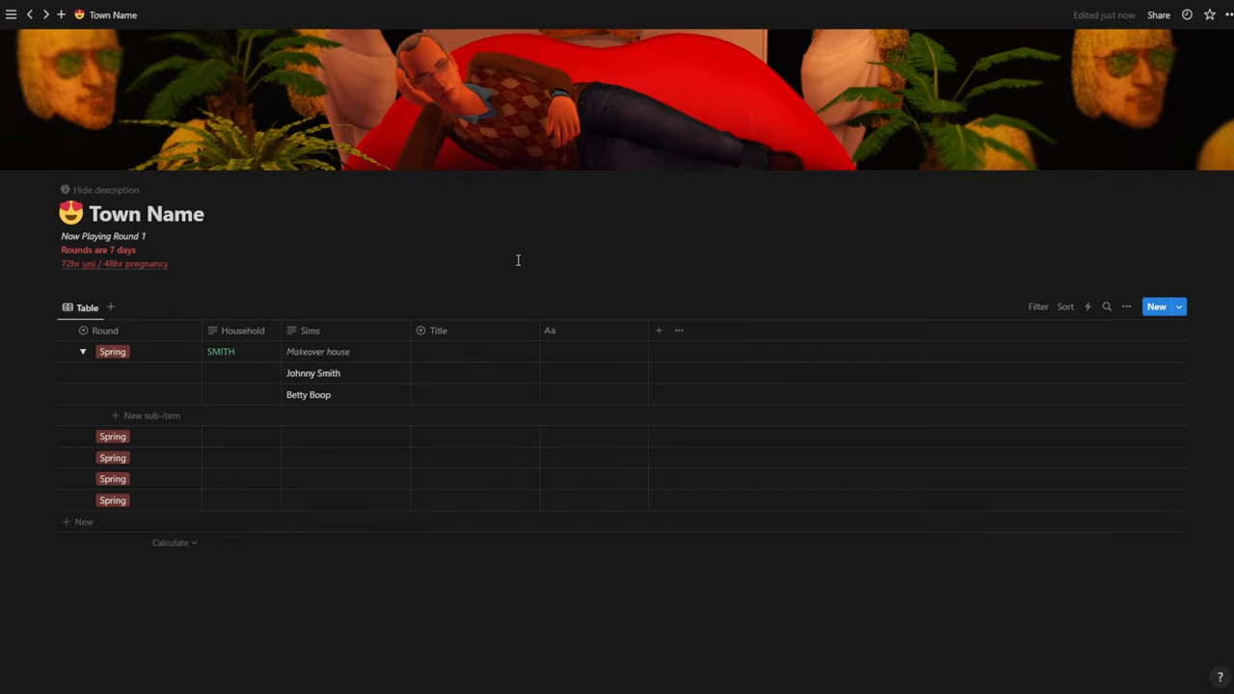
left_click(472, 374)
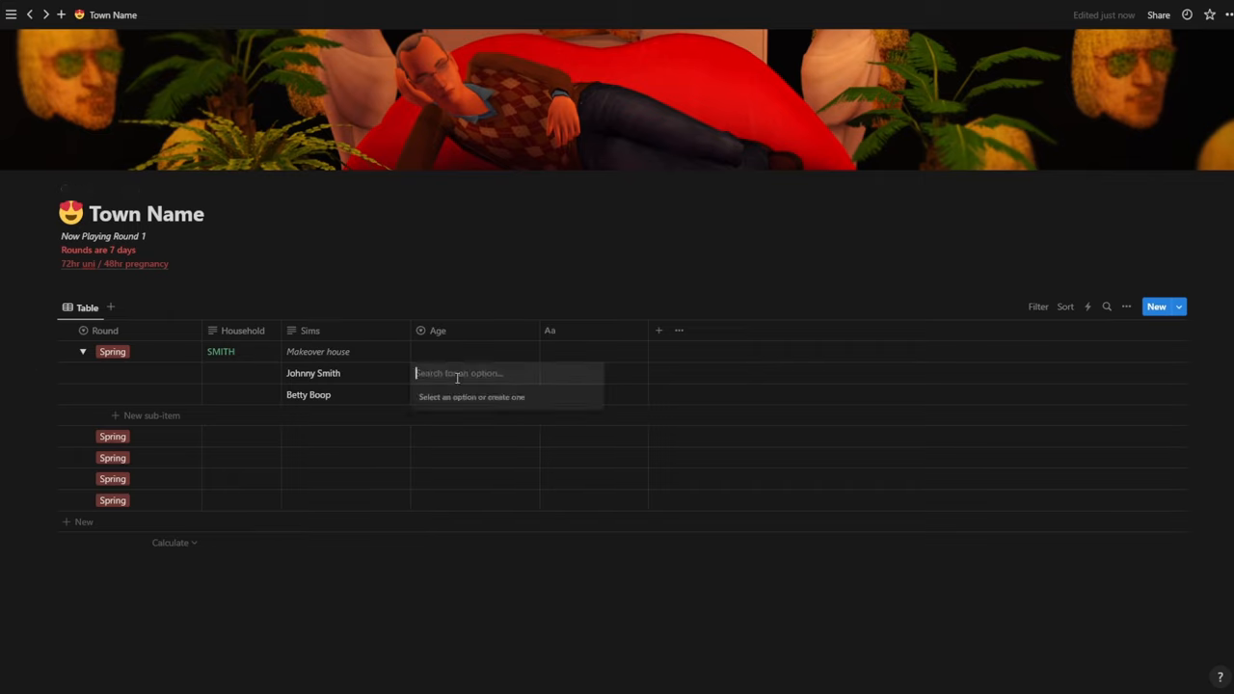
type("Adult")
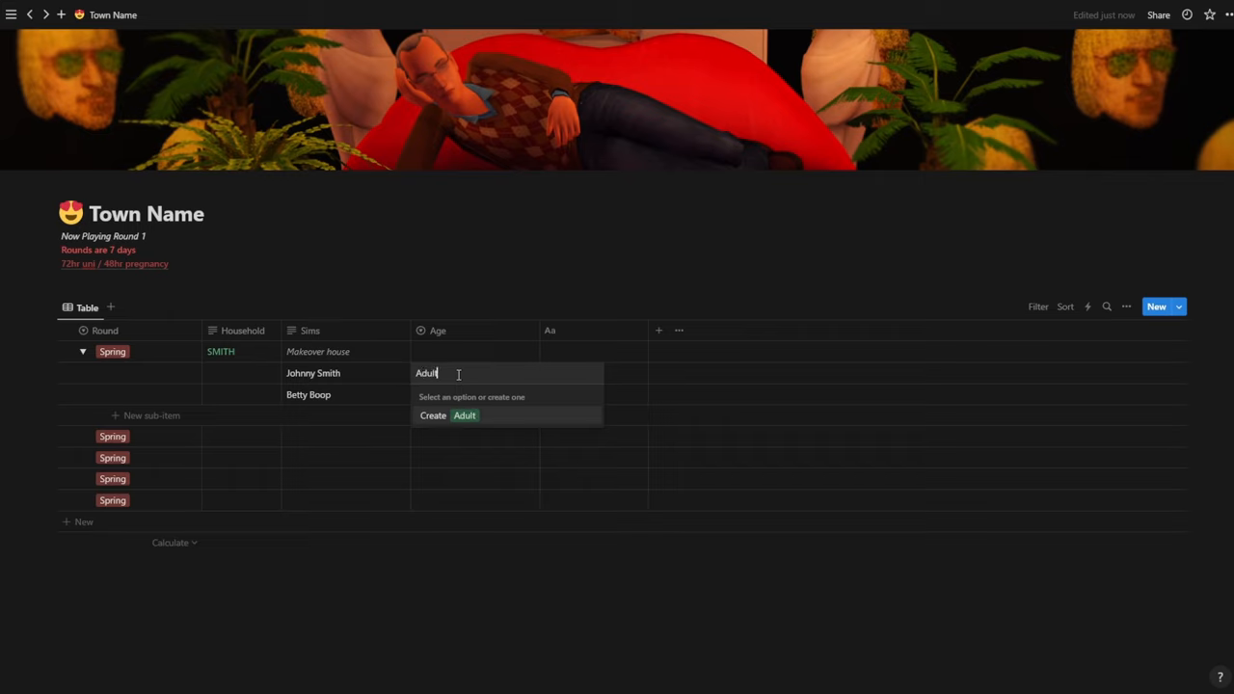
left_click(463, 416)
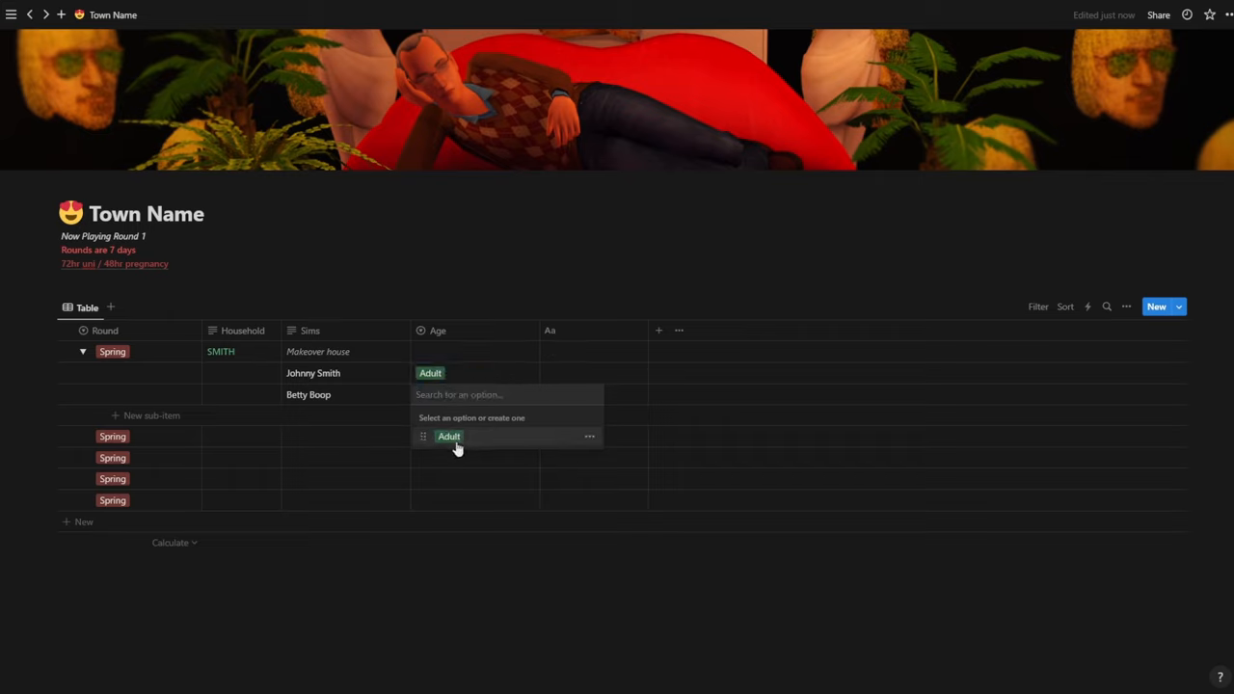
Tag Betty Boop as Adult too and set the Adult option's colour to gray
left_click(447, 436)
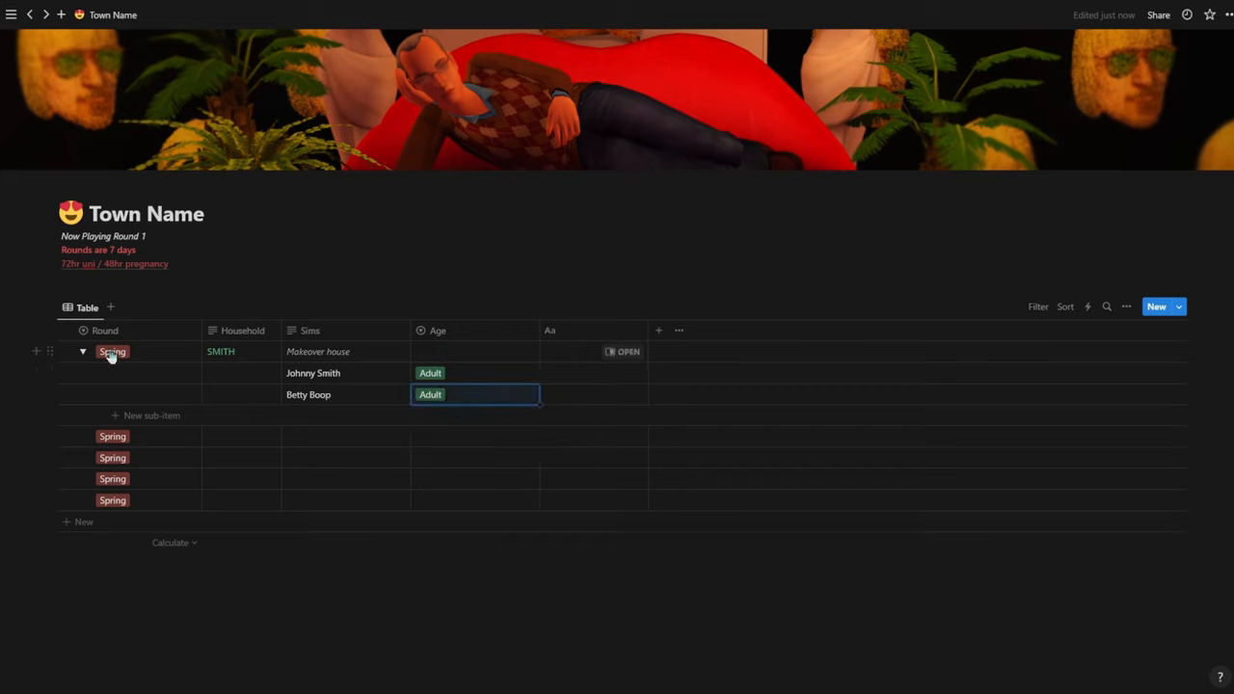
left_click(430, 374)
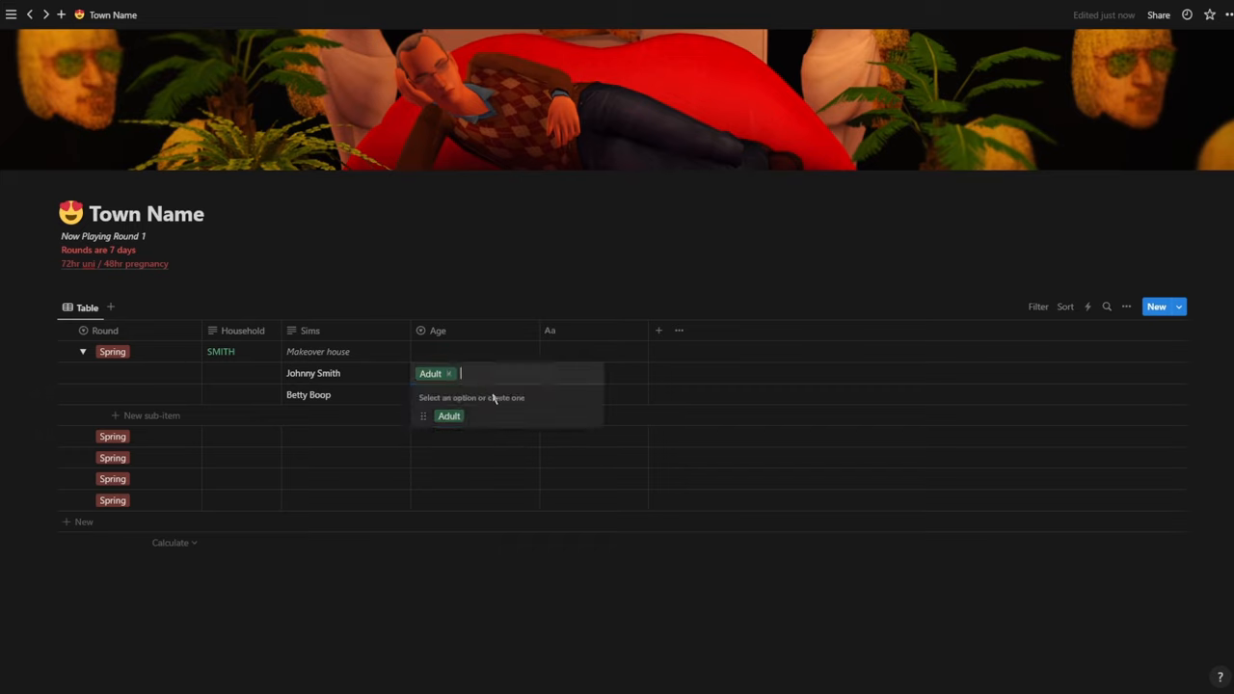
left_click(590, 417)
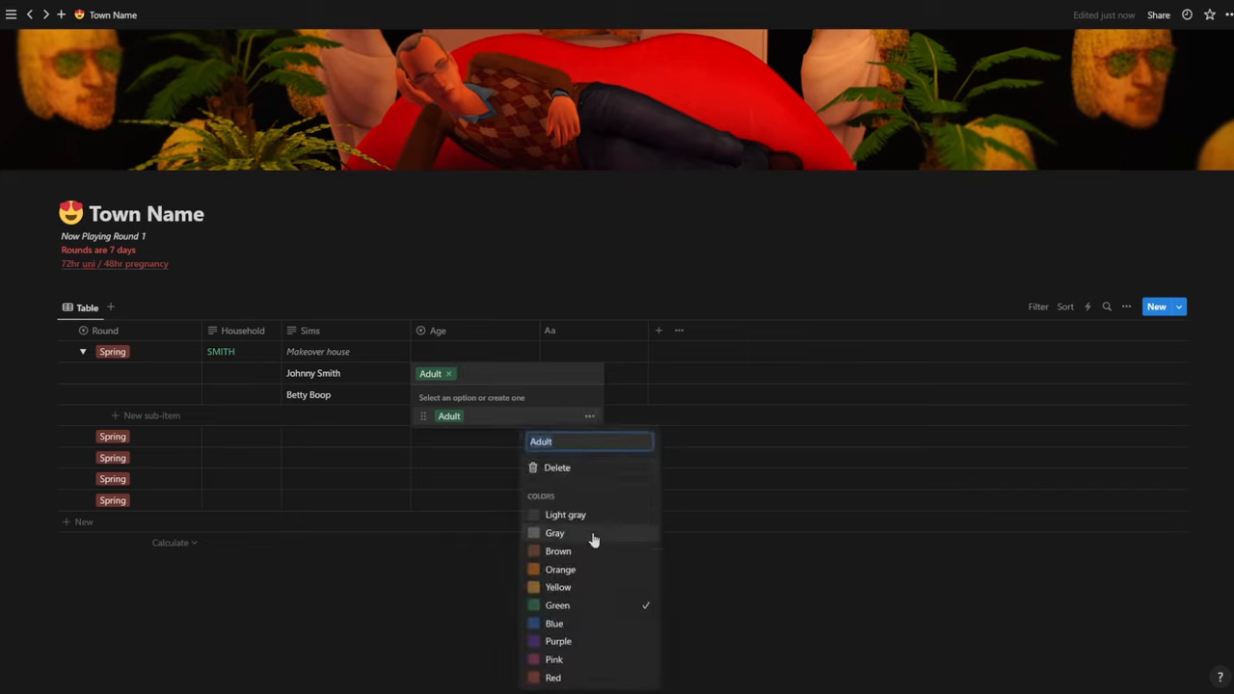
left_click(472, 393)
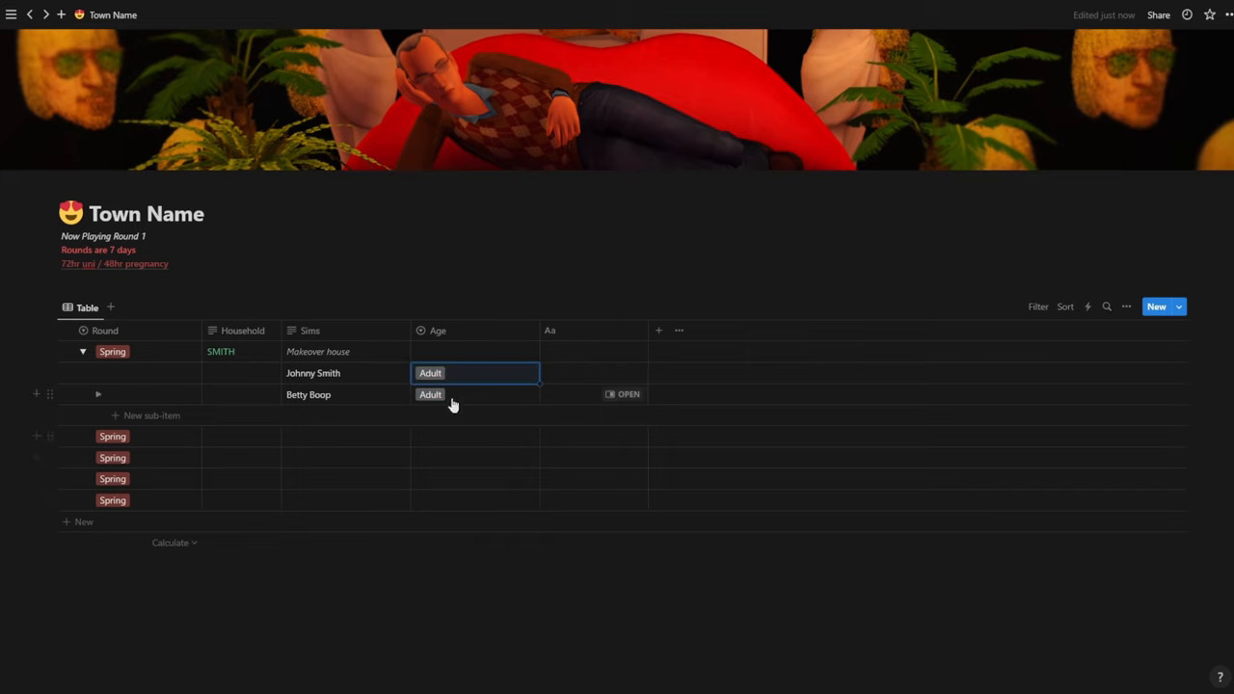
mouse_move(454, 409)
type("I DONT LIKE THIS")
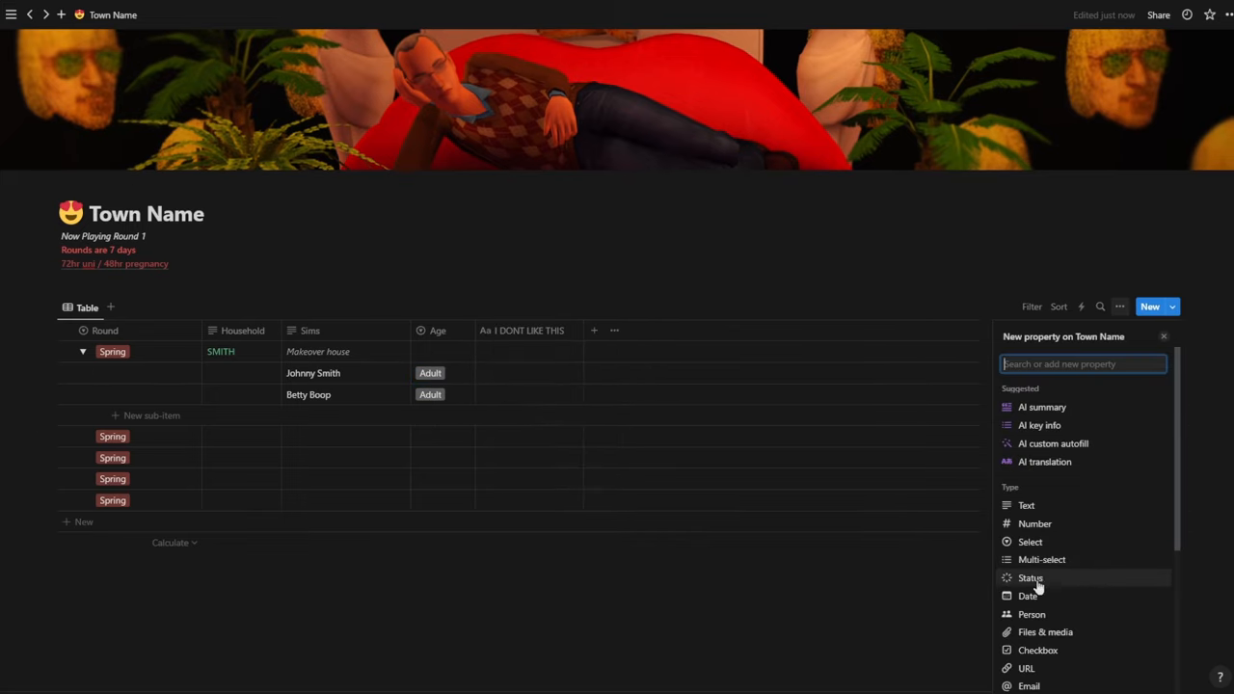
mouse_move(1041, 559)
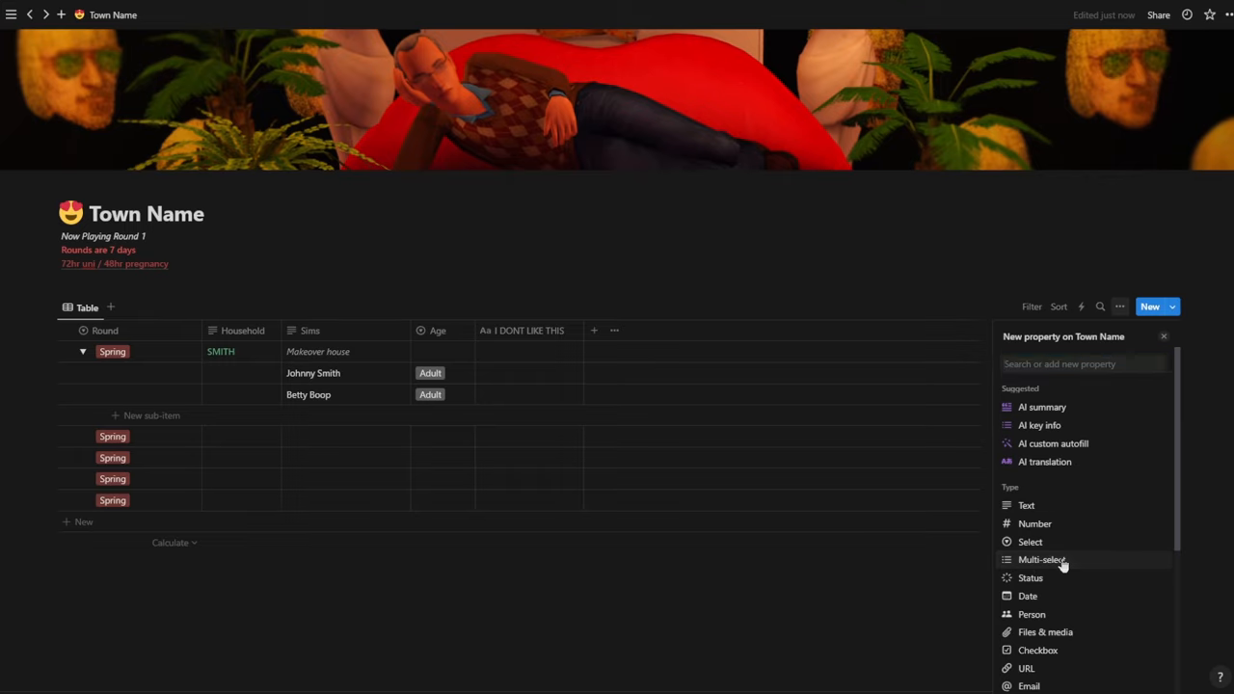
Add a Multi-select property after Age and name it Sim Type
left_click(1042, 559)
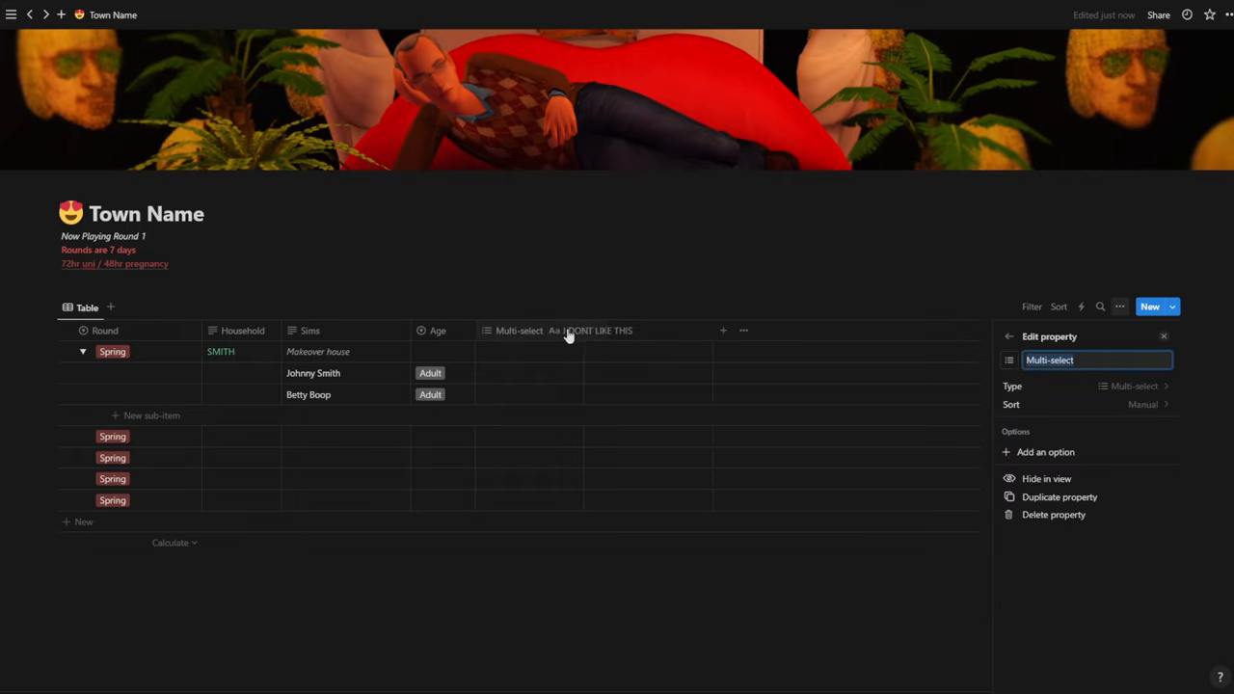
left_click(519, 330)
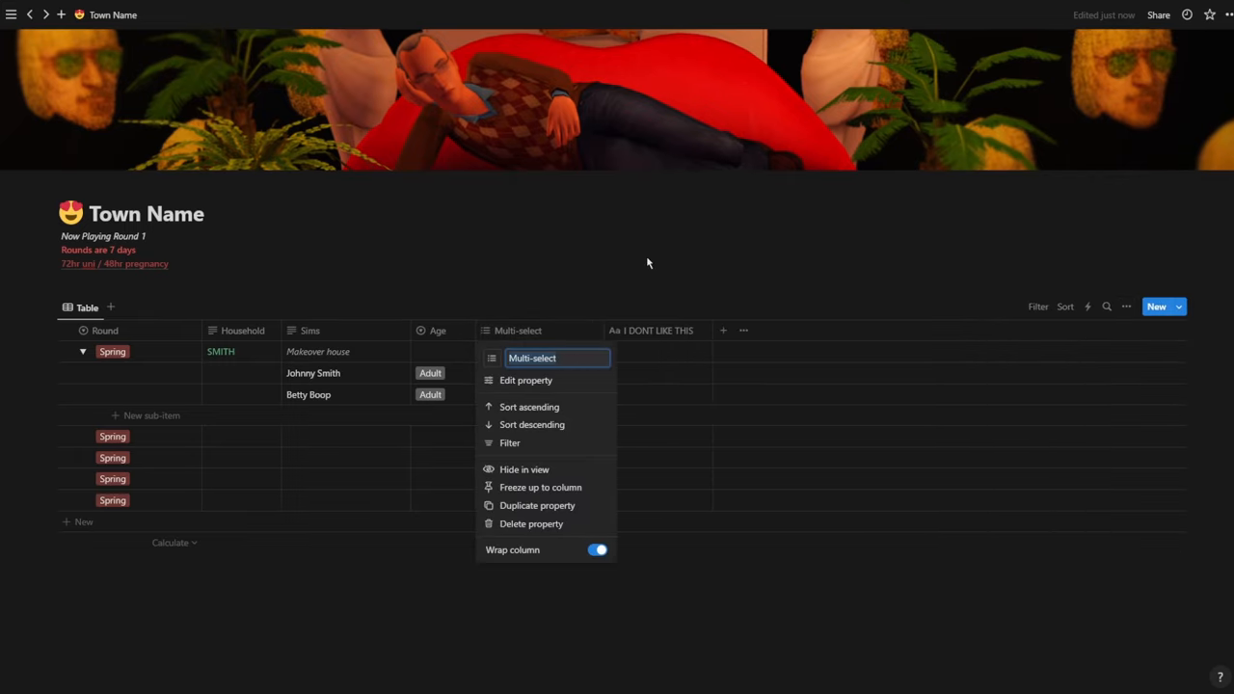
type("Sim Type")
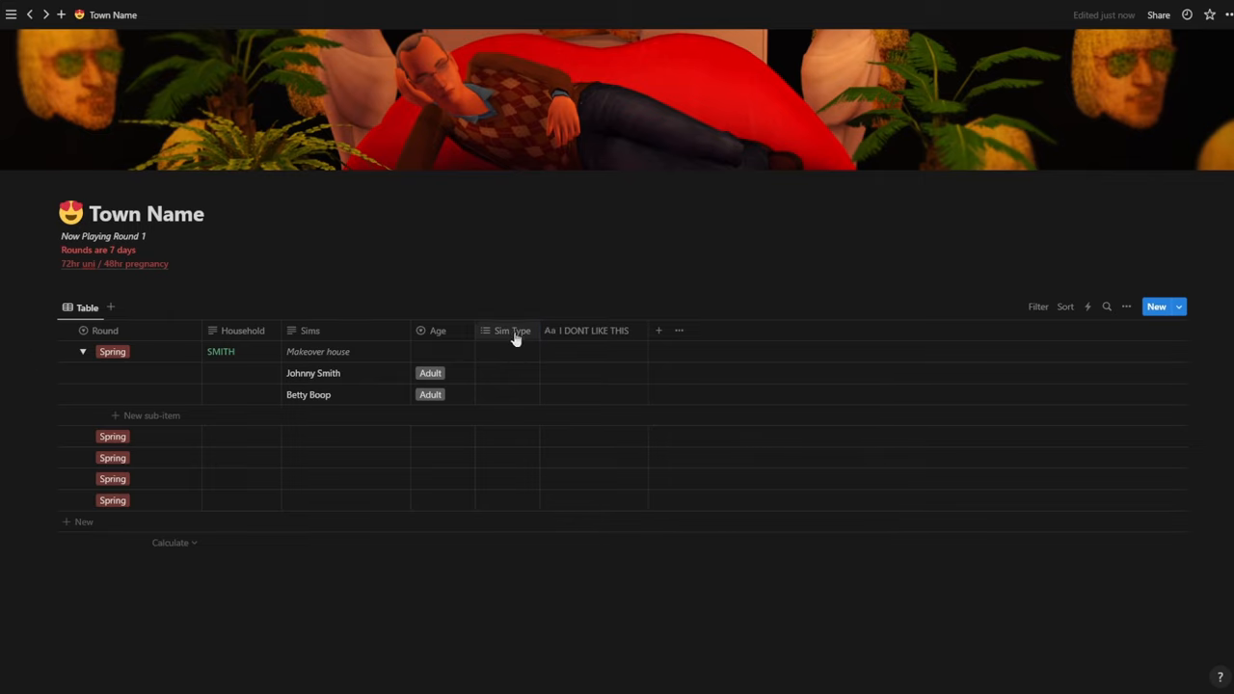
Create a Human Sim Type option and assign it to Johnny Smith
left_click(506, 374)
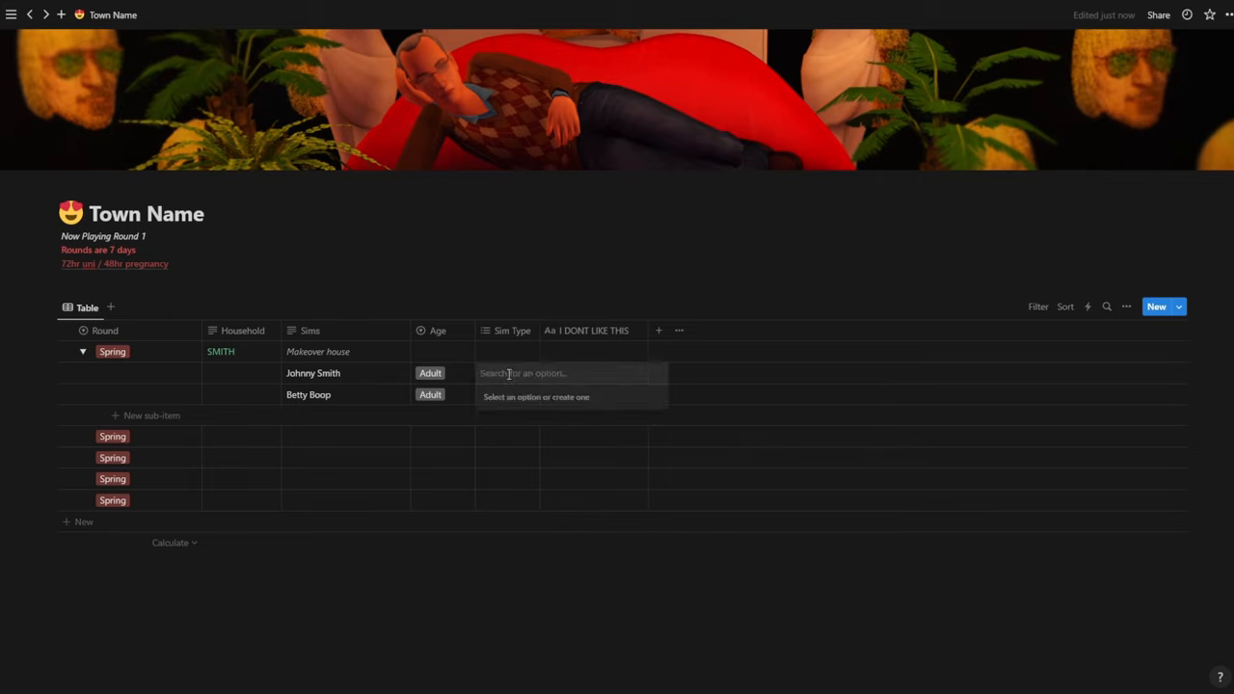
type("HUman")
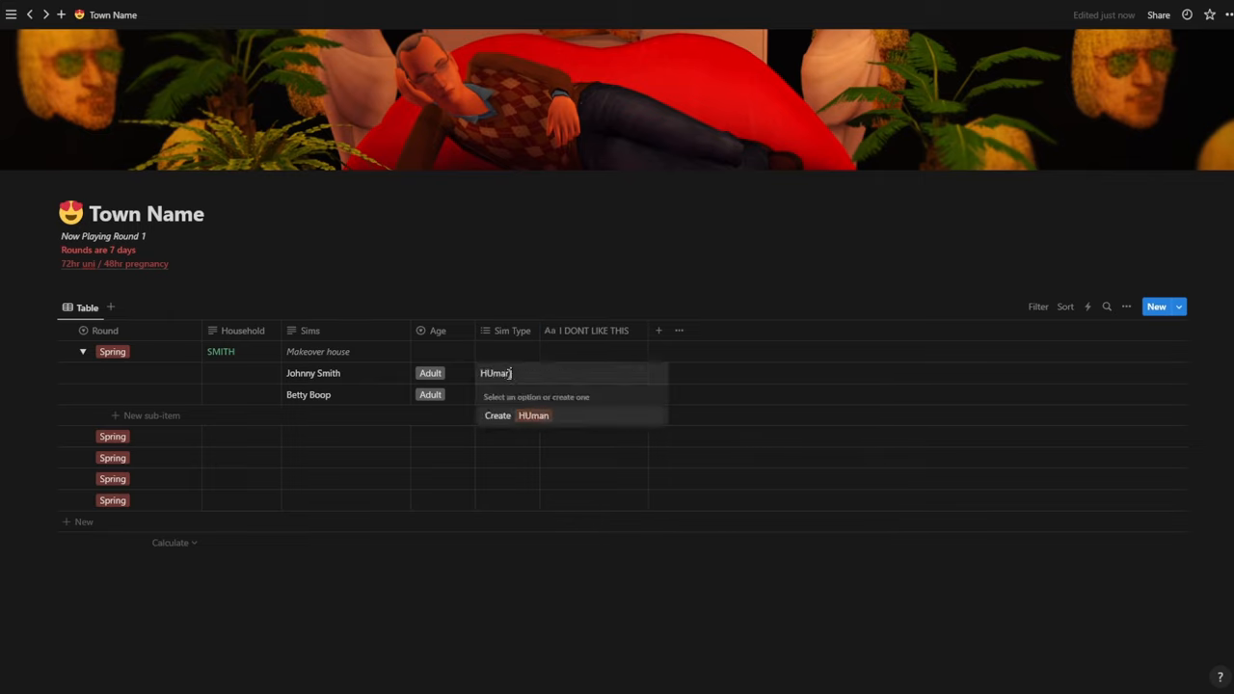
left_click(532, 417)
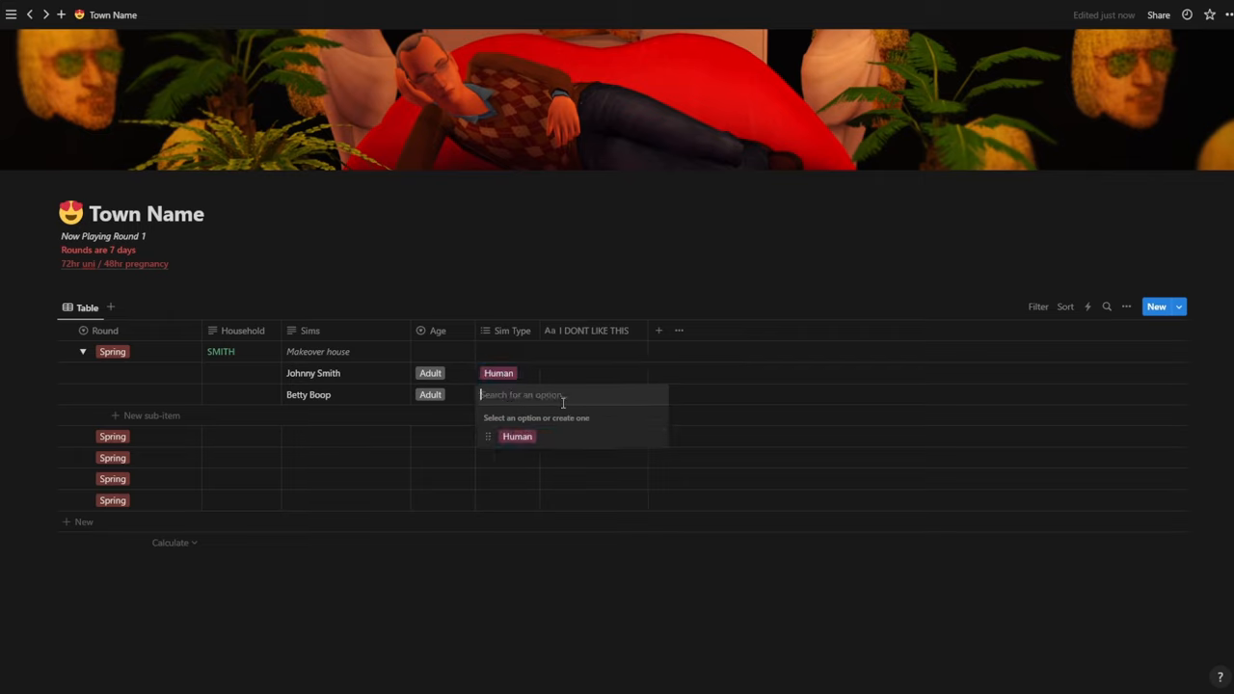
Create a Vampire option for Betty Boop and add Phantom as her second Sim Type
type("Vampire")
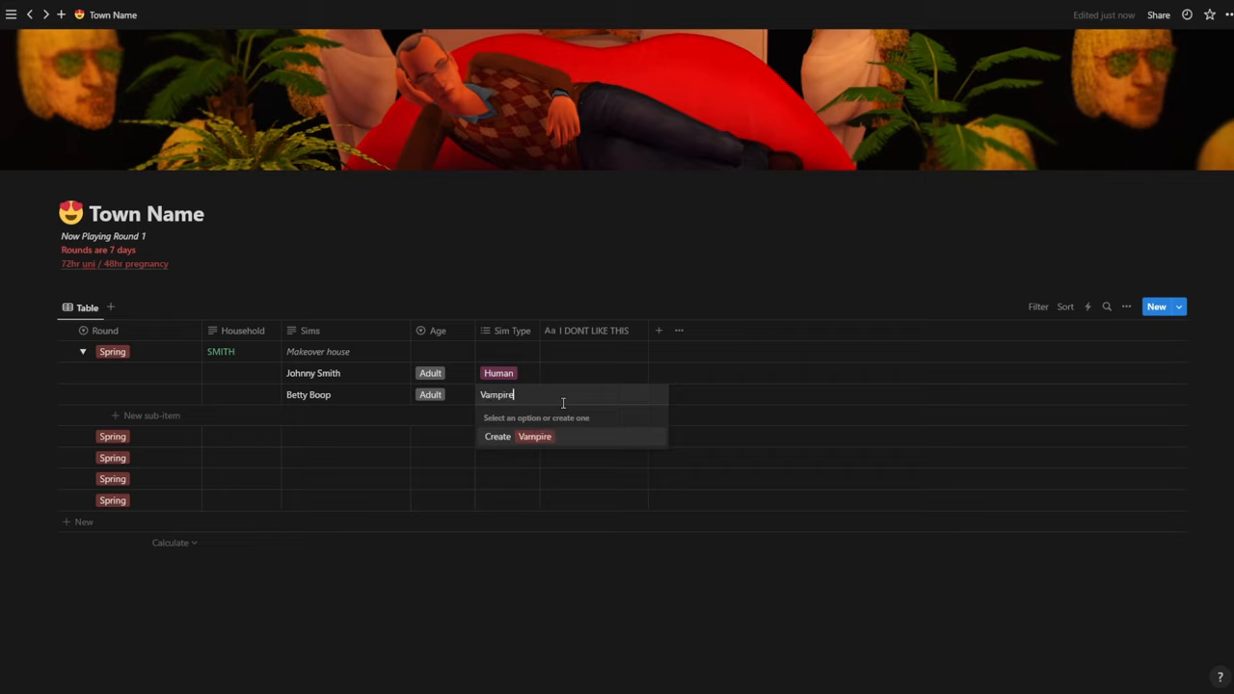
left_click(536, 436)
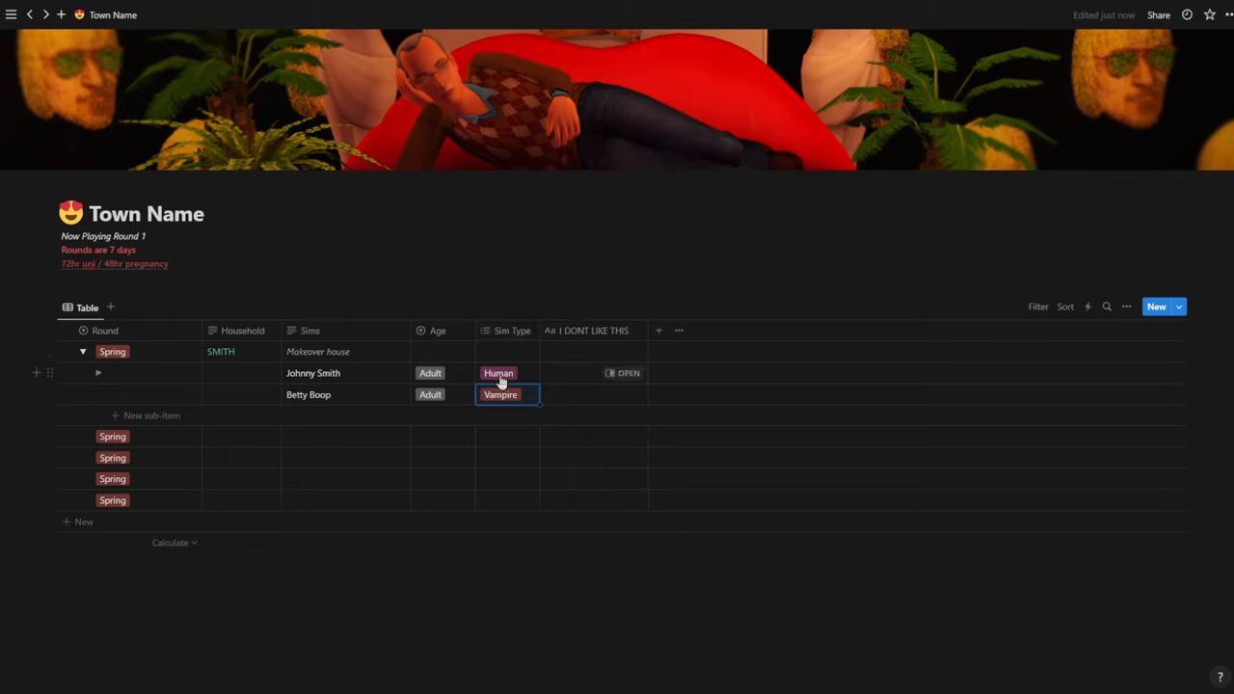
mouse_move(532, 410)
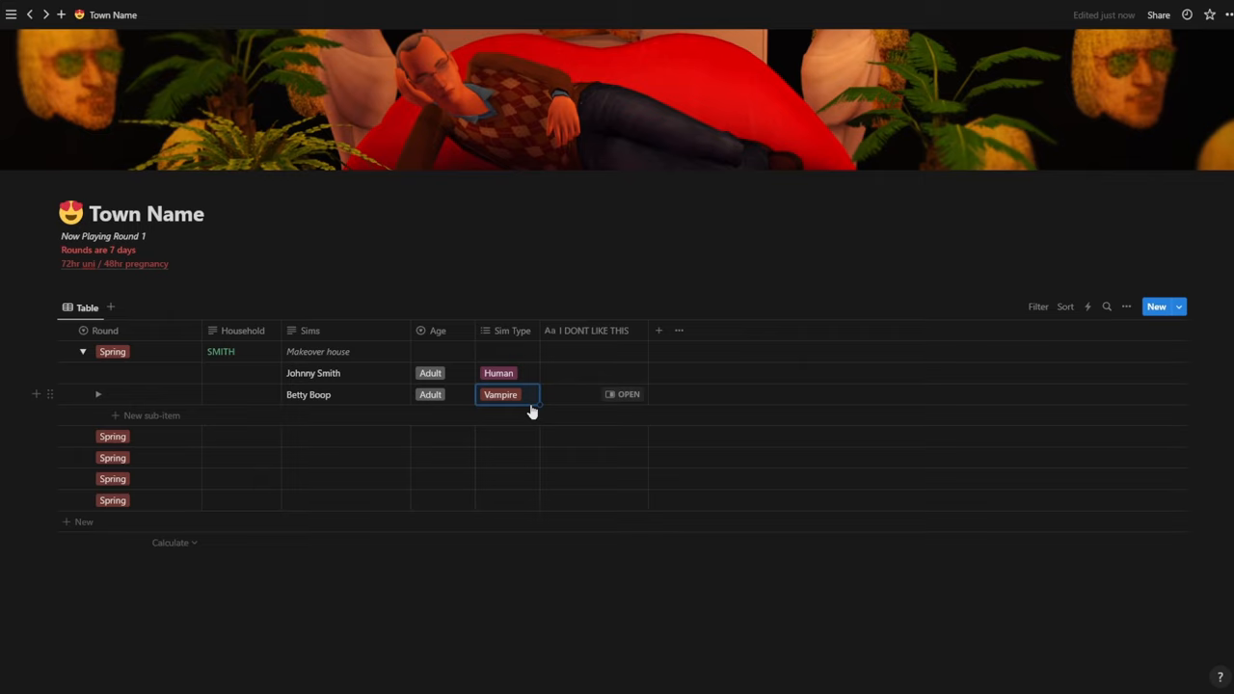
left_click(505, 393)
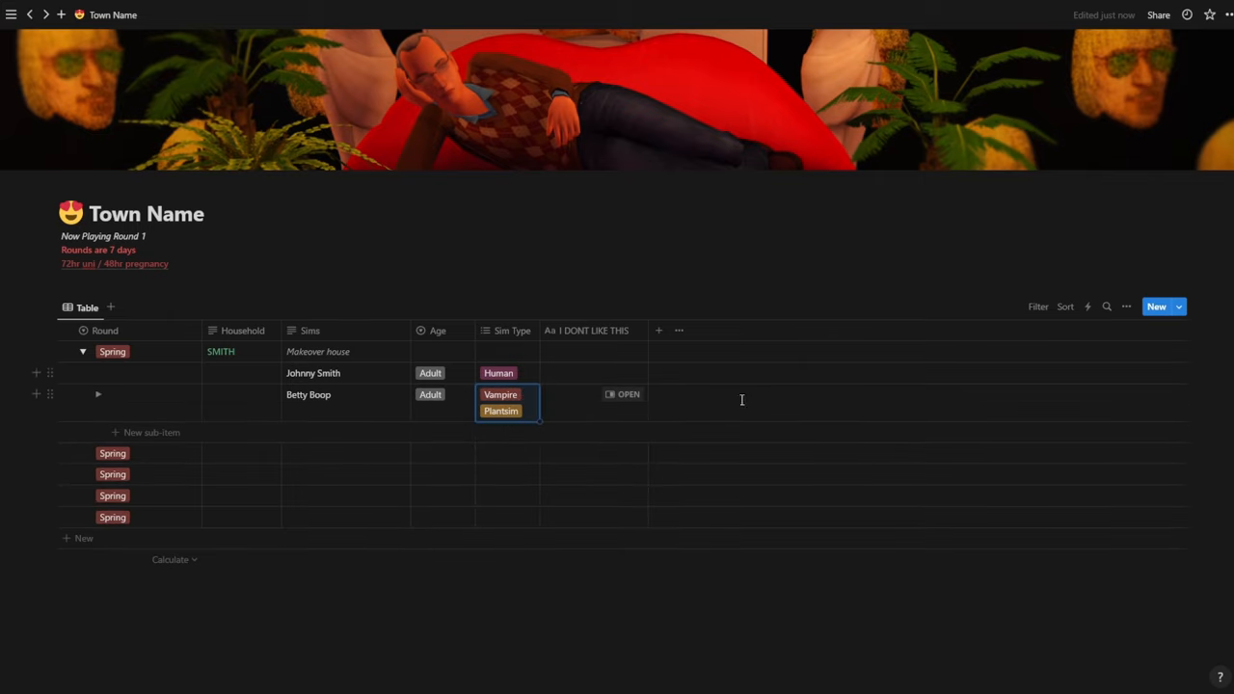
mouse_move(324, 417)
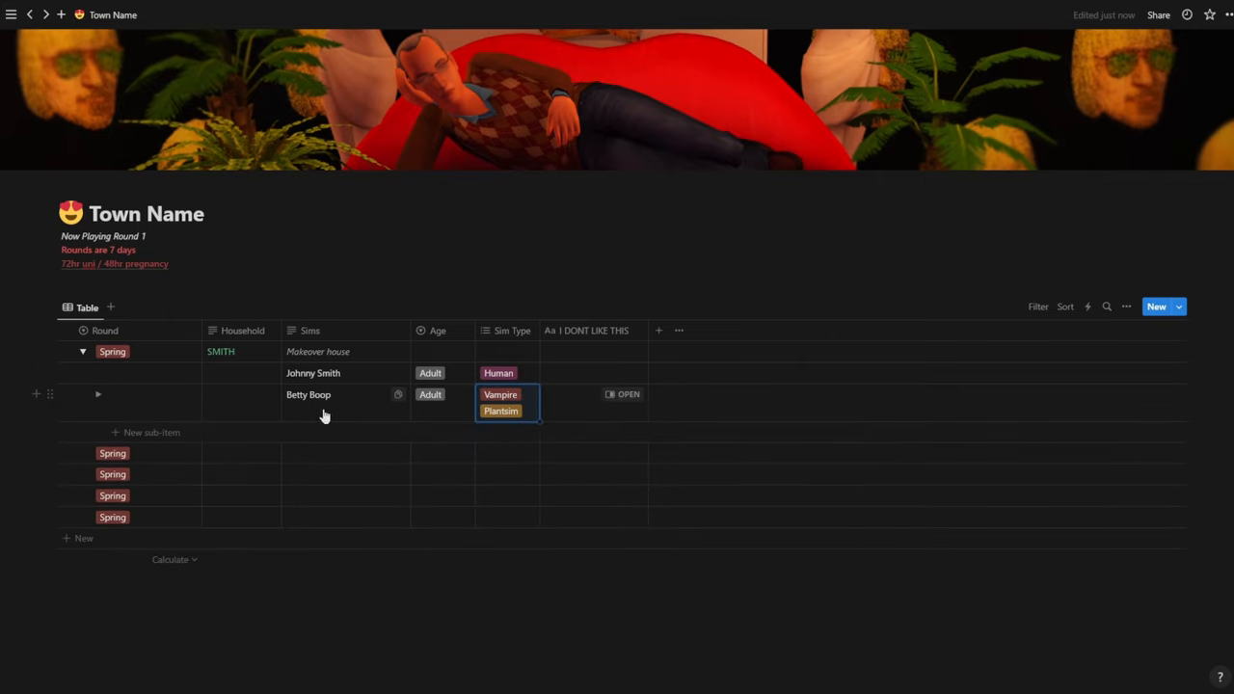
mouse_move(374, 412)
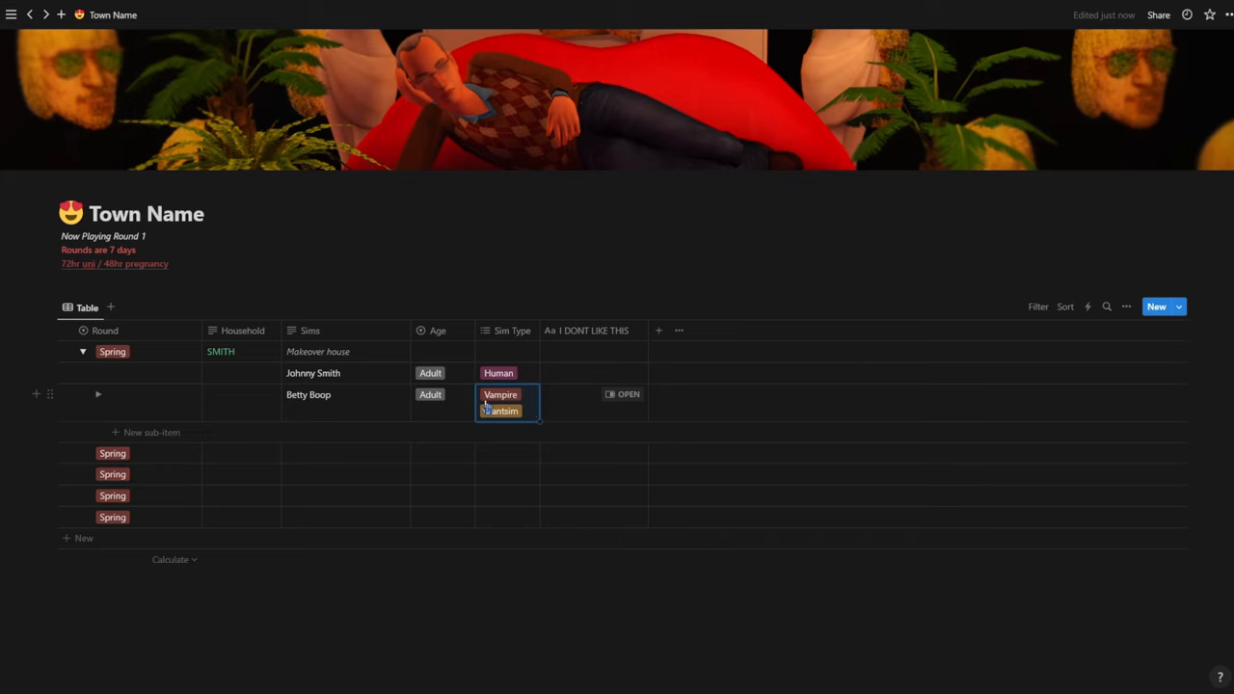
left_click(621, 393)
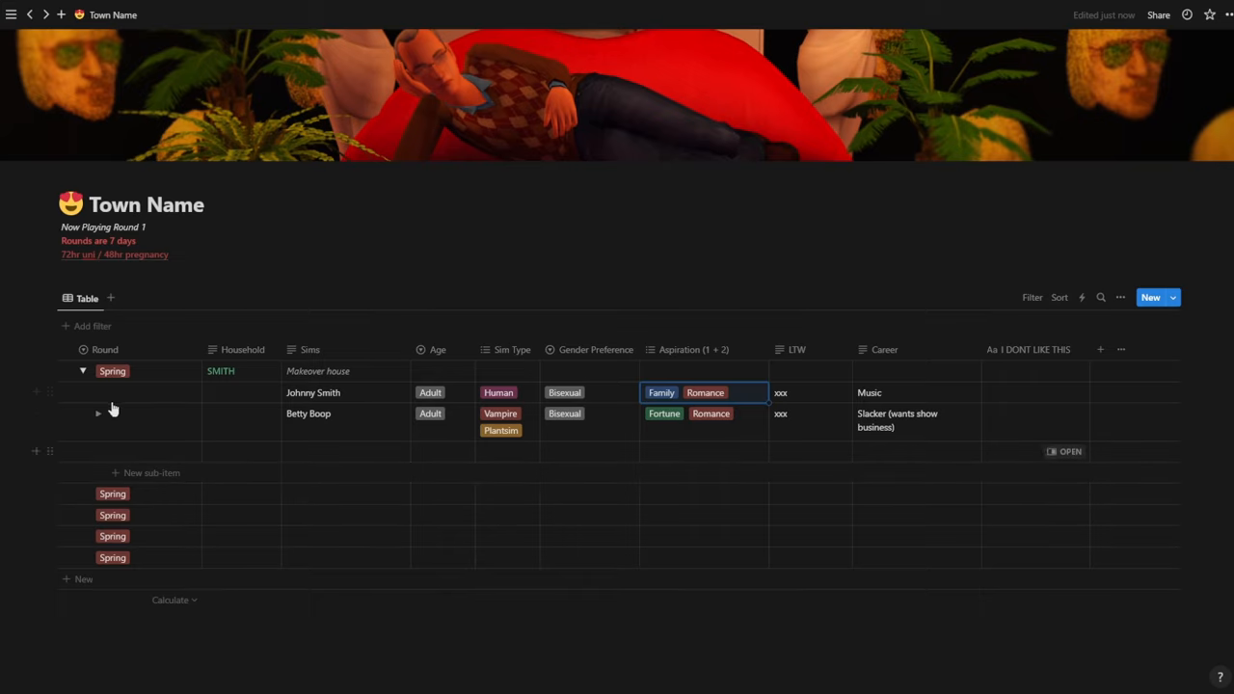
Collapse the SMITH household row, hiding its Sim sub-items
left_click(83, 370)
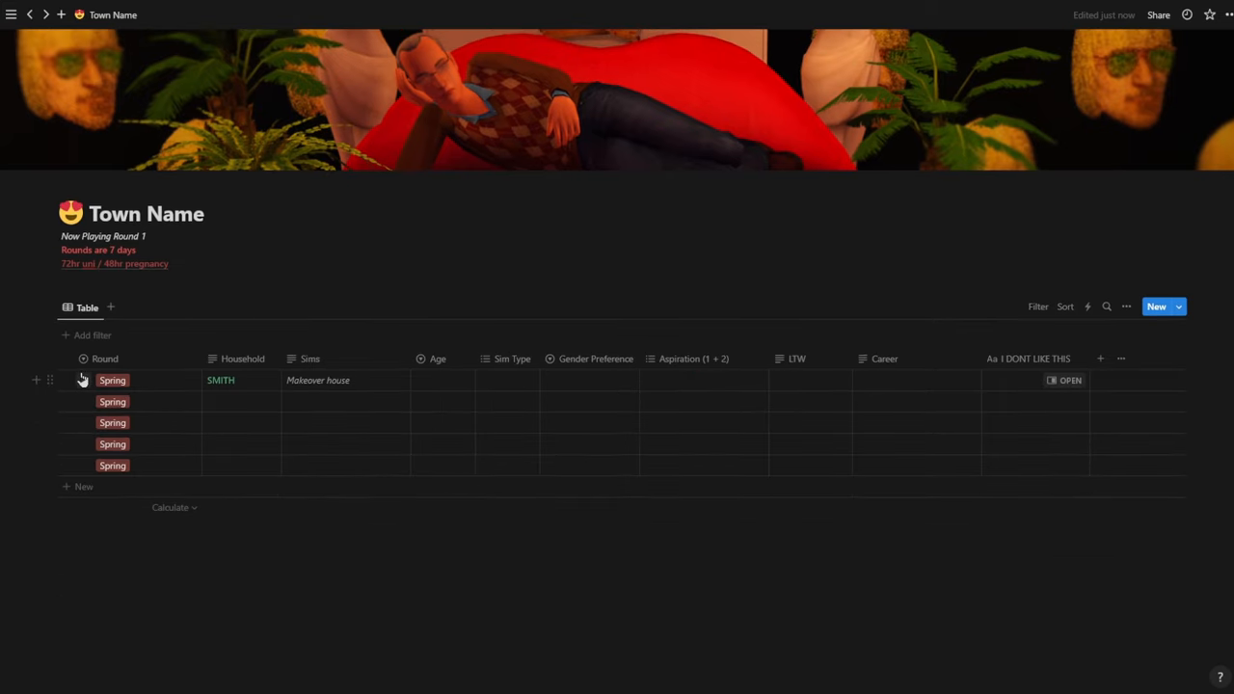
mouse_move(81, 402)
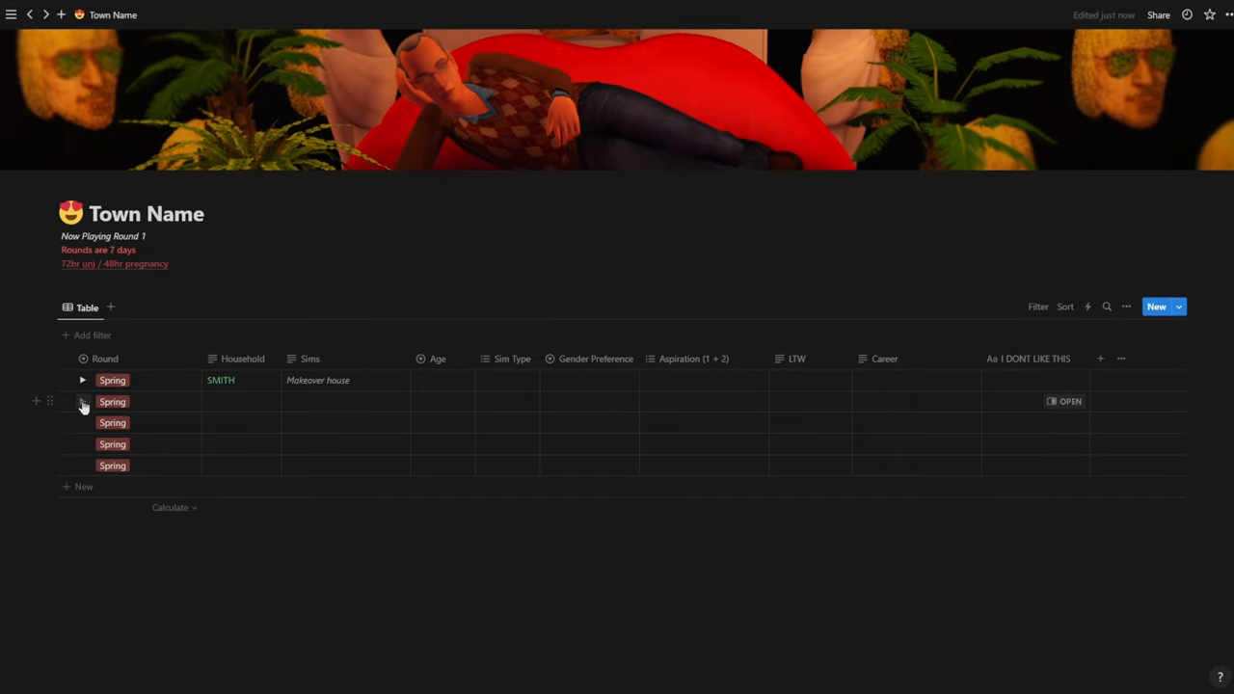
Expand the second Spring row and name its household HOUSEHOLD
left_click(81, 403)
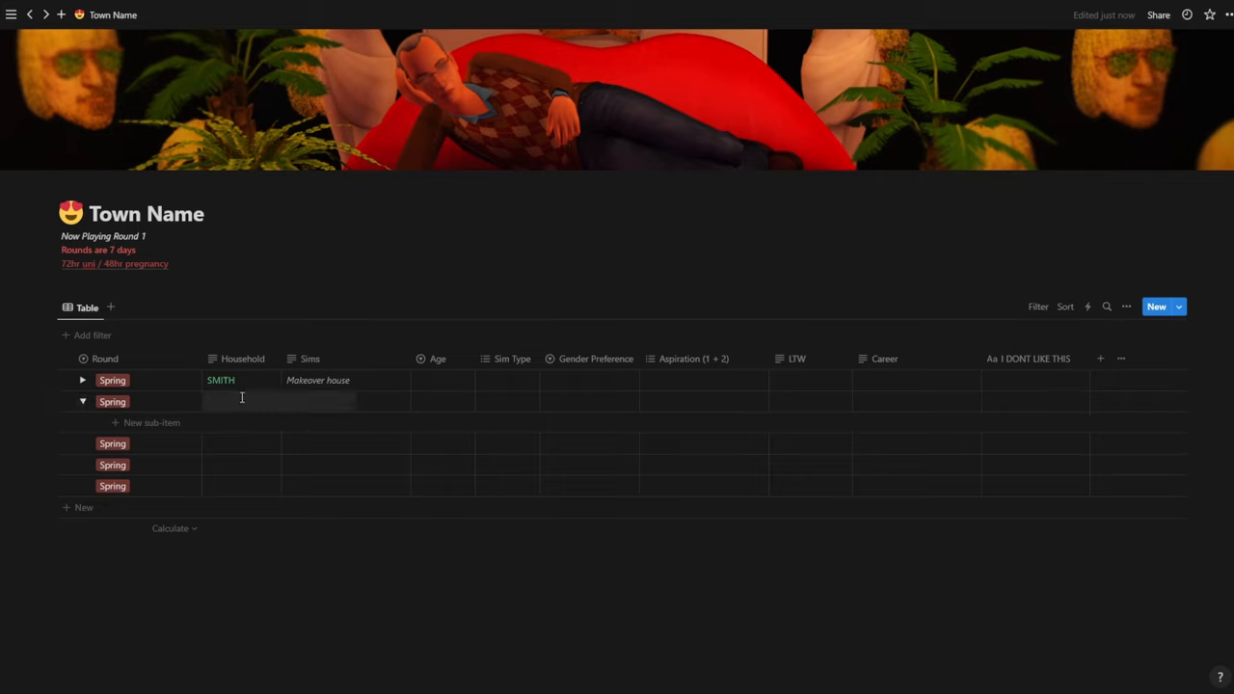
type("HOU")
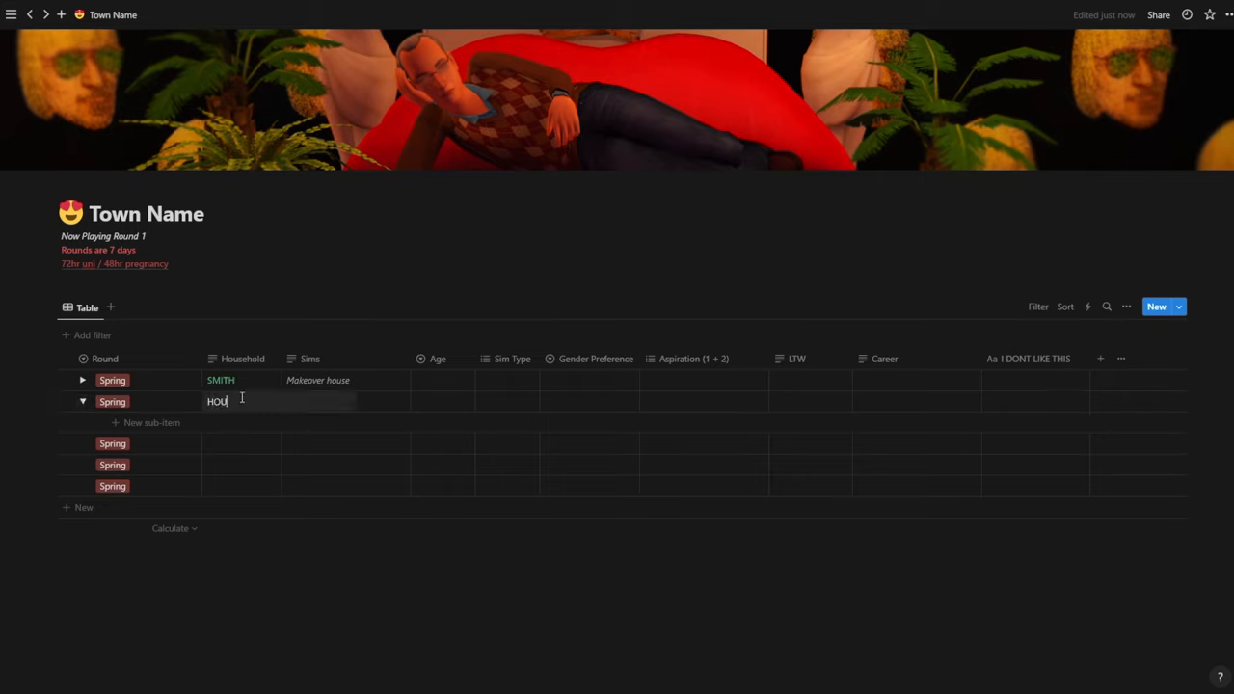
key("Enter")
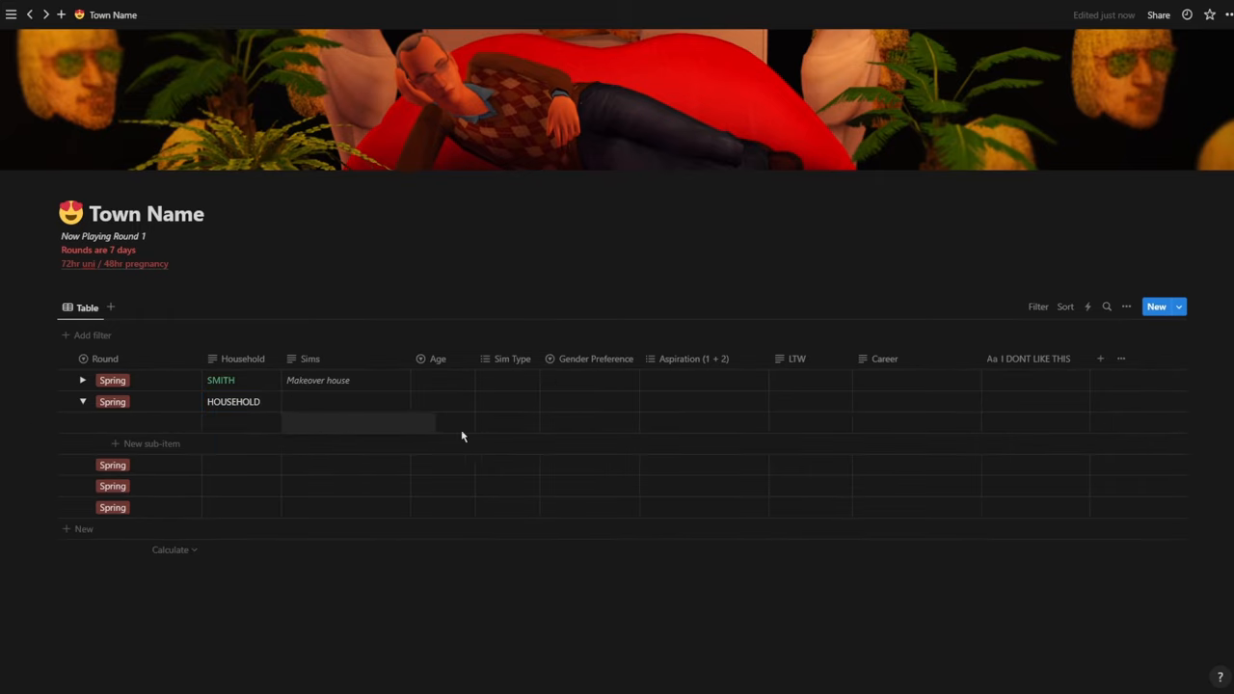
Add a placeholder Sim sub-item and pick Romance as its aspiration
left_click(506, 421)
type("Name")
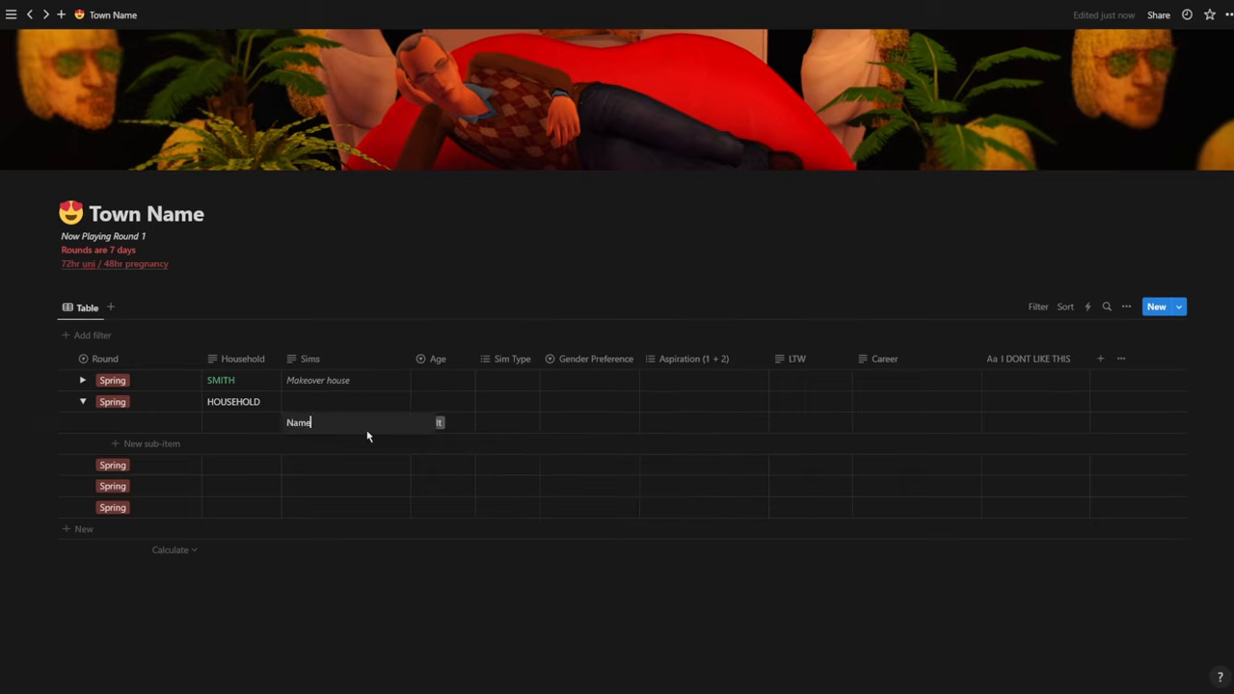
left_click(511, 422)
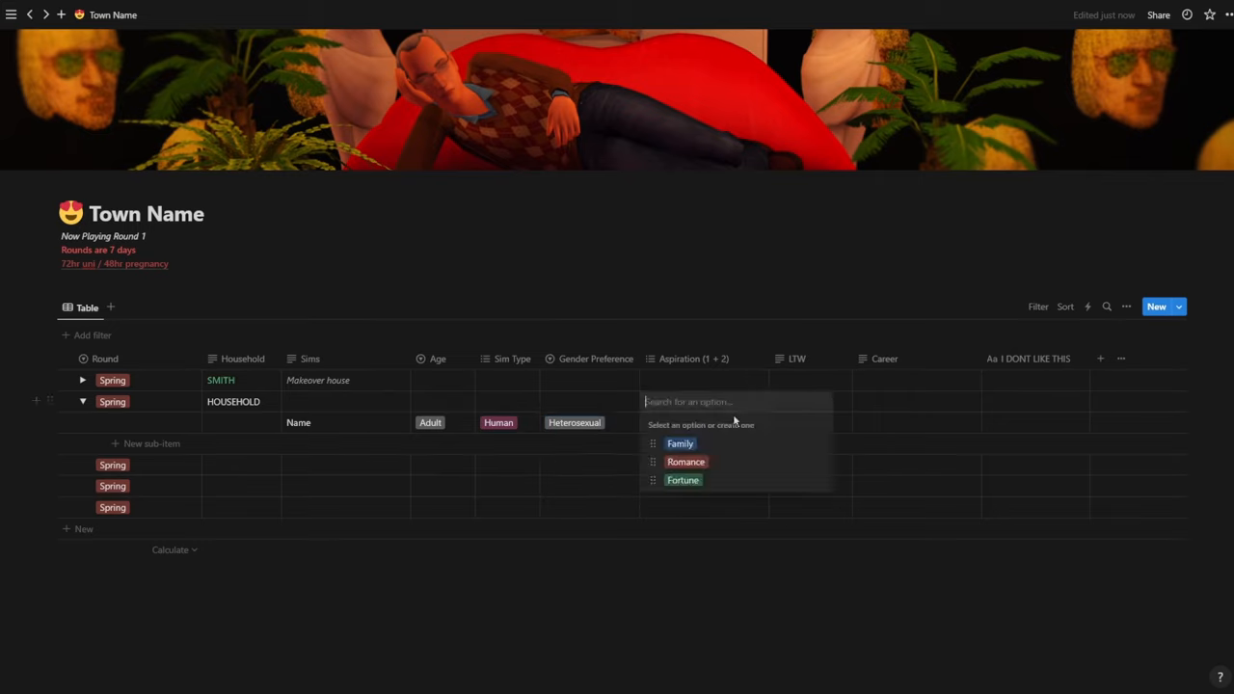
left_click(687, 461)
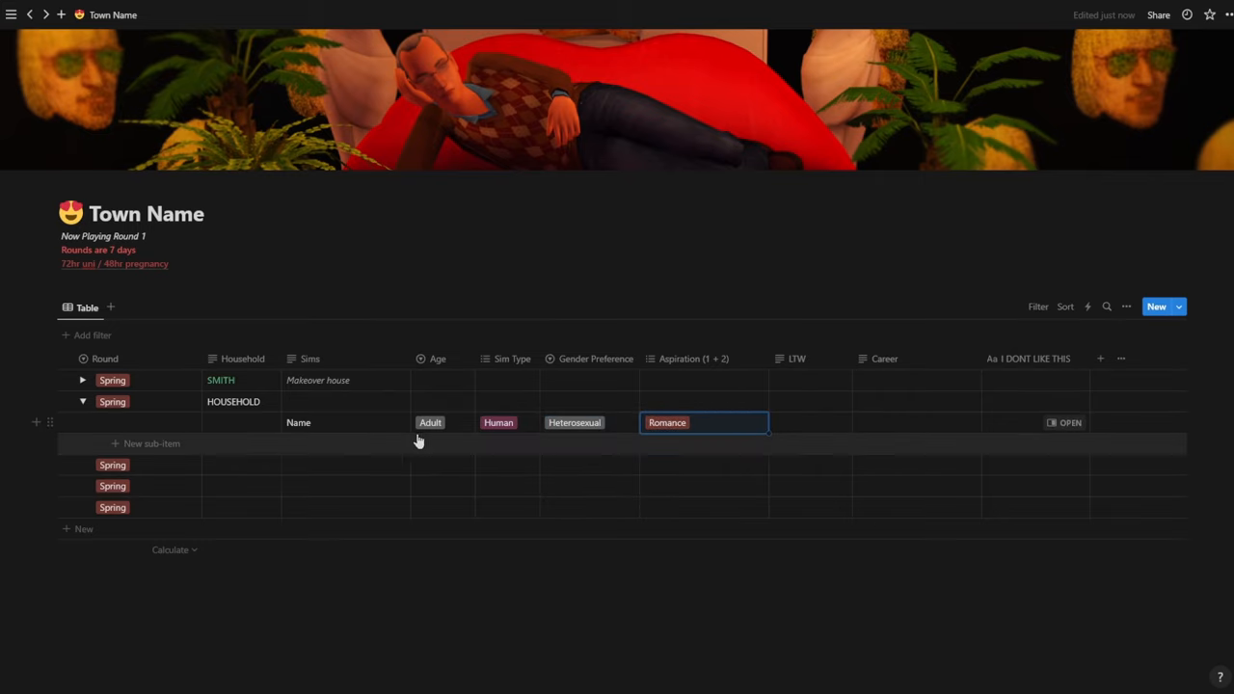
mouse_move(104, 444)
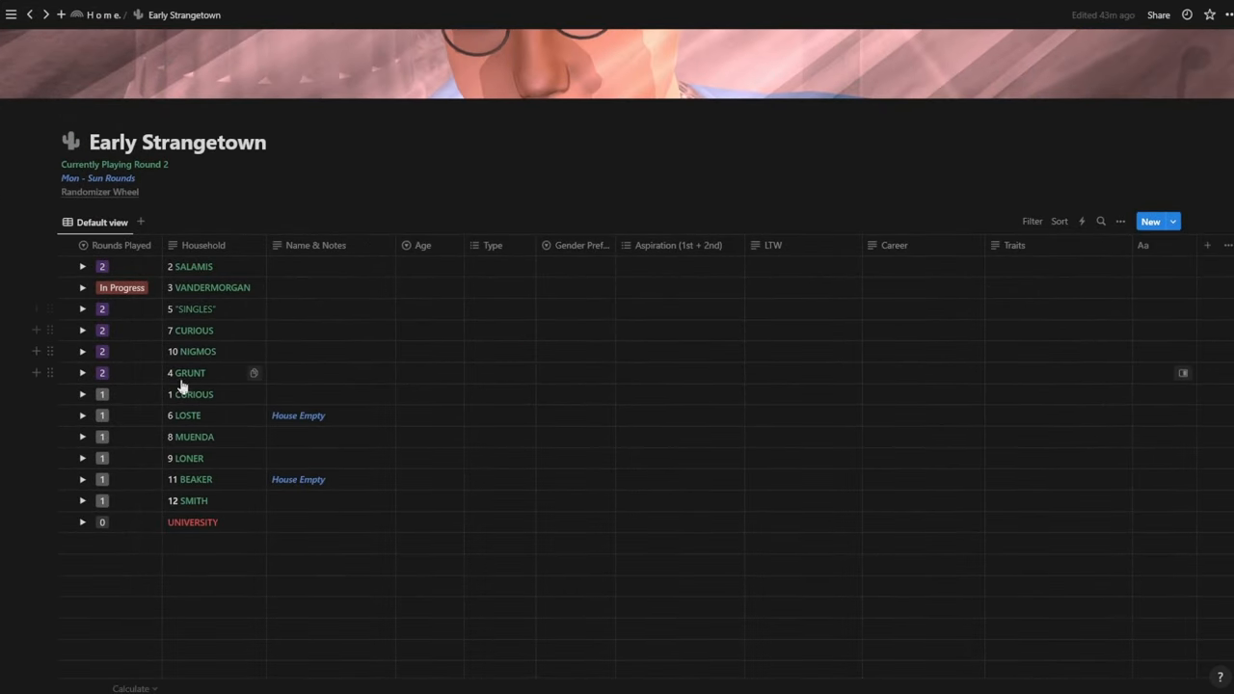
Expand the GRUNT household on Early Strangetown to show its four Sims, scrolling through them
left_click(83, 374)
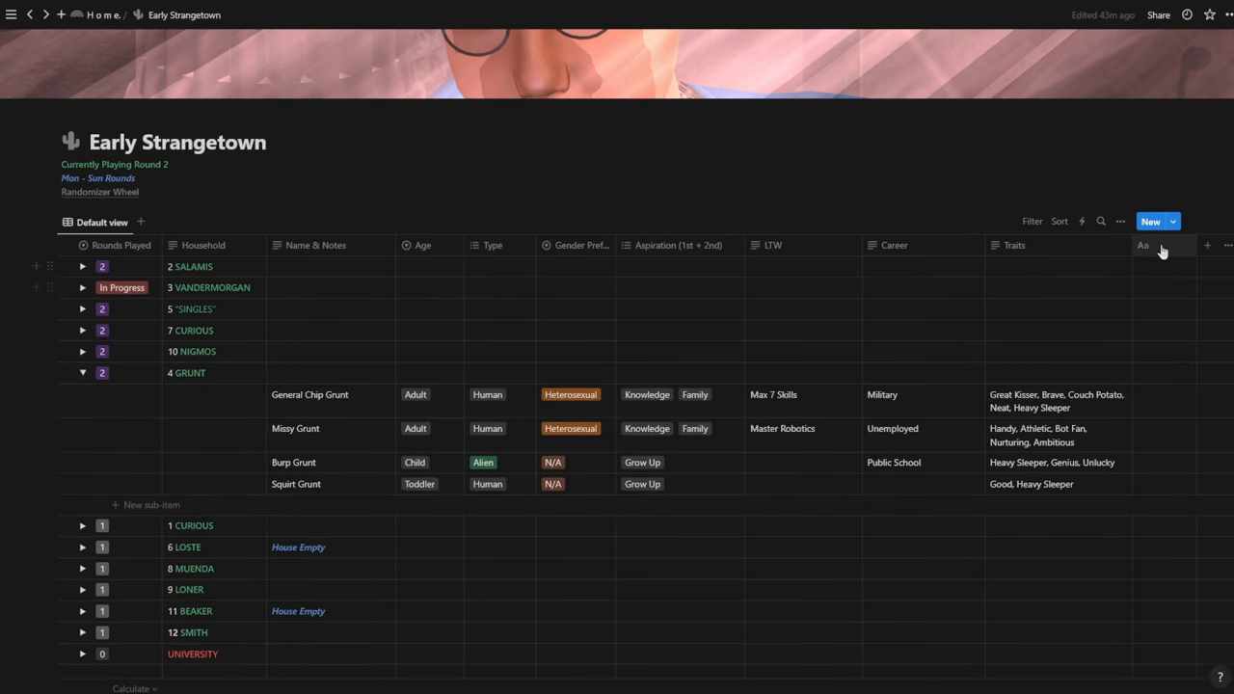
mouse_move(1157, 258)
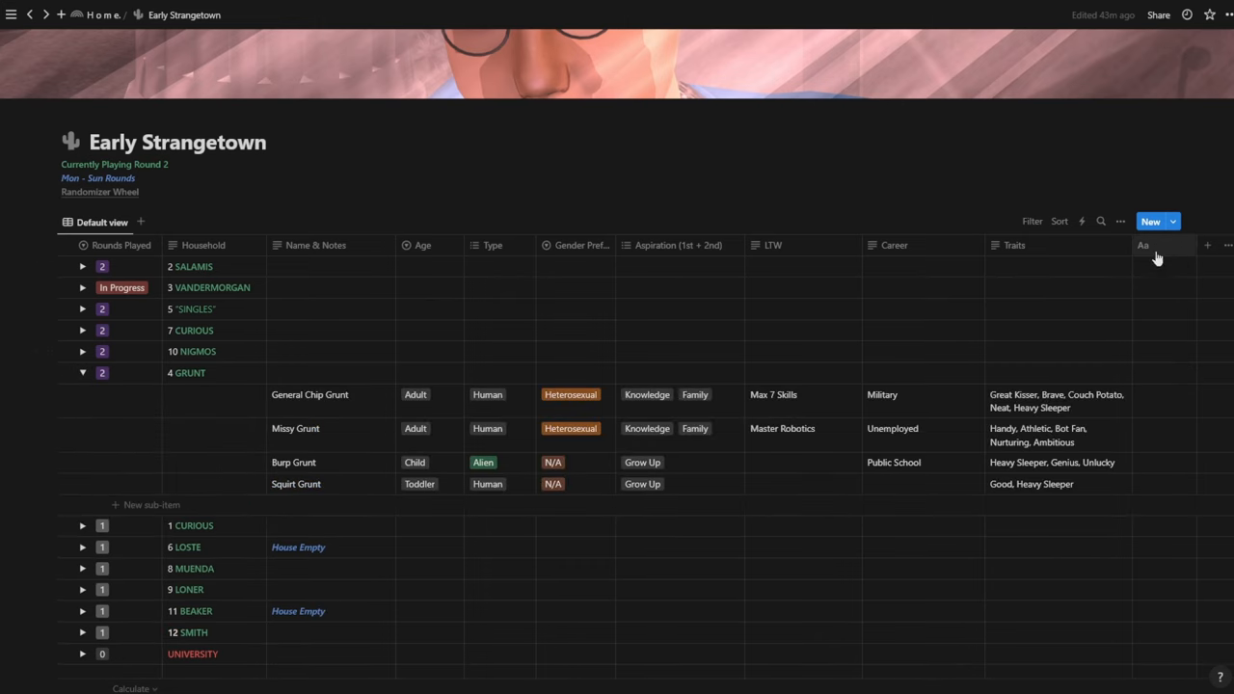
mouse_move(1167, 400)
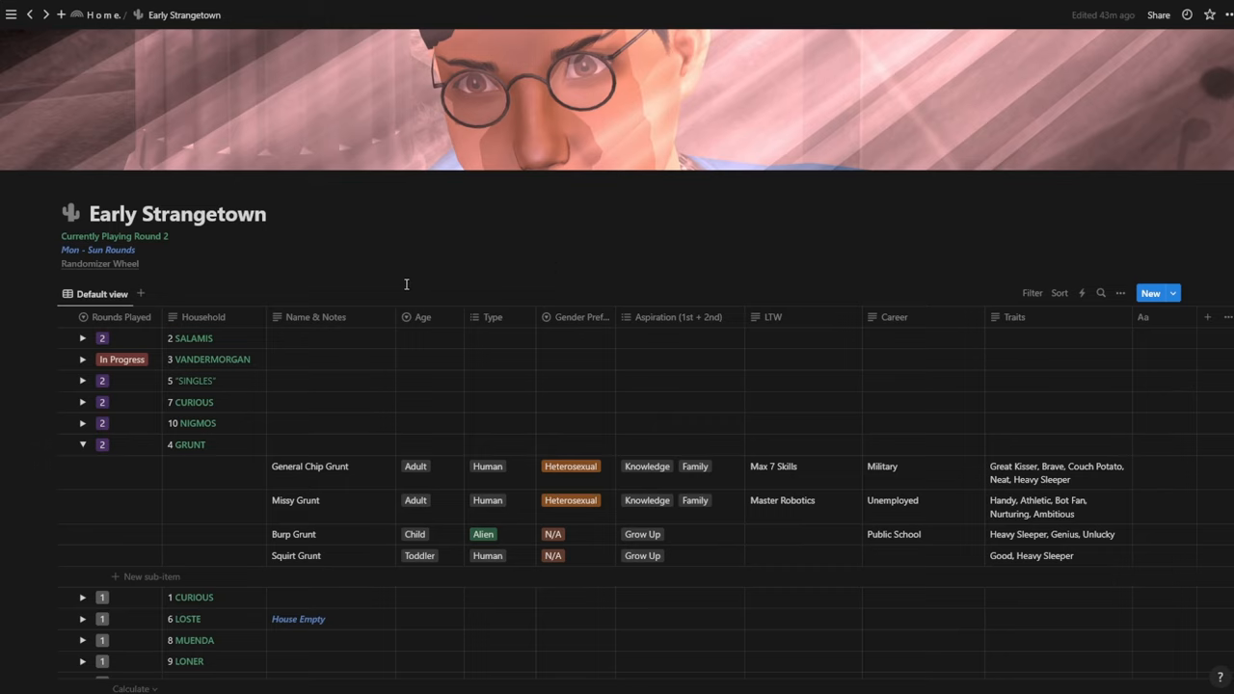
scroll("up", 3)
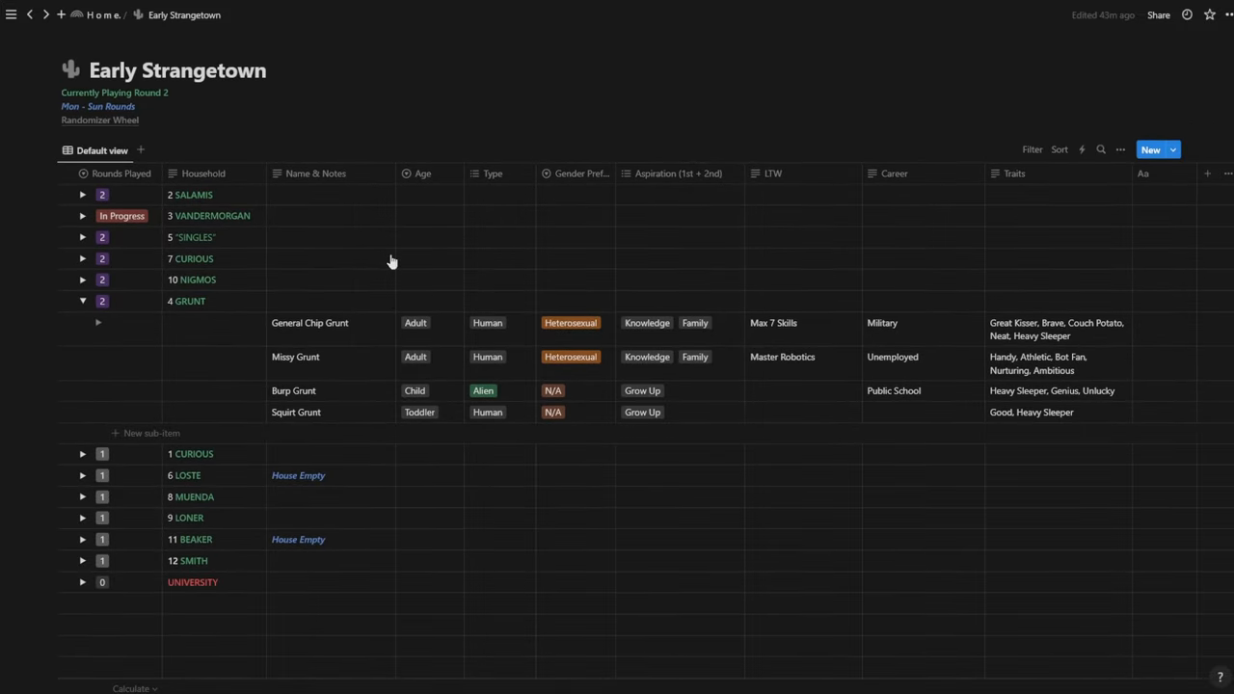
scroll("down", 3)
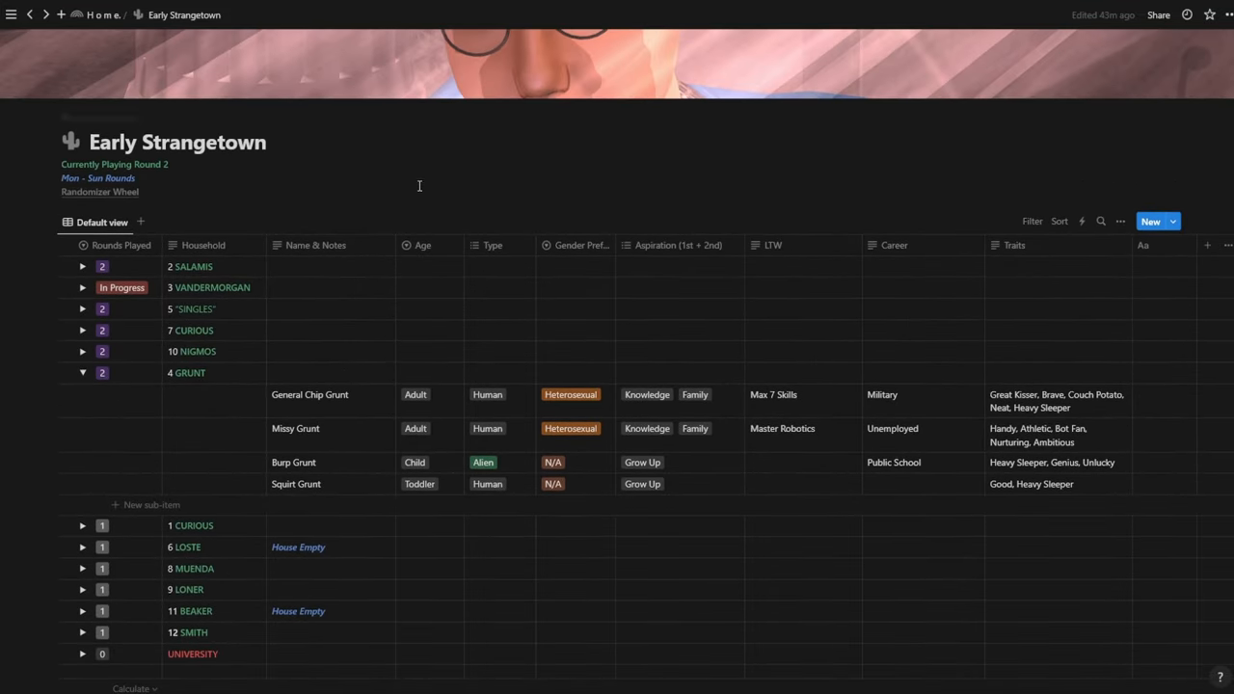